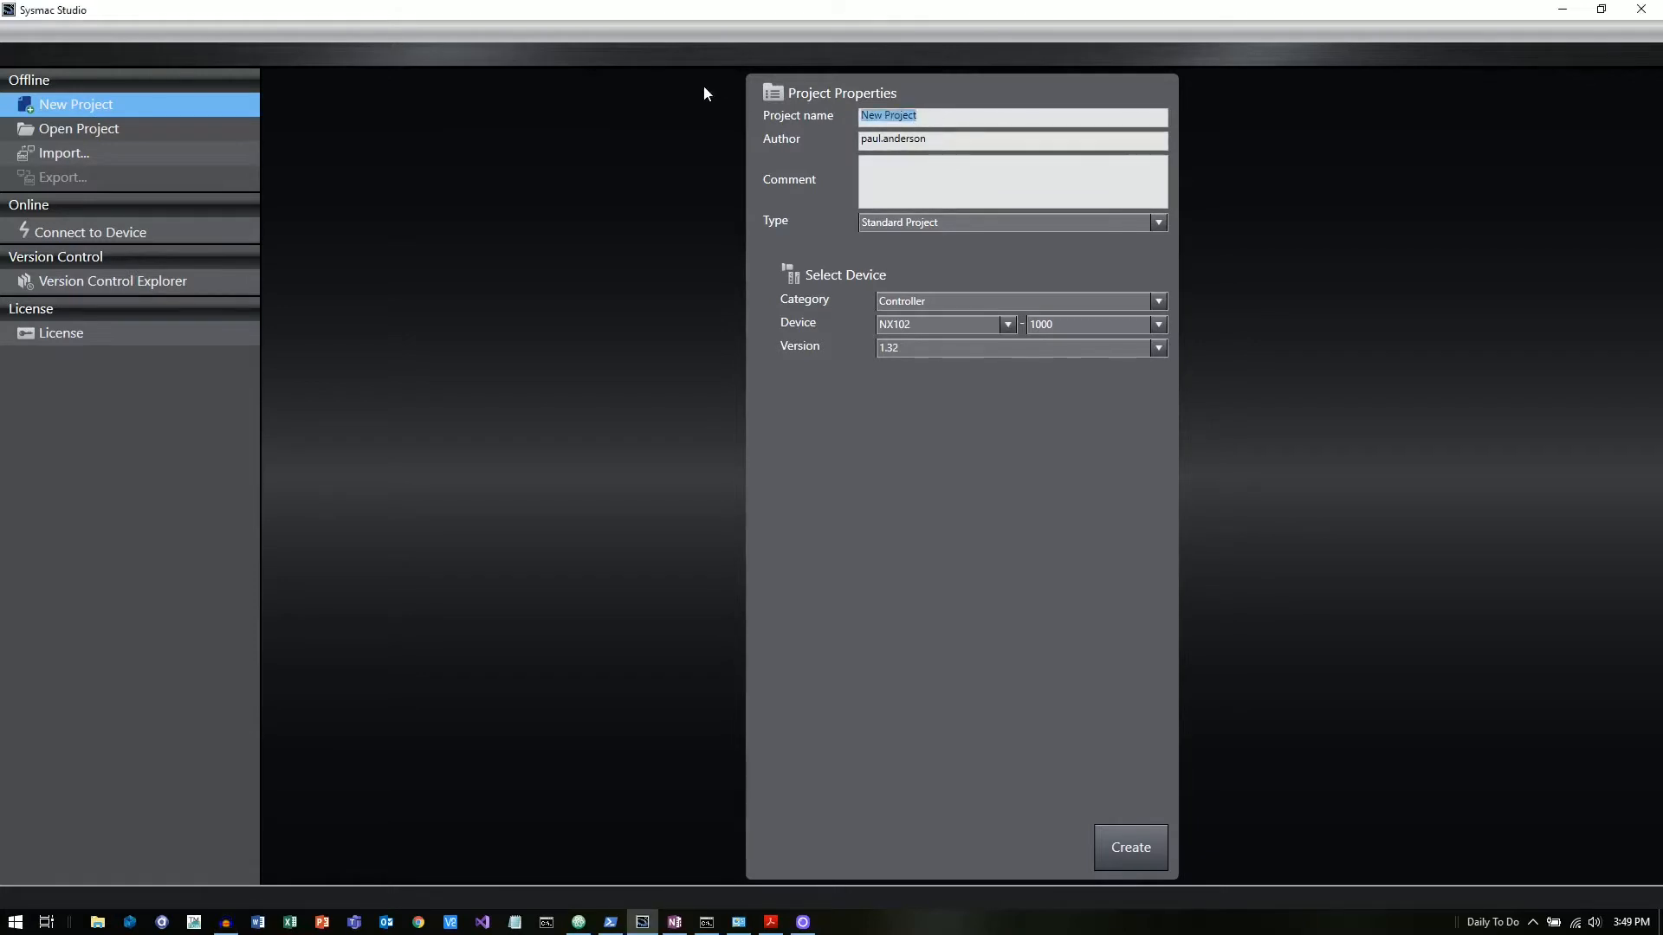
- Name the new project MyFirstHMIProject, keep NX102-1000 version 1.32, and create it
{"action": "type", "text": "MyFirstHMI"}
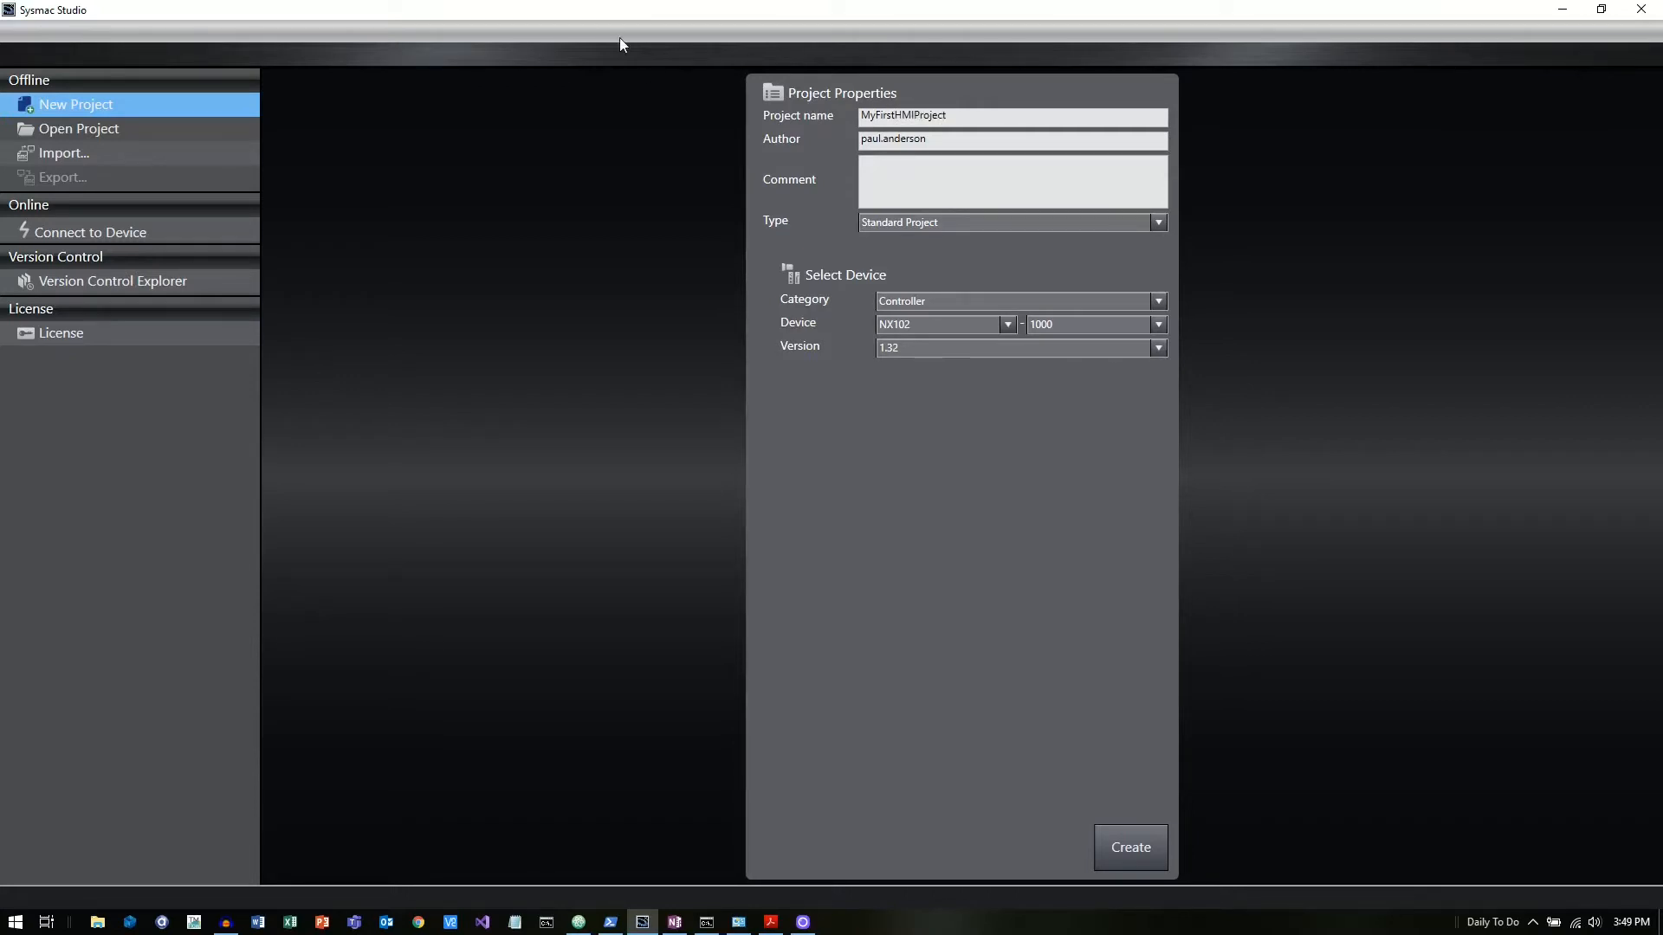
{"action": "mouse_move", "coordinate": [898, 316]}
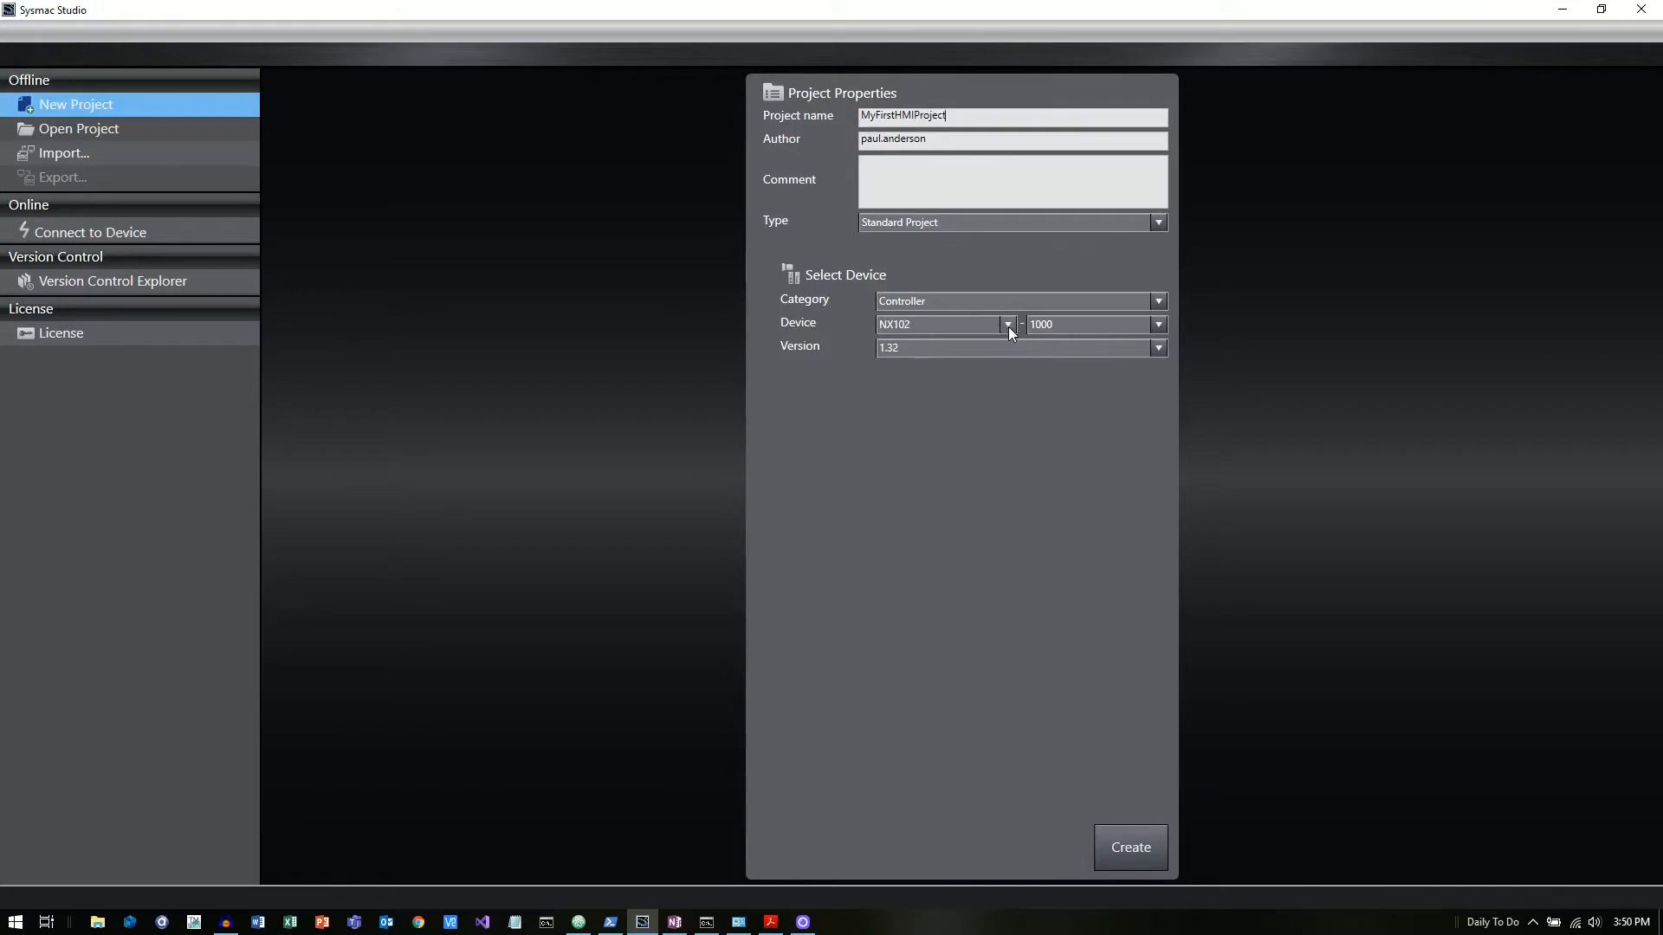
{"action": "mouse_move", "coordinate": [1068, 415]}
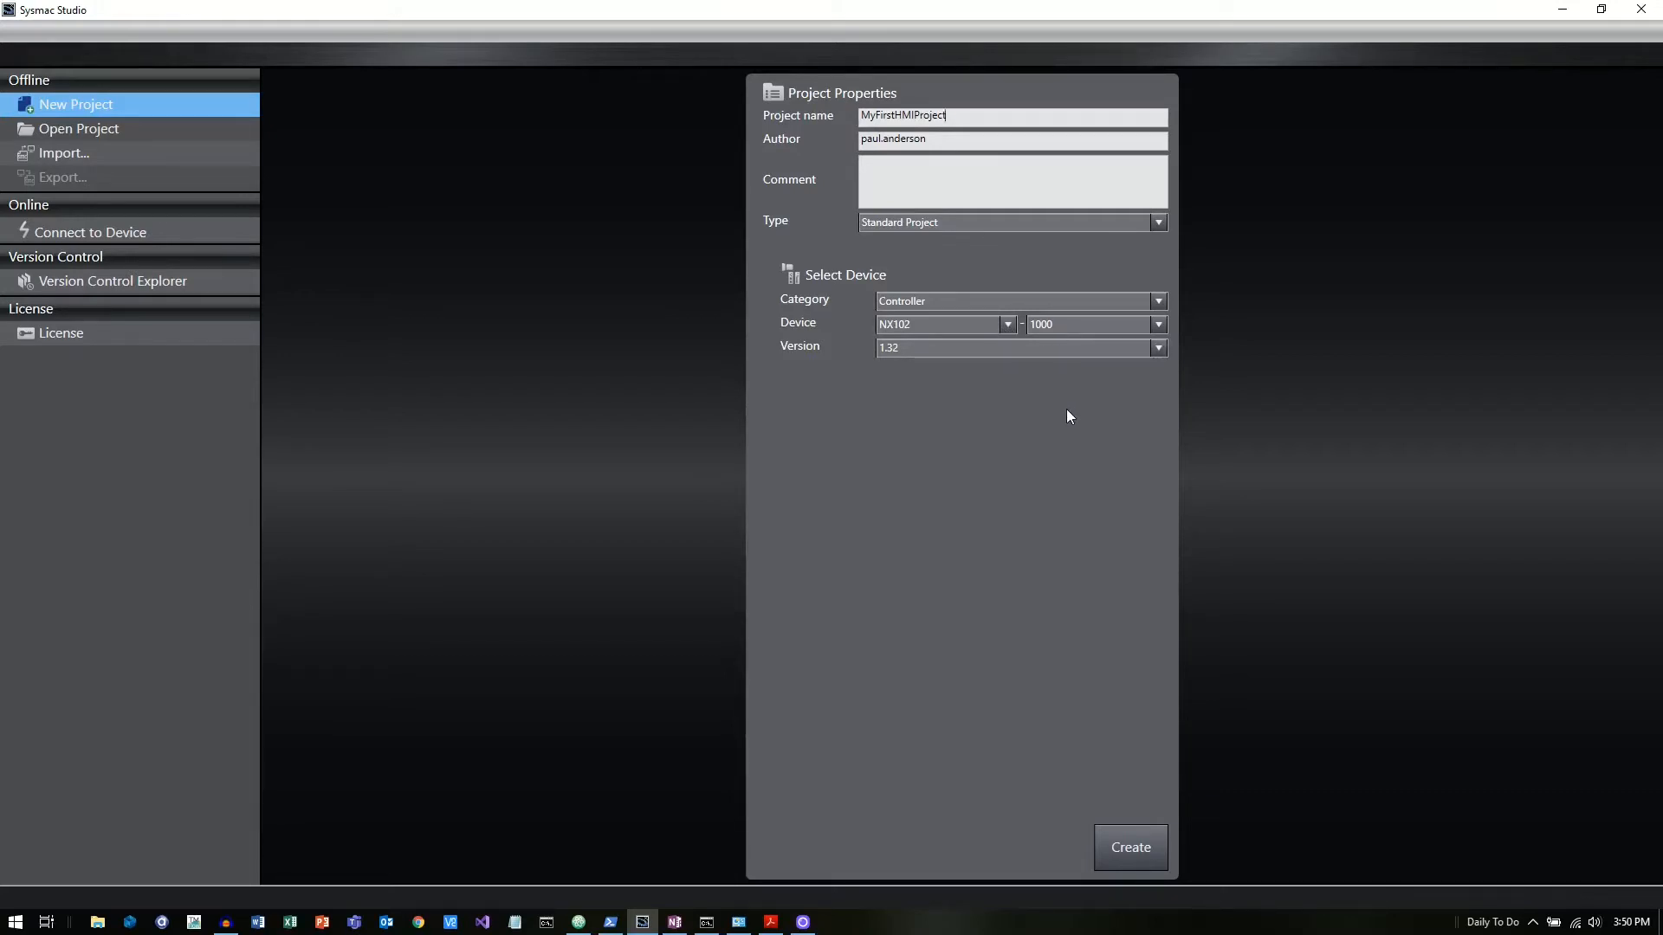
{"action": "mouse_move", "coordinate": [1054, 440]}
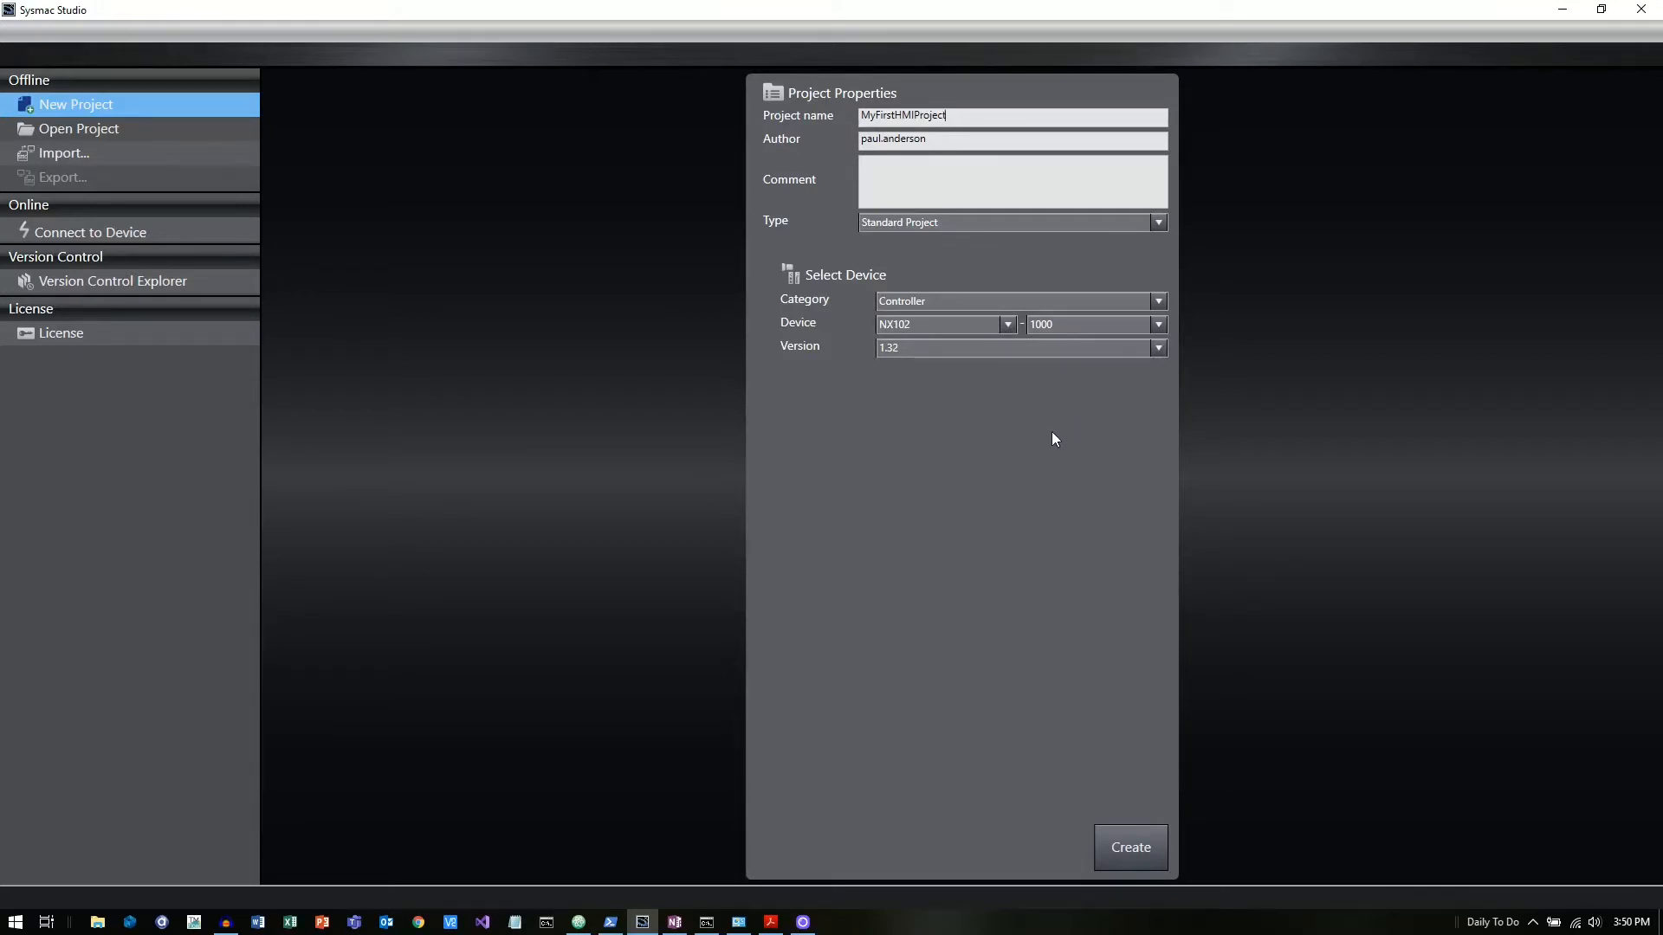
{"action": "mouse_move", "coordinate": [1027, 445]}
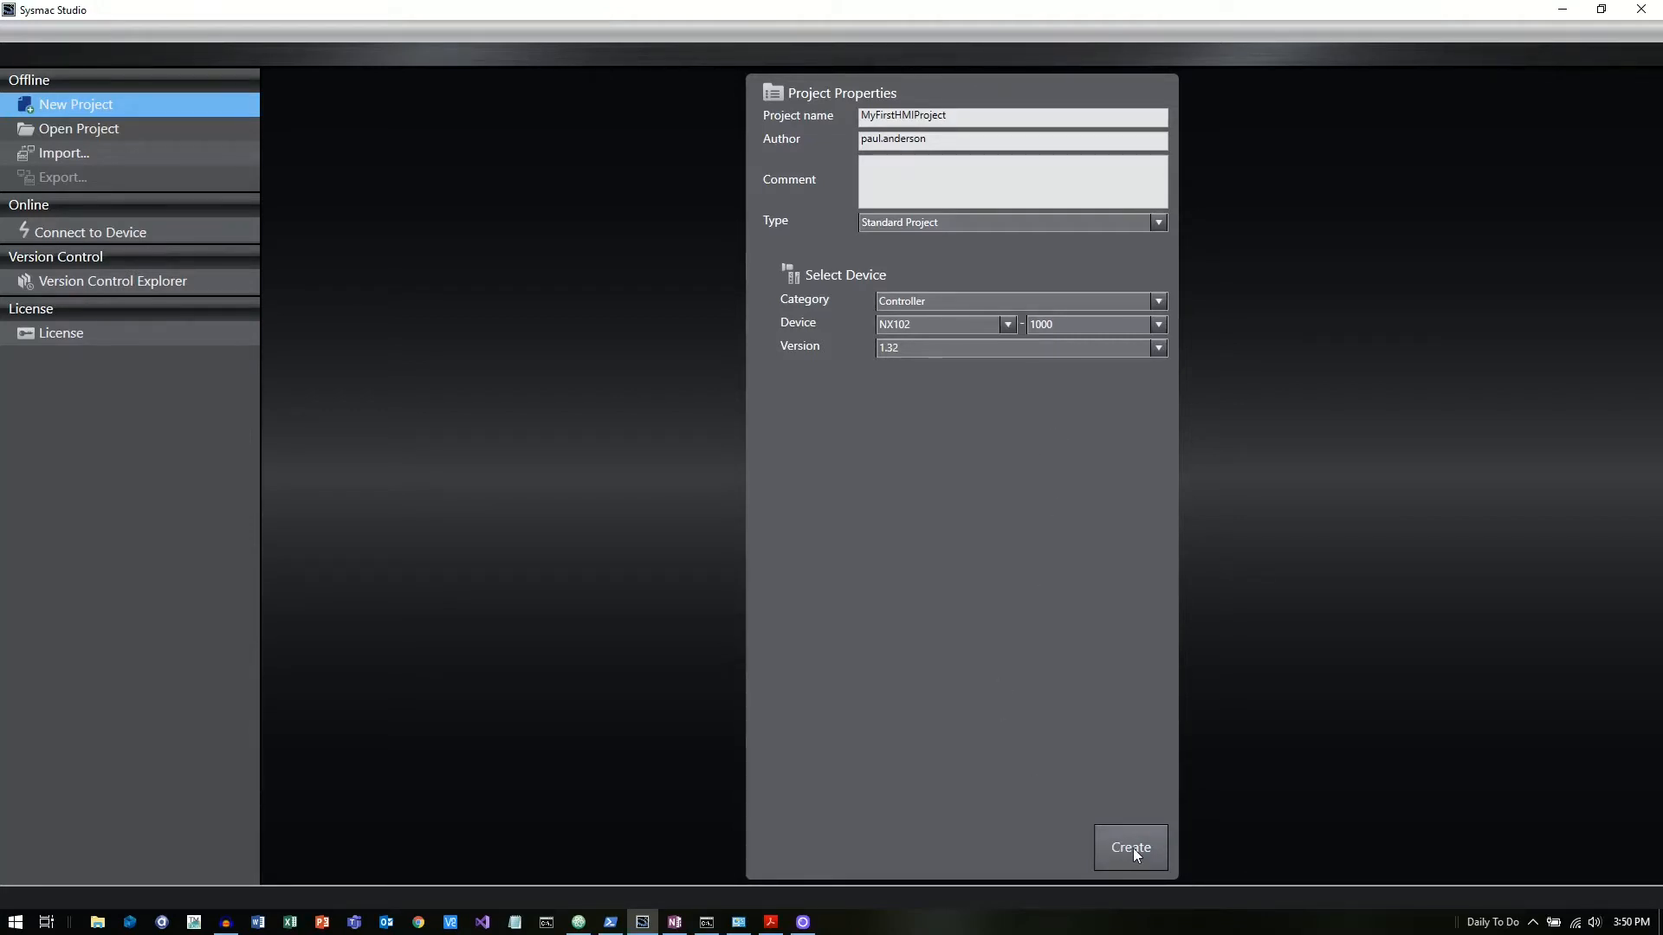
{"action": "left_click", "coordinate": [1130, 847]}
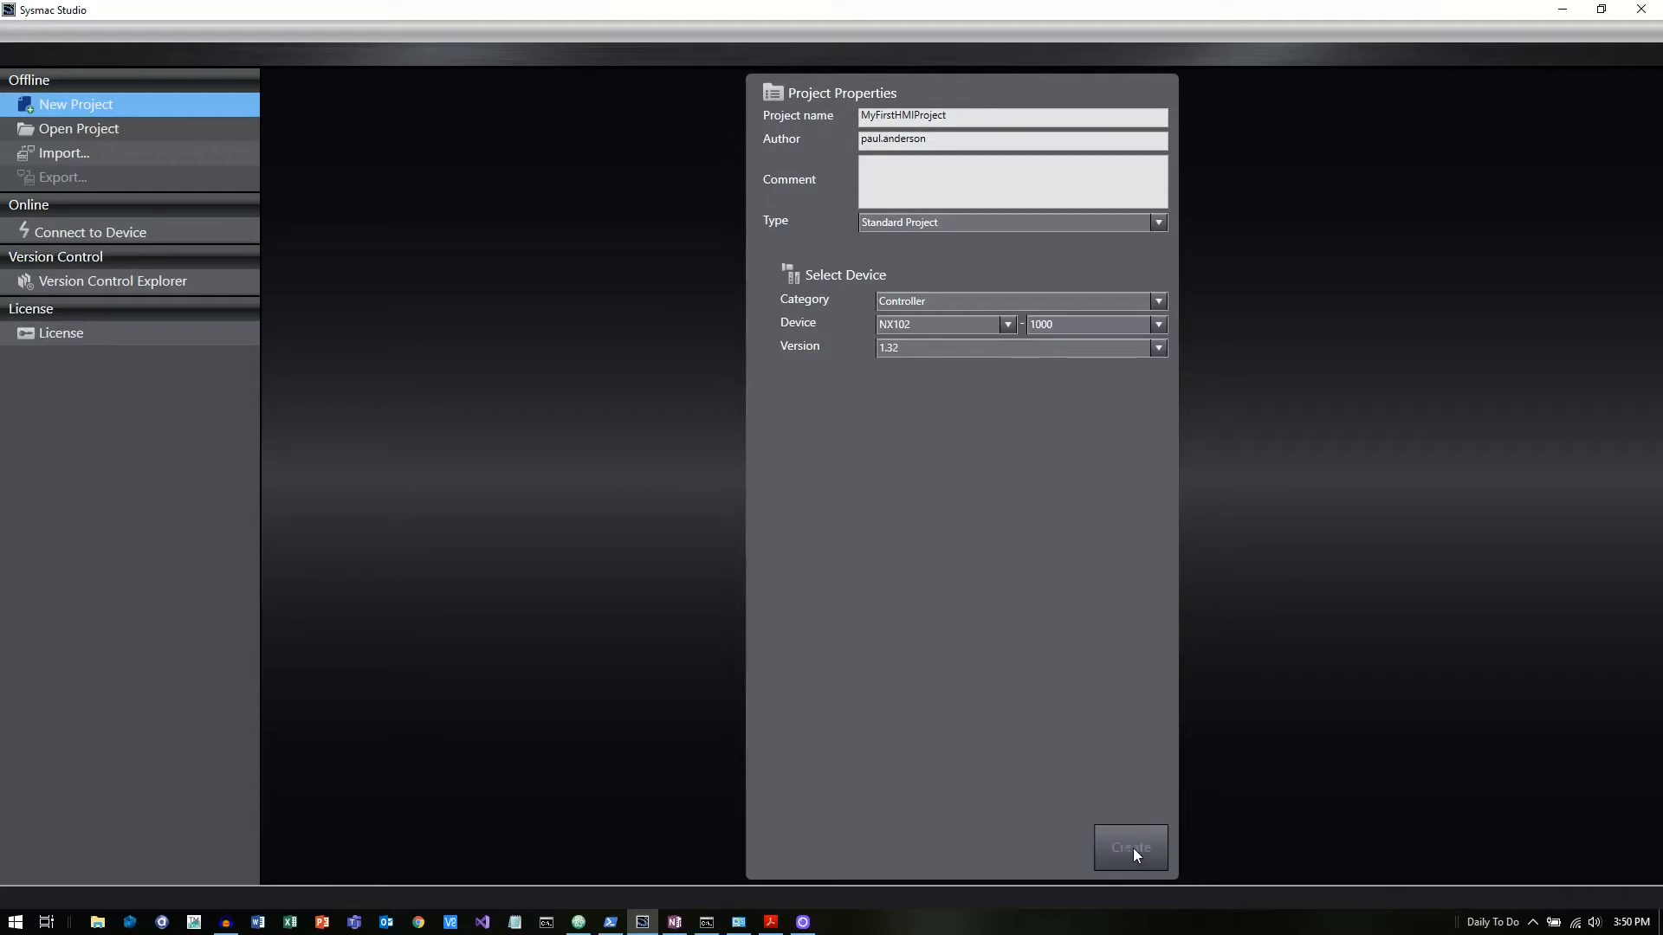
- Open MyFirstHMIProject, expand Configurations and Setup, and select EtherCAT
{"action": "left_click", "coordinate": [1130, 847]}
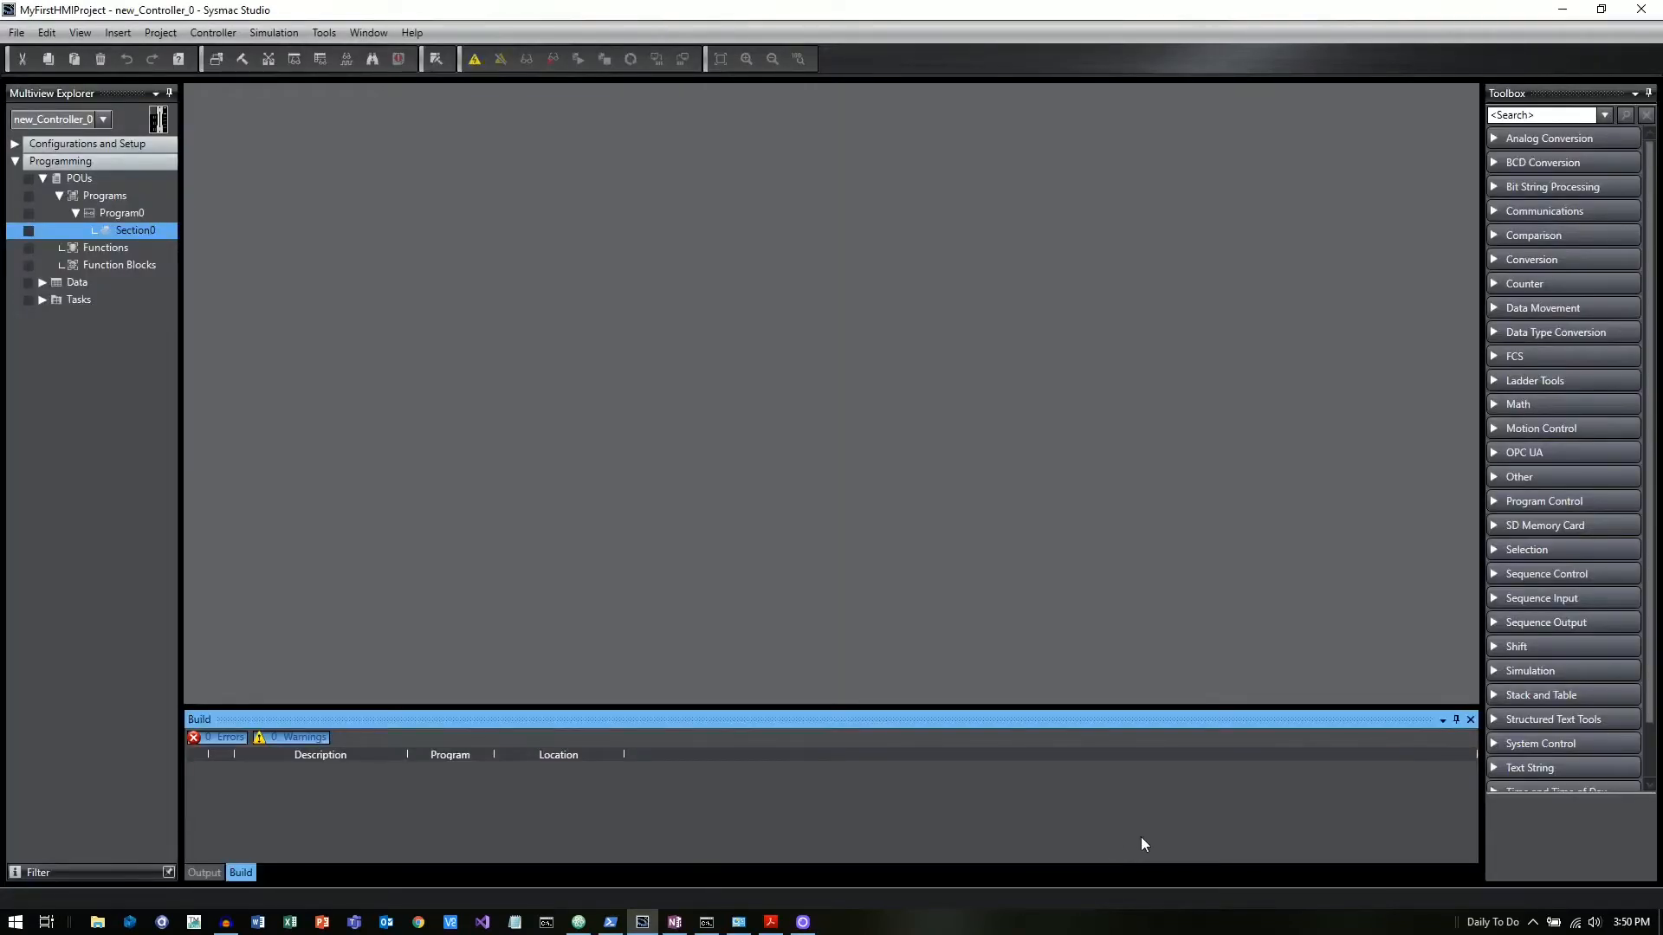
{"action": "mouse_move", "coordinate": [226, 278]}
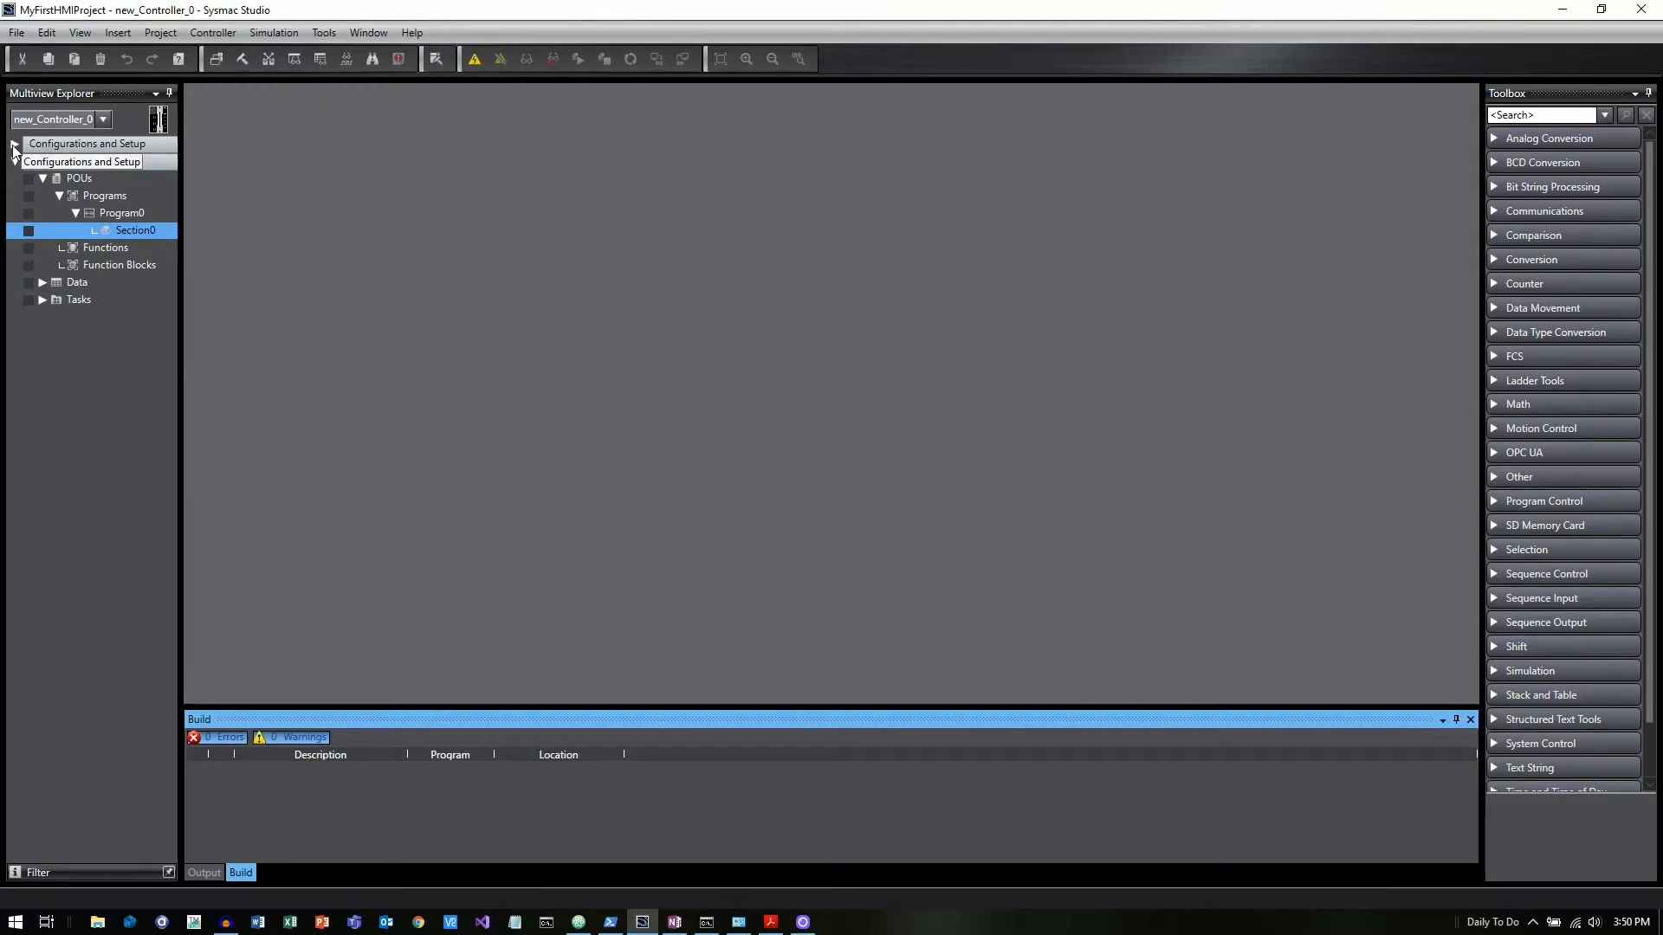
{"action": "left_click", "coordinate": [15, 143]}
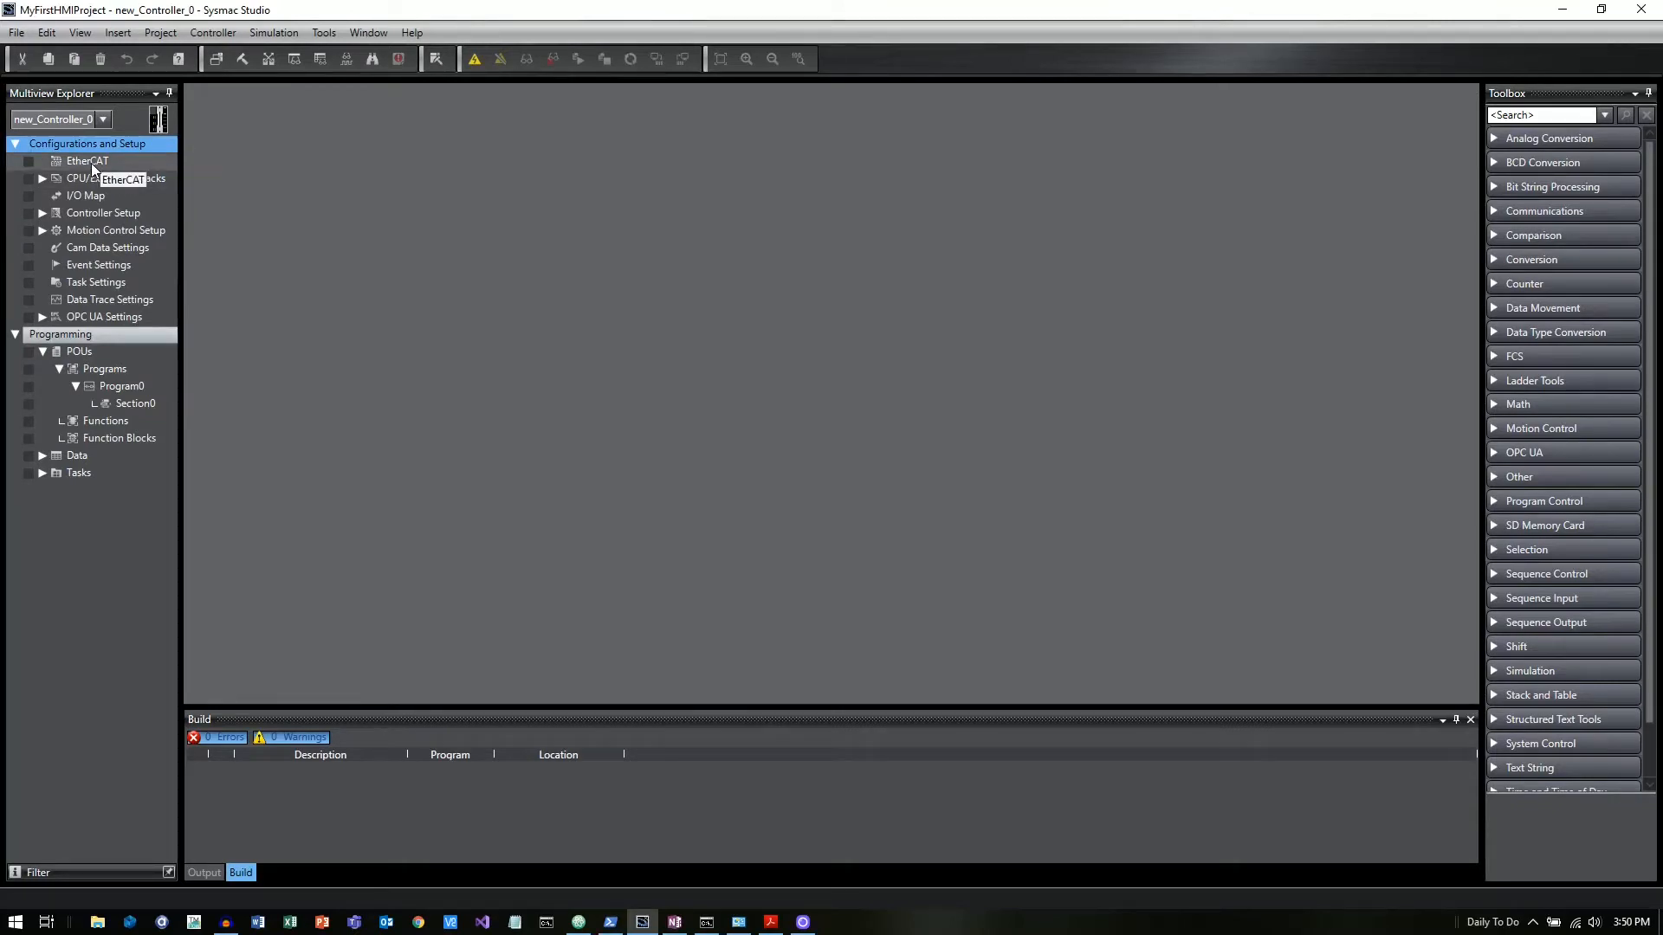
{"action": "left_click", "coordinate": [87, 160]}
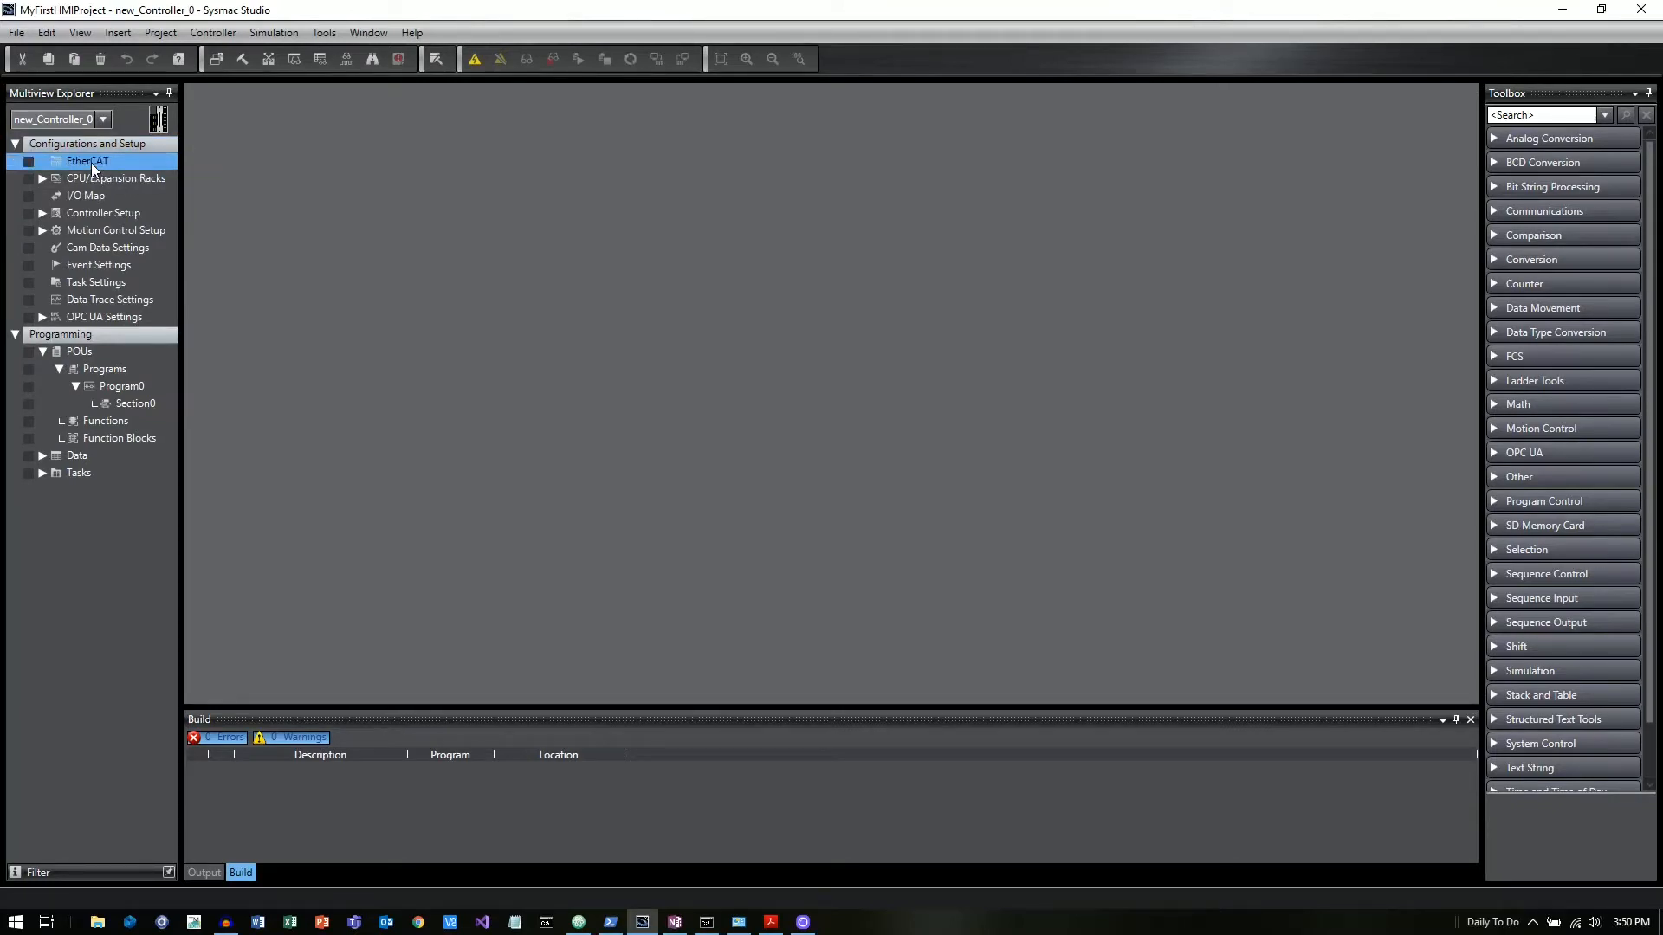
- Open the EtherCAT configuration and add servo drive R88D-1SN02H-ECT Rev1.2 as node 1
{"action": "double_click", "coordinate": [87, 160]}
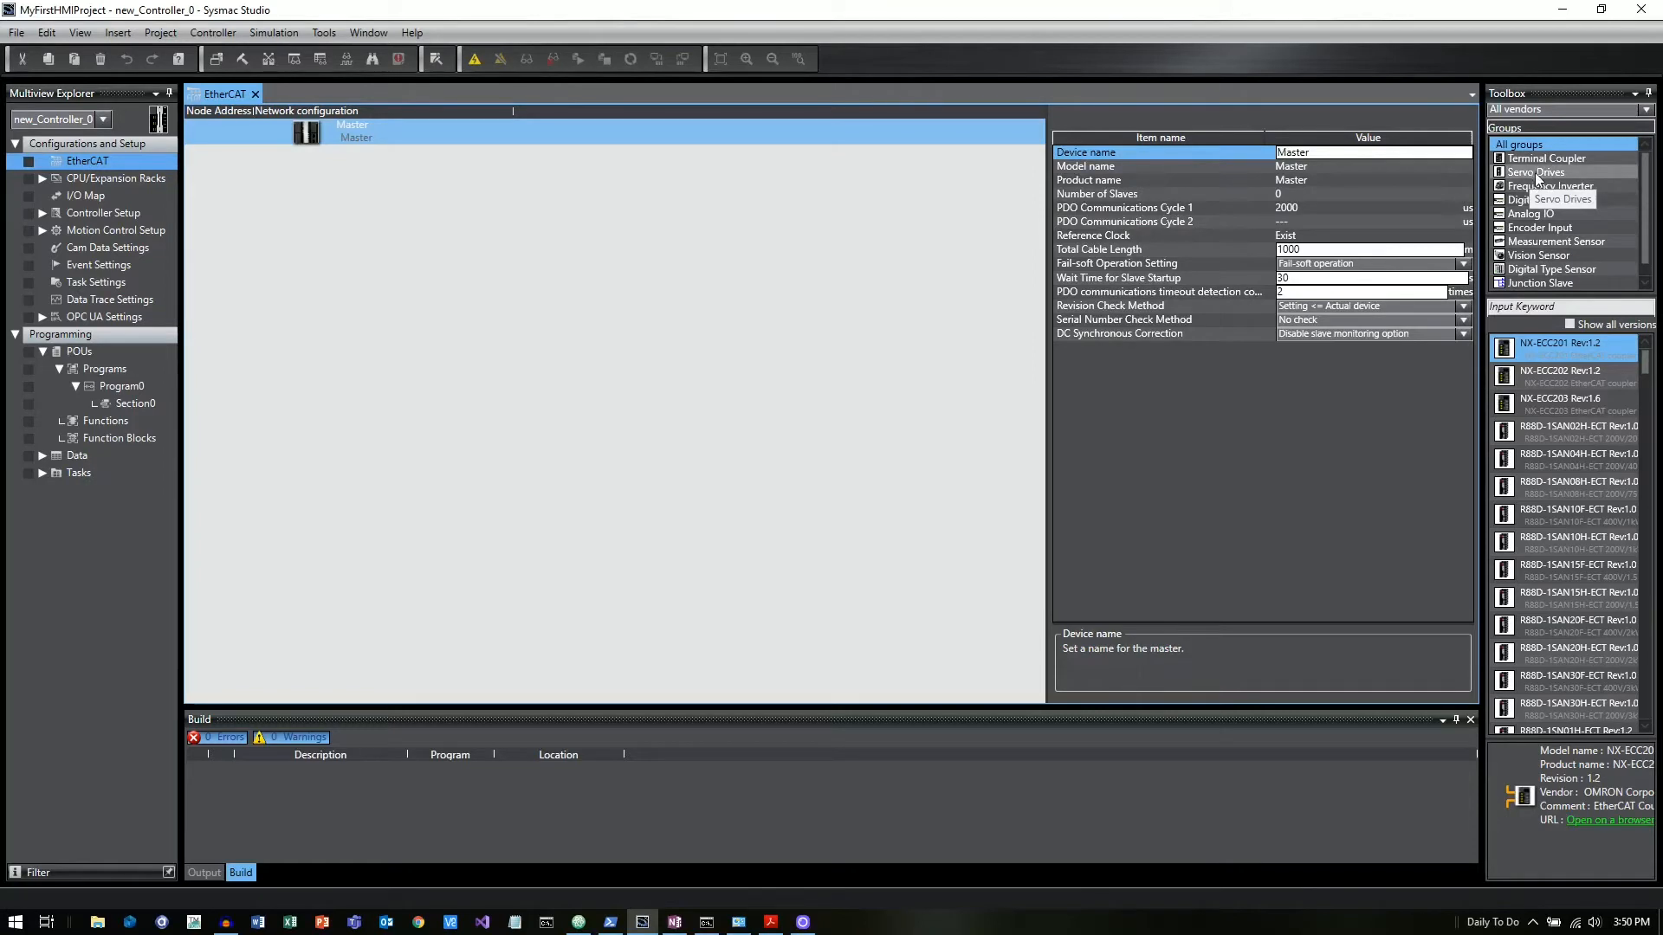
{"action": "left_click", "coordinate": [1536, 171]}
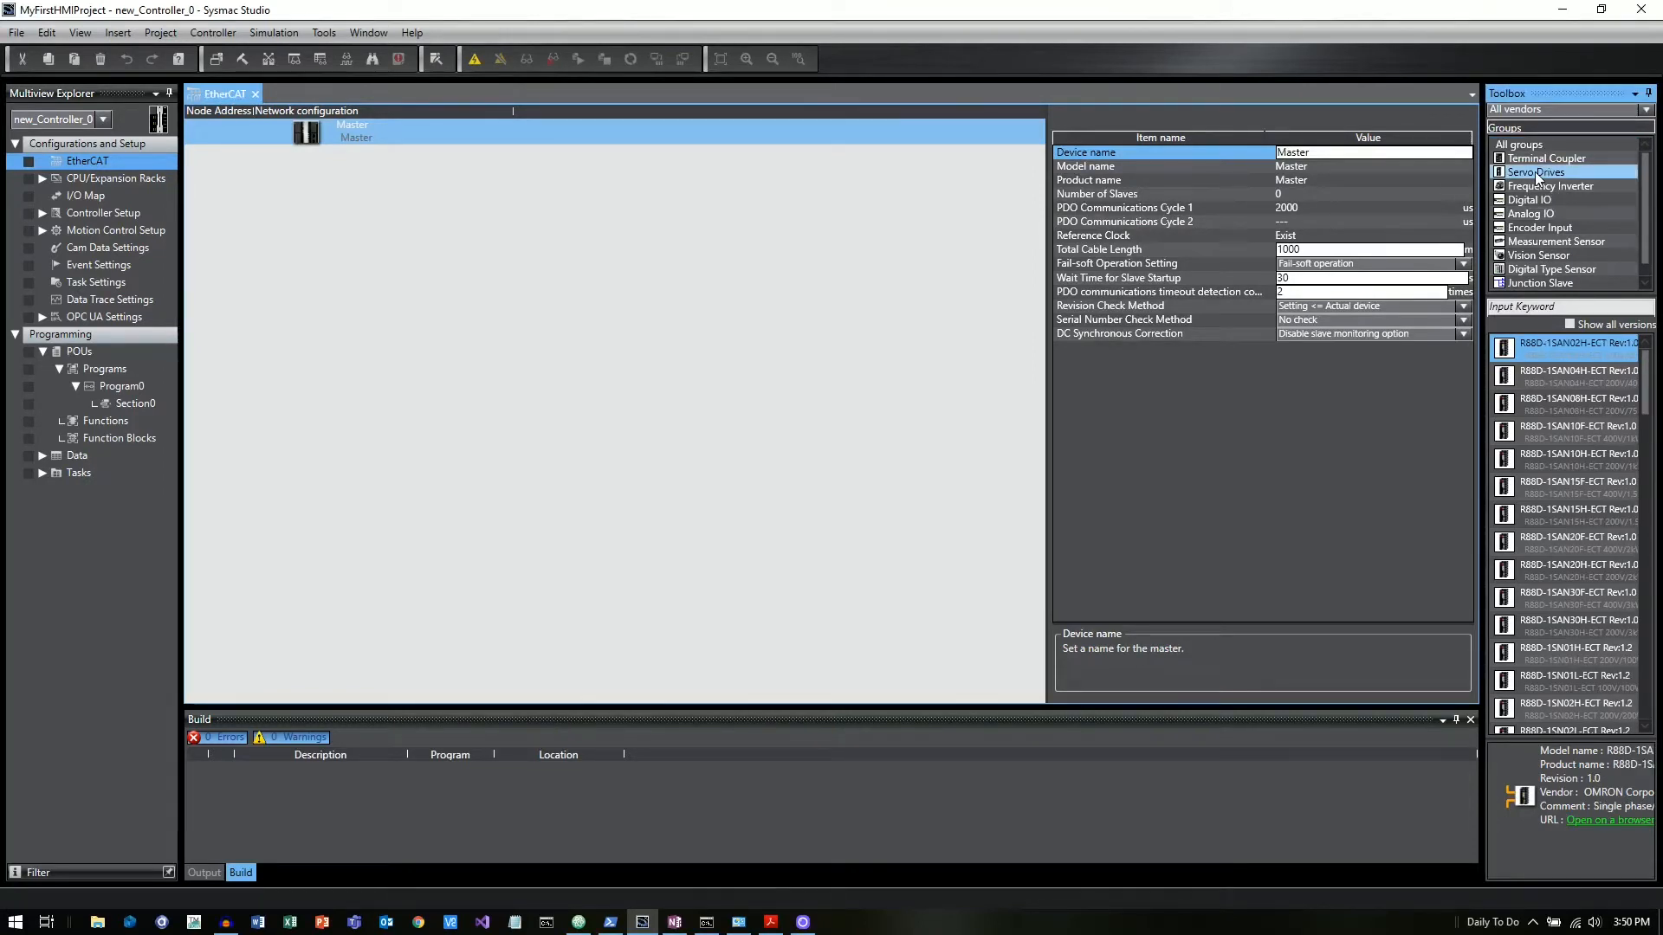
{"action": "scroll", "scroll_direction": "down", "scroll_amount": 3}
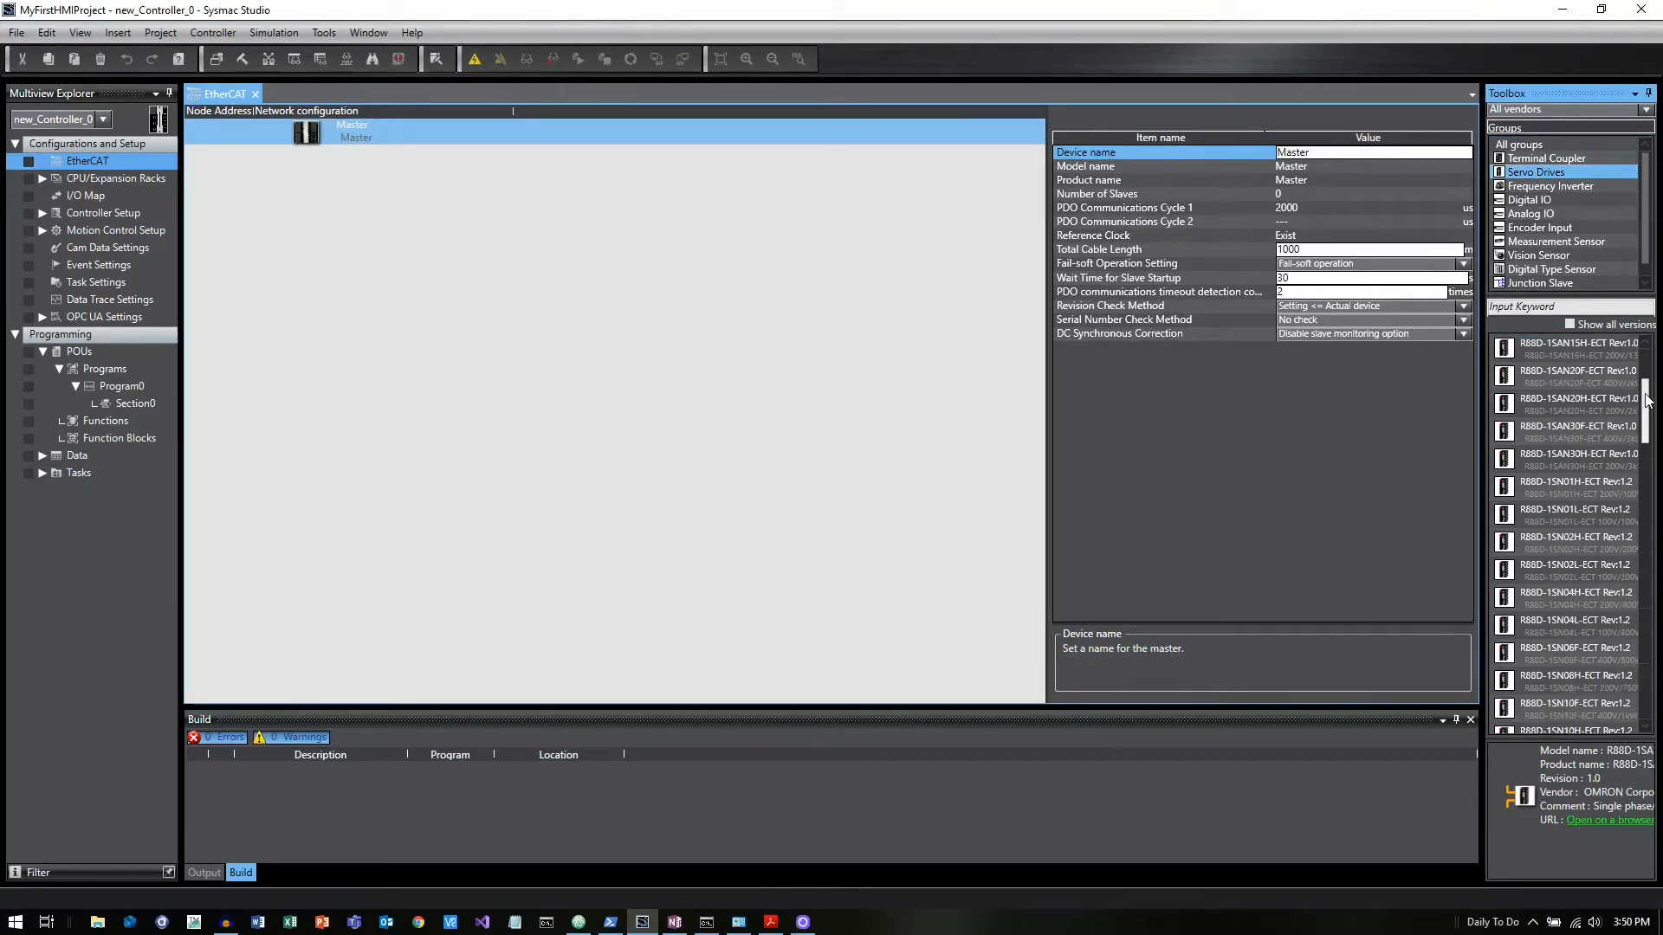
{"action": "left_click", "coordinate": [1574, 541]}
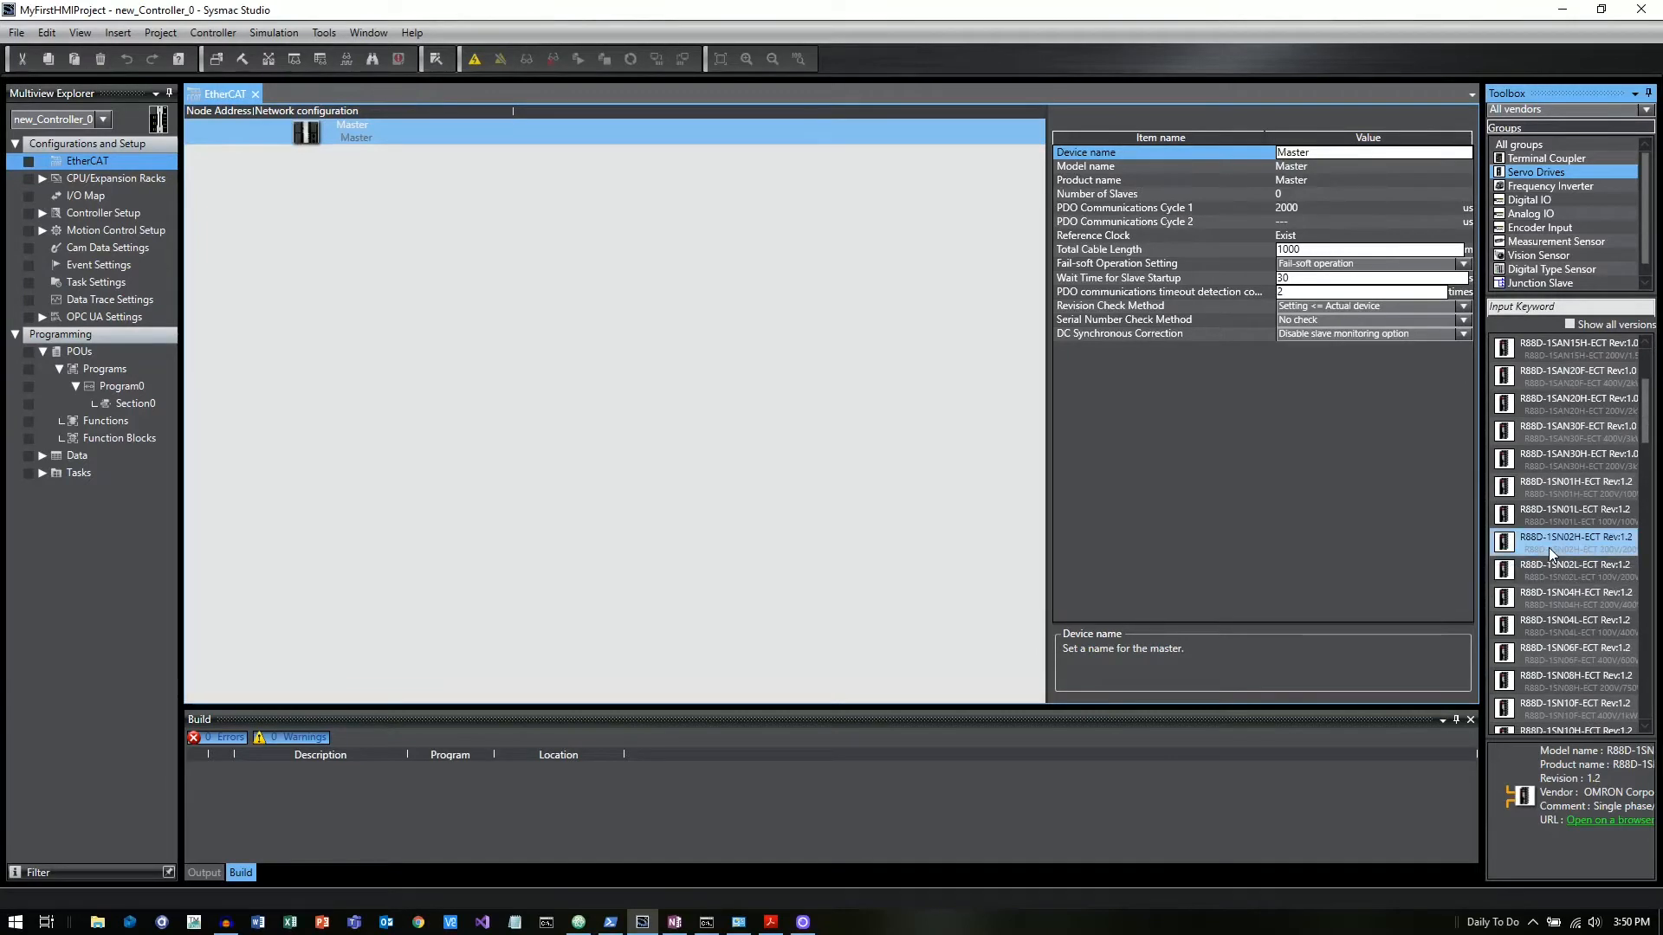
{"action": "mouse_move", "coordinate": [1574, 570]}
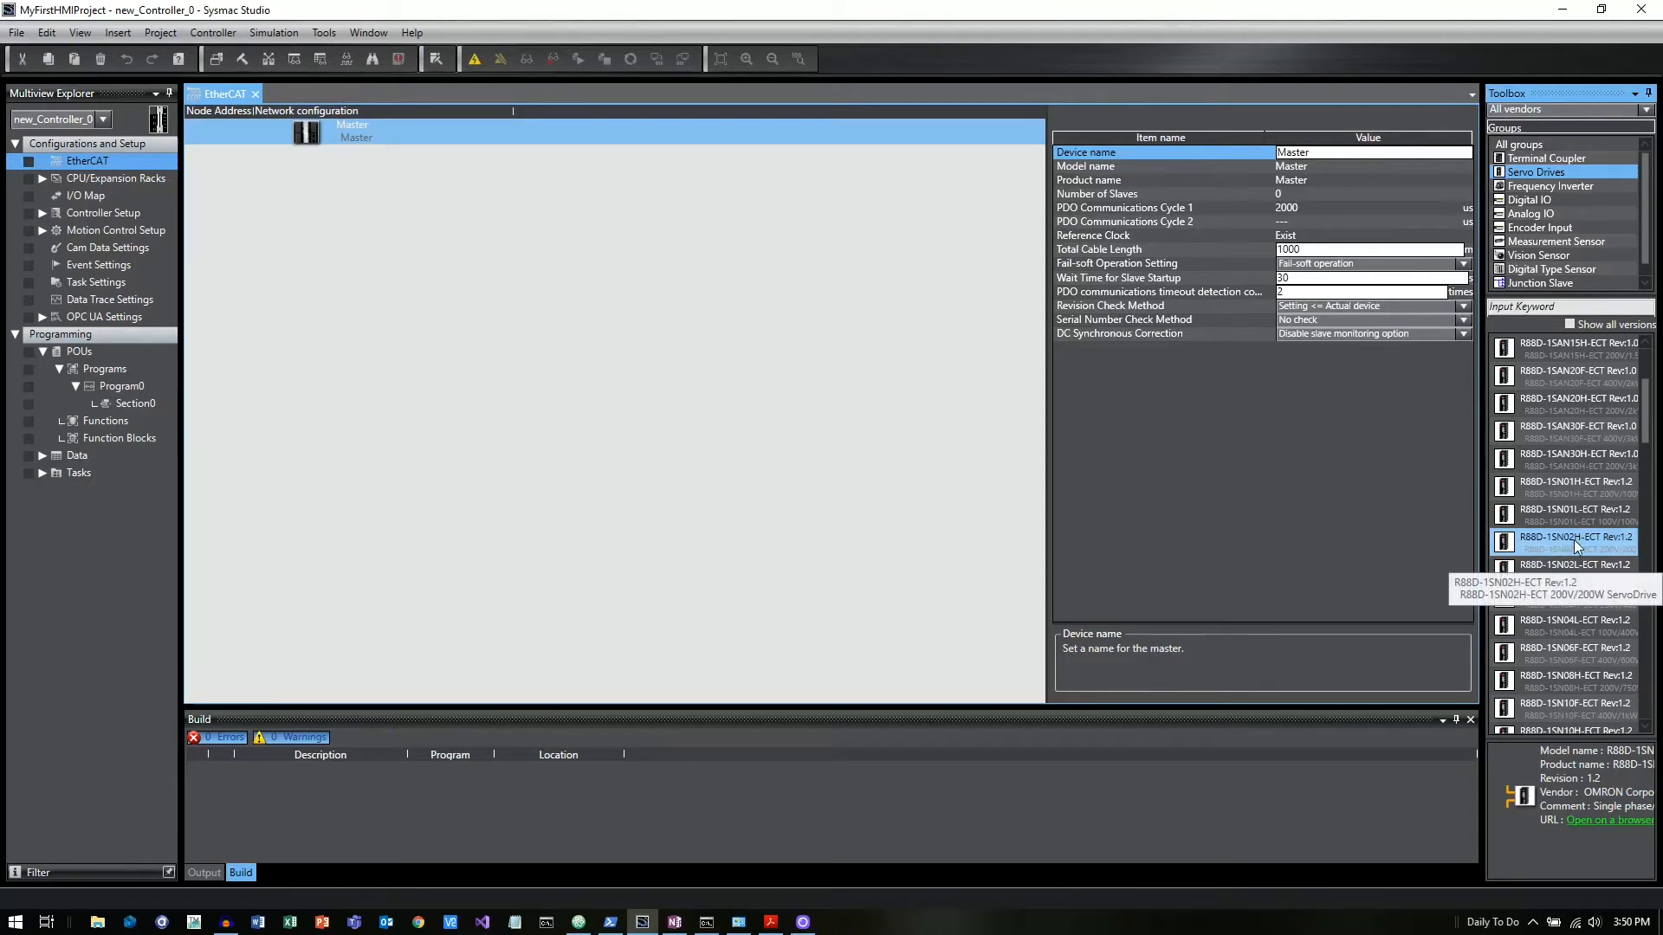
{"action": "mouse_move", "coordinate": [1585, 549]}
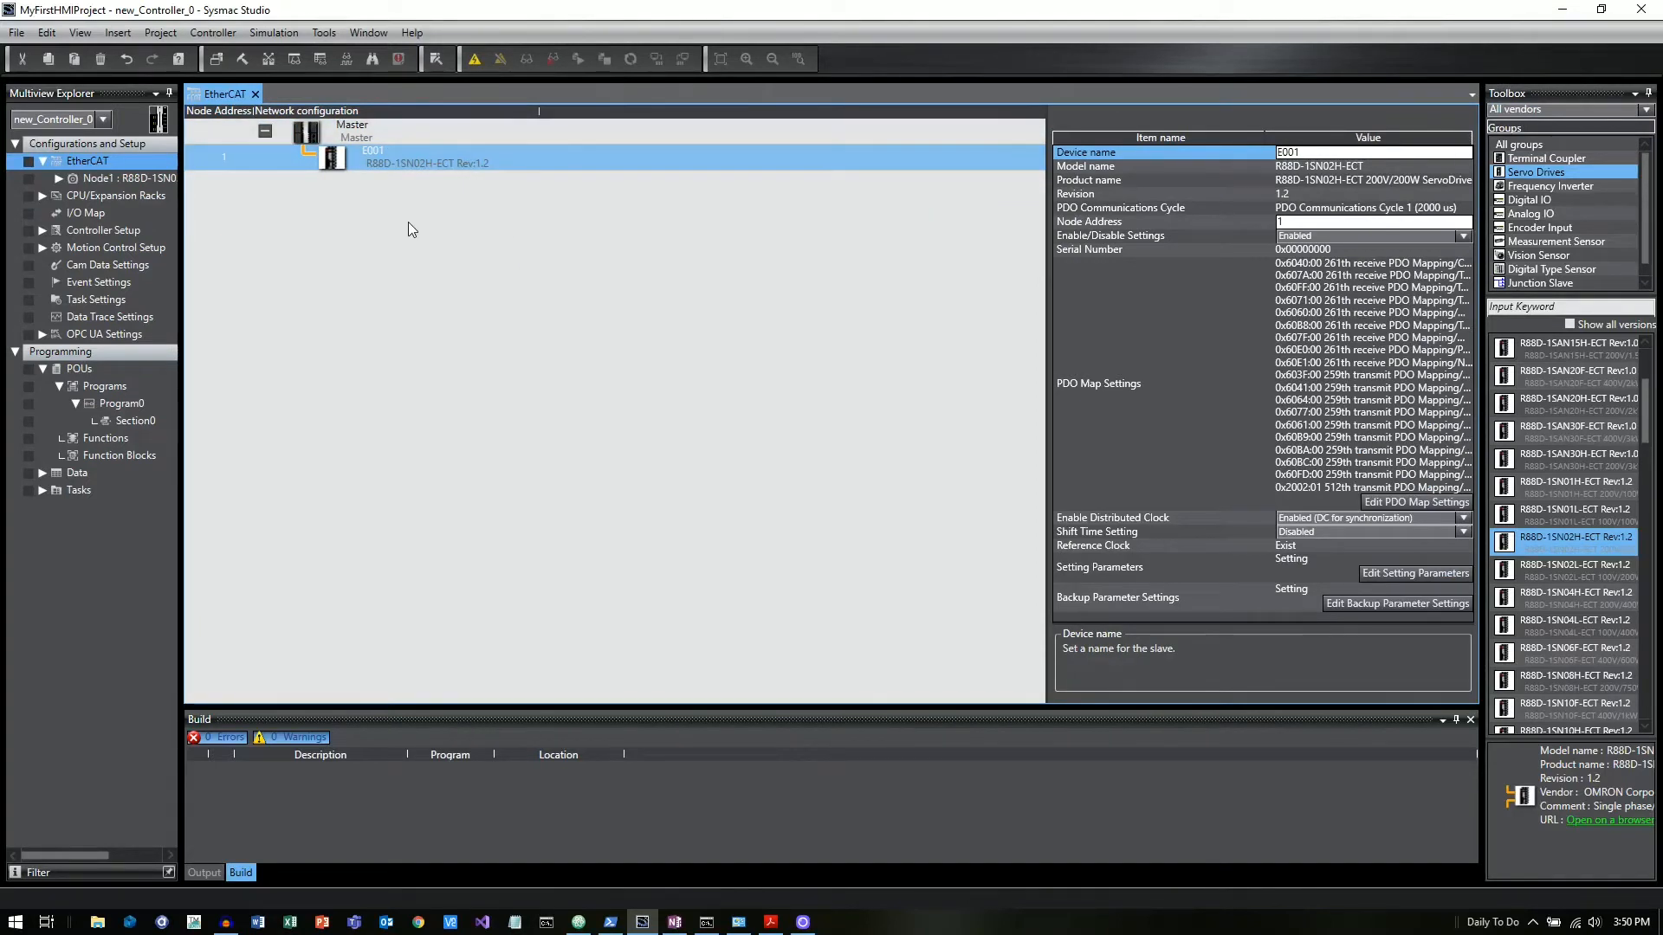
{"action": "mouse_move", "coordinate": [389, 202]}
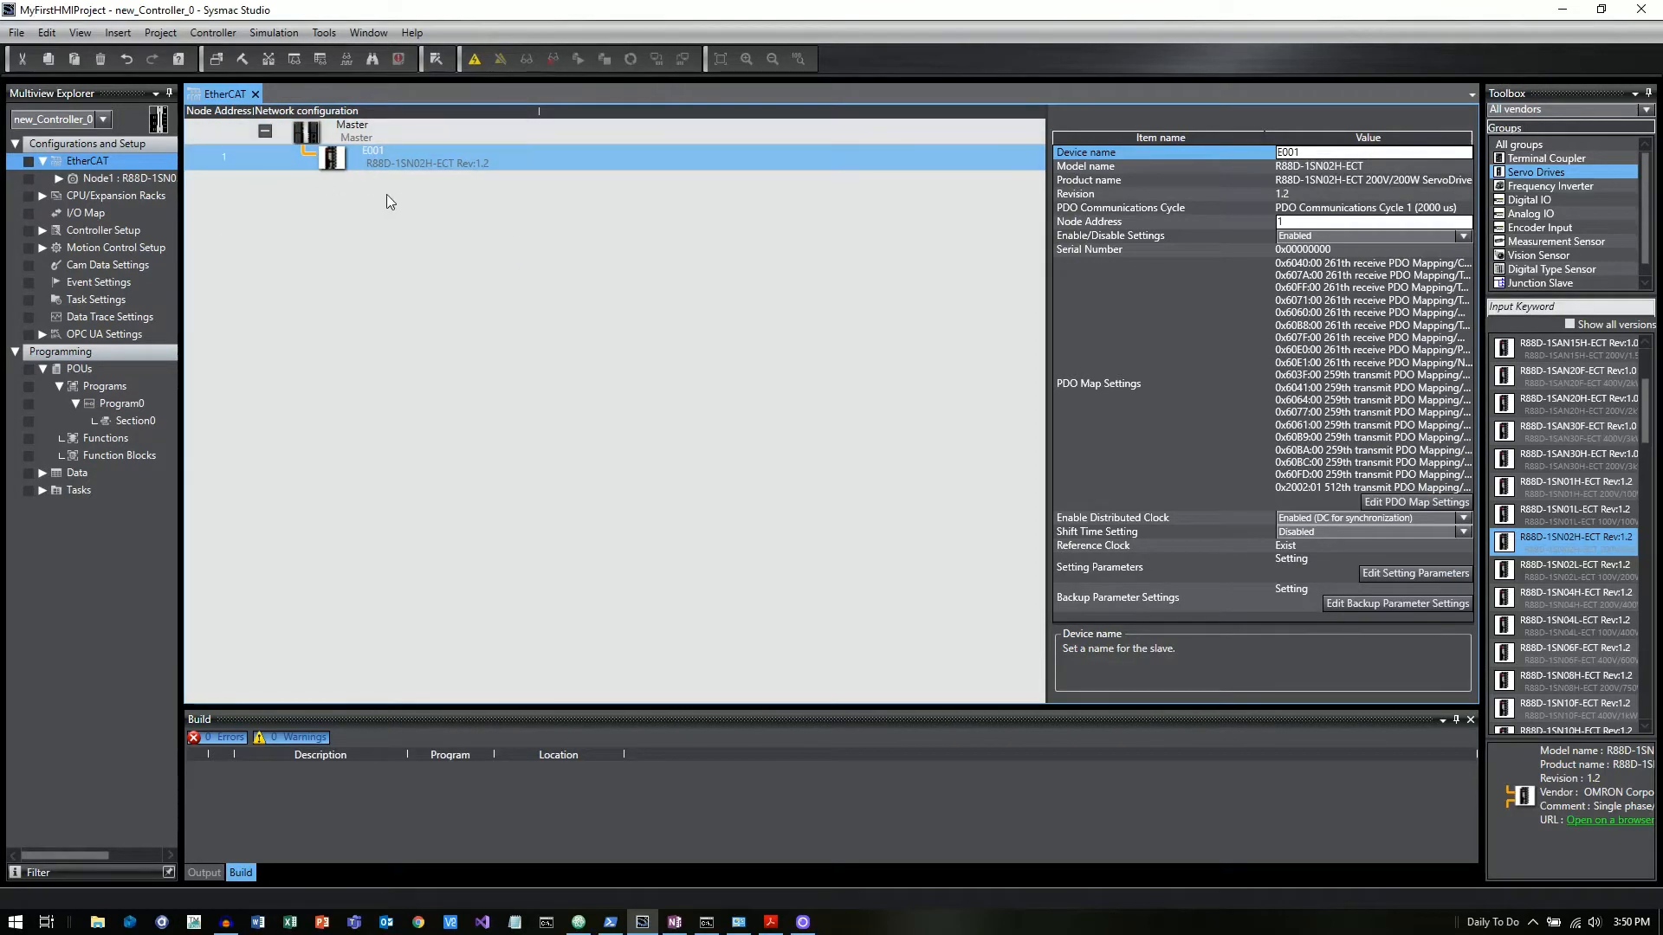
{"action": "mouse_move", "coordinate": [363, 255]}
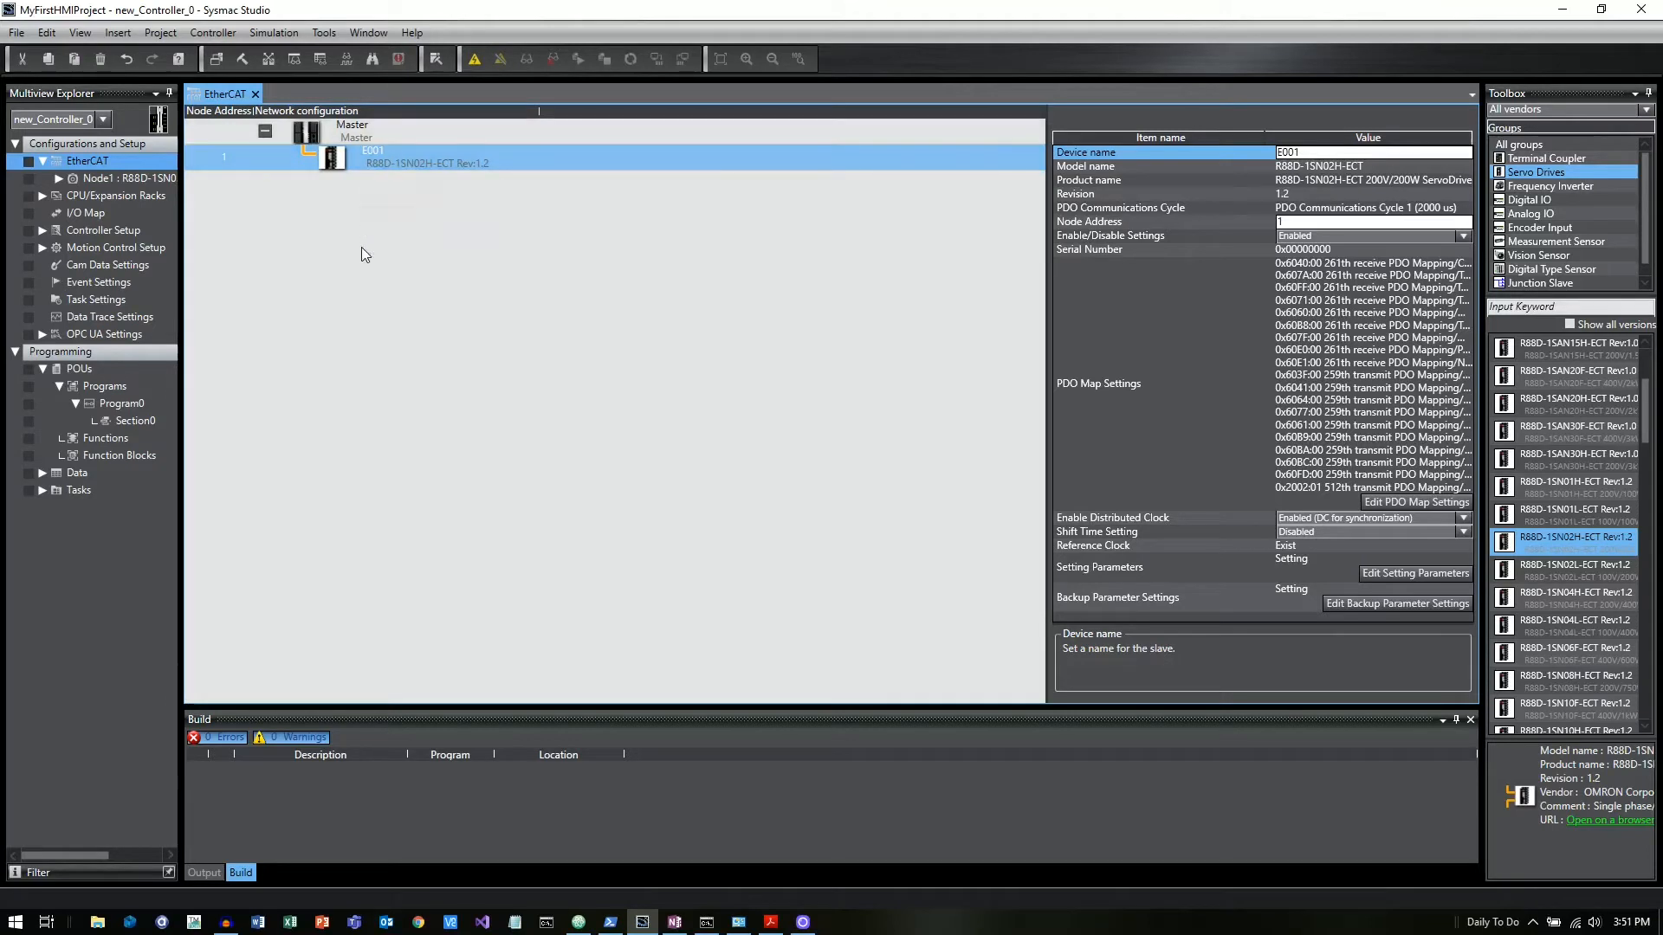
{"action": "mouse_move", "coordinate": [350, 136]}
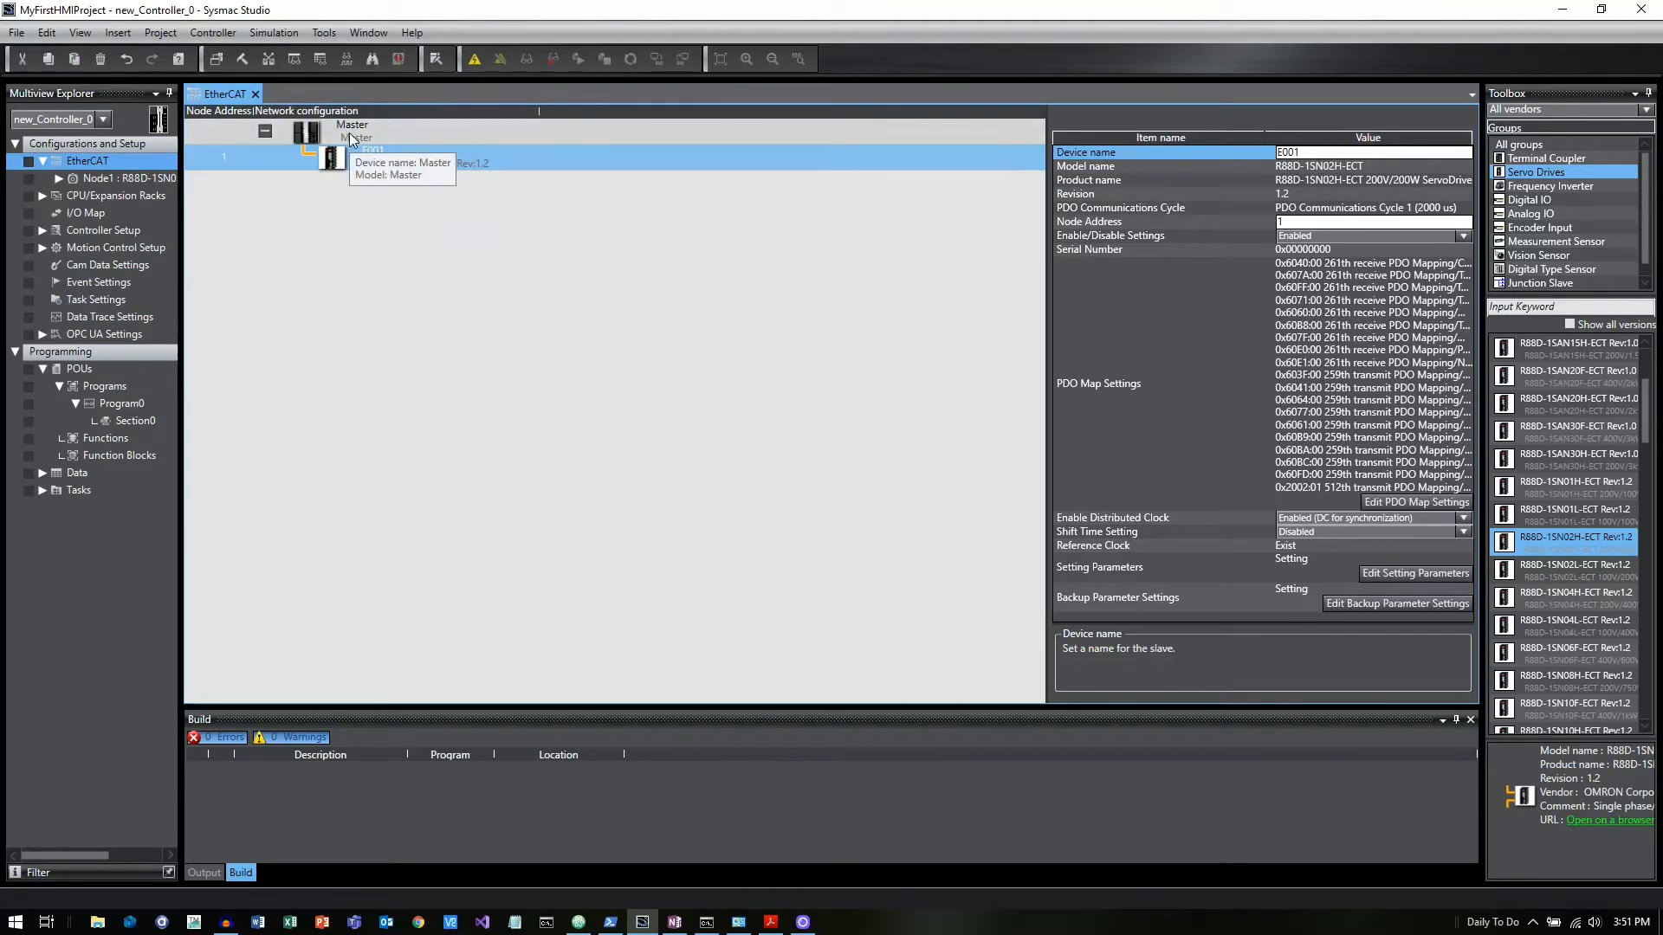
{"action": "right_click", "coordinate": [350, 124]}
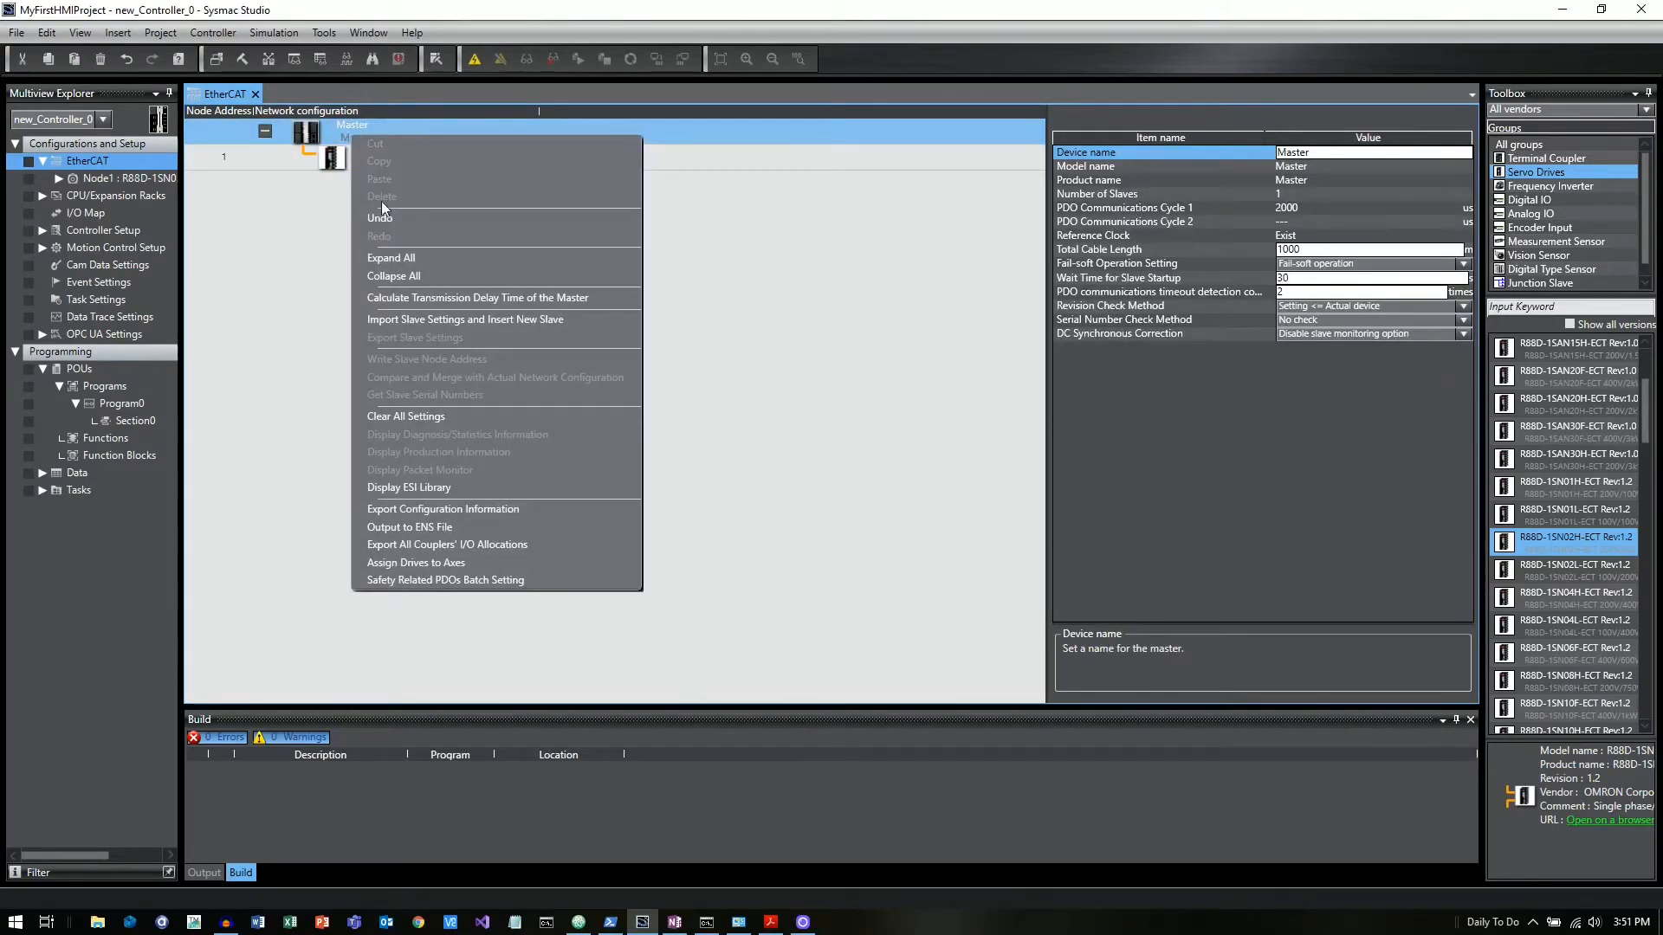
{"action": "mouse_move", "coordinate": [408, 487]}
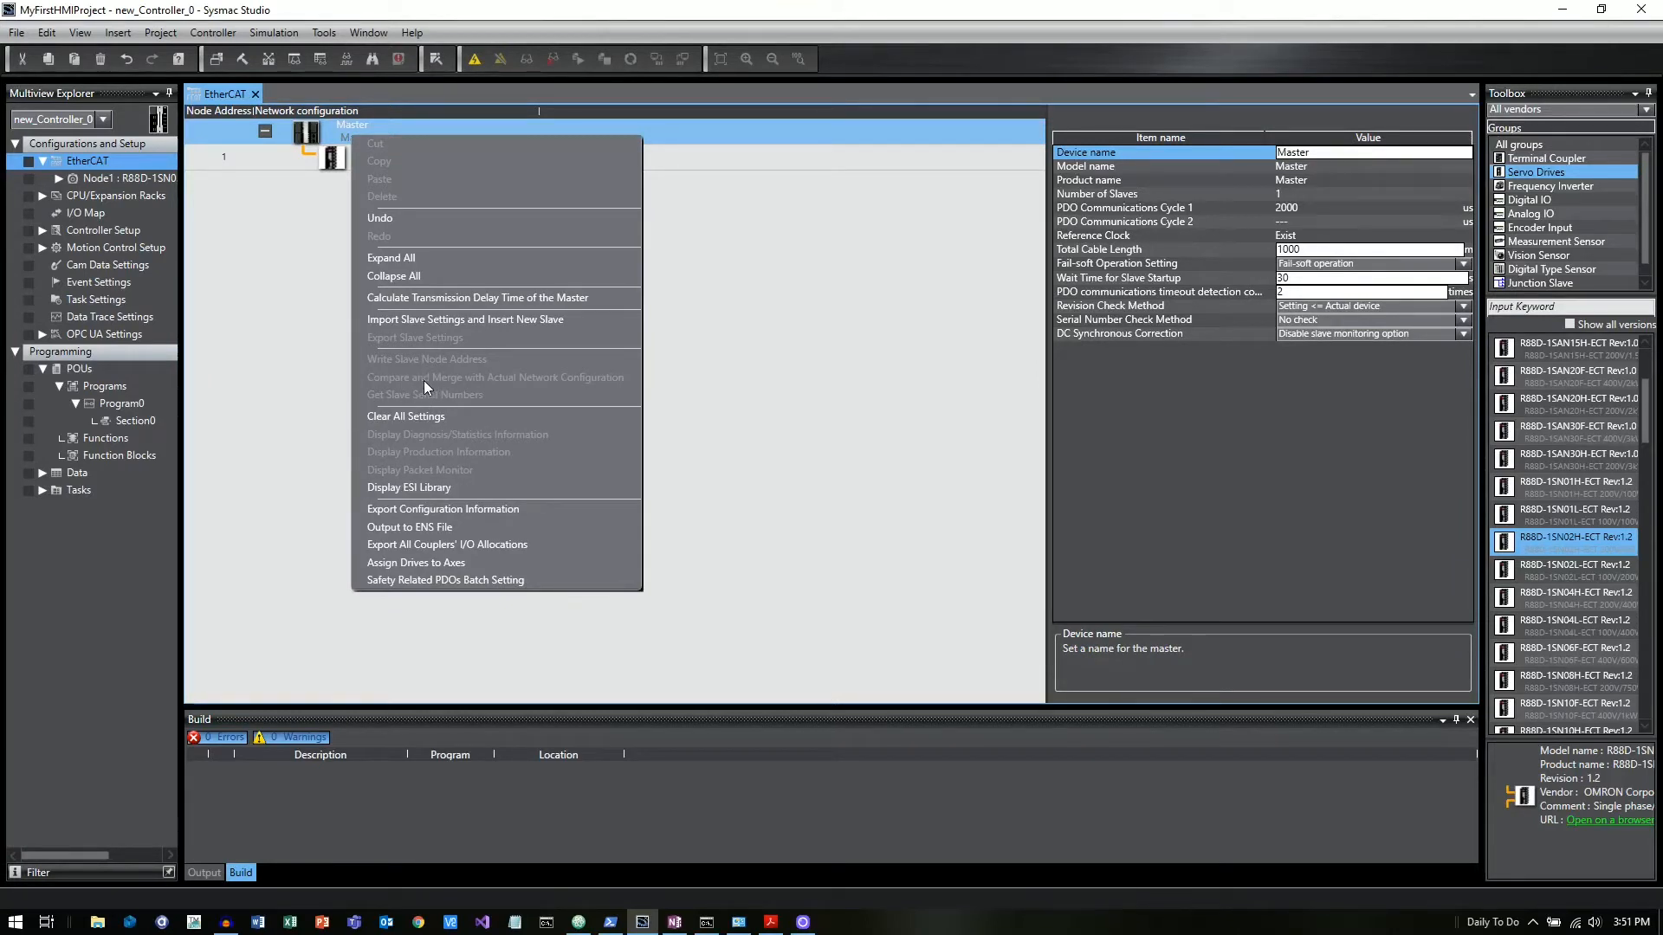
{"action": "mouse_move", "coordinate": [432, 384]}
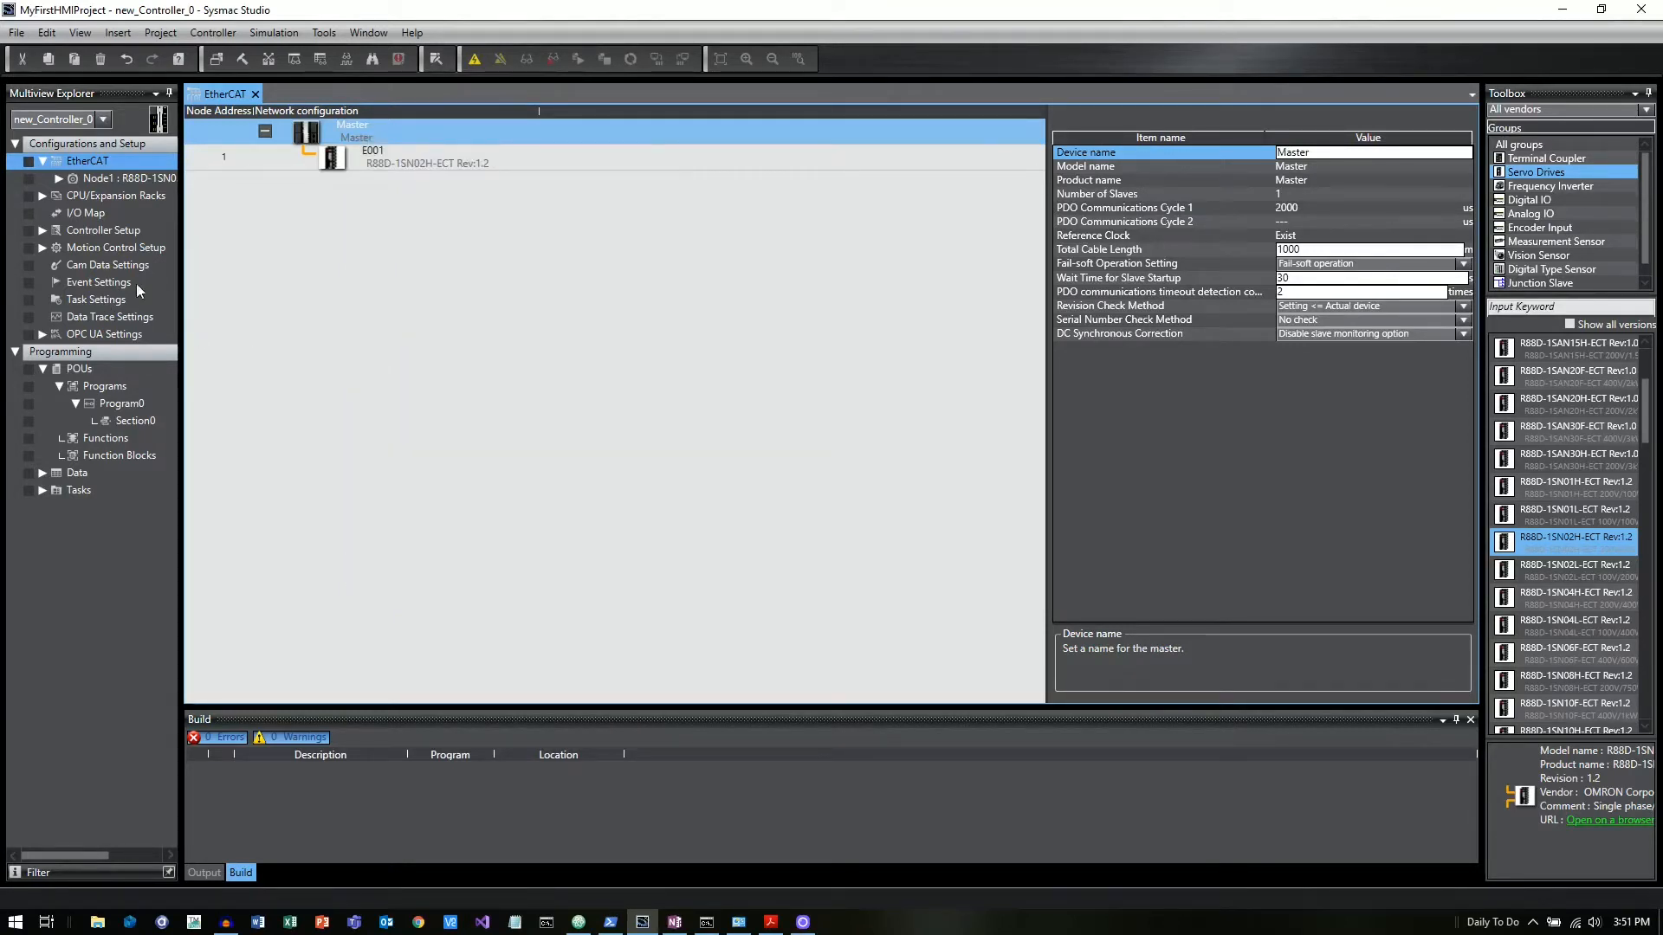
- Add a new axis under Motion Control Setup and rename MC_Axis000 to MyServo
{"action": "left_click", "coordinate": [117, 247]}
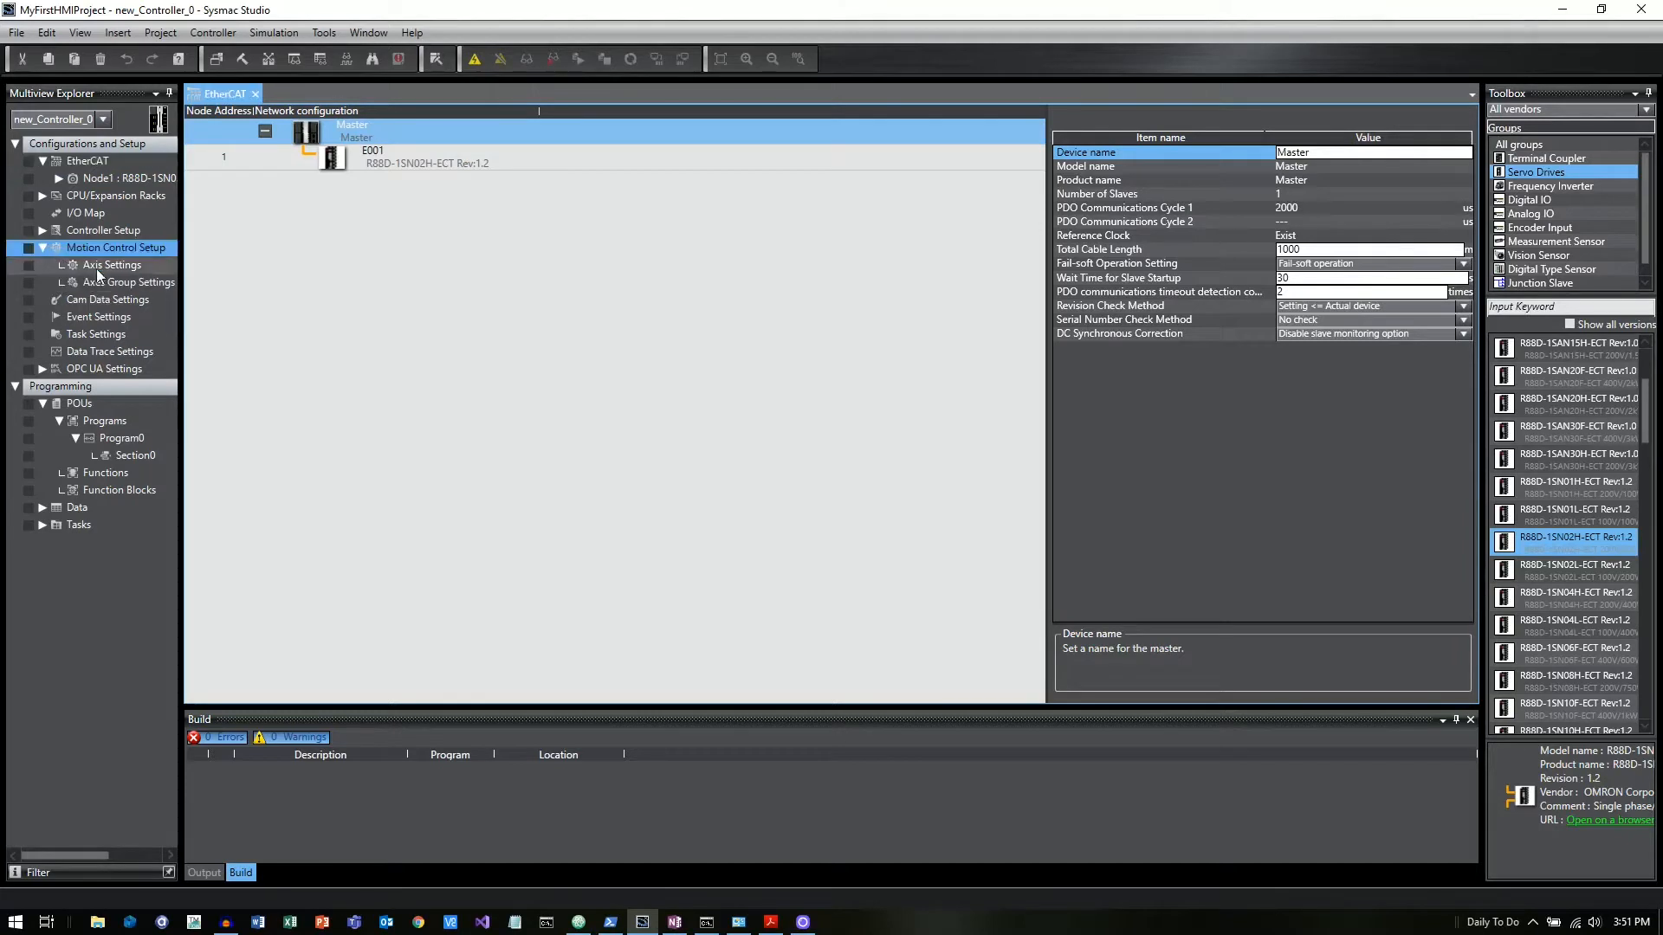
{"action": "right_click", "coordinate": [114, 264]}
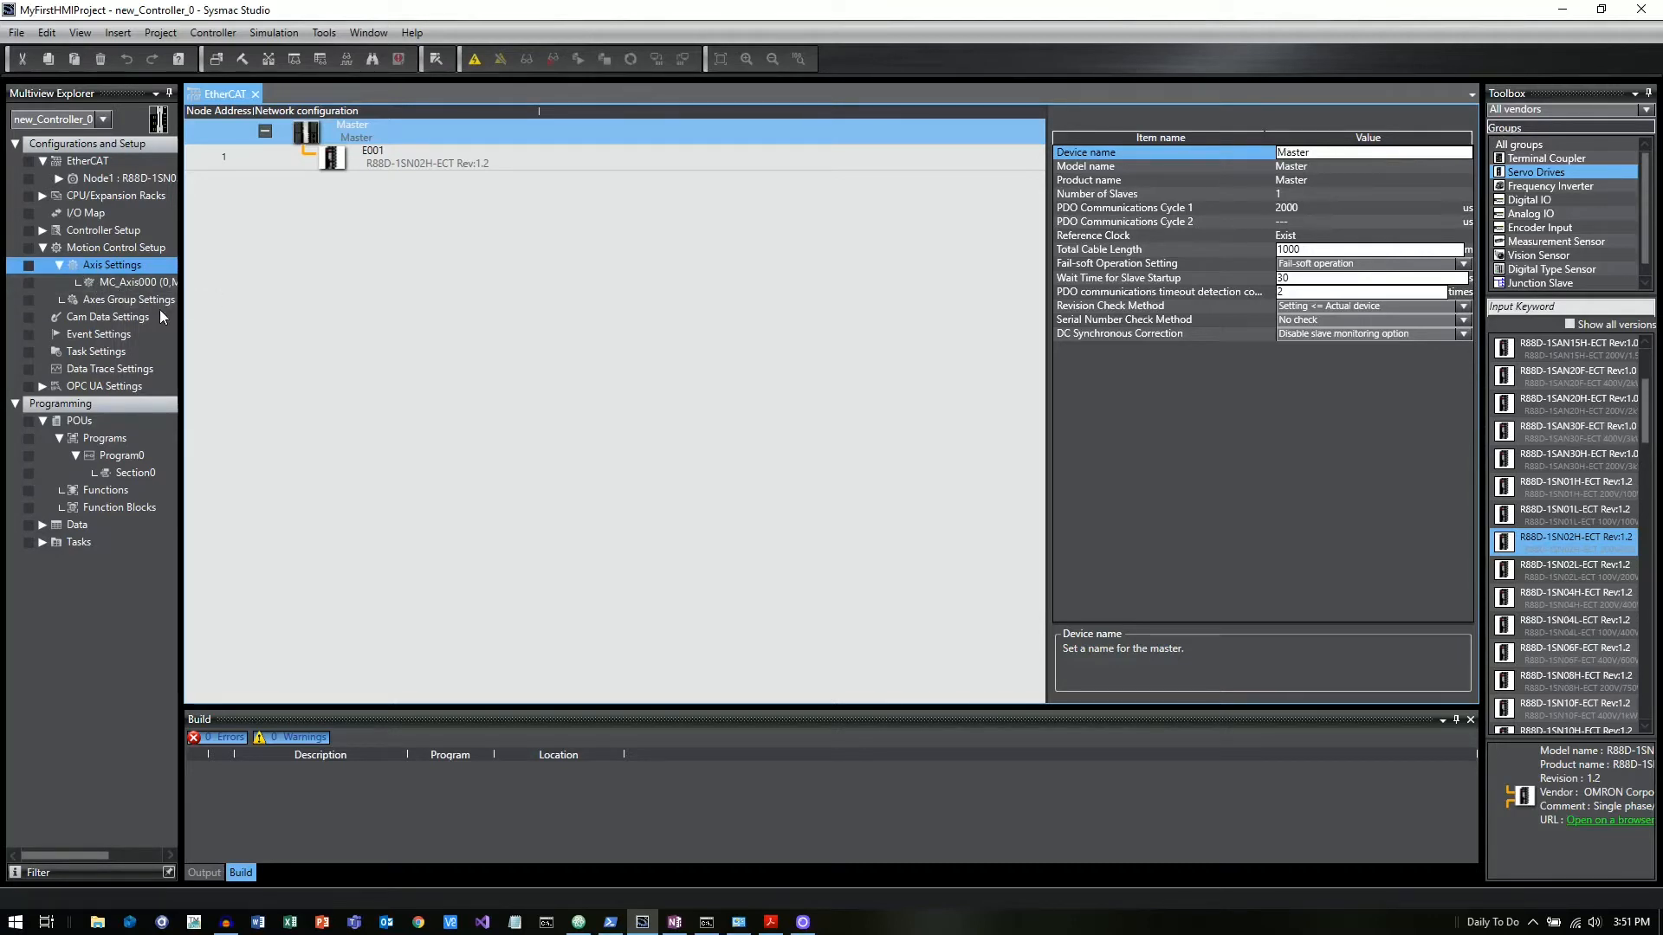
{"action": "mouse_move", "coordinate": [122, 282]}
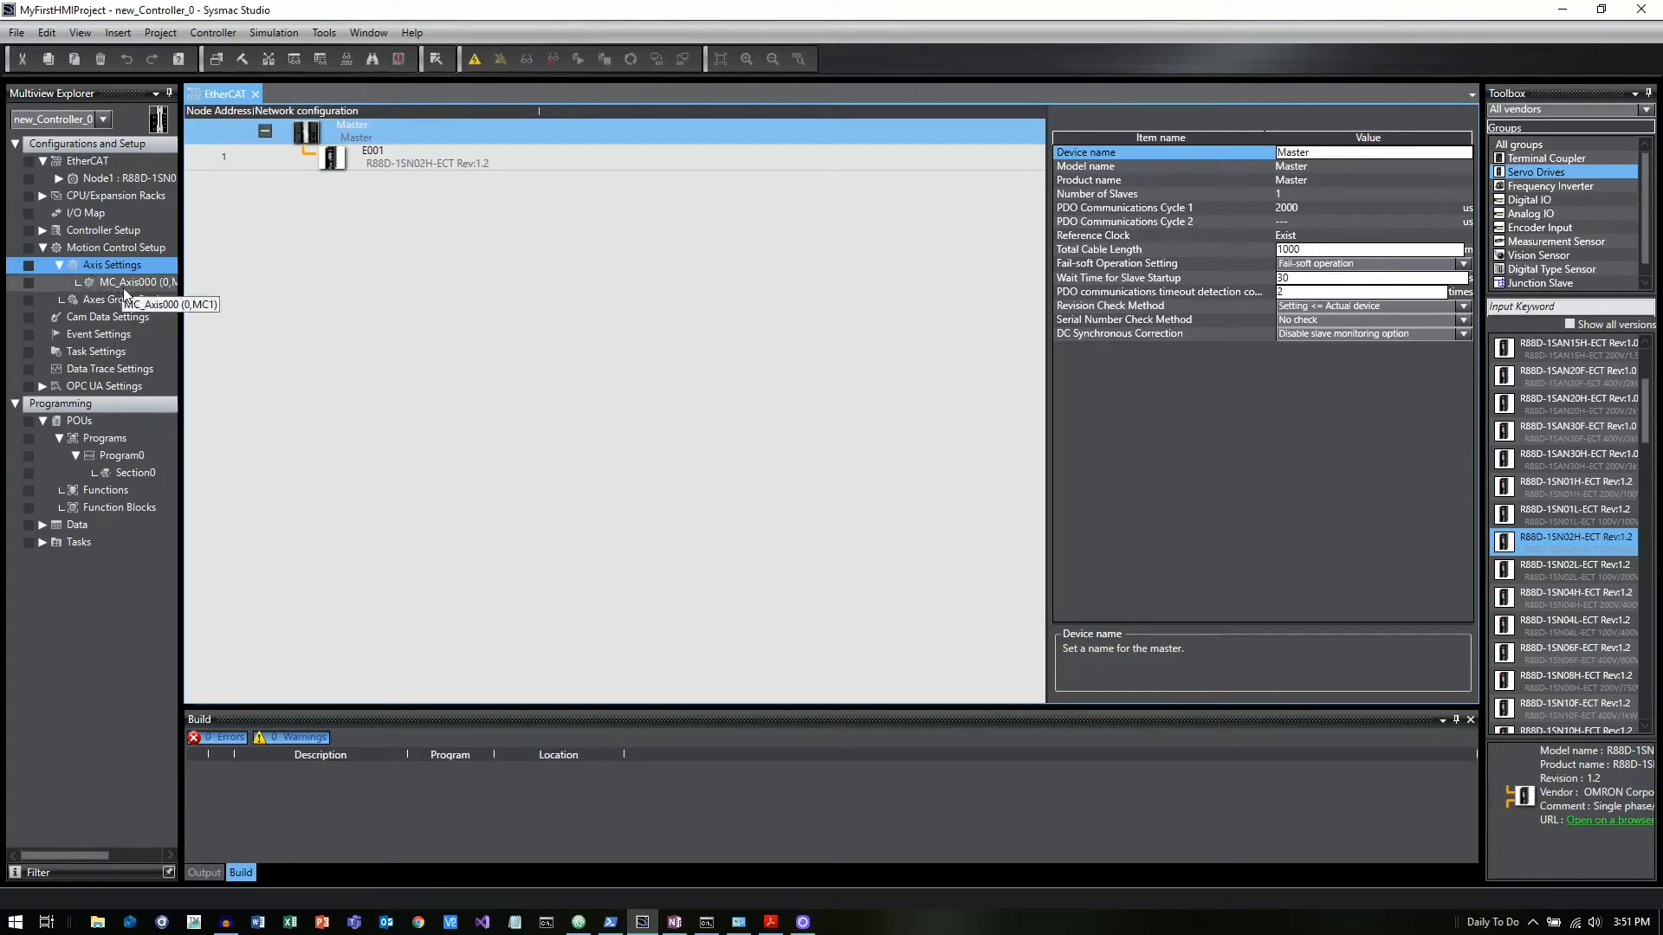
{"action": "right_click", "coordinate": [127, 282]}
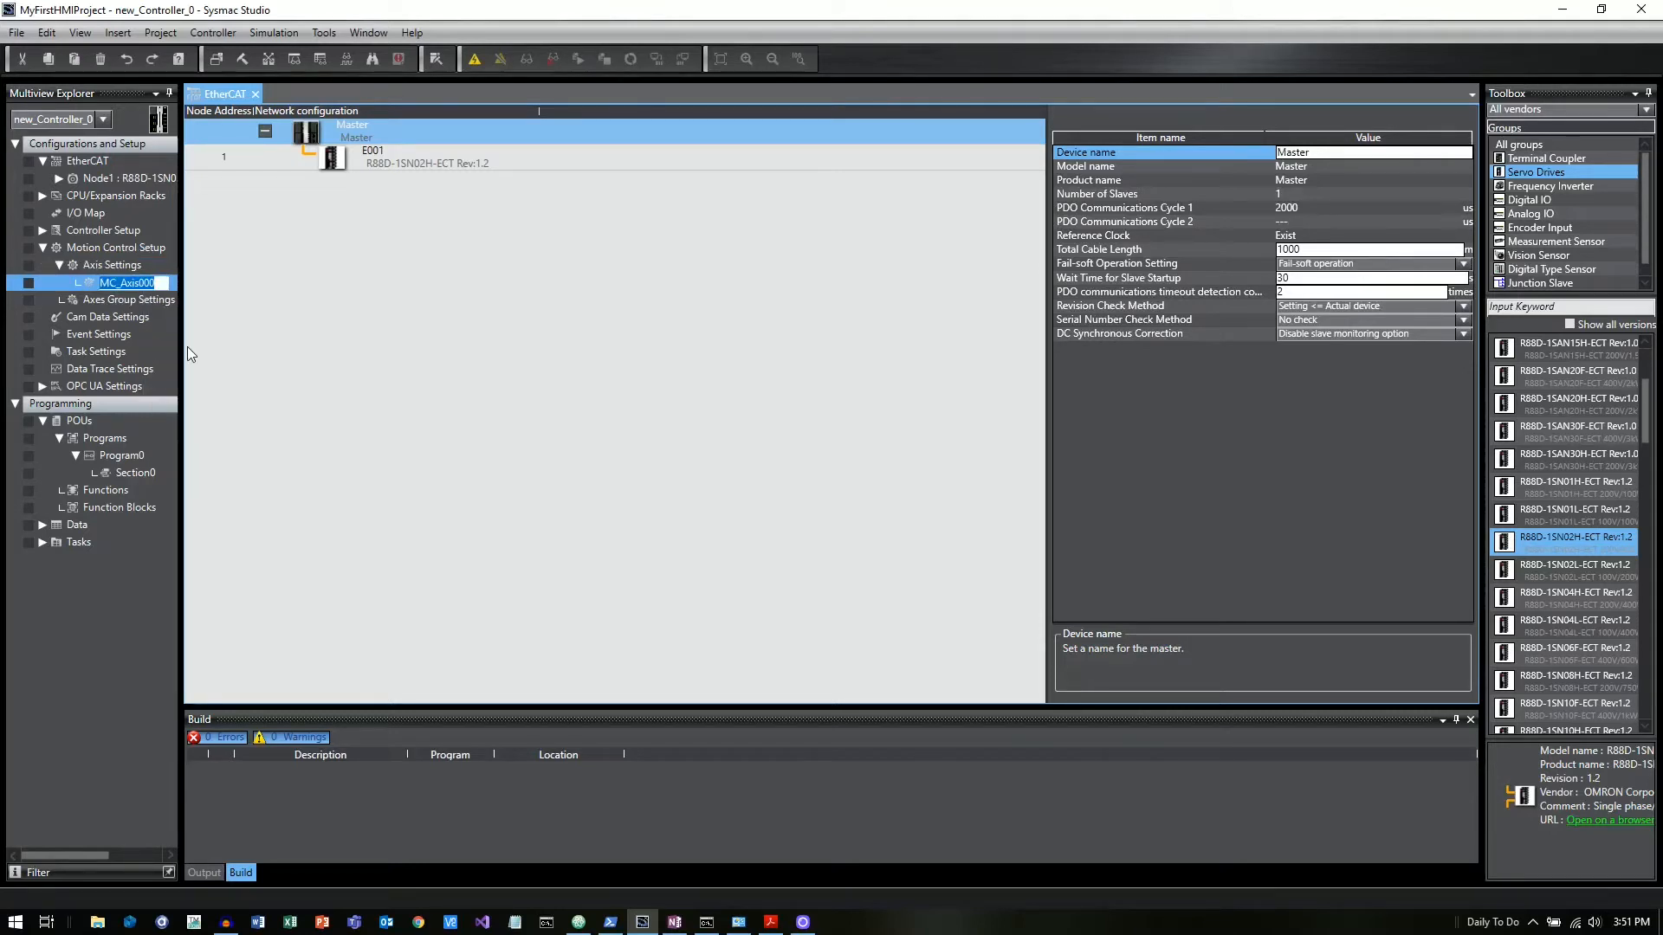
{"action": "type", "text": "MyServo (0,MC1"}
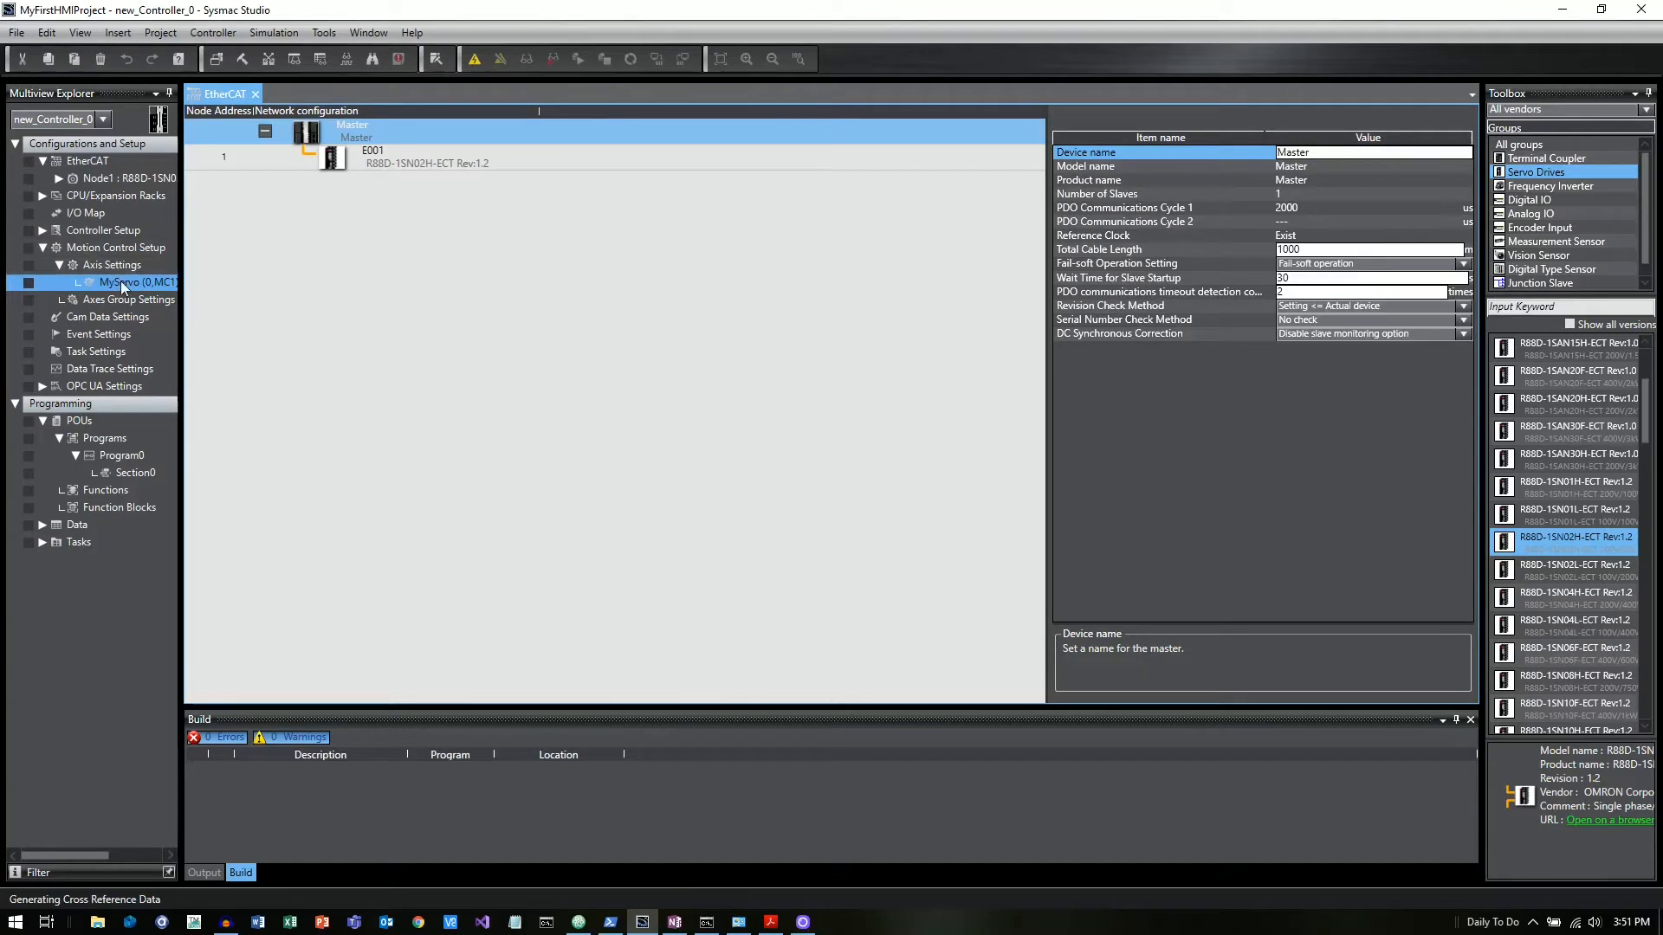
- Set MyServo to Servo axis with output device 1 as Node 1 R88D-1SN02H-ECT
{"action": "double_click", "coordinate": [123, 282]}
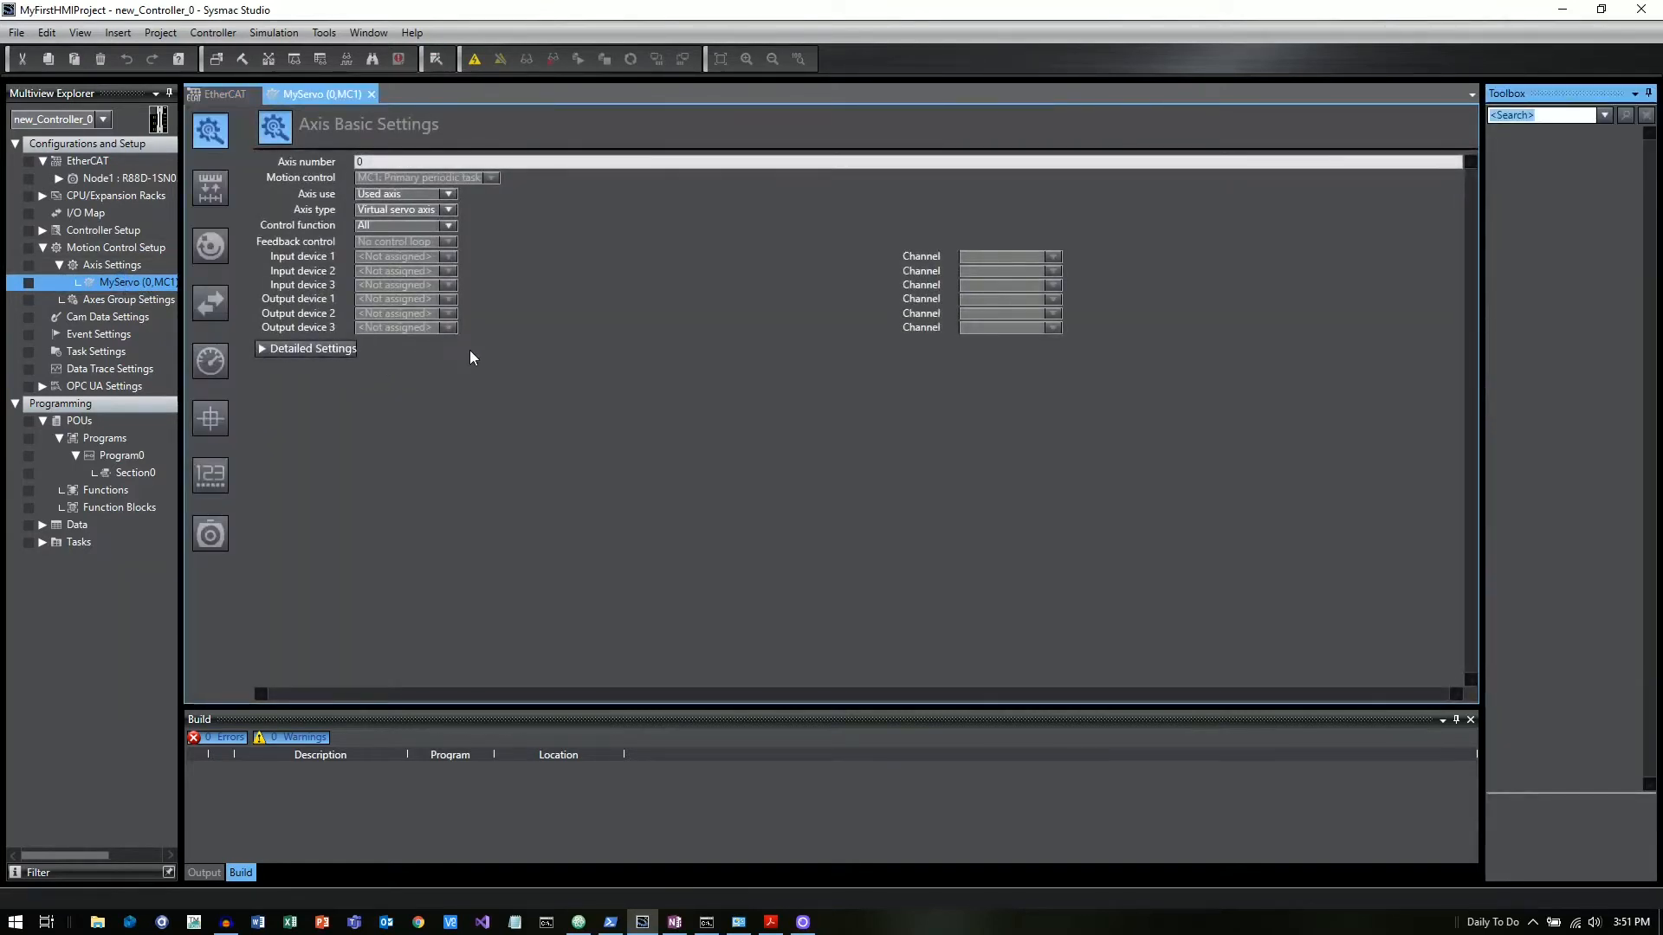
{"action": "mouse_move", "coordinate": [435, 313]}
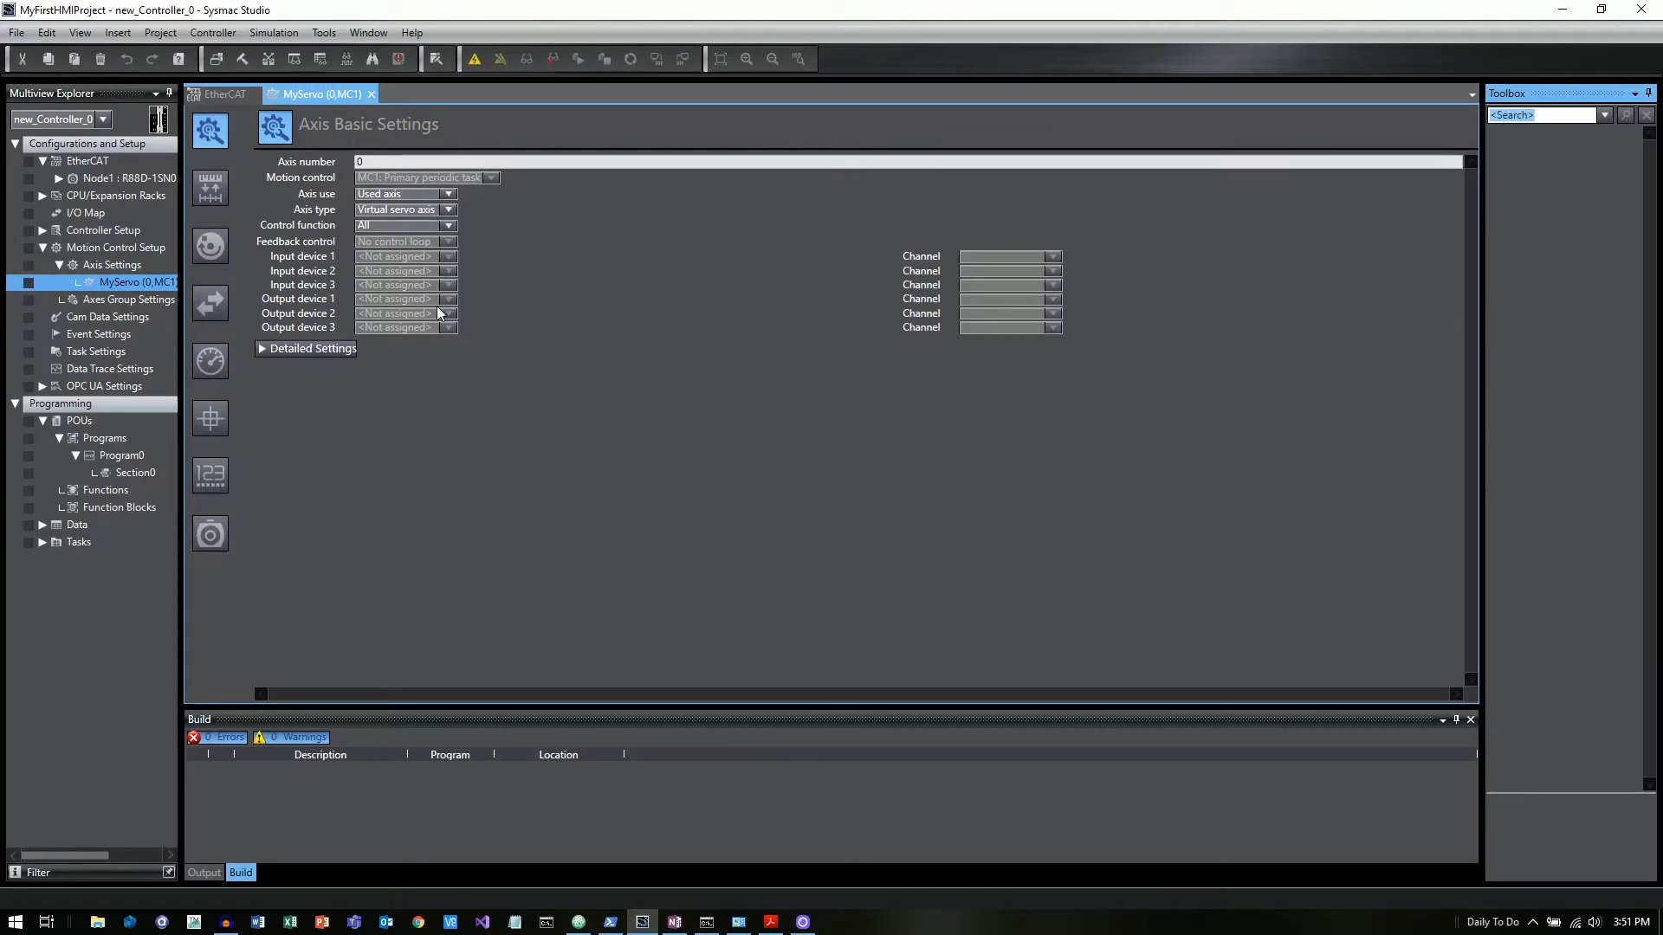
{"action": "mouse_move", "coordinate": [358, 372]}
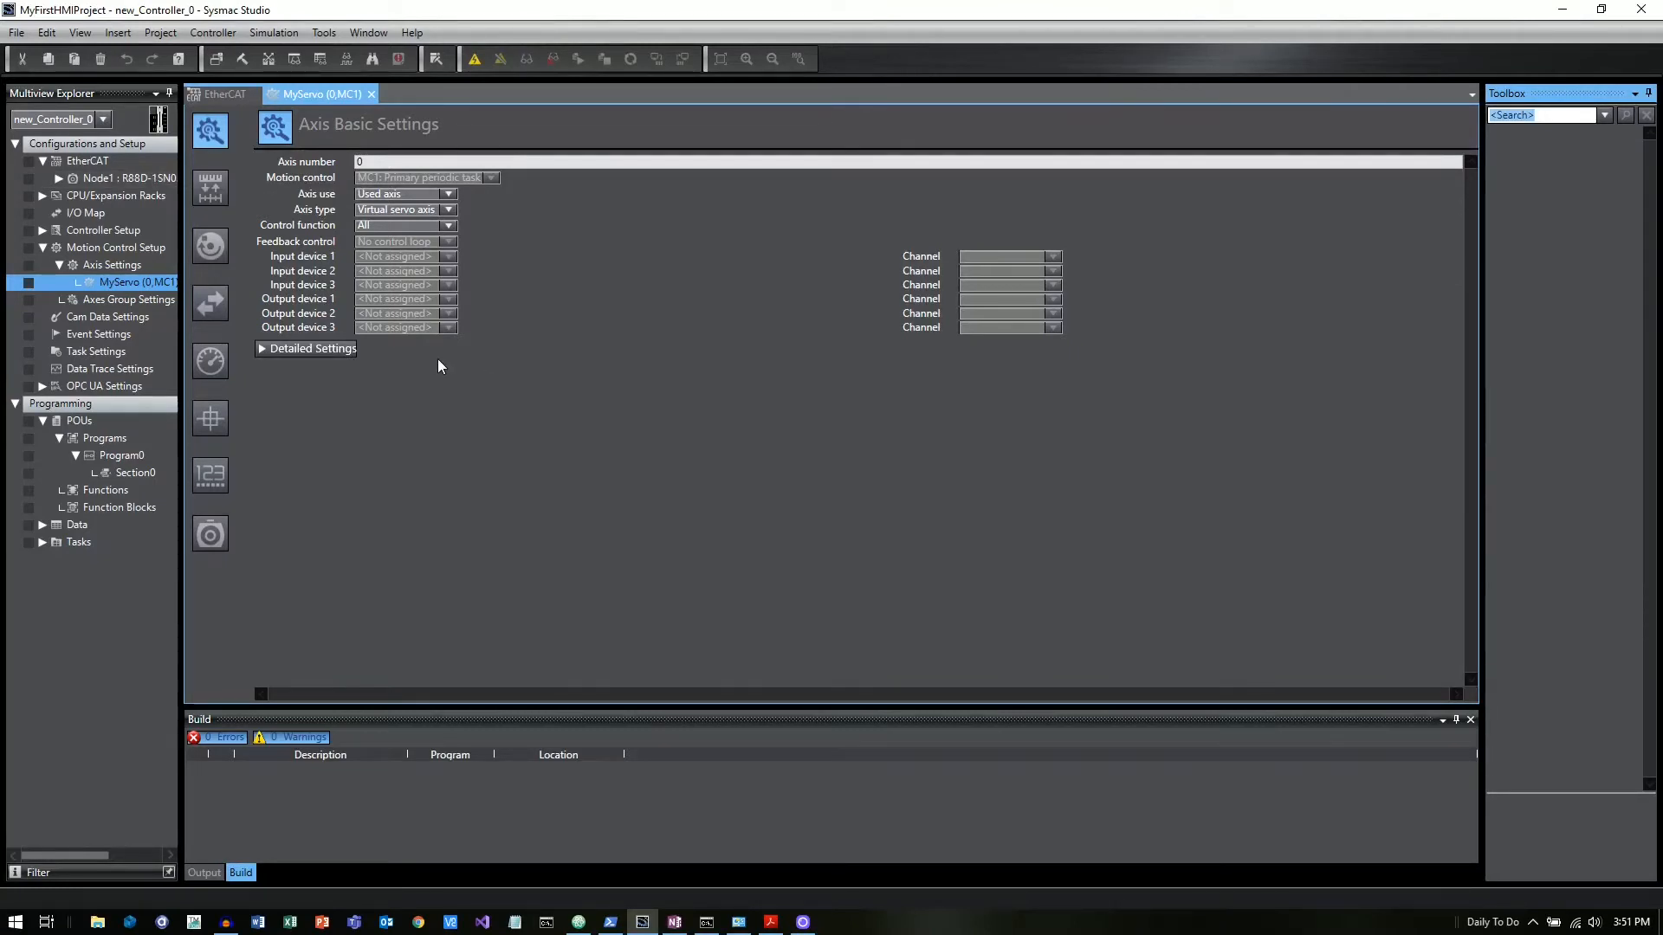
{"action": "mouse_move", "coordinate": [450, 220]}
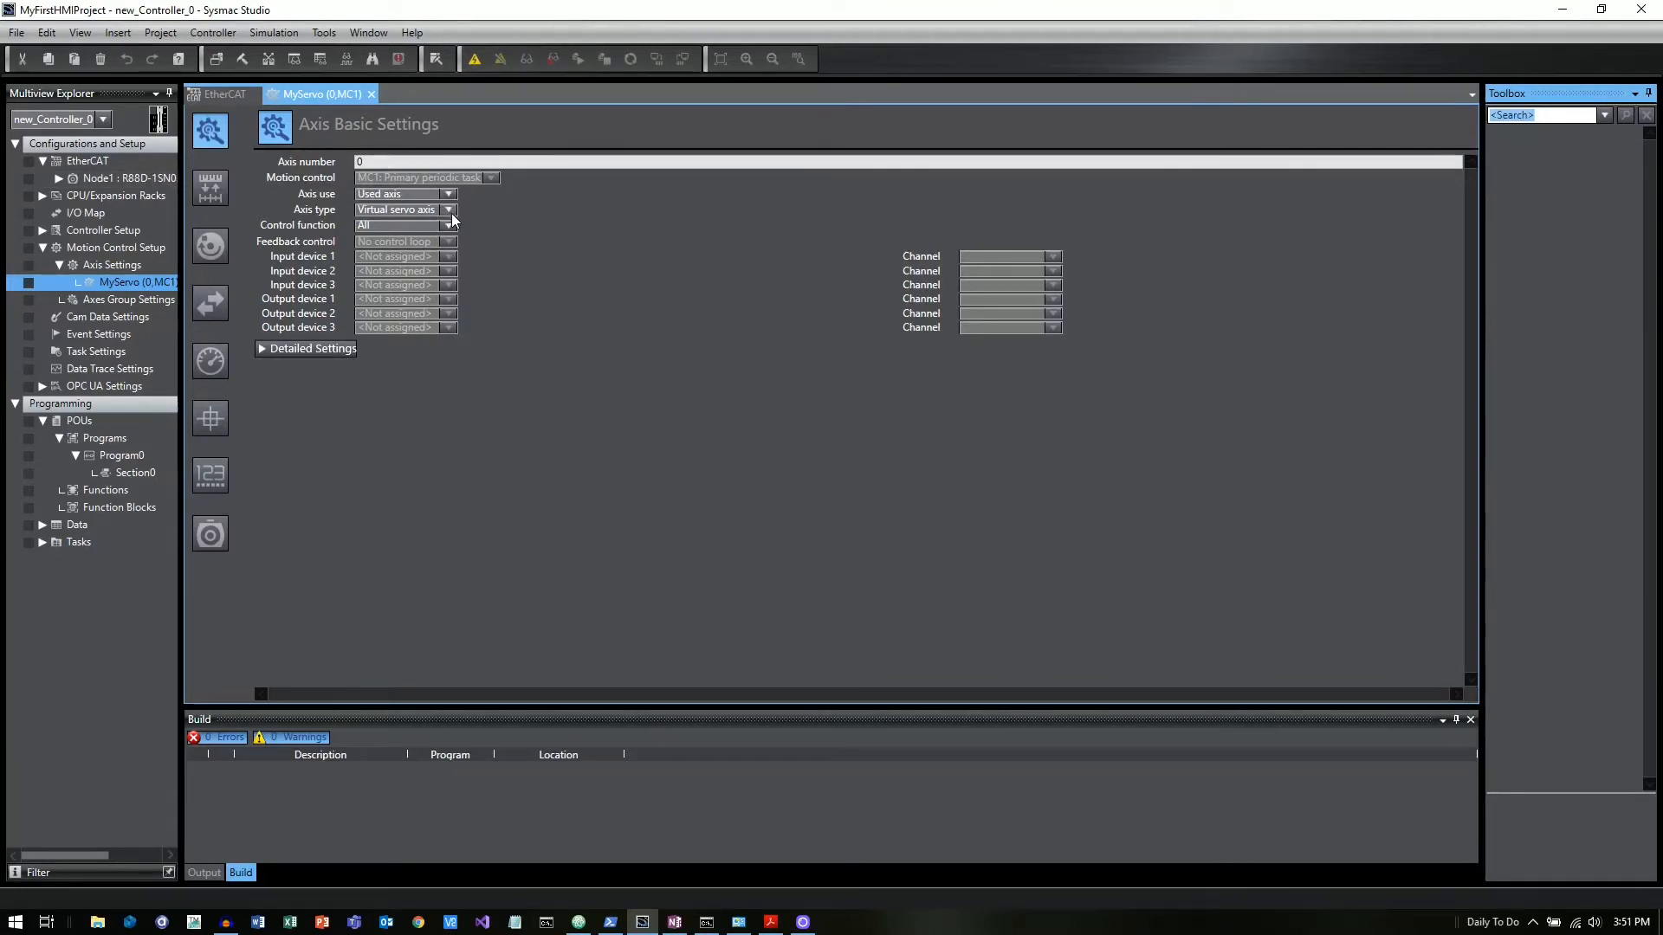
{"action": "left_click", "coordinate": [448, 209]}
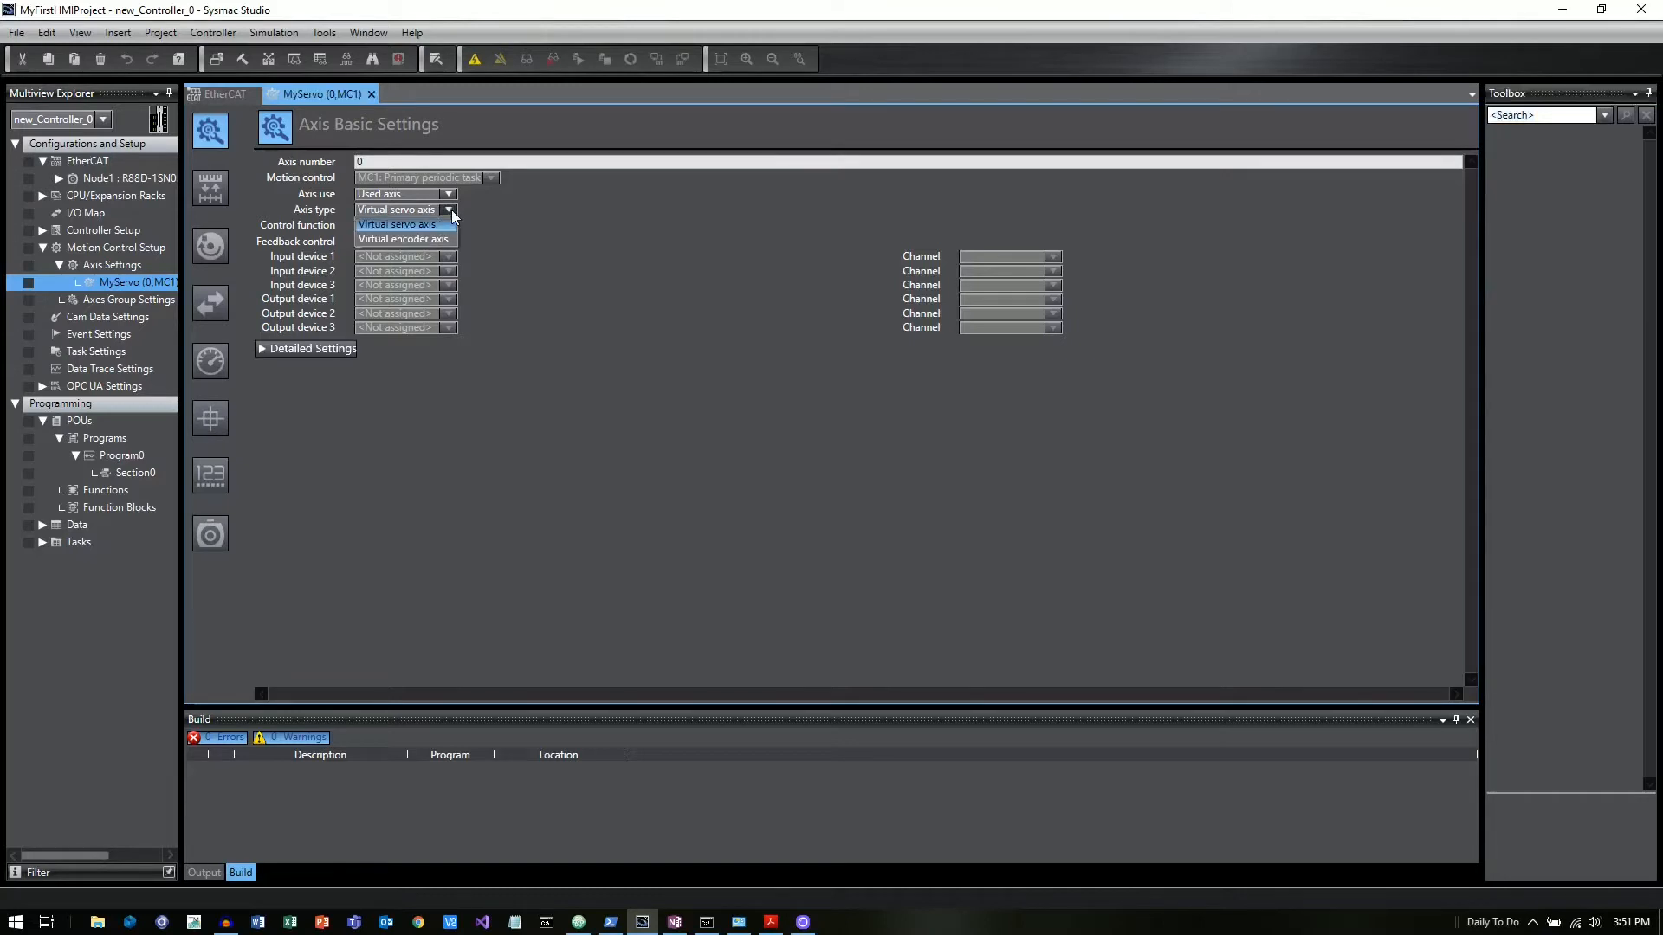
{"action": "left_click", "coordinate": [395, 223]}
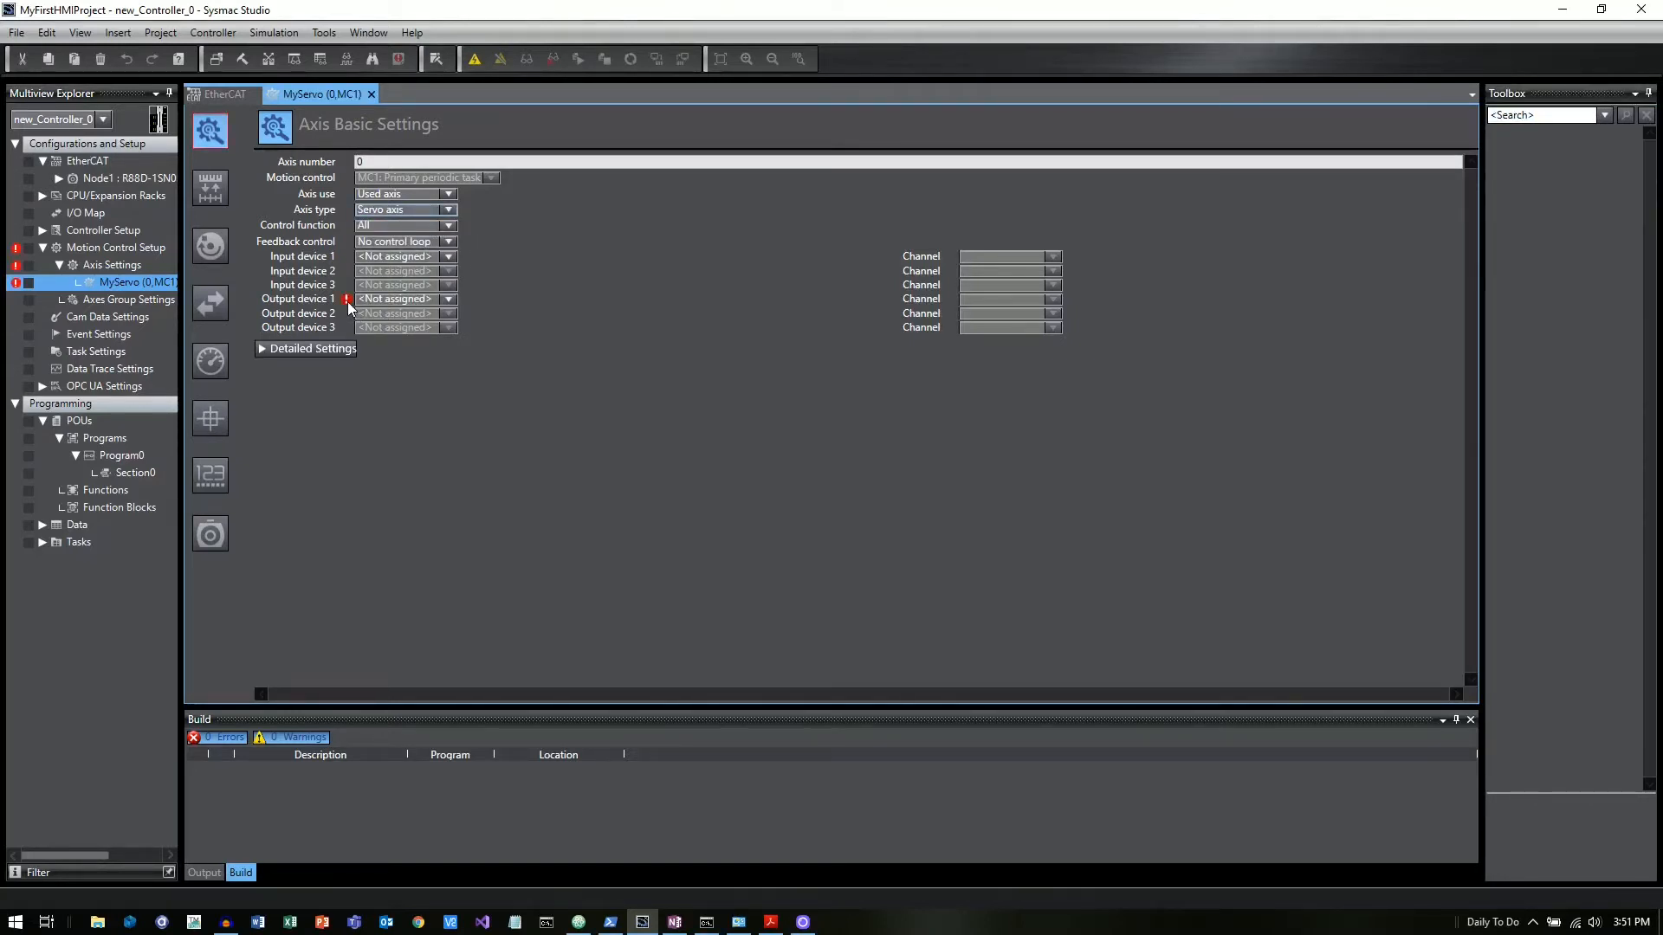
{"action": "mouse_move", "coordinate": [347, 298]}
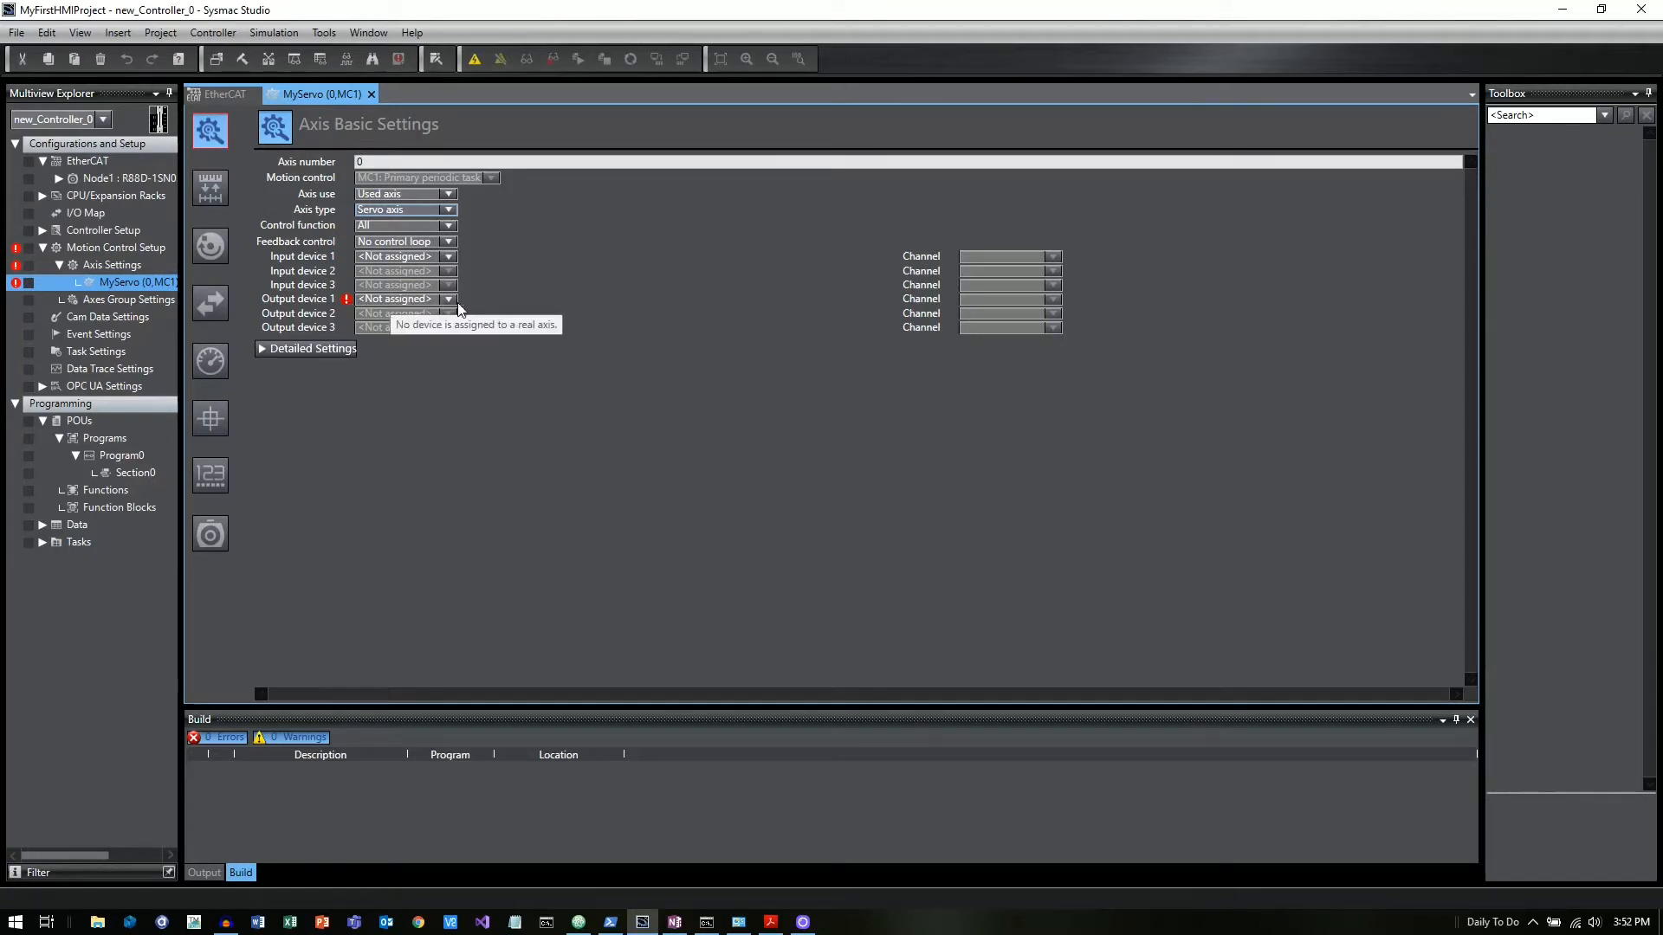
{"action": "left_click", "coordinate": [450, 298]}
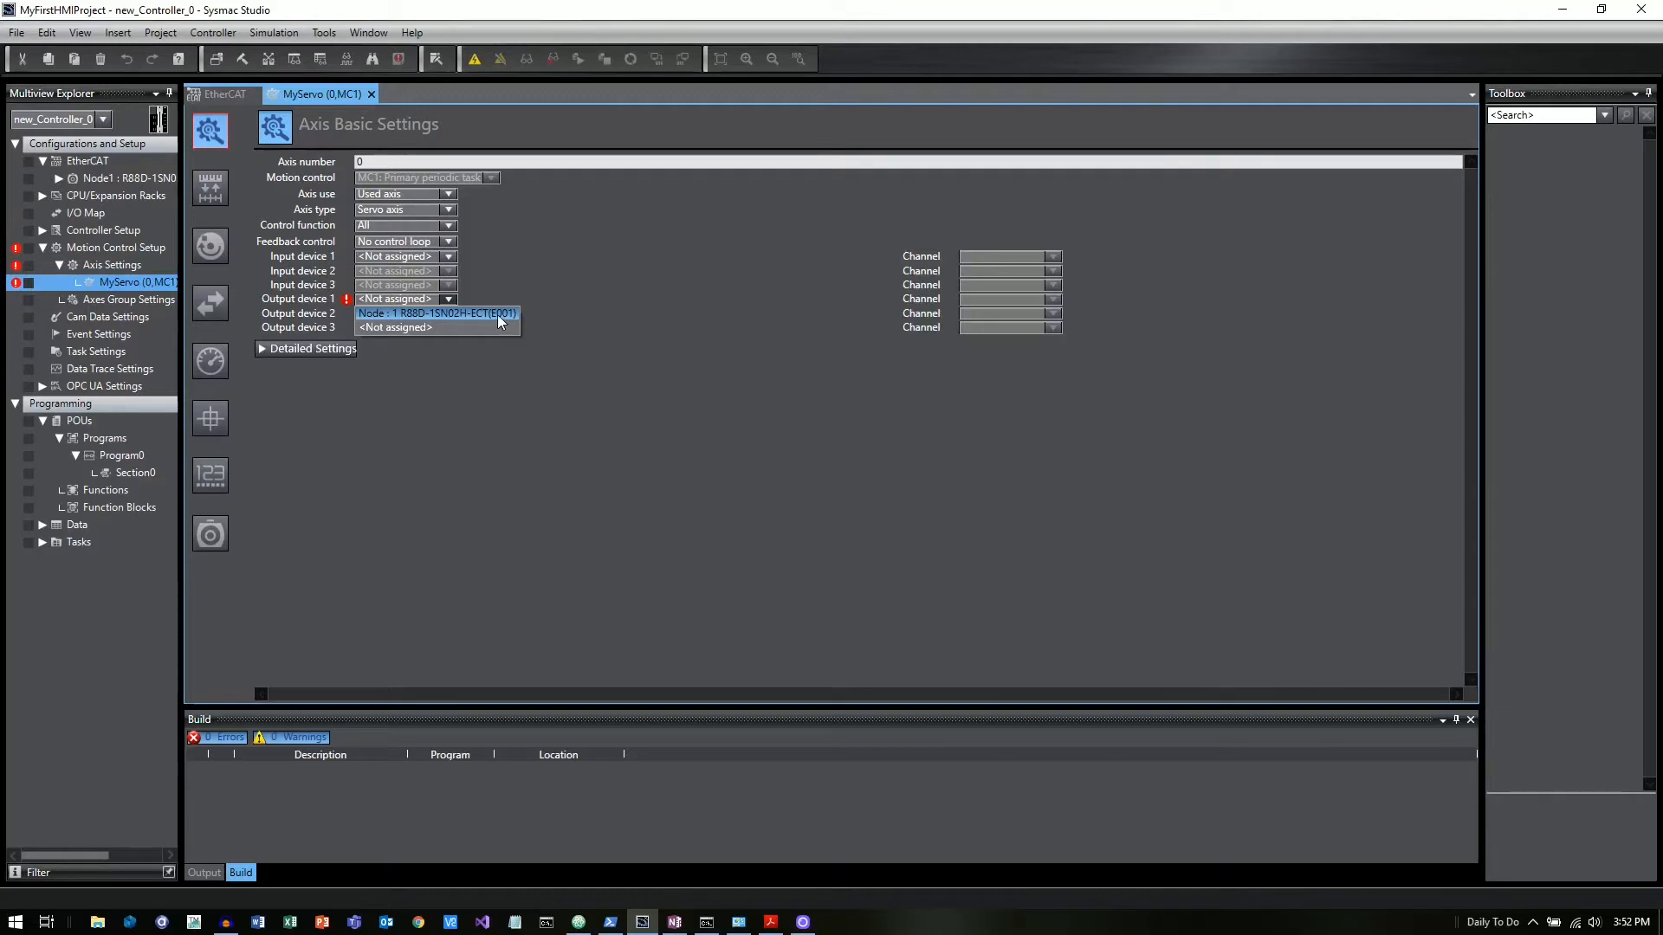
{"action": "left_click", "coordinate": [437, 312]}
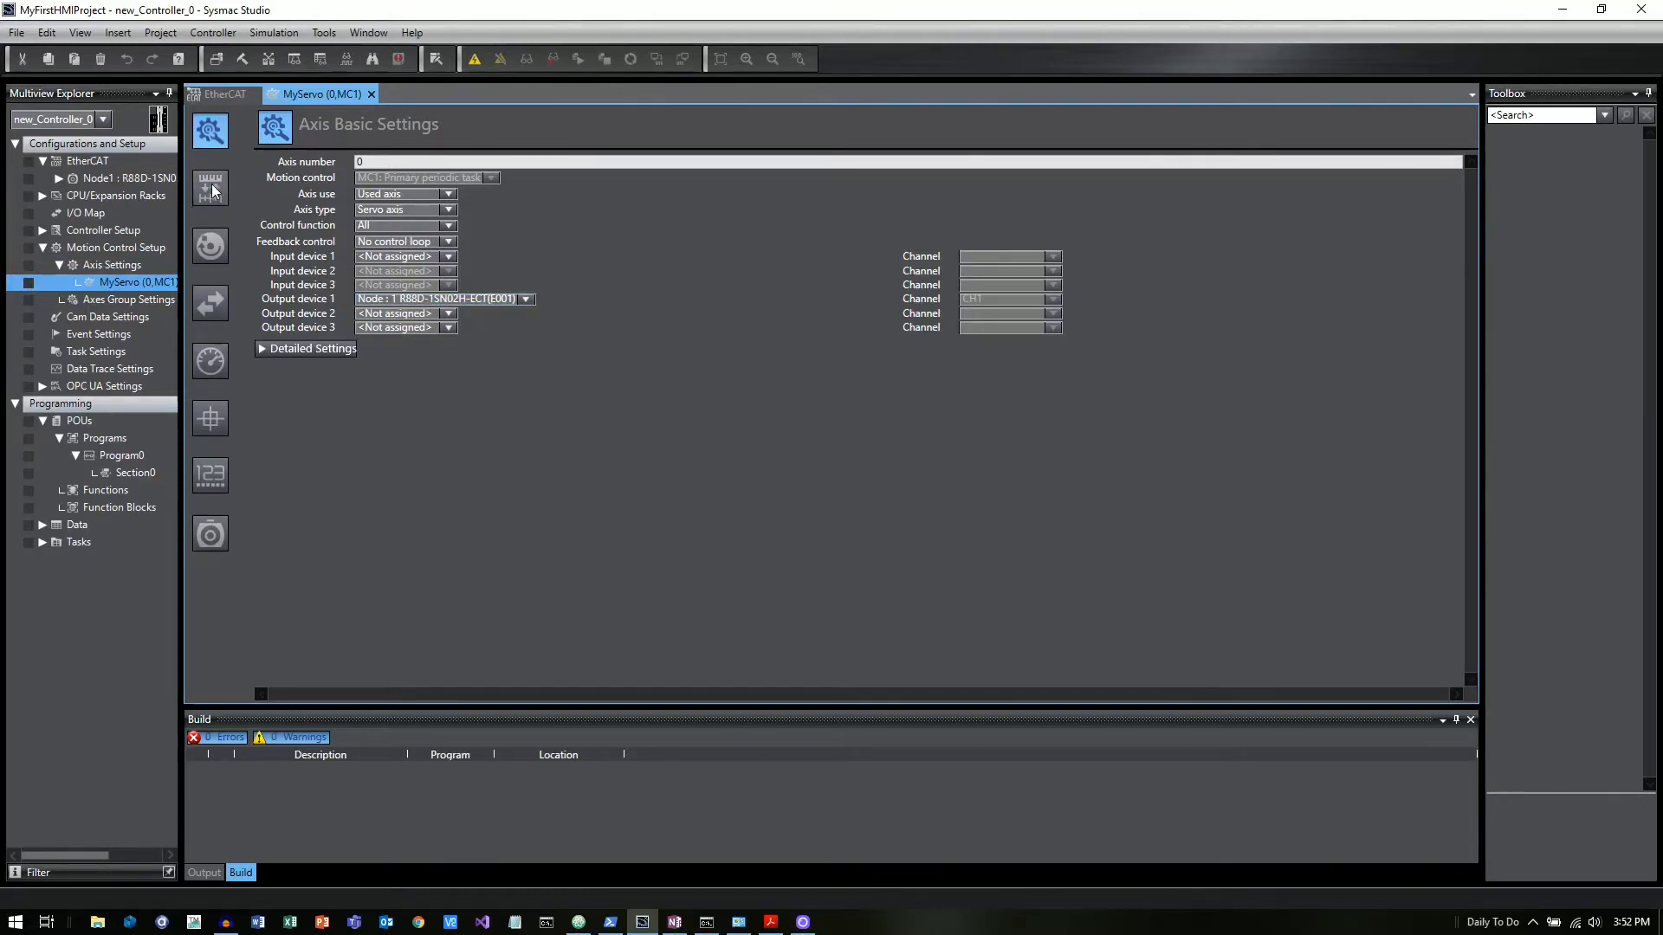
{"action": "left_click", "coordinate": [209, 188]}
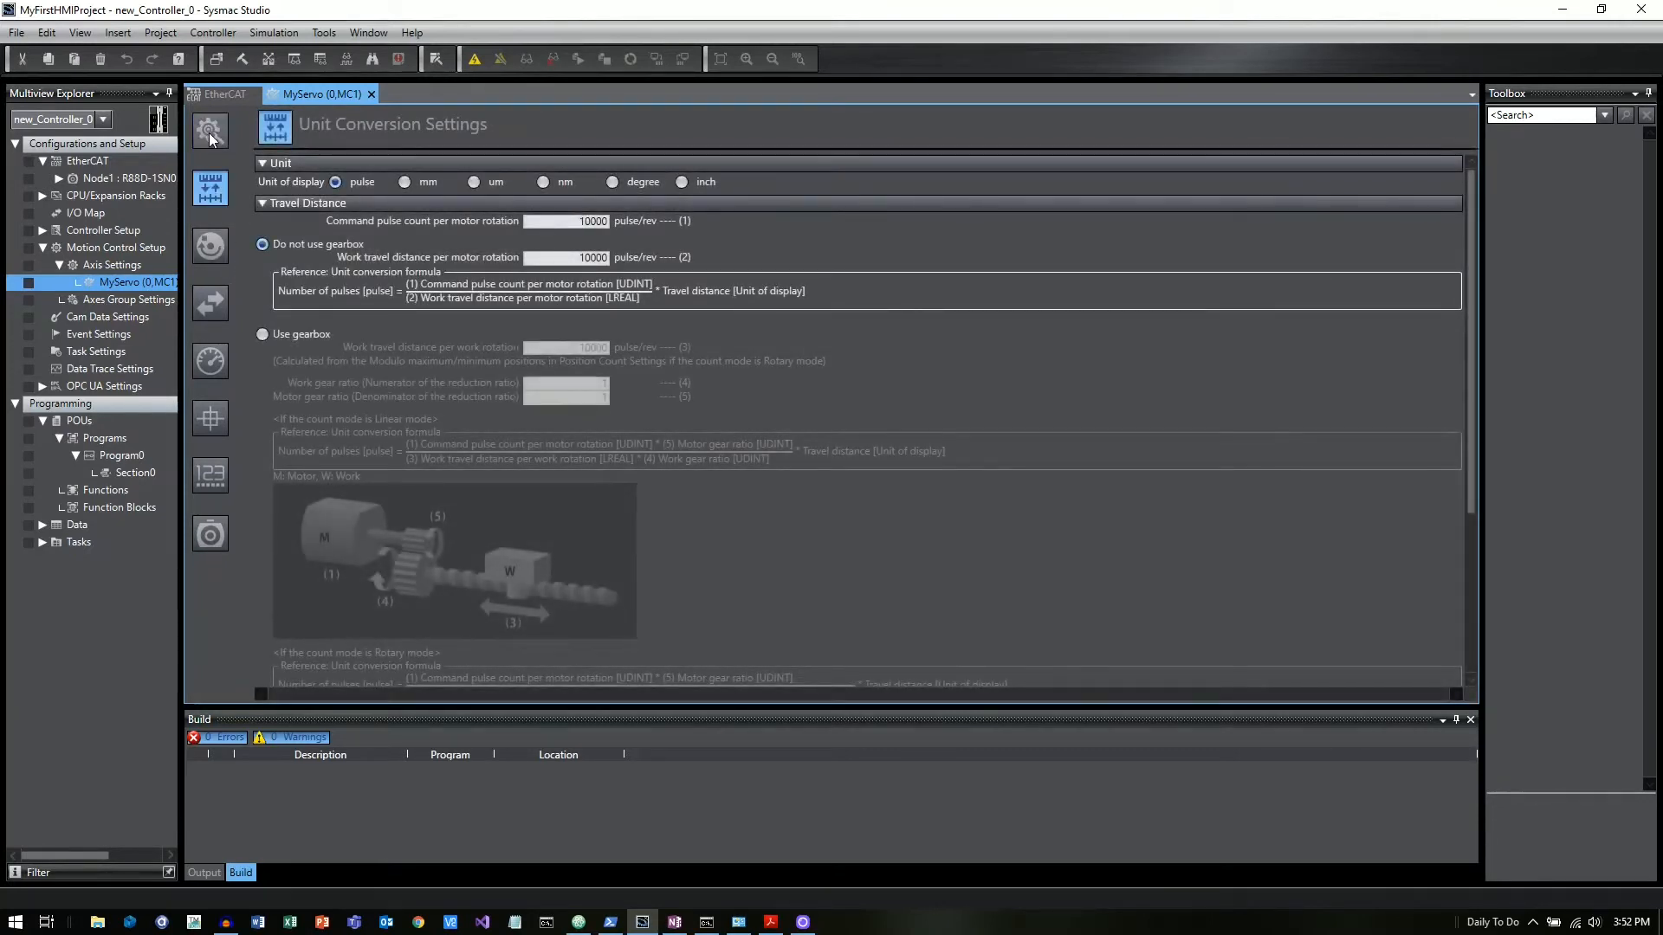
{"action": "left_click", "coordinate": [209, 131]}
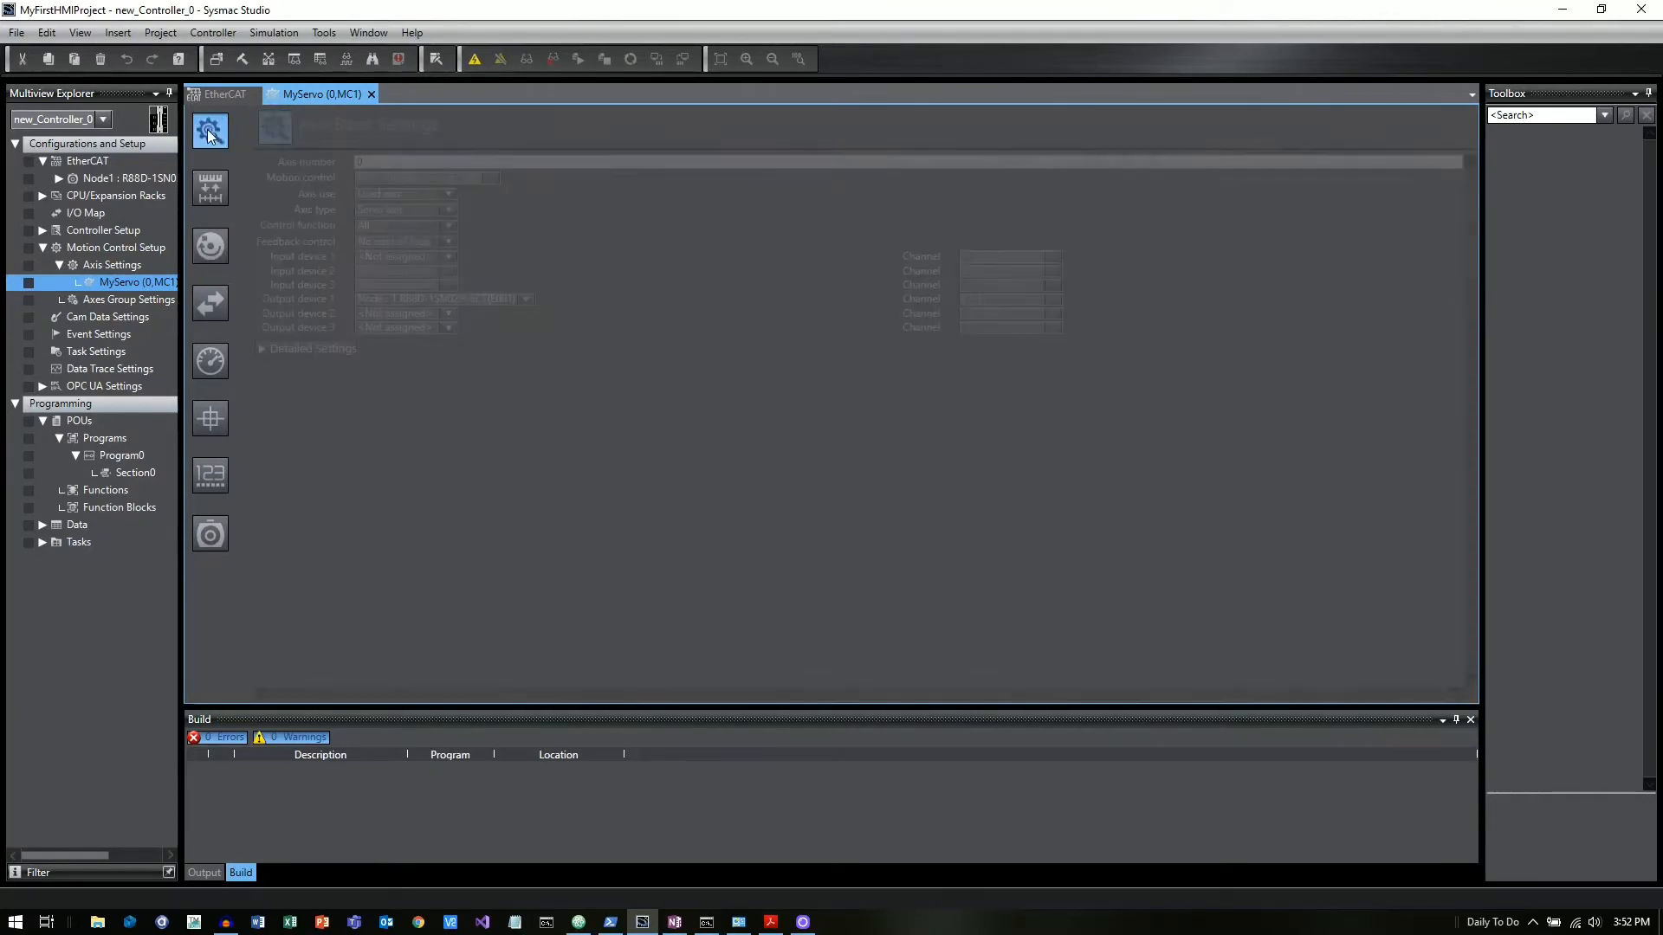
- Build rung 0 in Section0: a MyInput1 contact driving a global MyOutput1 coil
{"action": "double_click", "coordinate": [135, 472]}
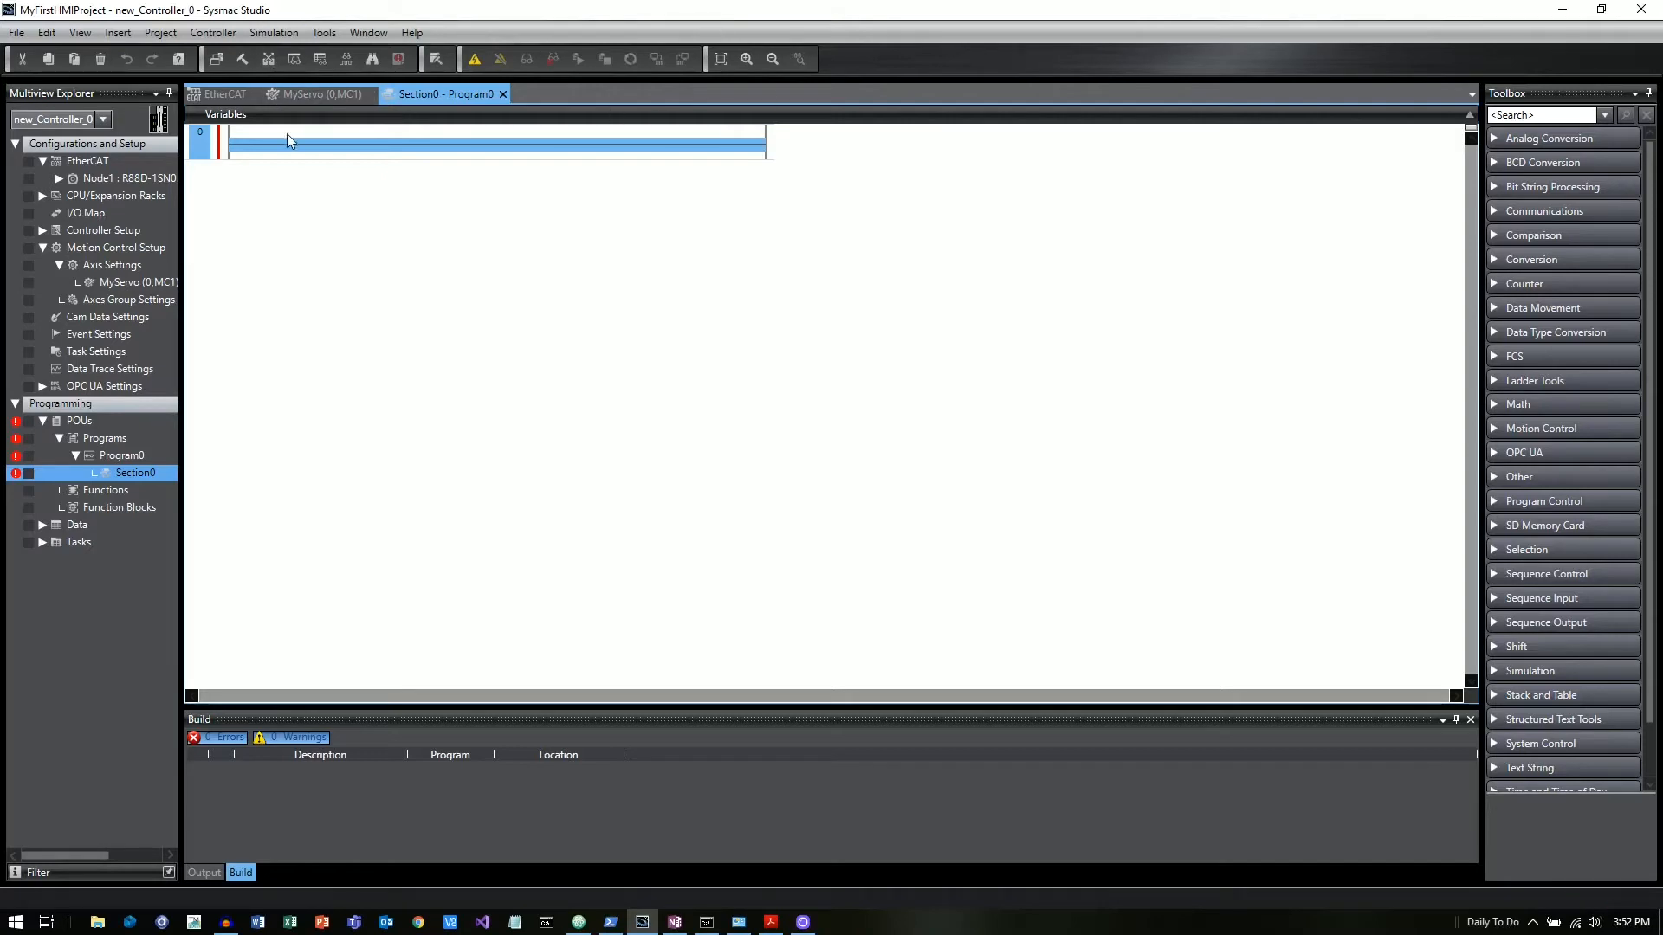
{"action": "mouse_move", "coordinate": [252, 152]}
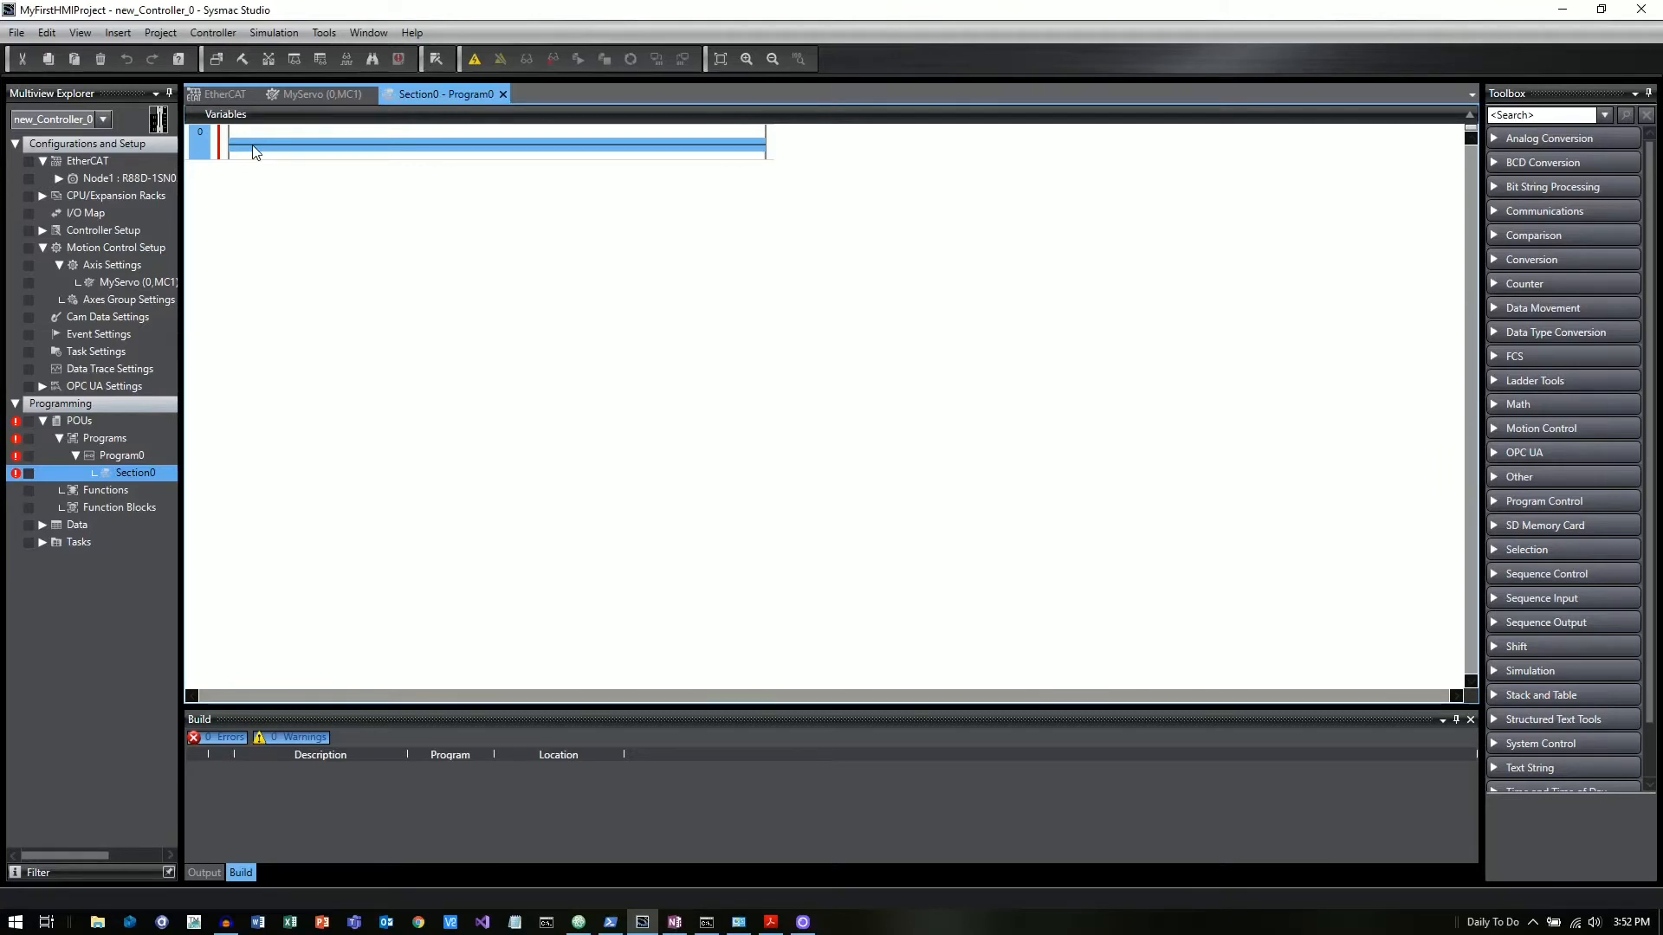
{"action": "right_click", "coordinate": [254, 151]}
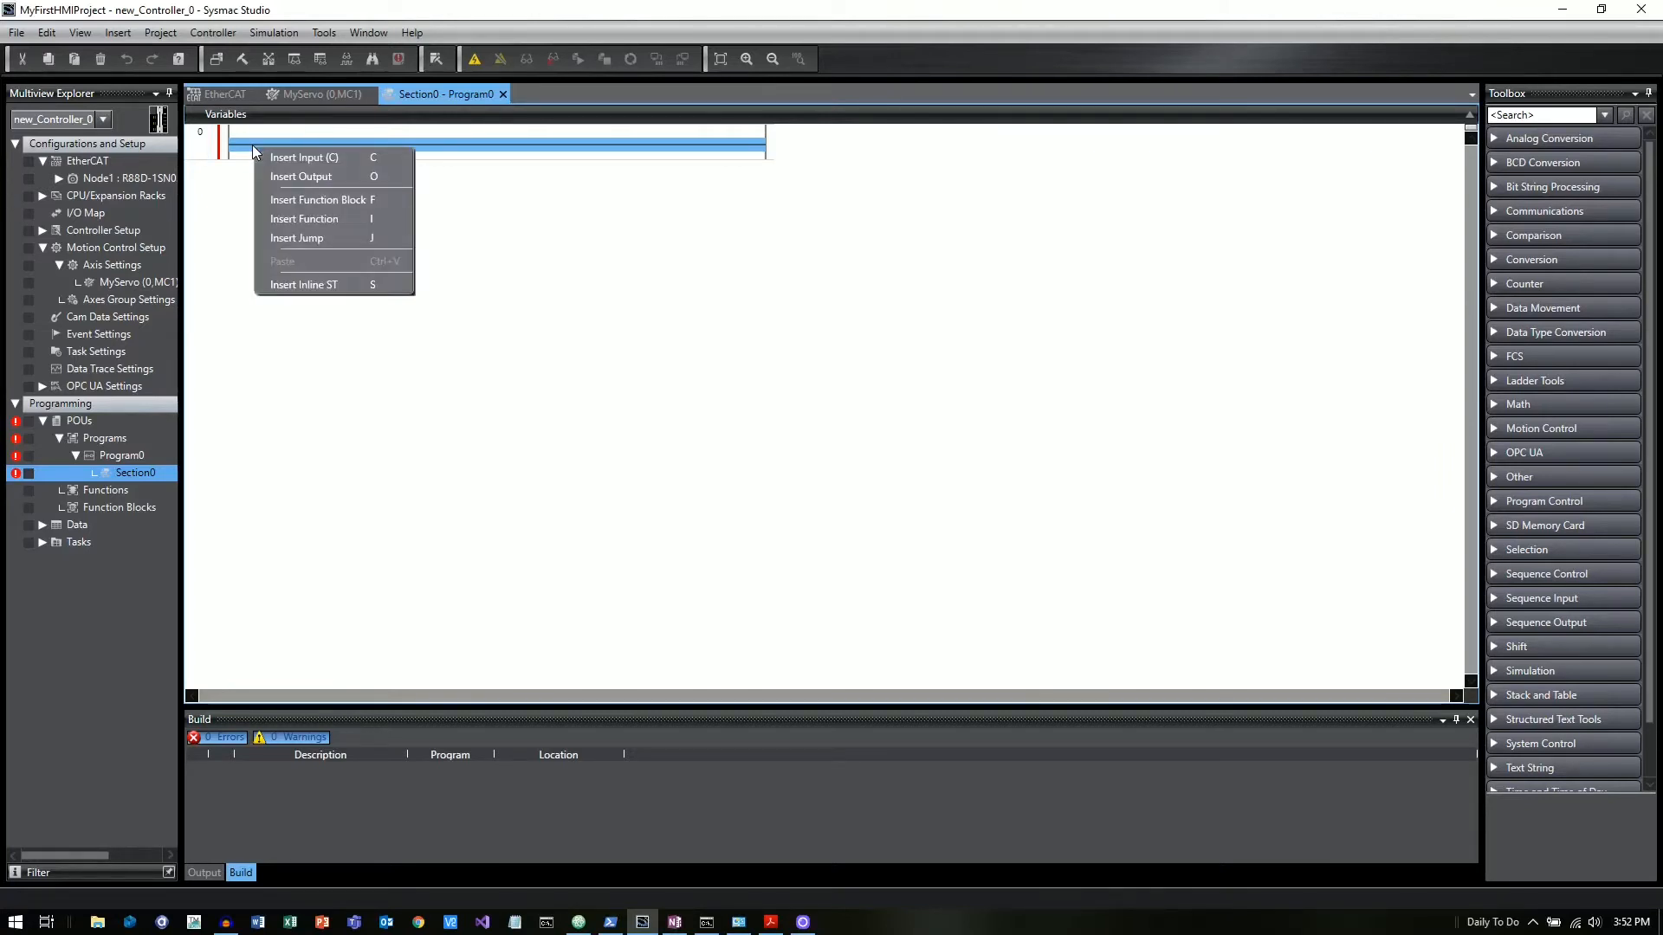
{"action": "mouse_move", "coordinate": [304, 156]}
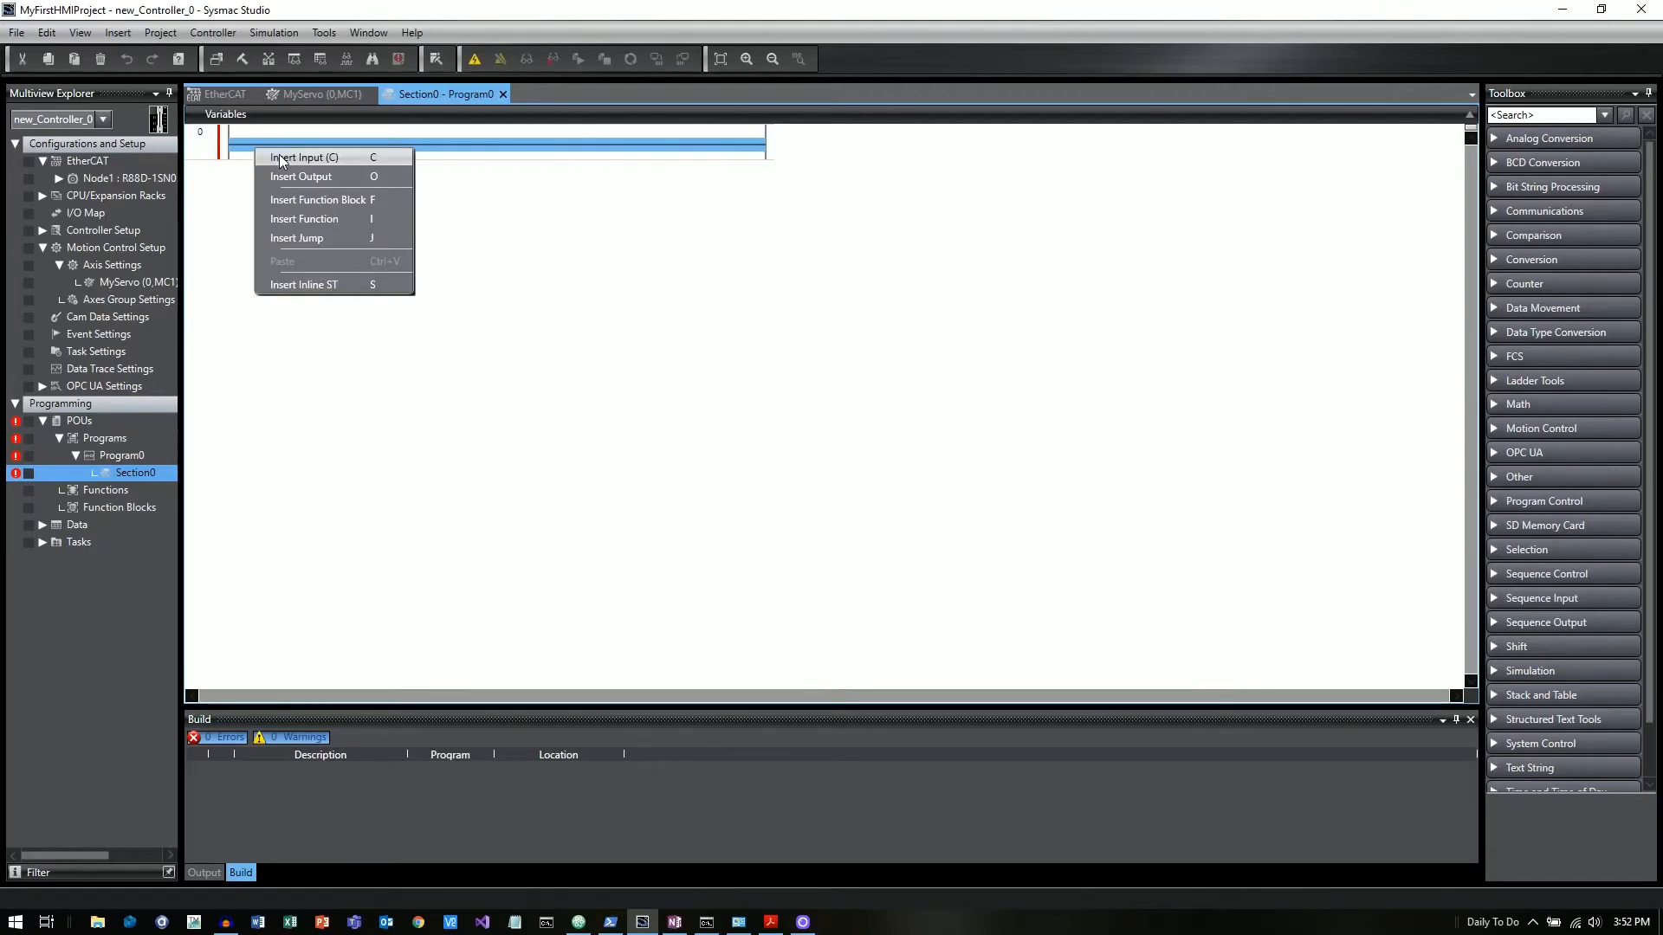
{"action": "mouse_move", "coordinate": [298, 176]}
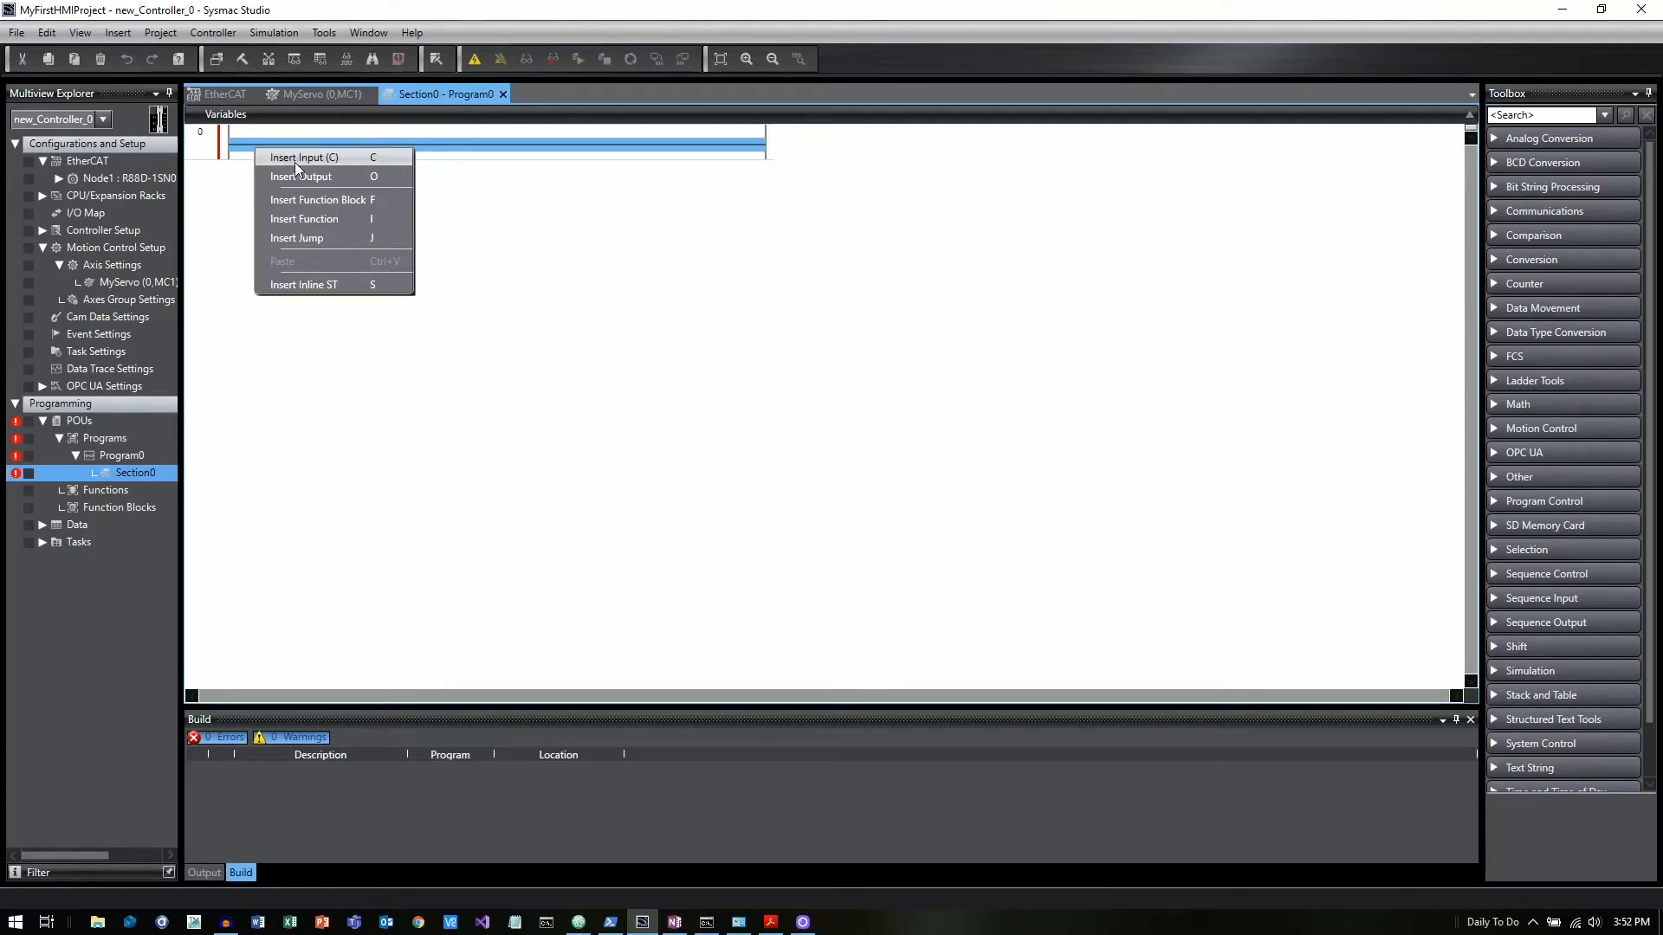
{"action": "left_click", "coordinate": [304, 157]}
{"action": "type", "text": "MyInput1"}
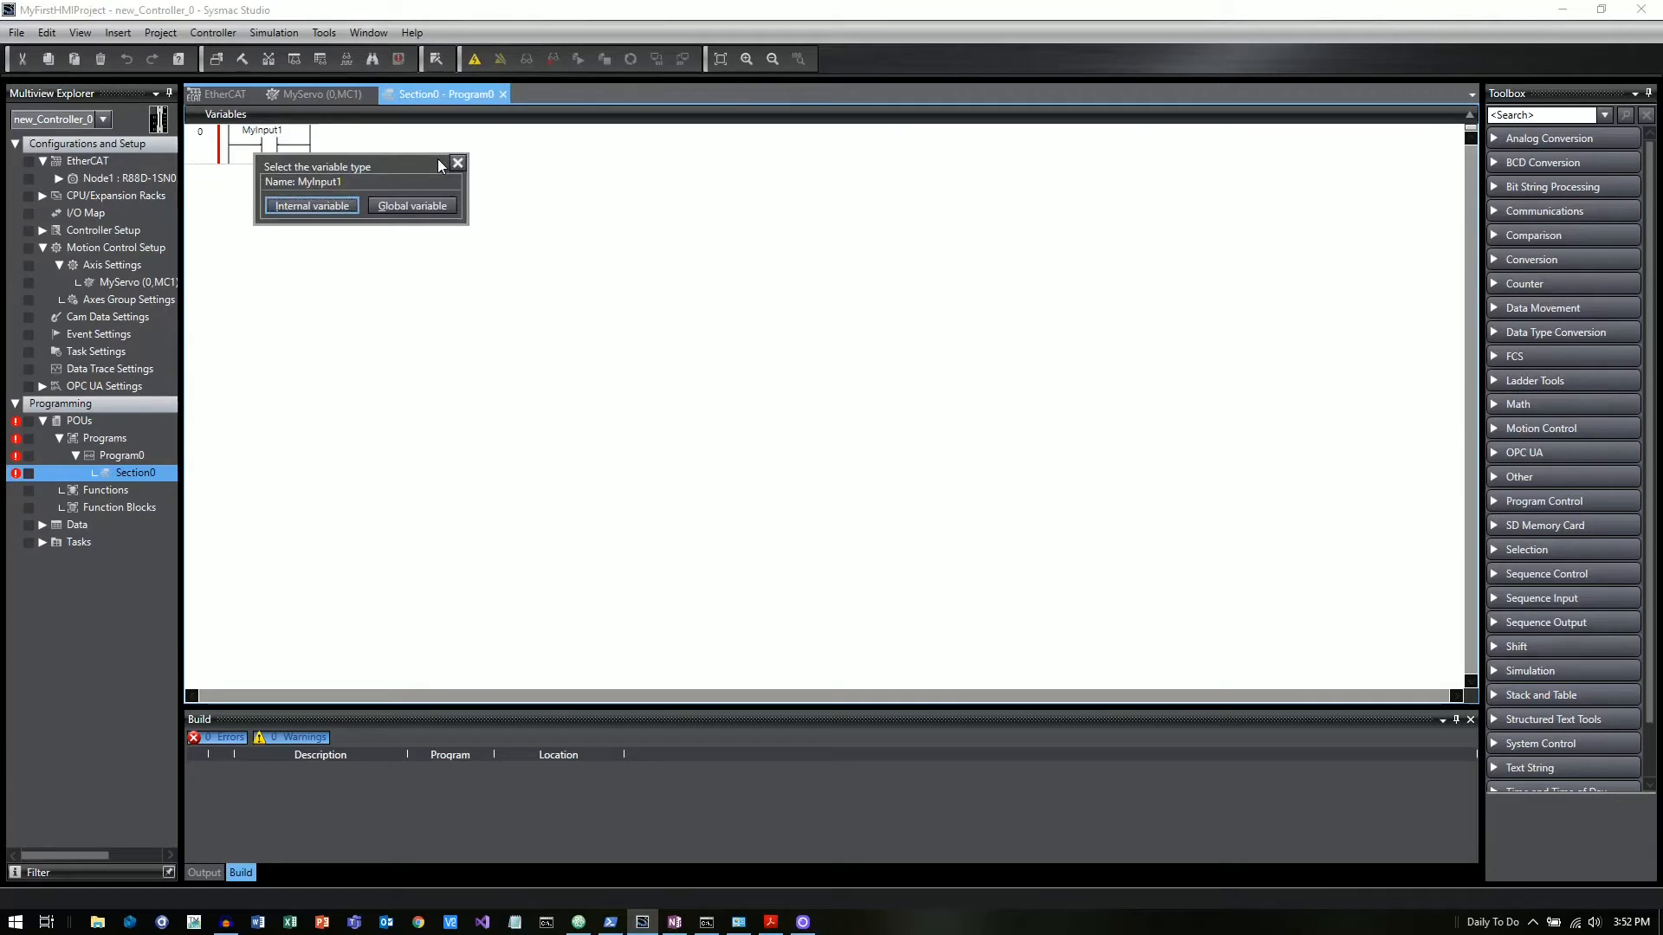
{"action": "mouse_move", "coordinate": [410, 146]}
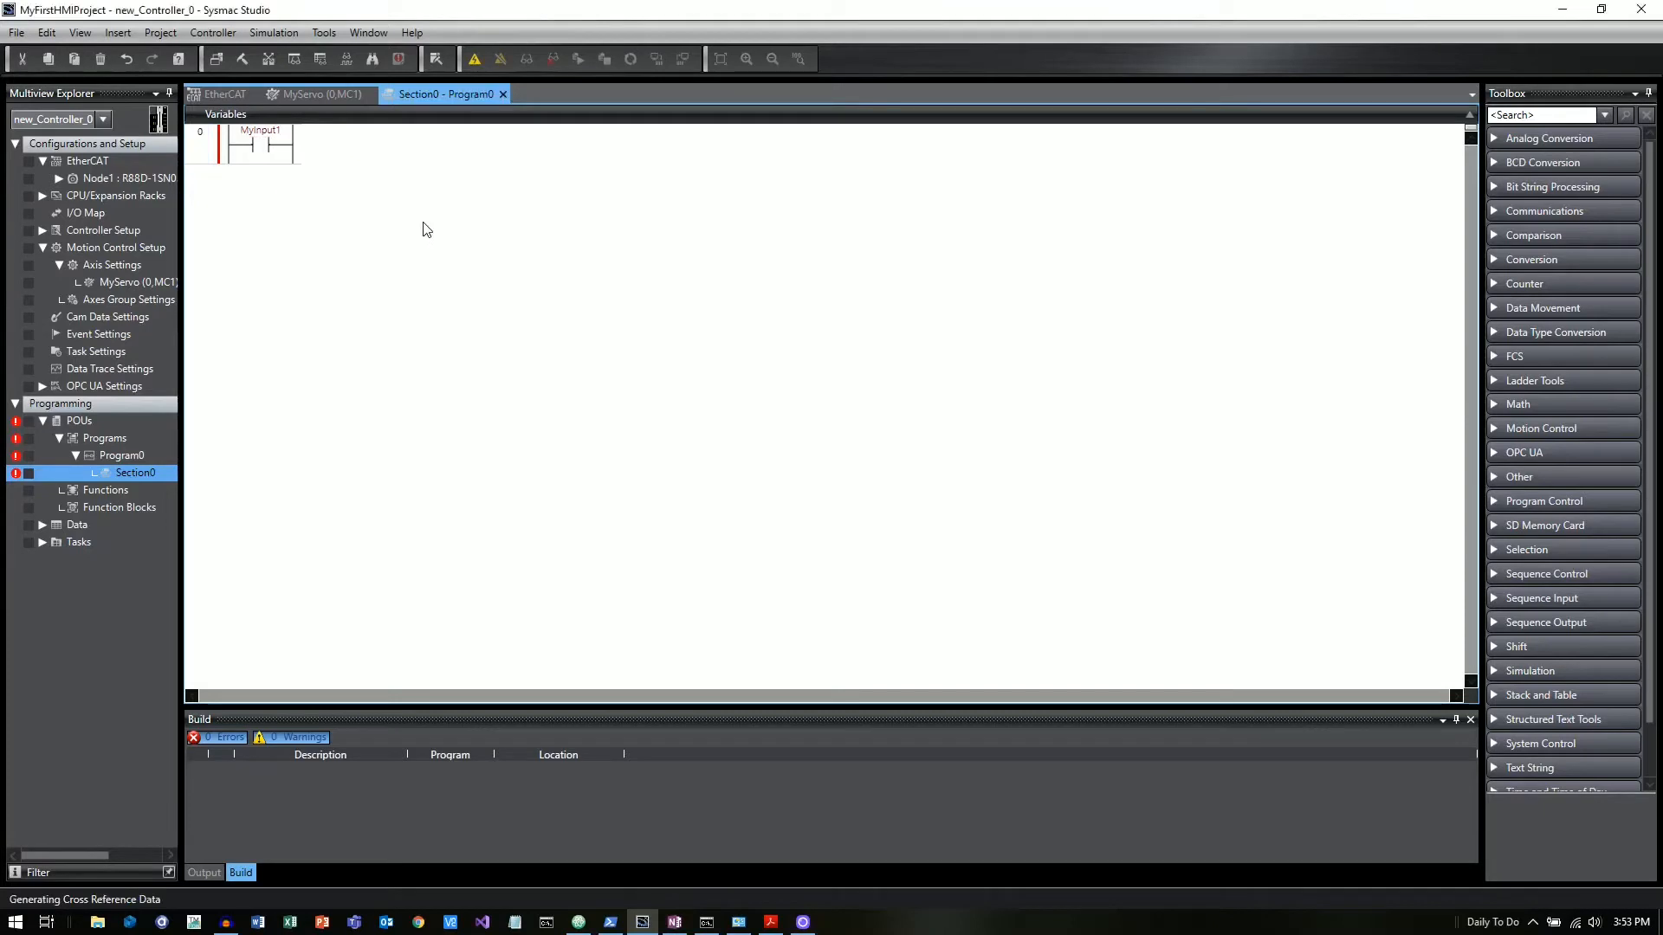
{"action": "left_click", "coordinate": [274, 146]}
{"action": "type", "text": "MyOutput1"}
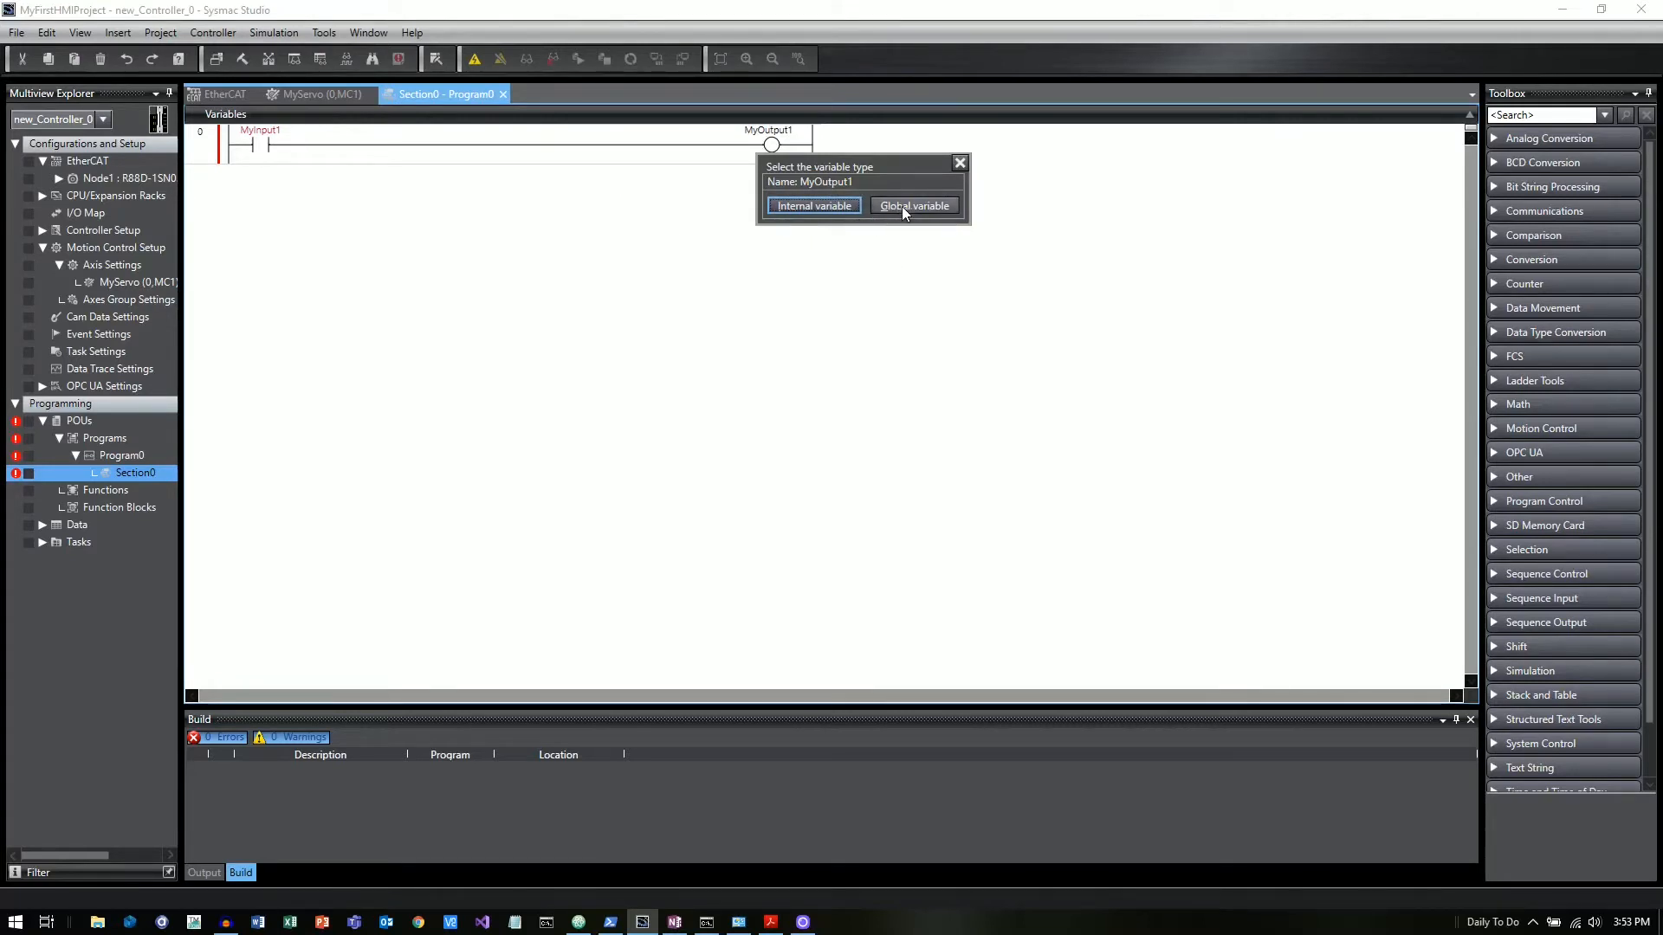
{"action": "left_click", "coordinate": [912, 206]}
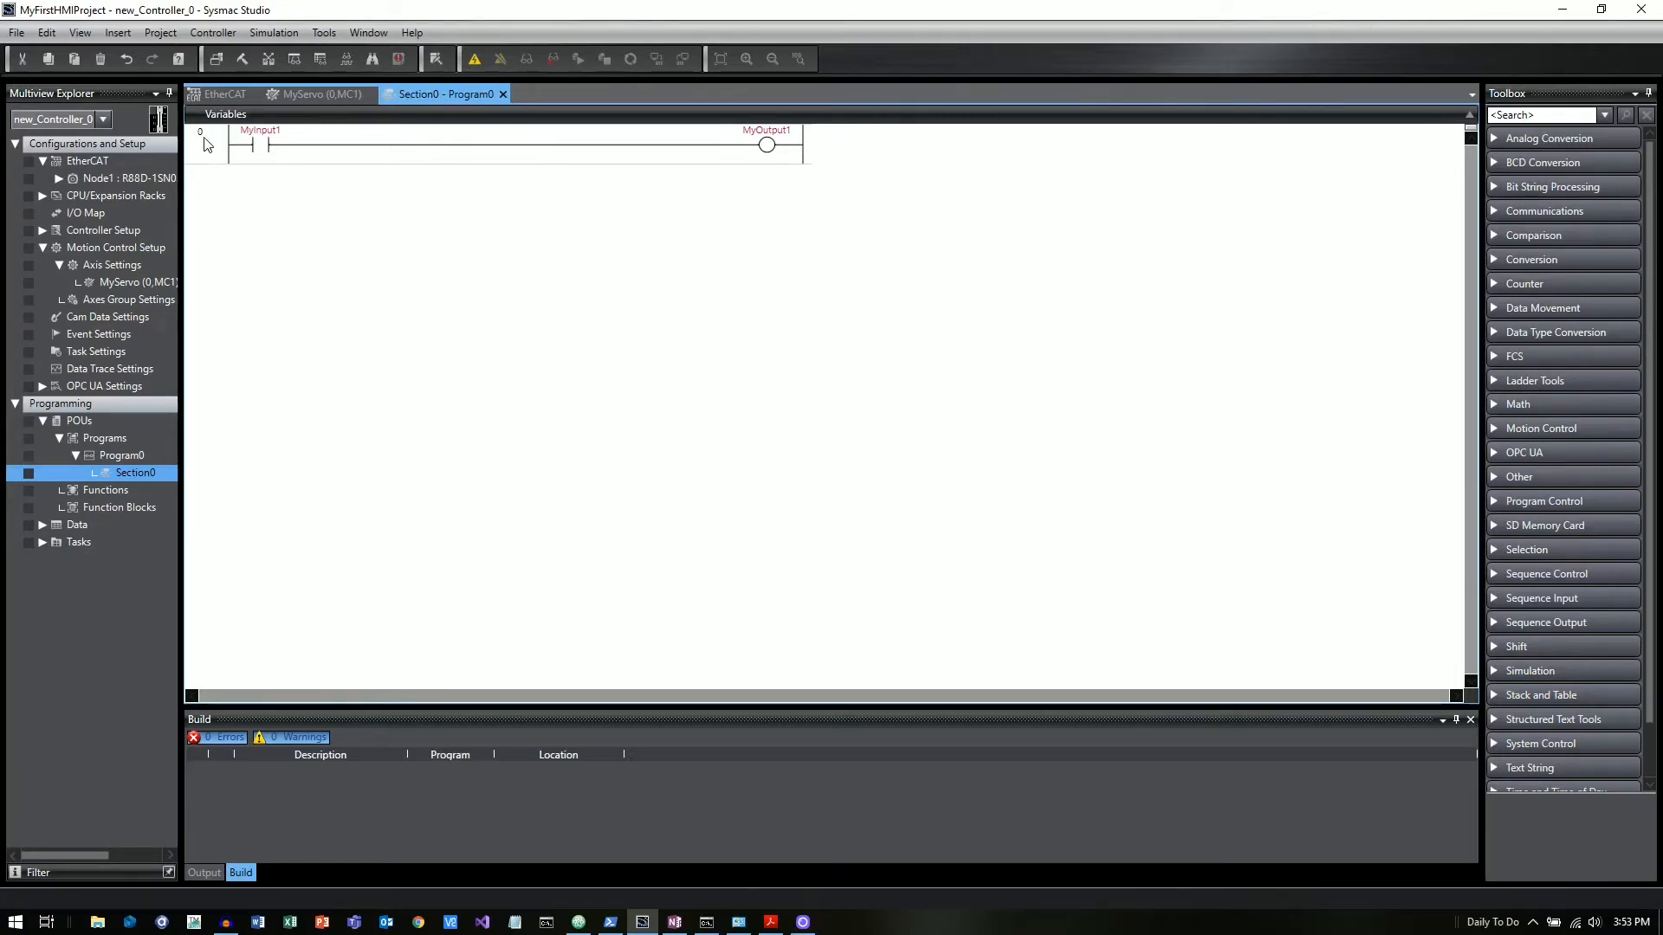
- Insert rung 1 with an inline ST block, then select Global Variables under Data
{"action": "right_click", "coordinate": [212, 143]}
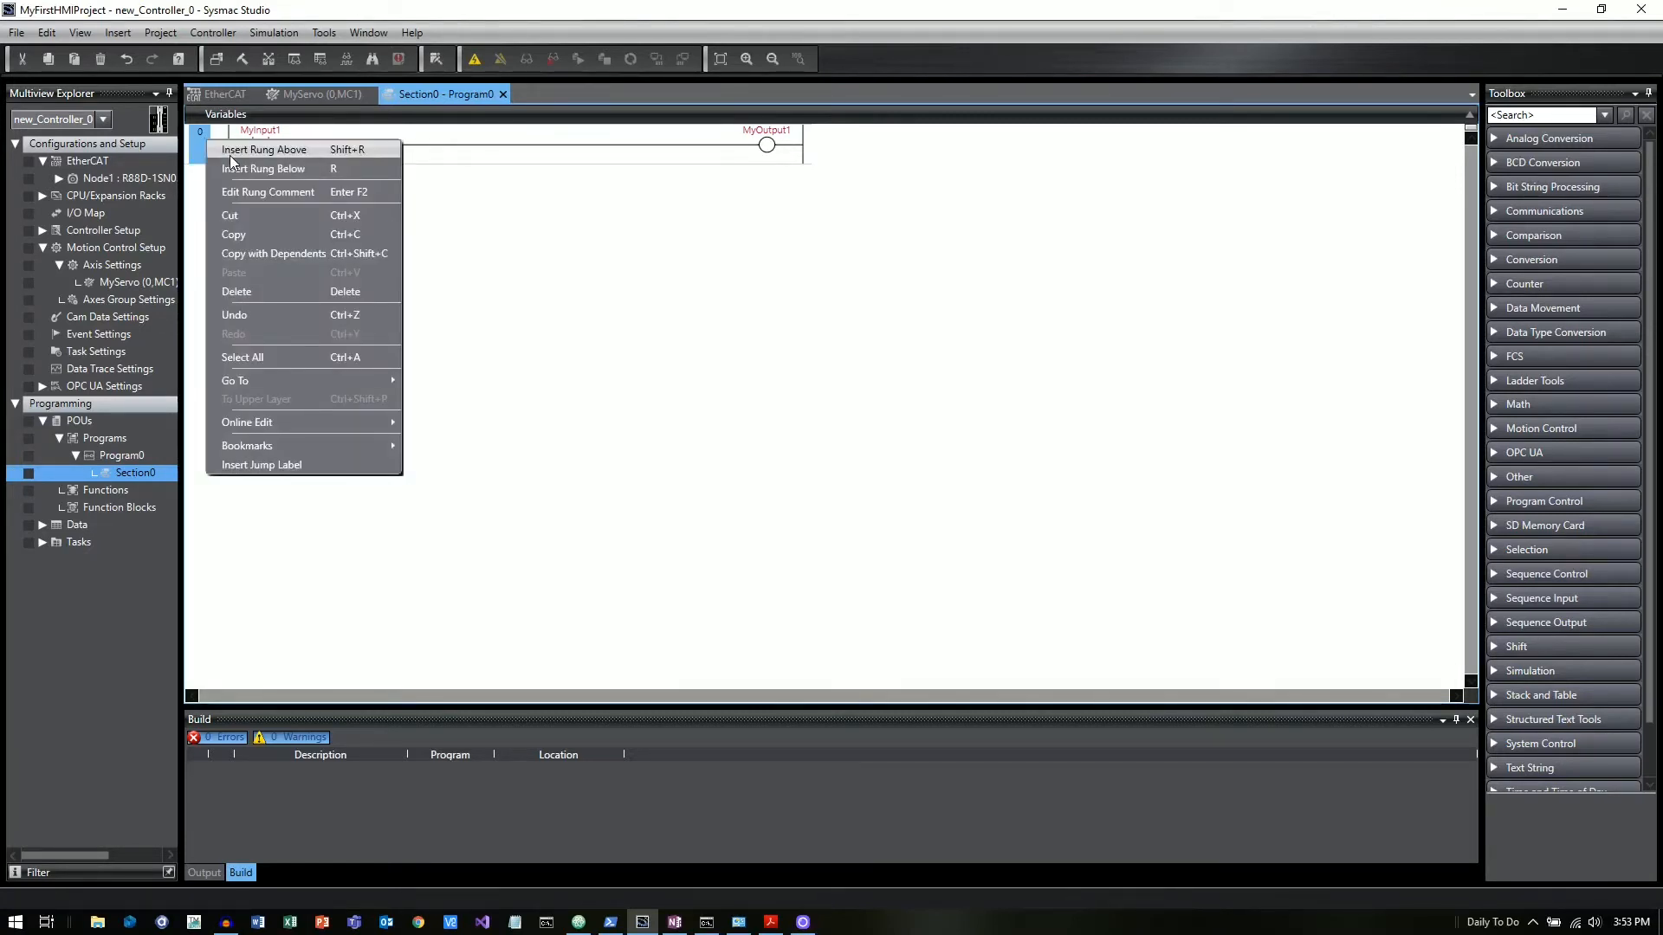
{"action": "left_click", "coordinate": [265, 169]}
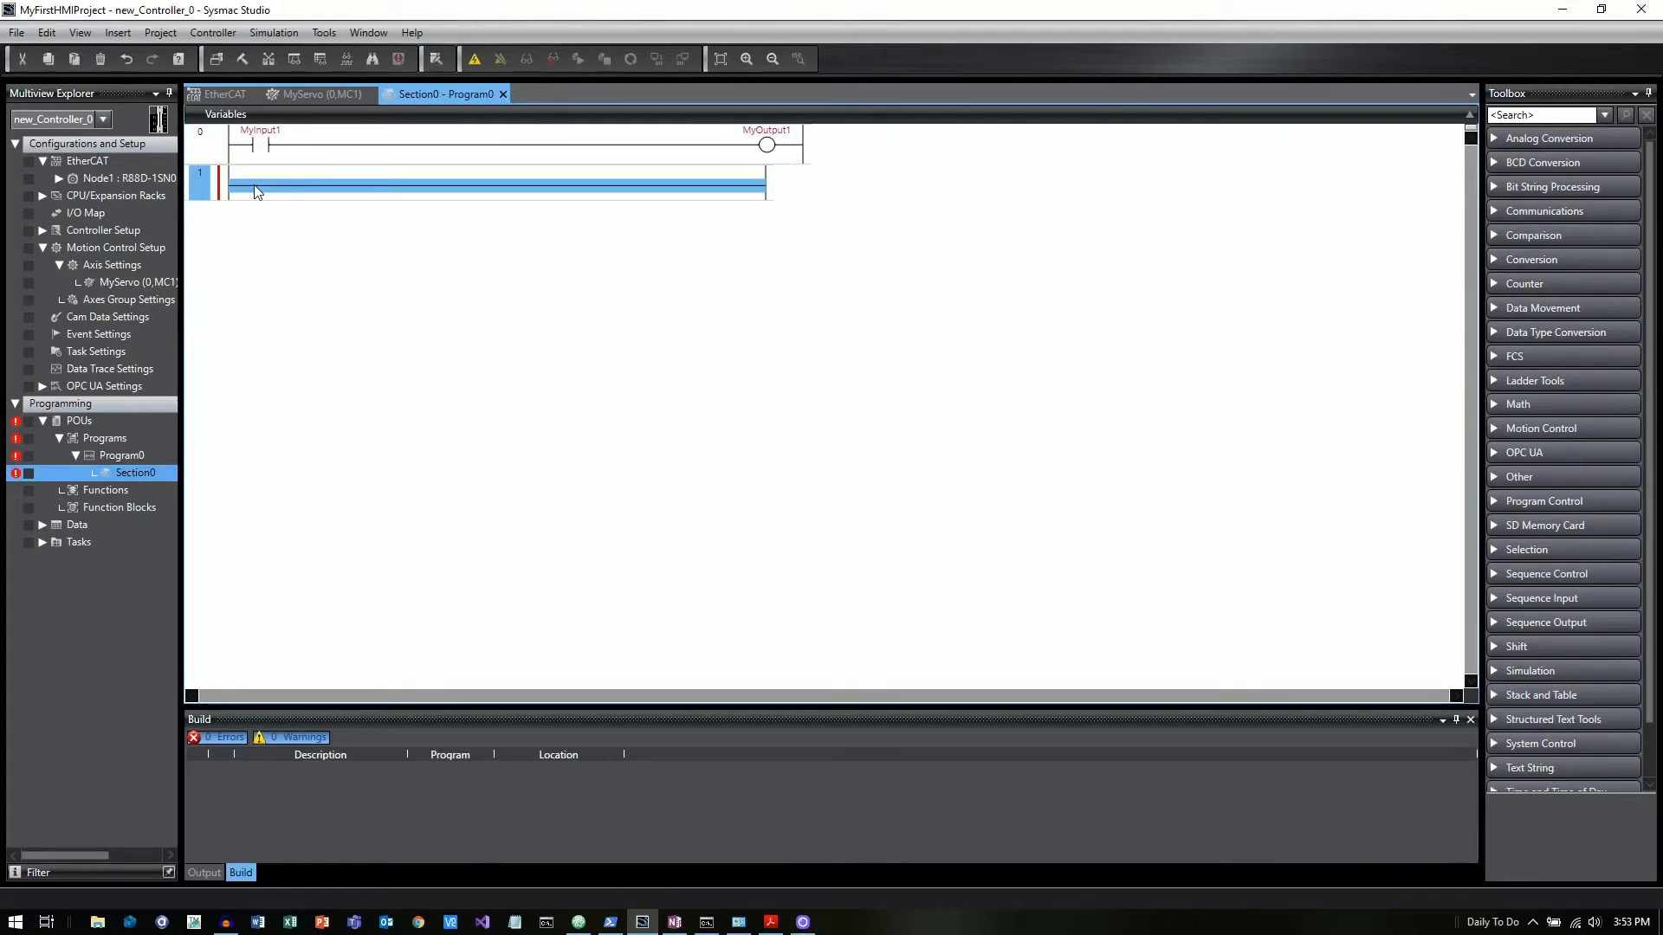
{"action": "double_click", "coordinate": [254, 190]}
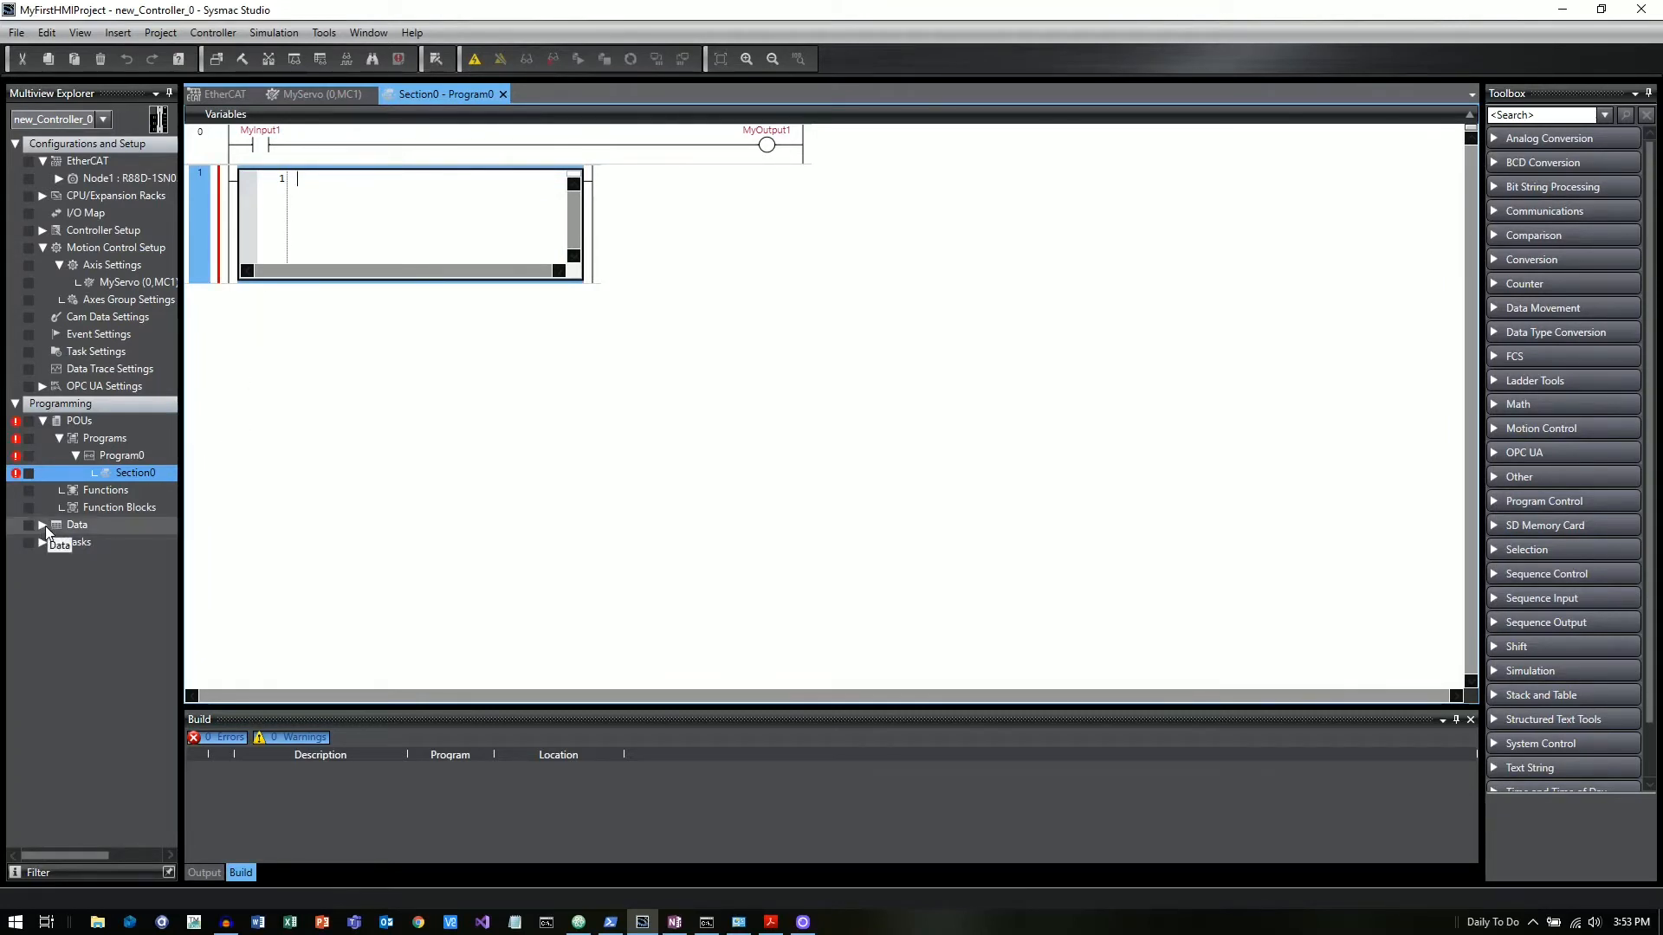
{"action": "left_click", "coordinate": [76, 524]}
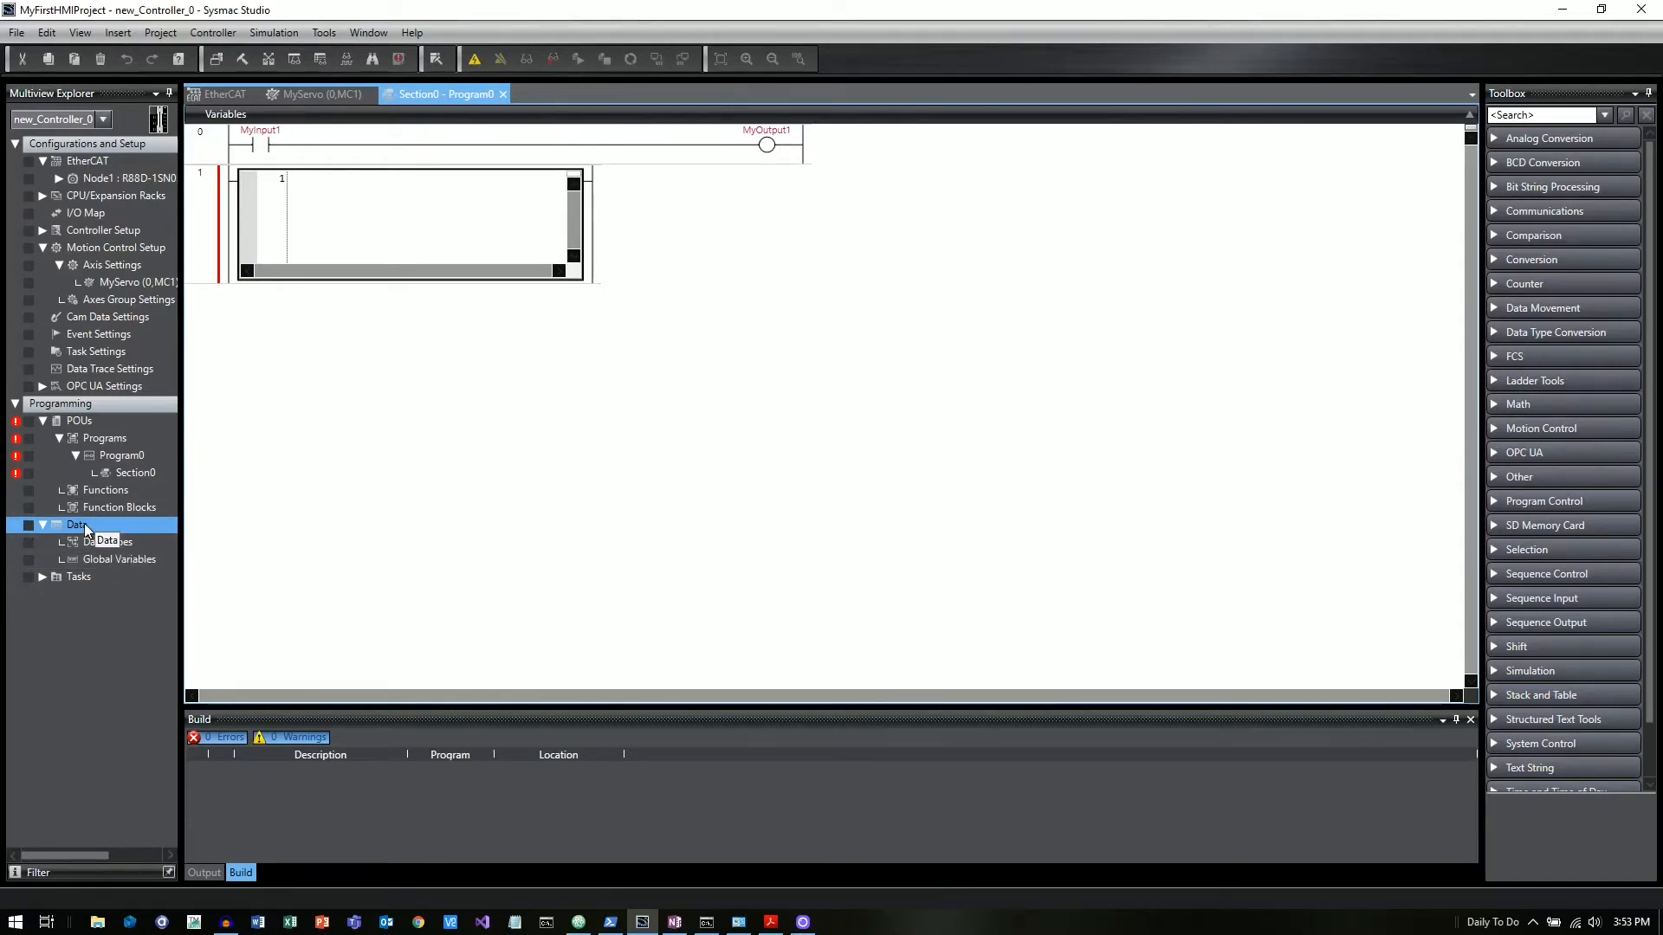
{"action": "left_click", "coordinate": [118, 559]}
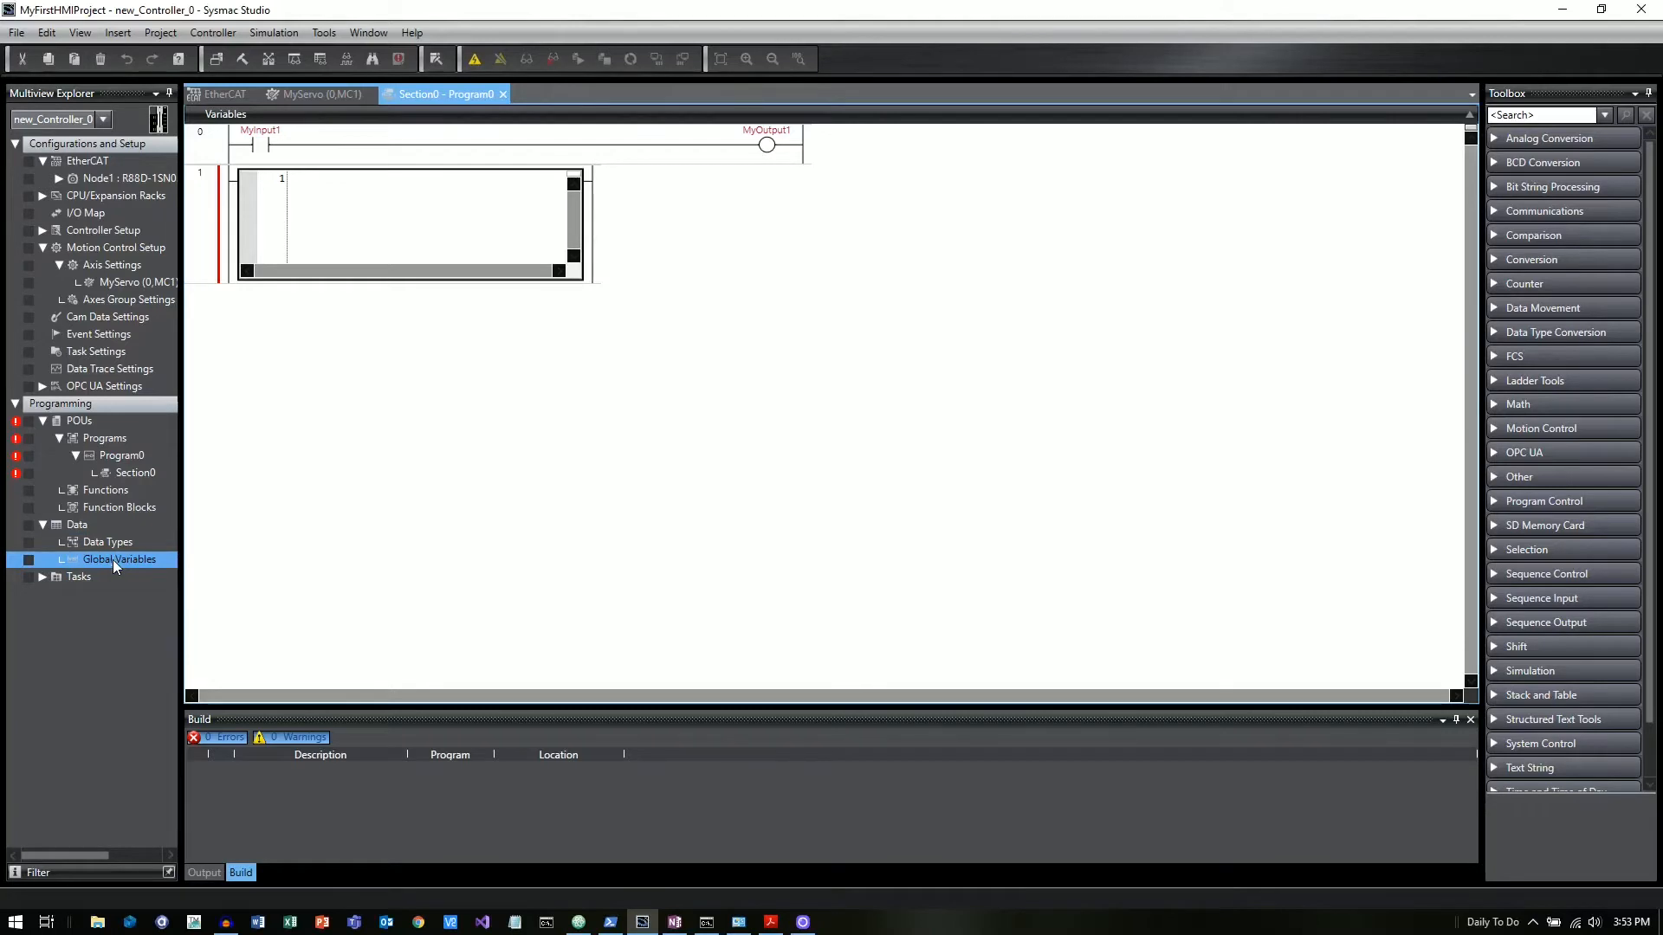
- Open the global variables table and create a new BOOL variable row, typing its name
{"action": "double_click", "coordinate": [118, 559]}
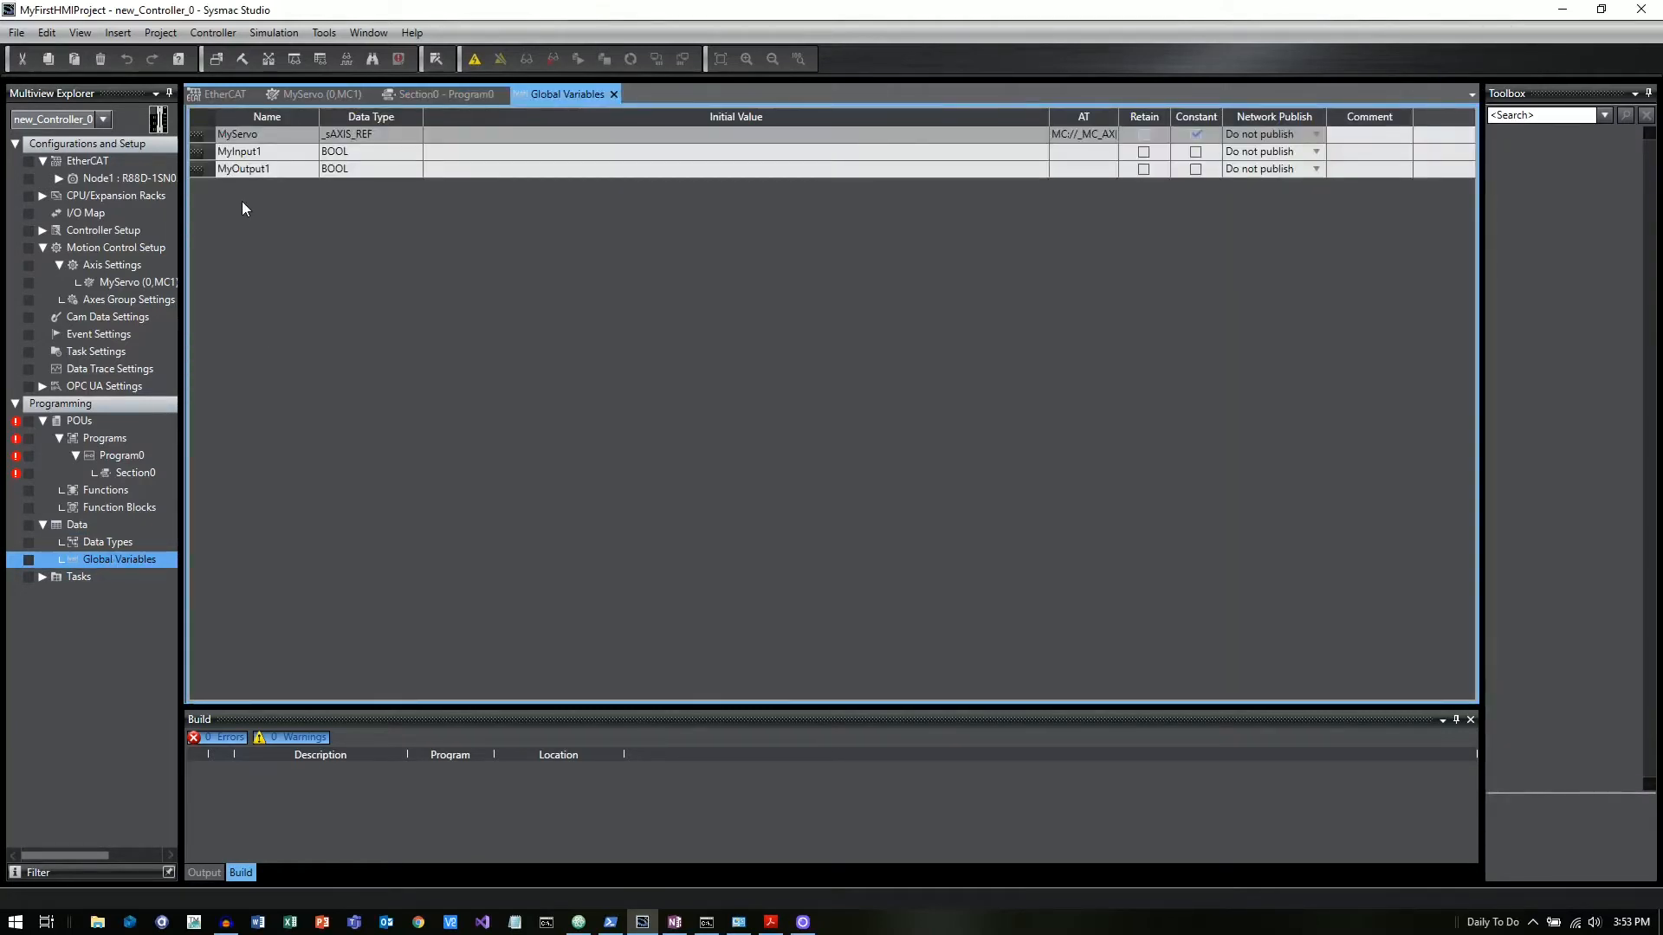
{"action": "right_click", "coordinate": [274, 168]}
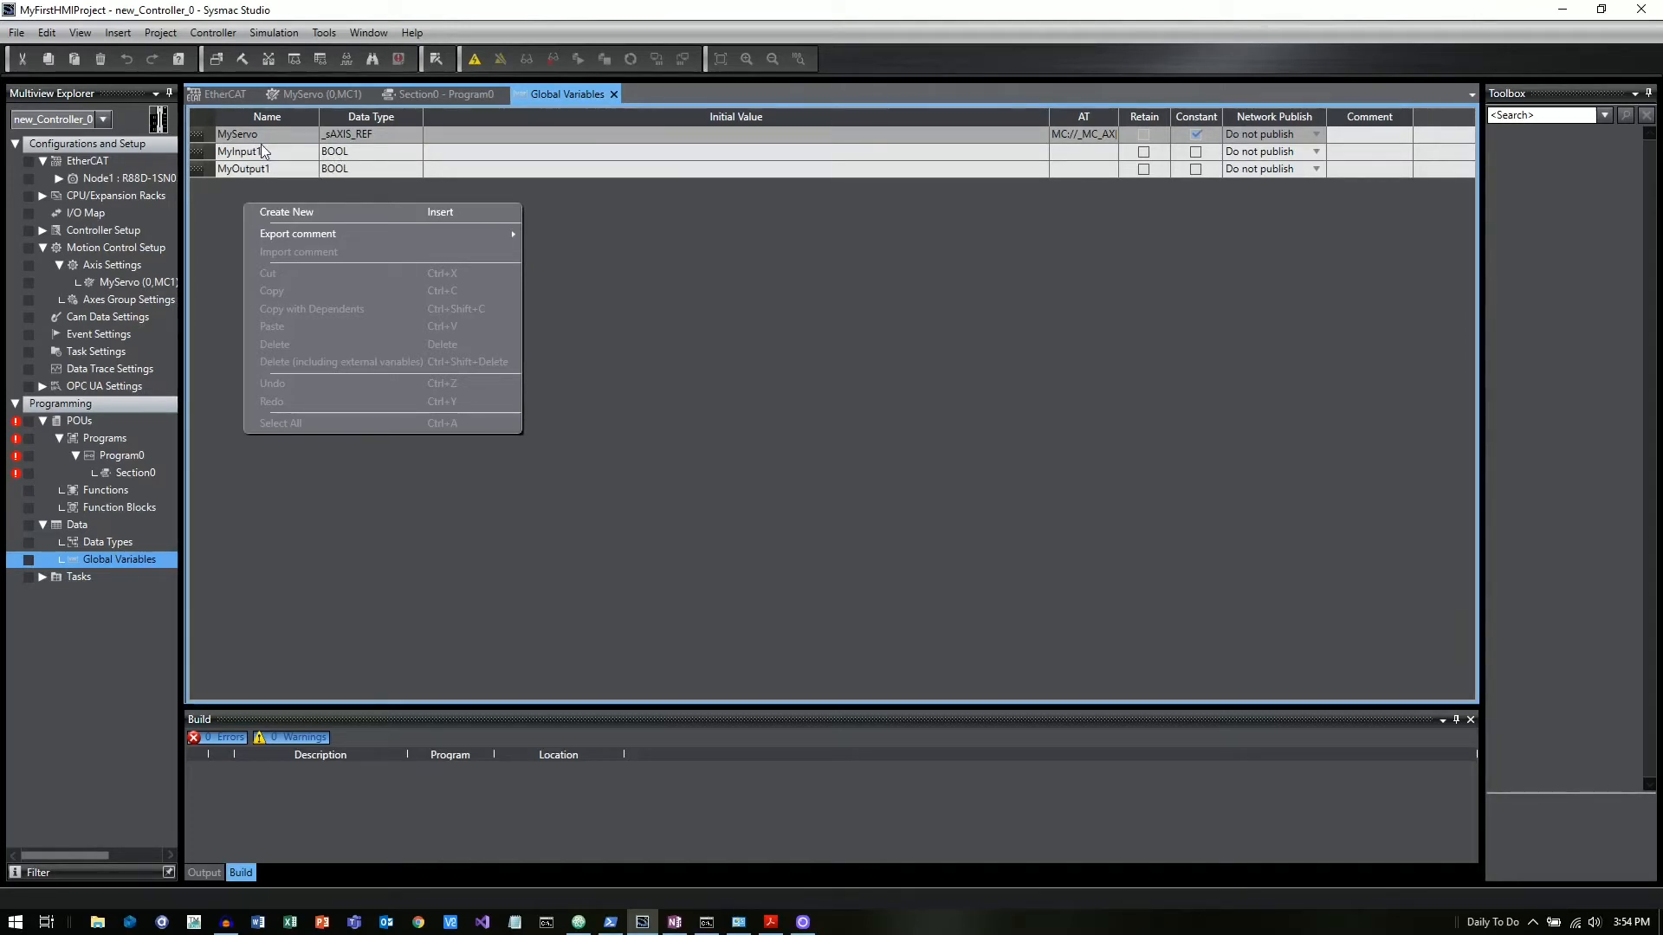
{"action": "mouse_move", "coordinate": [337, 136]}
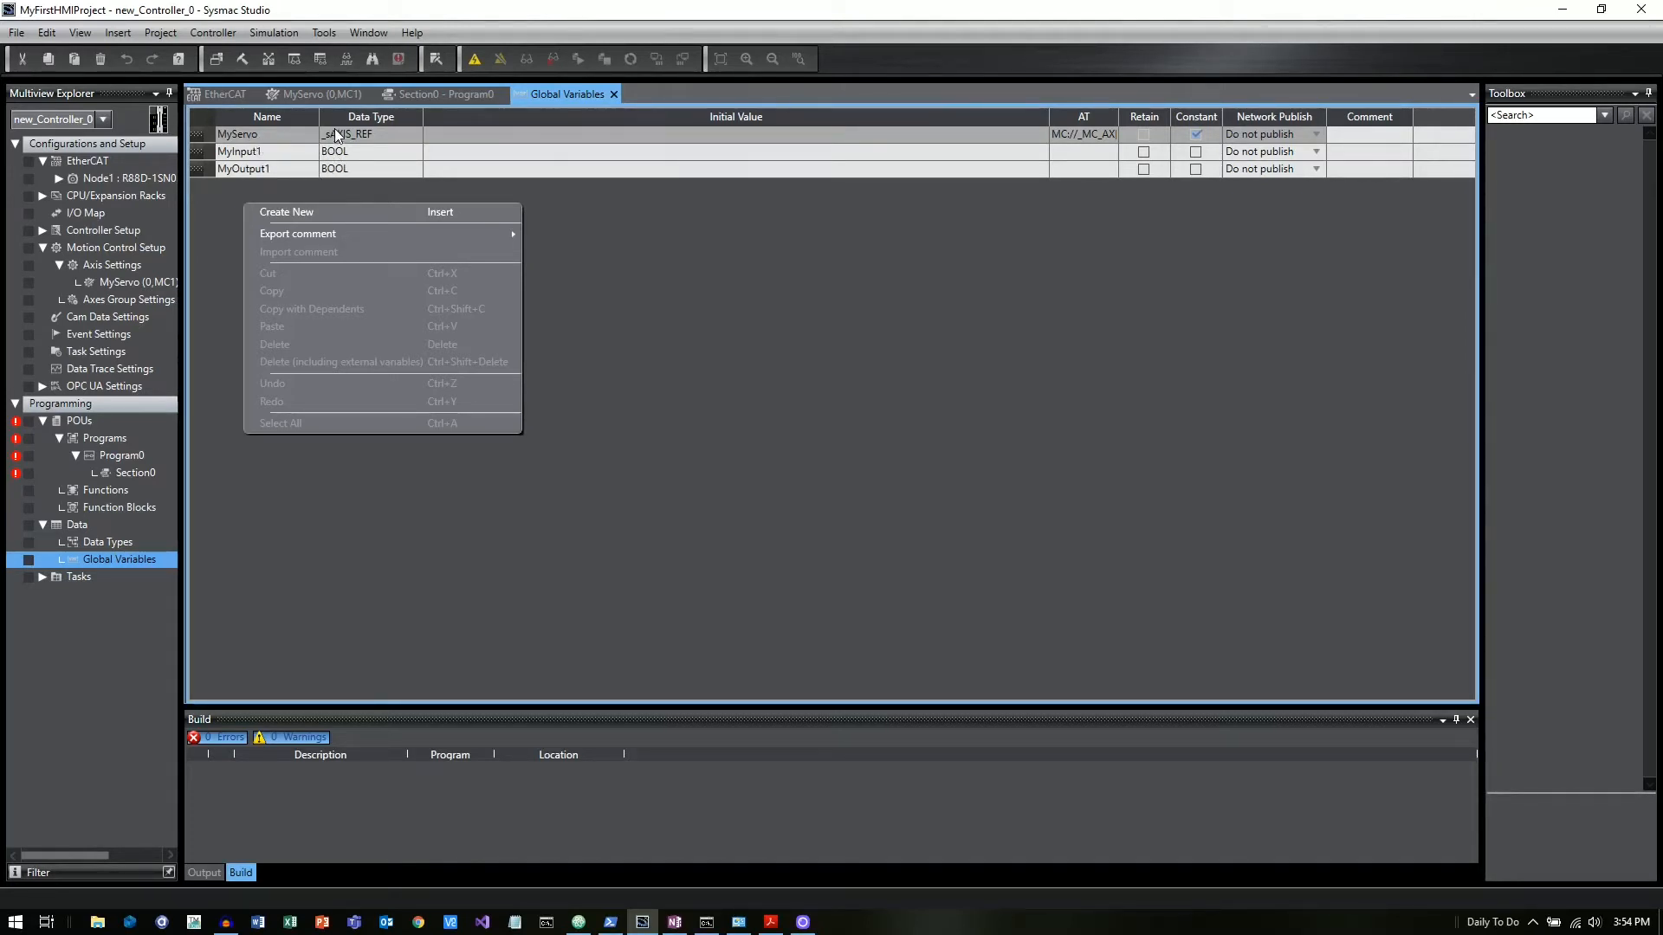
{"action": "mouse_move", "coordinate": [369, 218]}
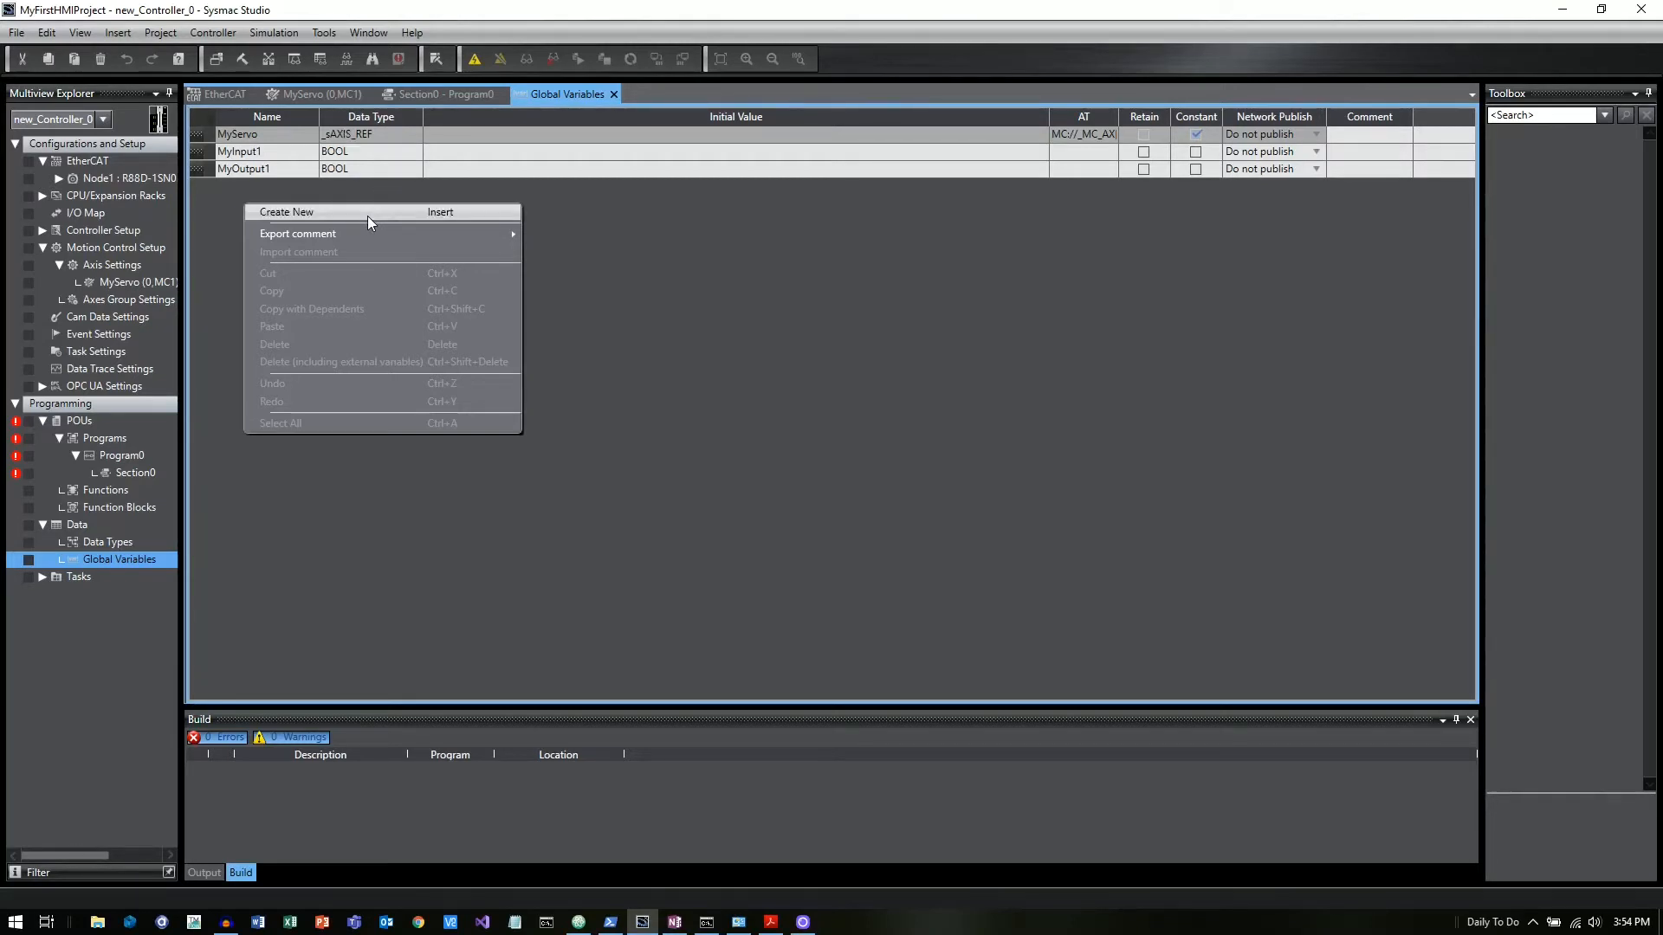
{"action": "left_click", "coordinate": [287, 211]}
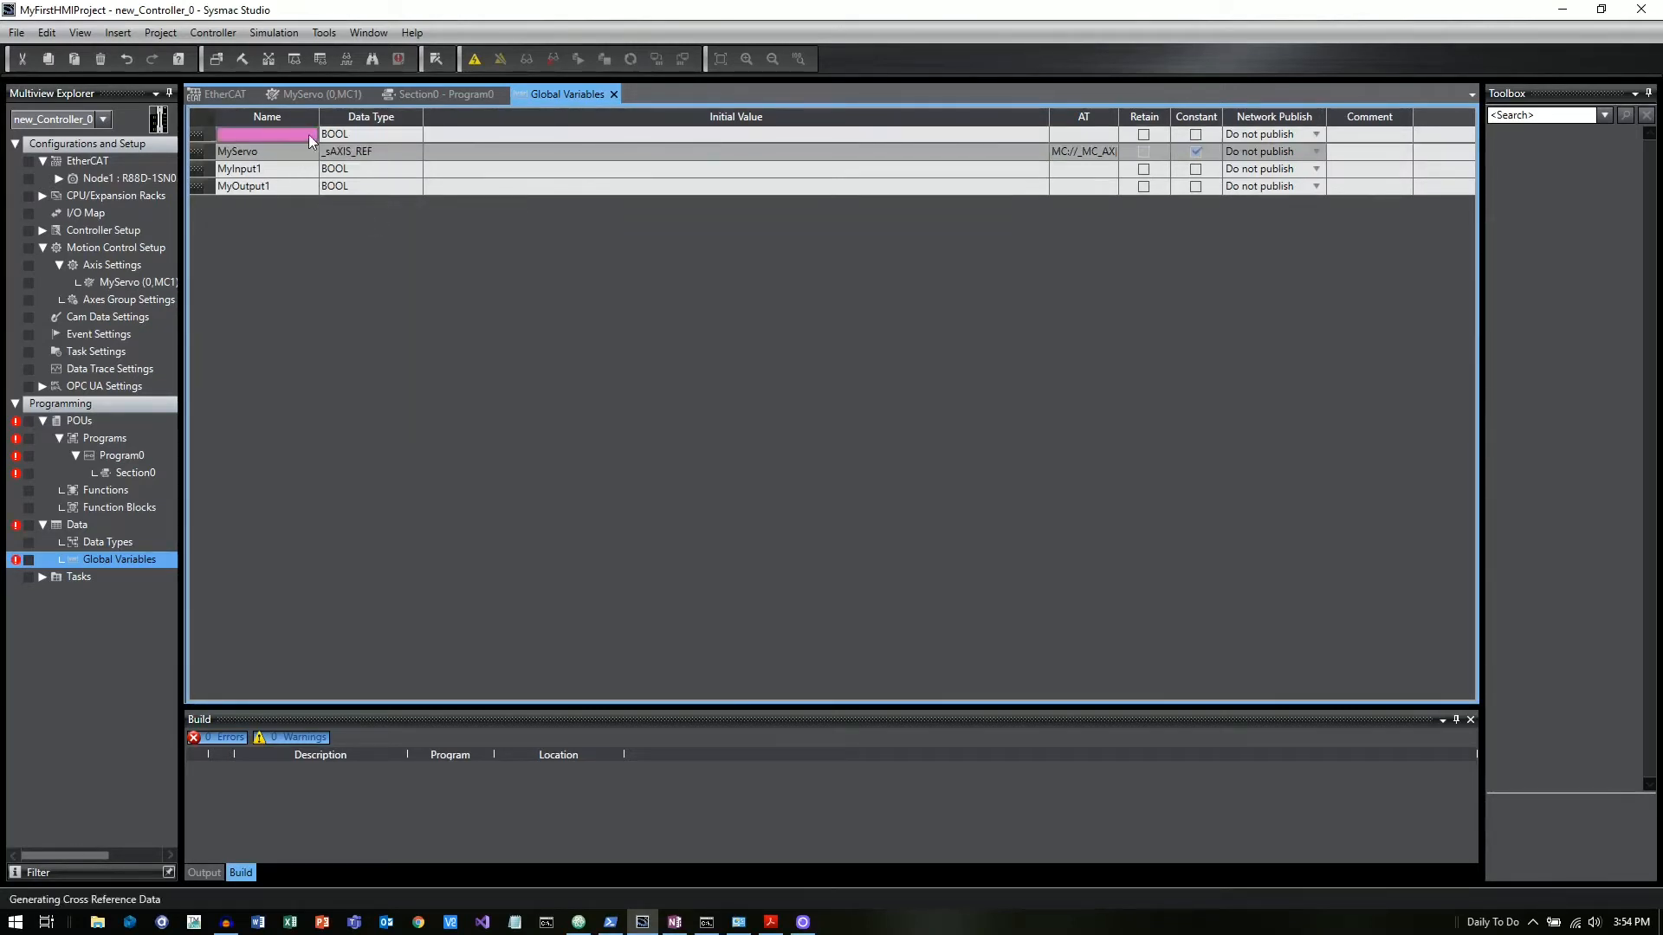
{"action": "type", "text": "MyA"}
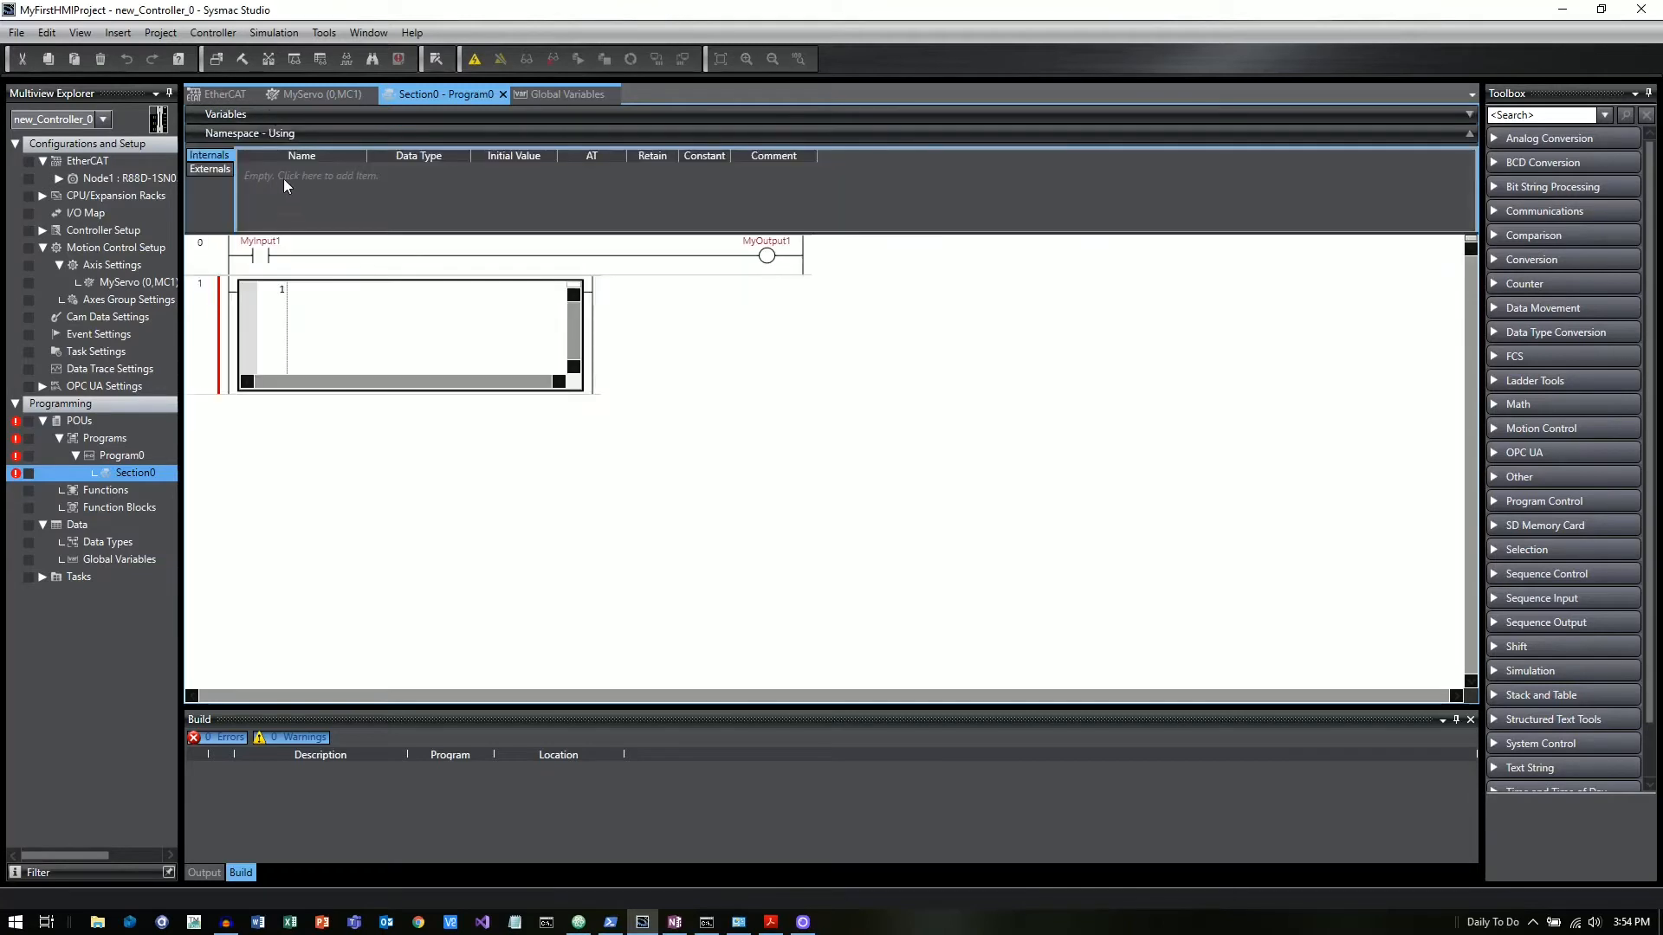
- Declare MyAnalog2 as a REAL variable in Section0
{"action": "left_click", "coordinate": [308, 175]}
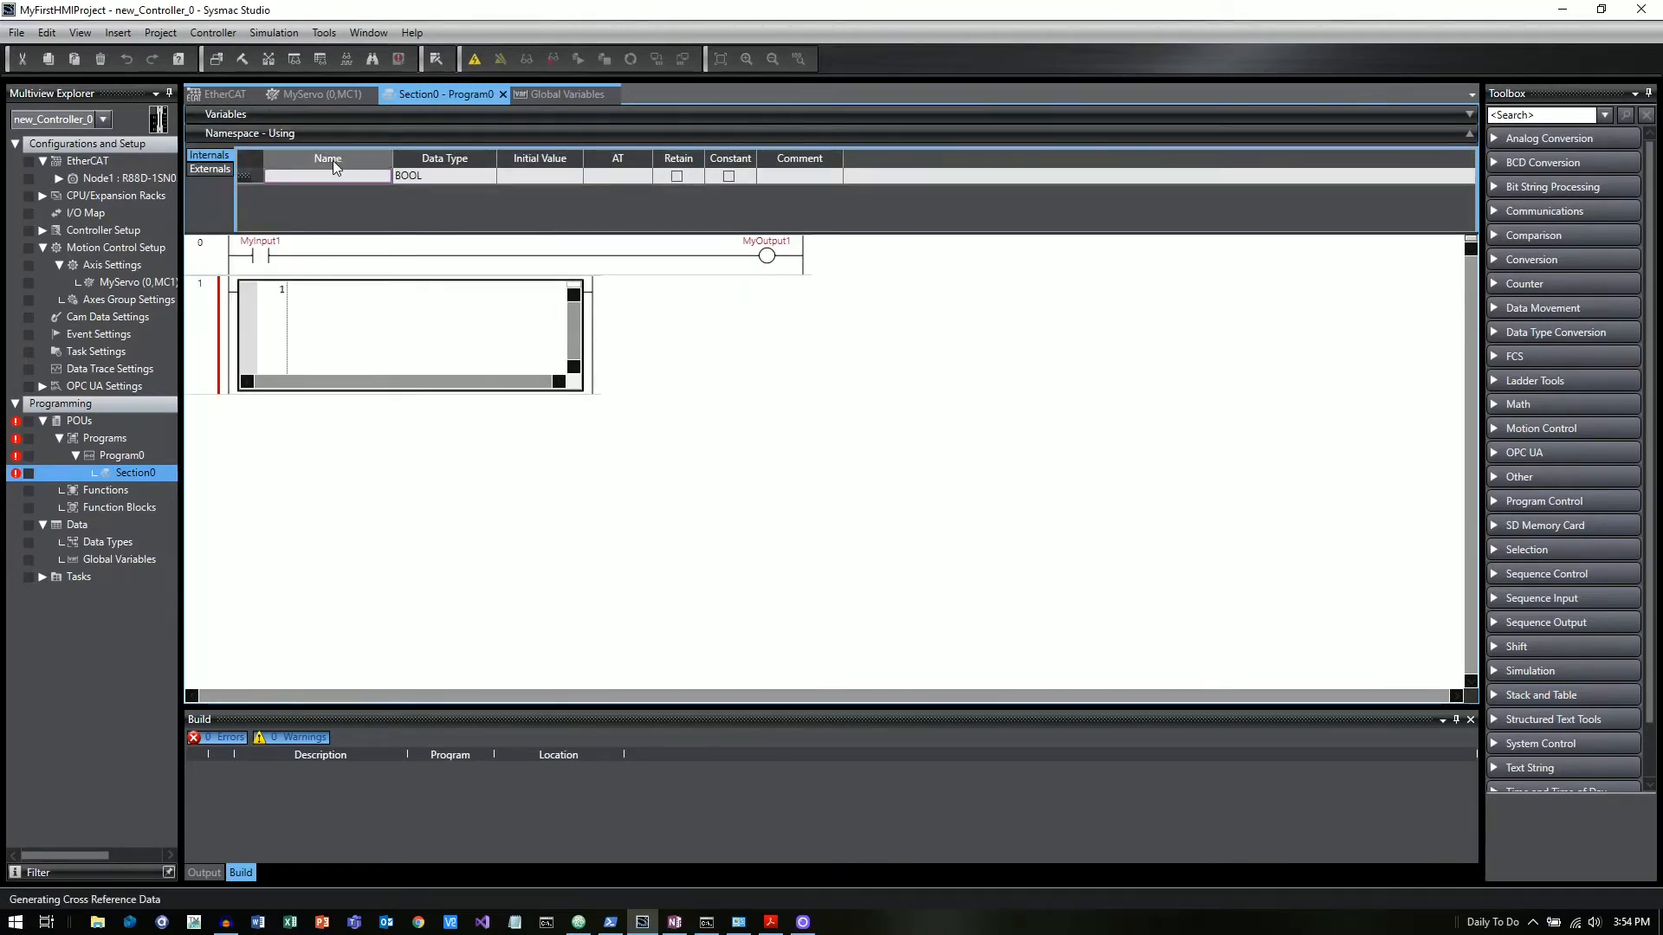
{"action": "type", "text": "MyAn"}
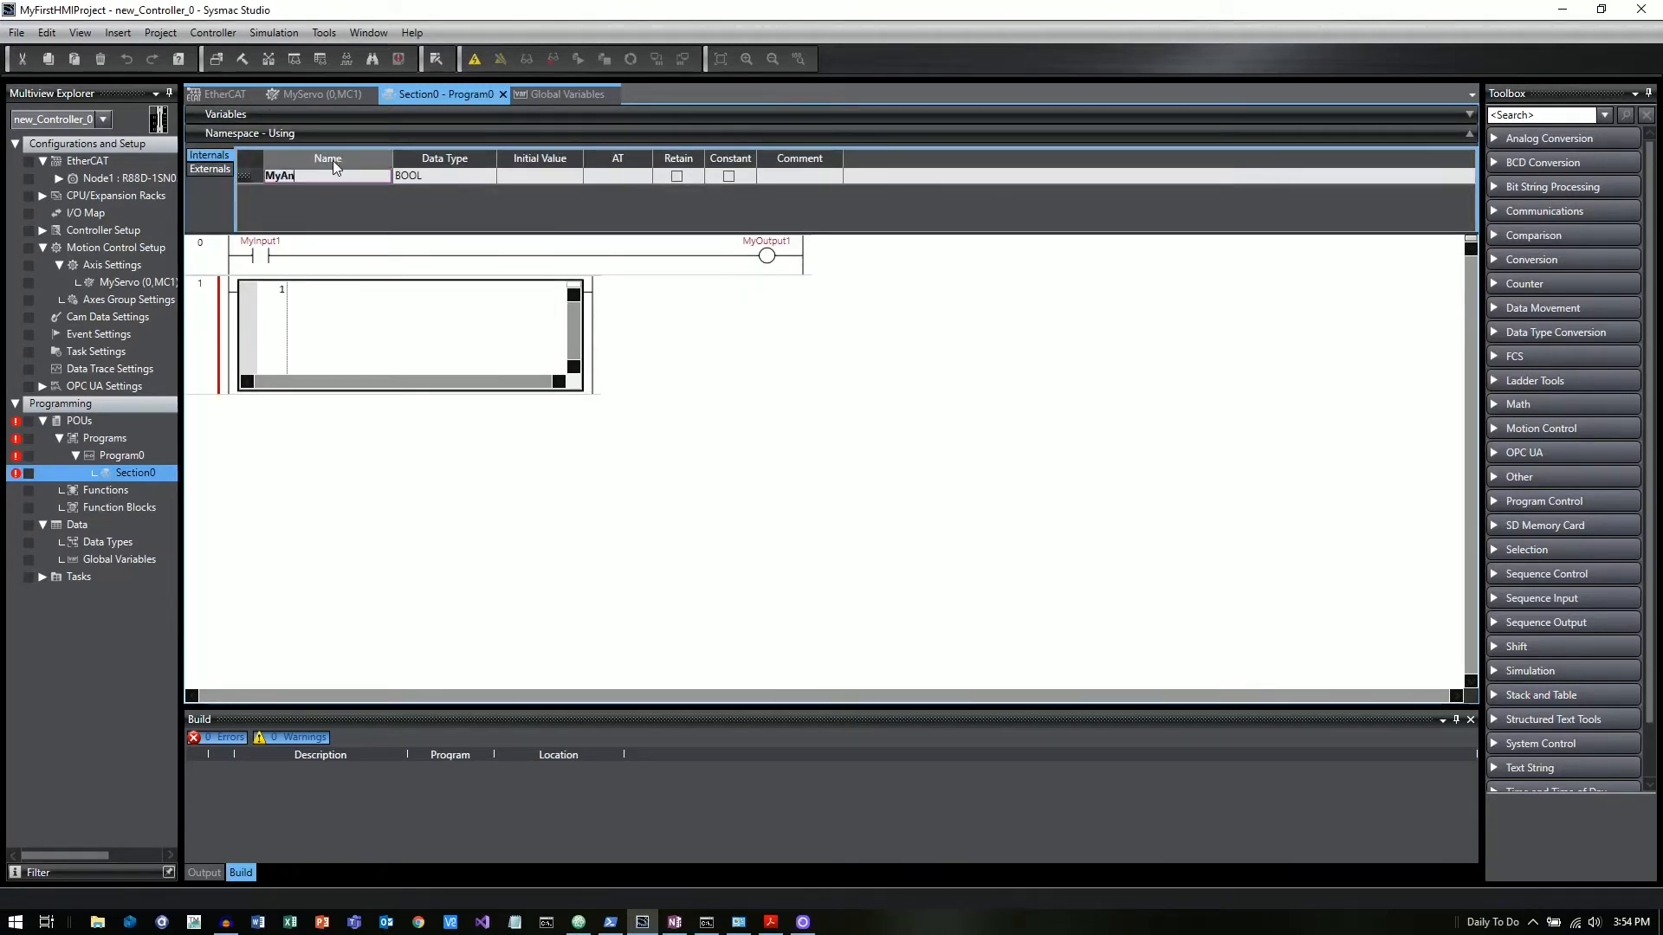
{"action": "type", "text": "MyAnalog2"}
{"action": "left_click", "coordinate": [444, 176]}
{"action": "type", "text": "REAL"}
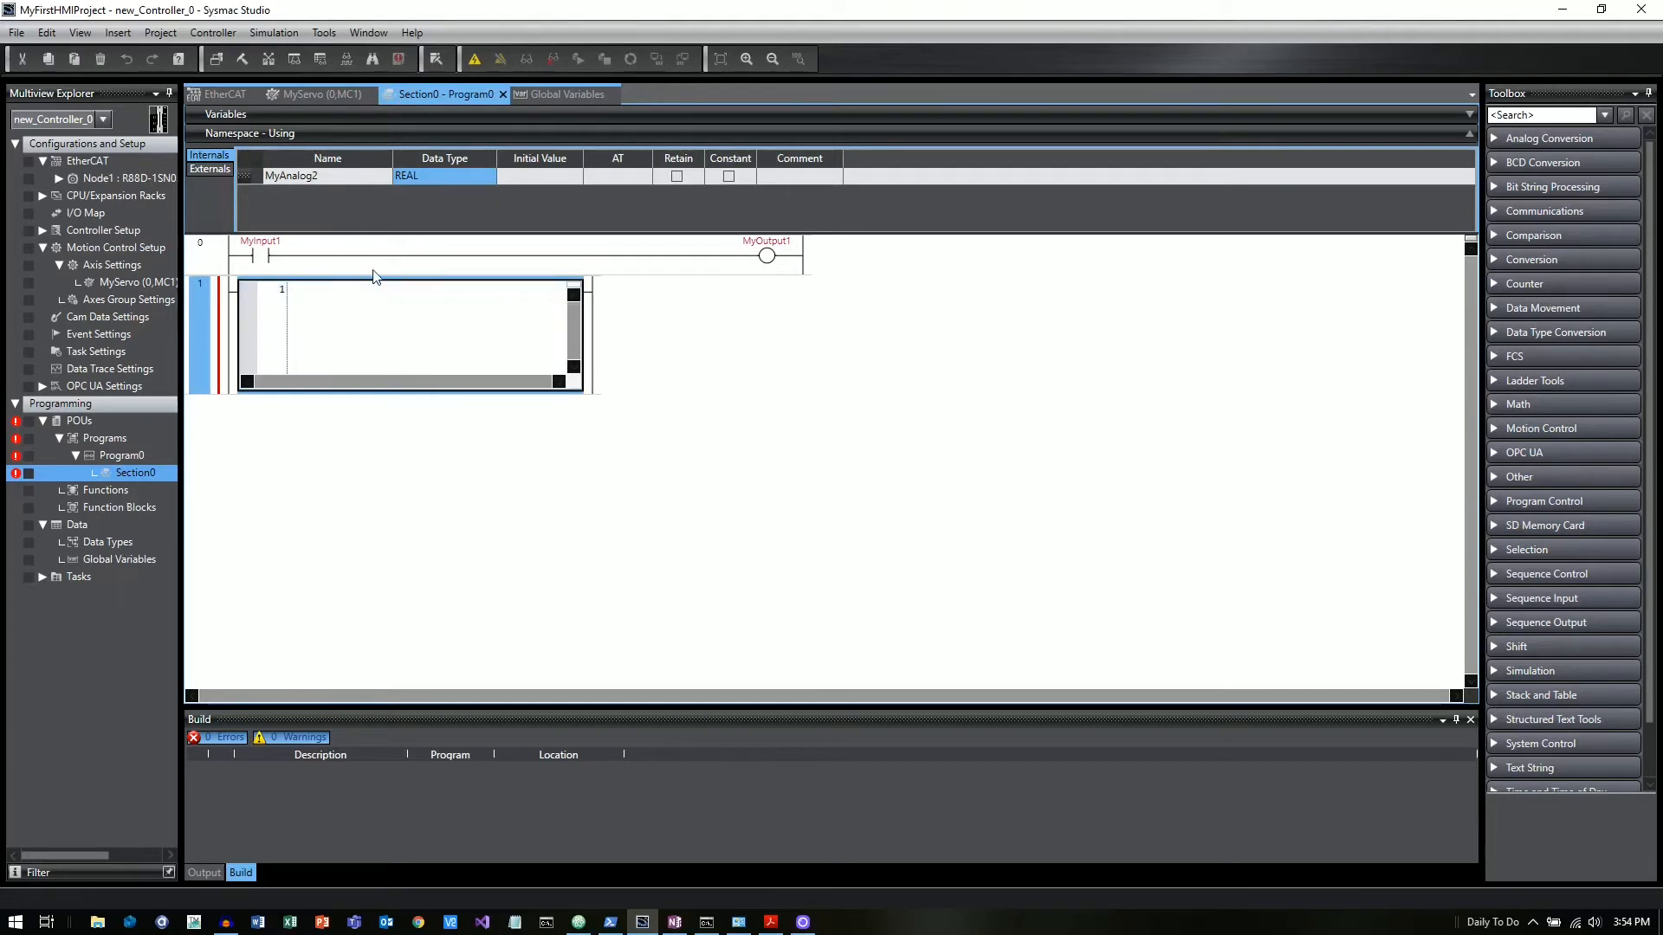
- Enter the inline ST statement MyAnalog2:=MyAnalog1; on rung 1
{"action": "type", "text": "MyAnalog2:="}
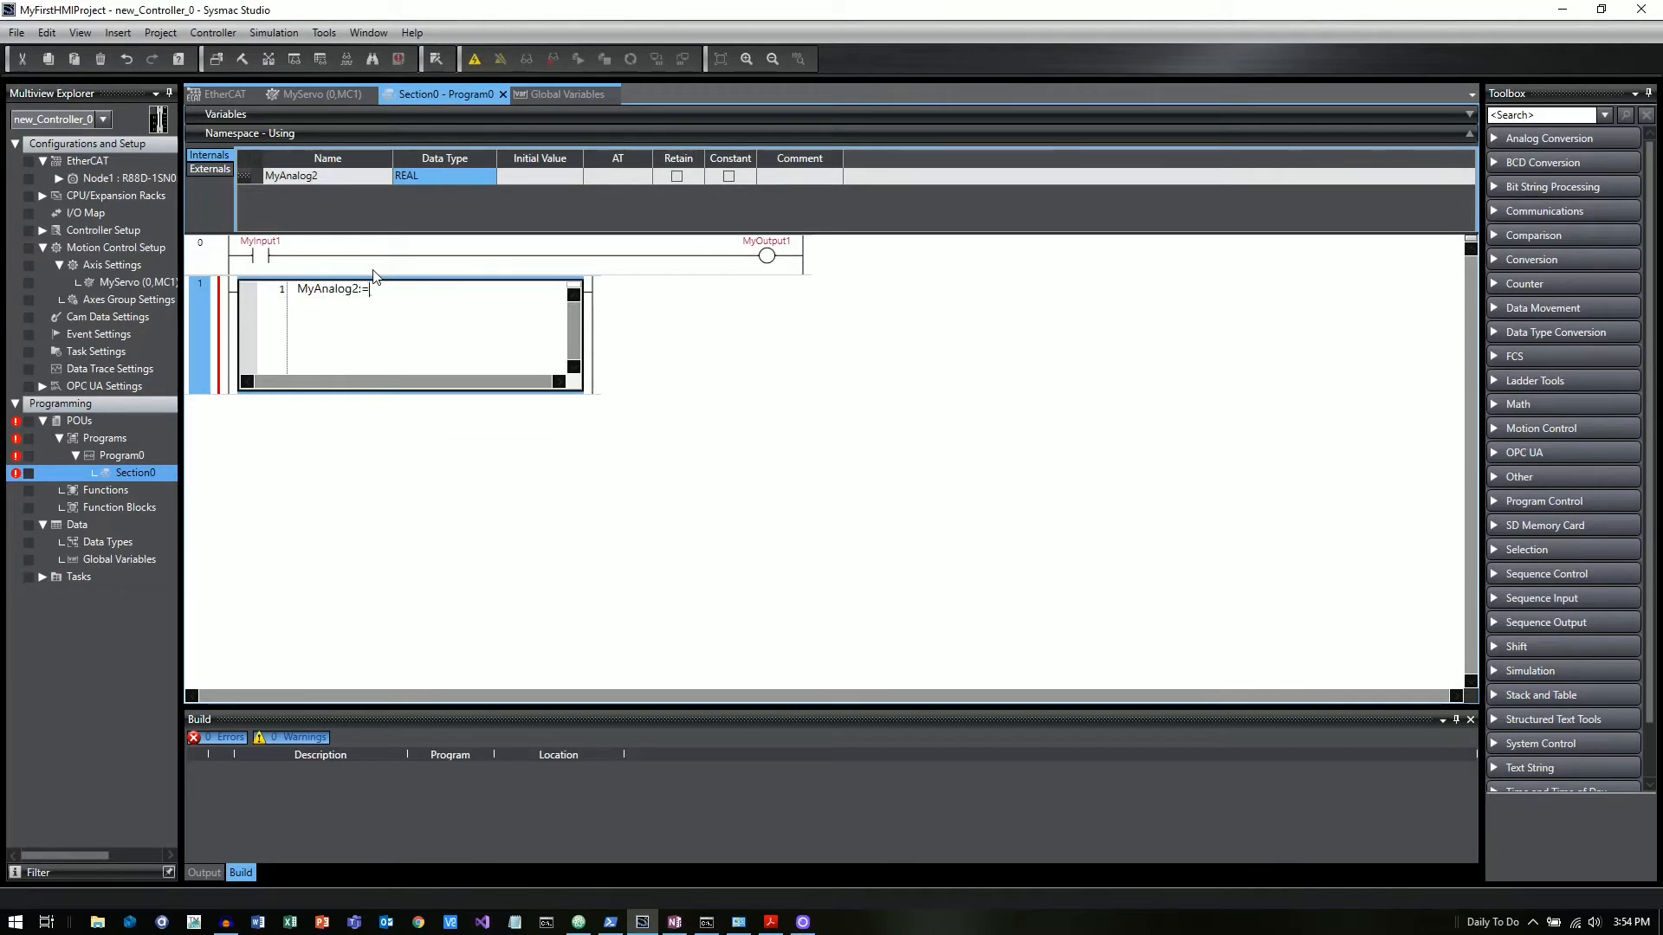
{"action": "type", "text": "MyAnalog1;"}
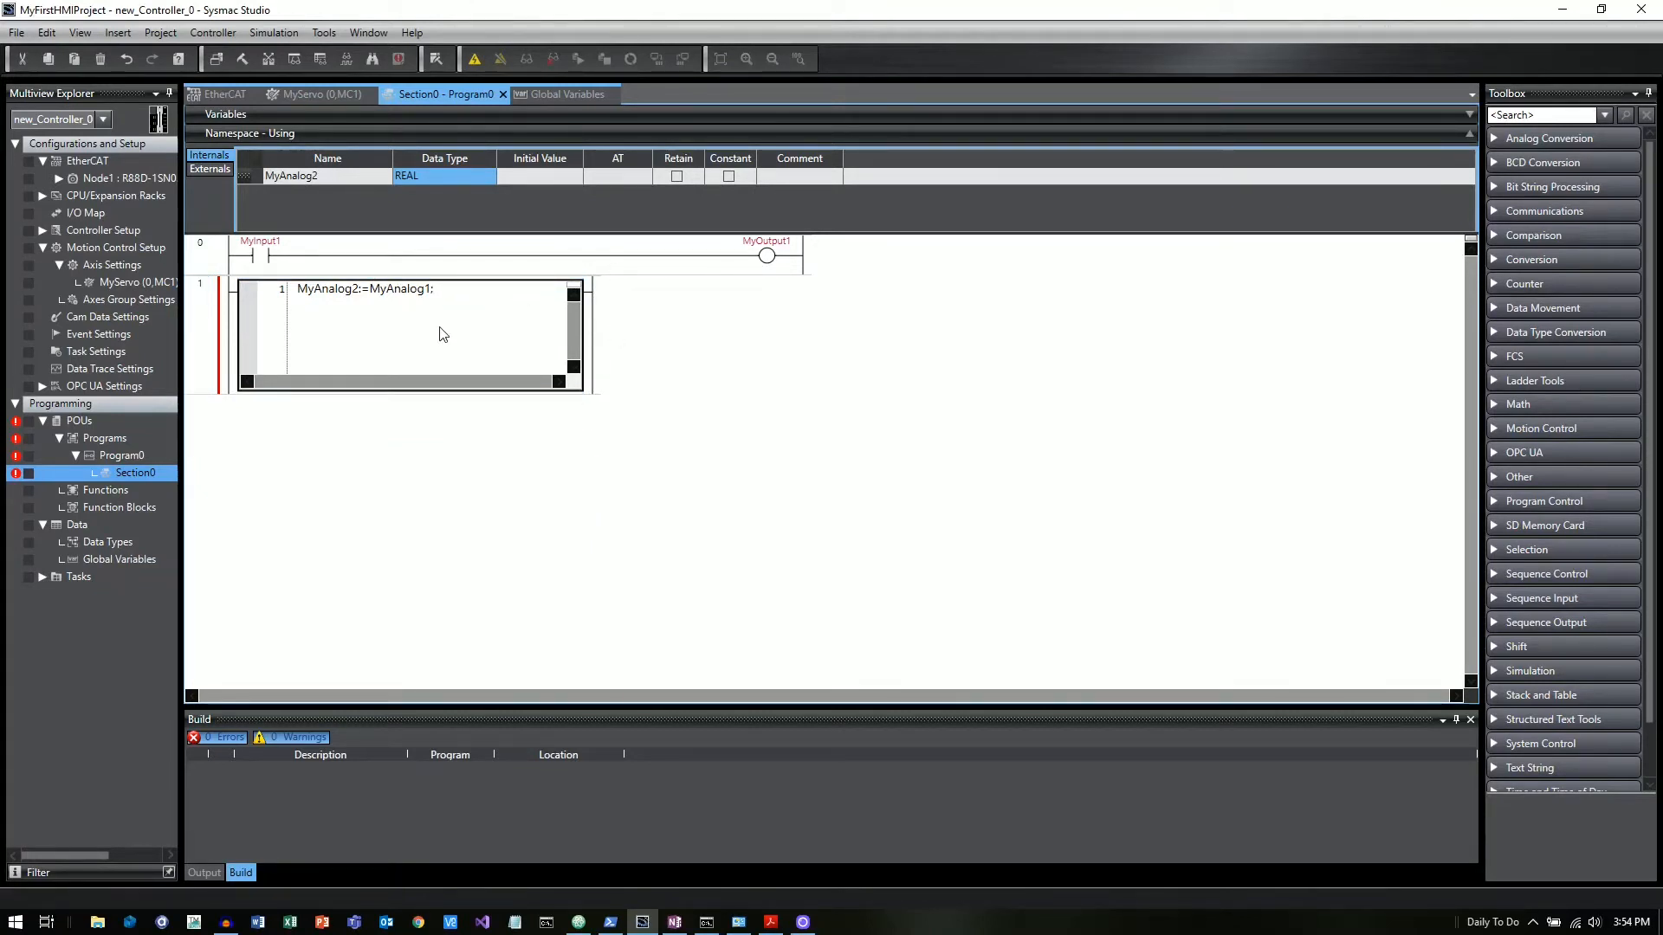
{"action": "left_click", "coordinate": [434, 288]}
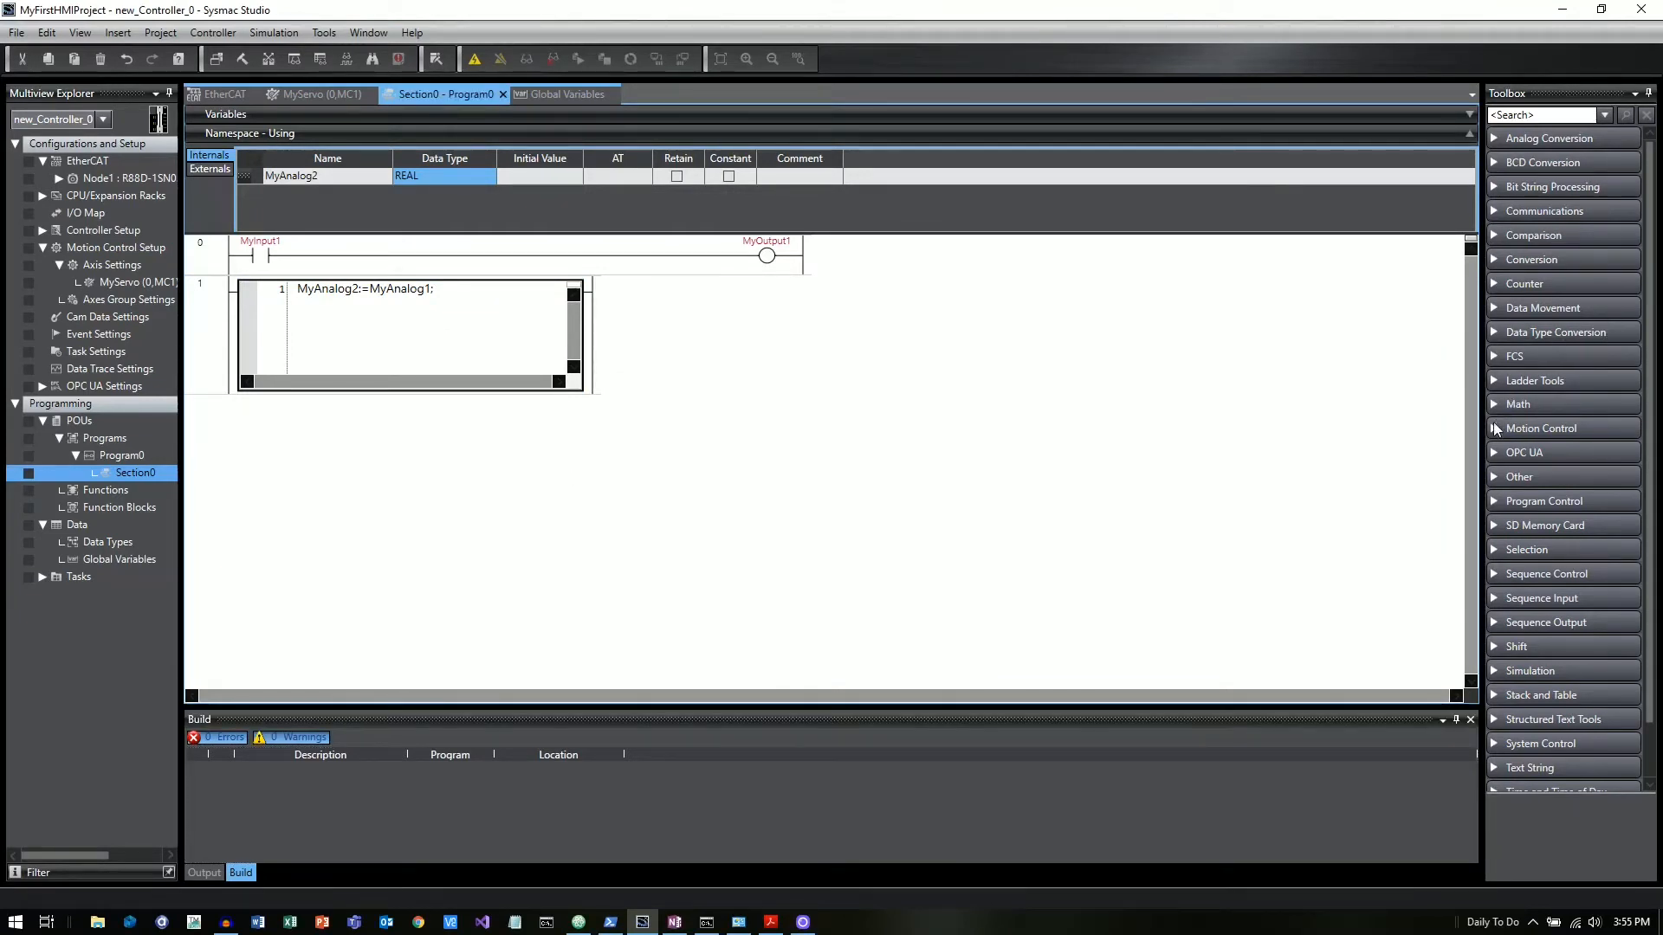
{"action": "left_click", "coordinate": [1541, 427]}
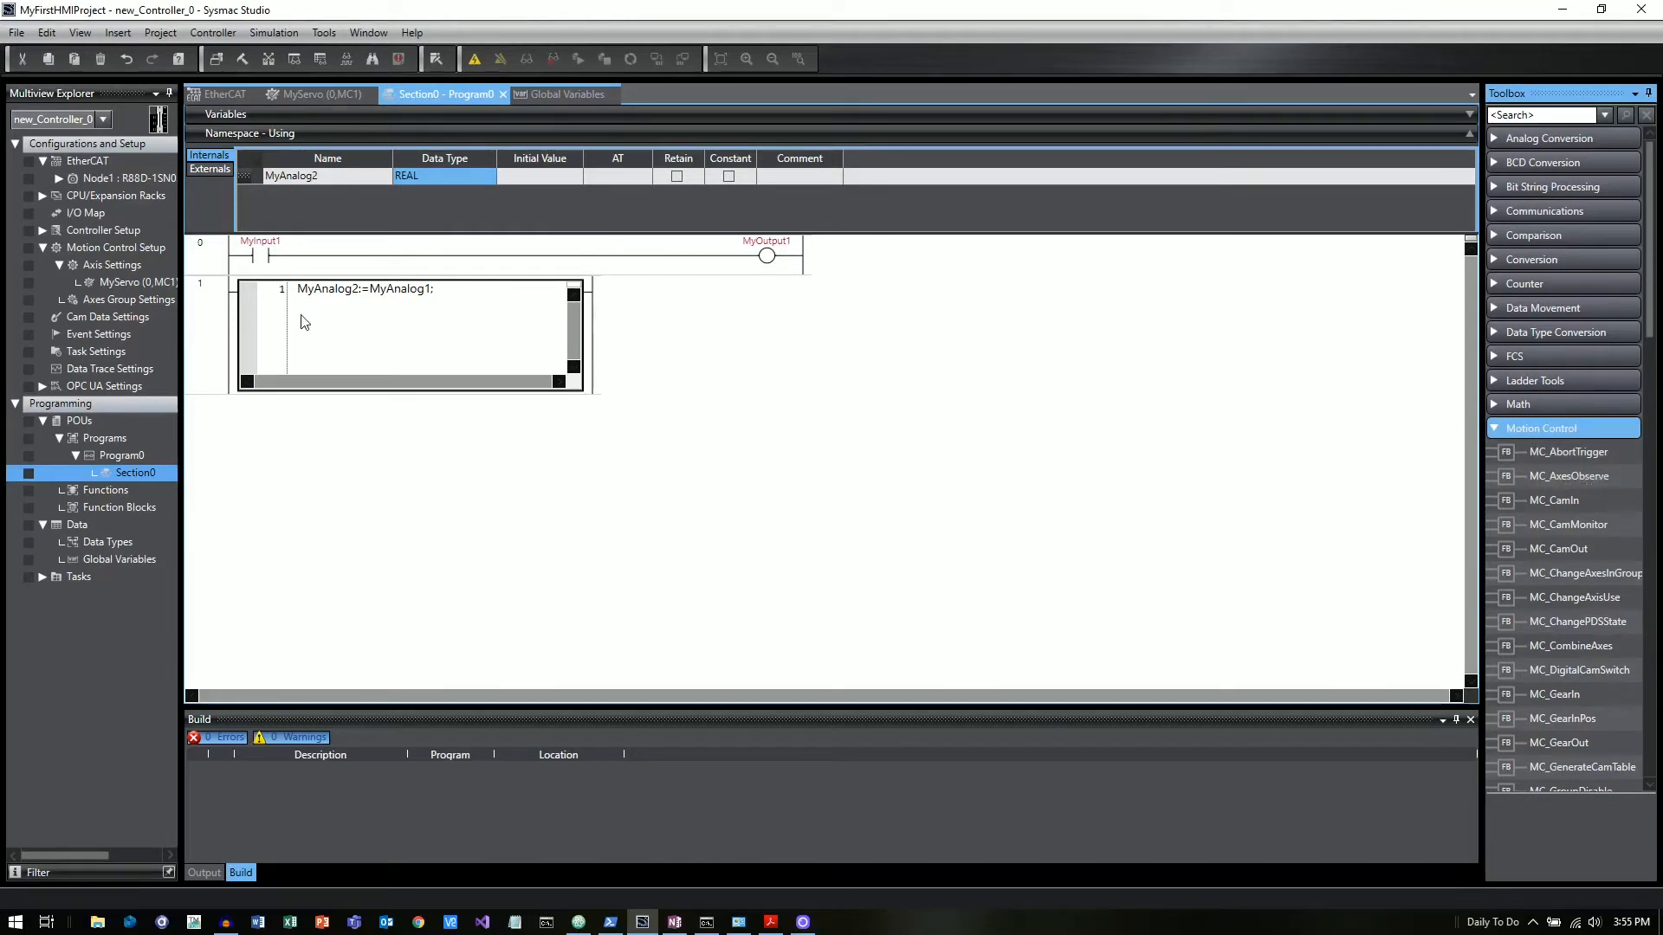
- Add MC_Power instance MyServo_Power on rung 2 with Axis MyServo and Enable contact MyInput1
{"action": "right_click", "coordinate": [207, 313]}
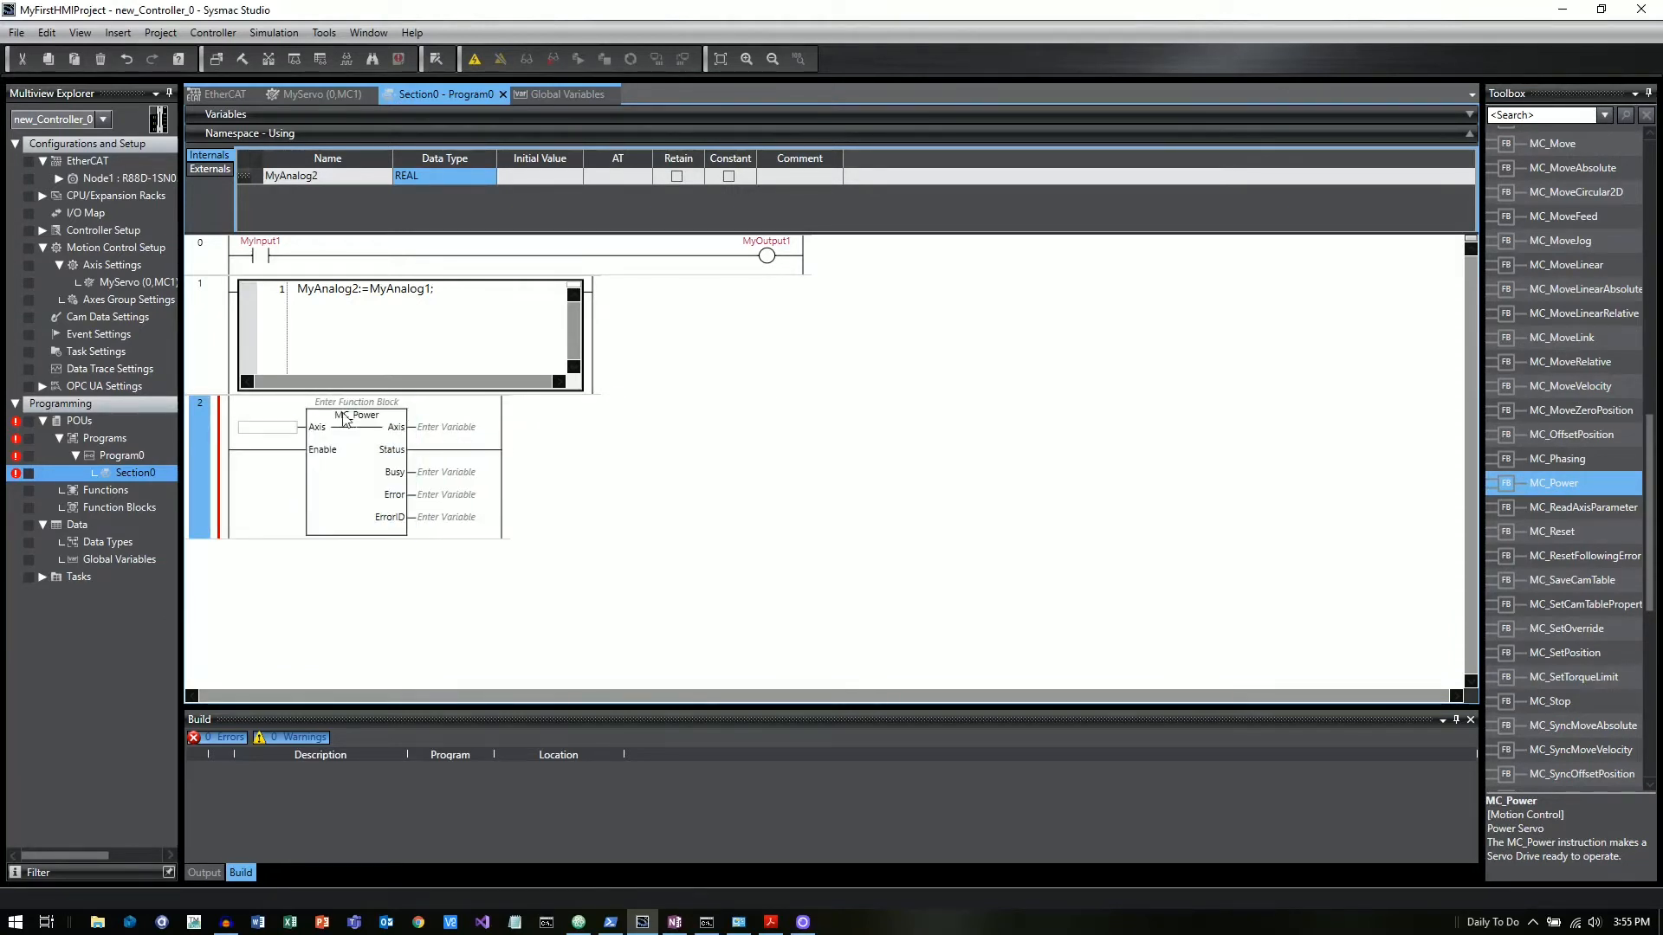
{"action": "mouse_move", "coordinate": [371, 422]}
{"action": "type", "text": "MyServo_Power"}
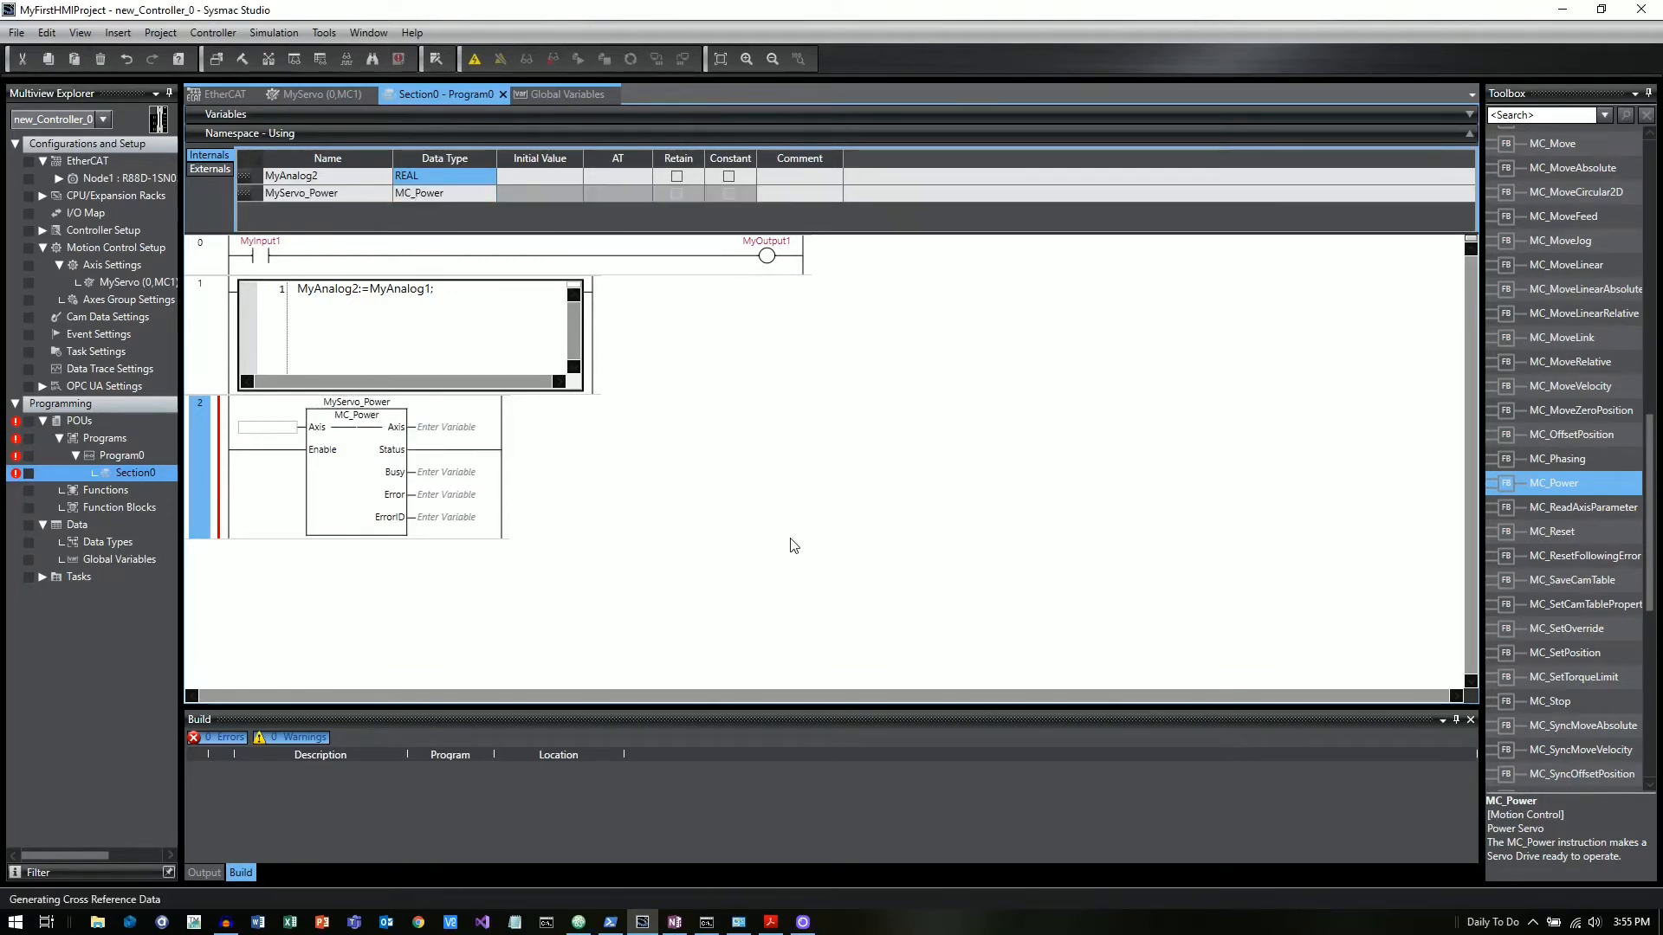
{"action": "mouse_move", "coordinate": [358, 435]}
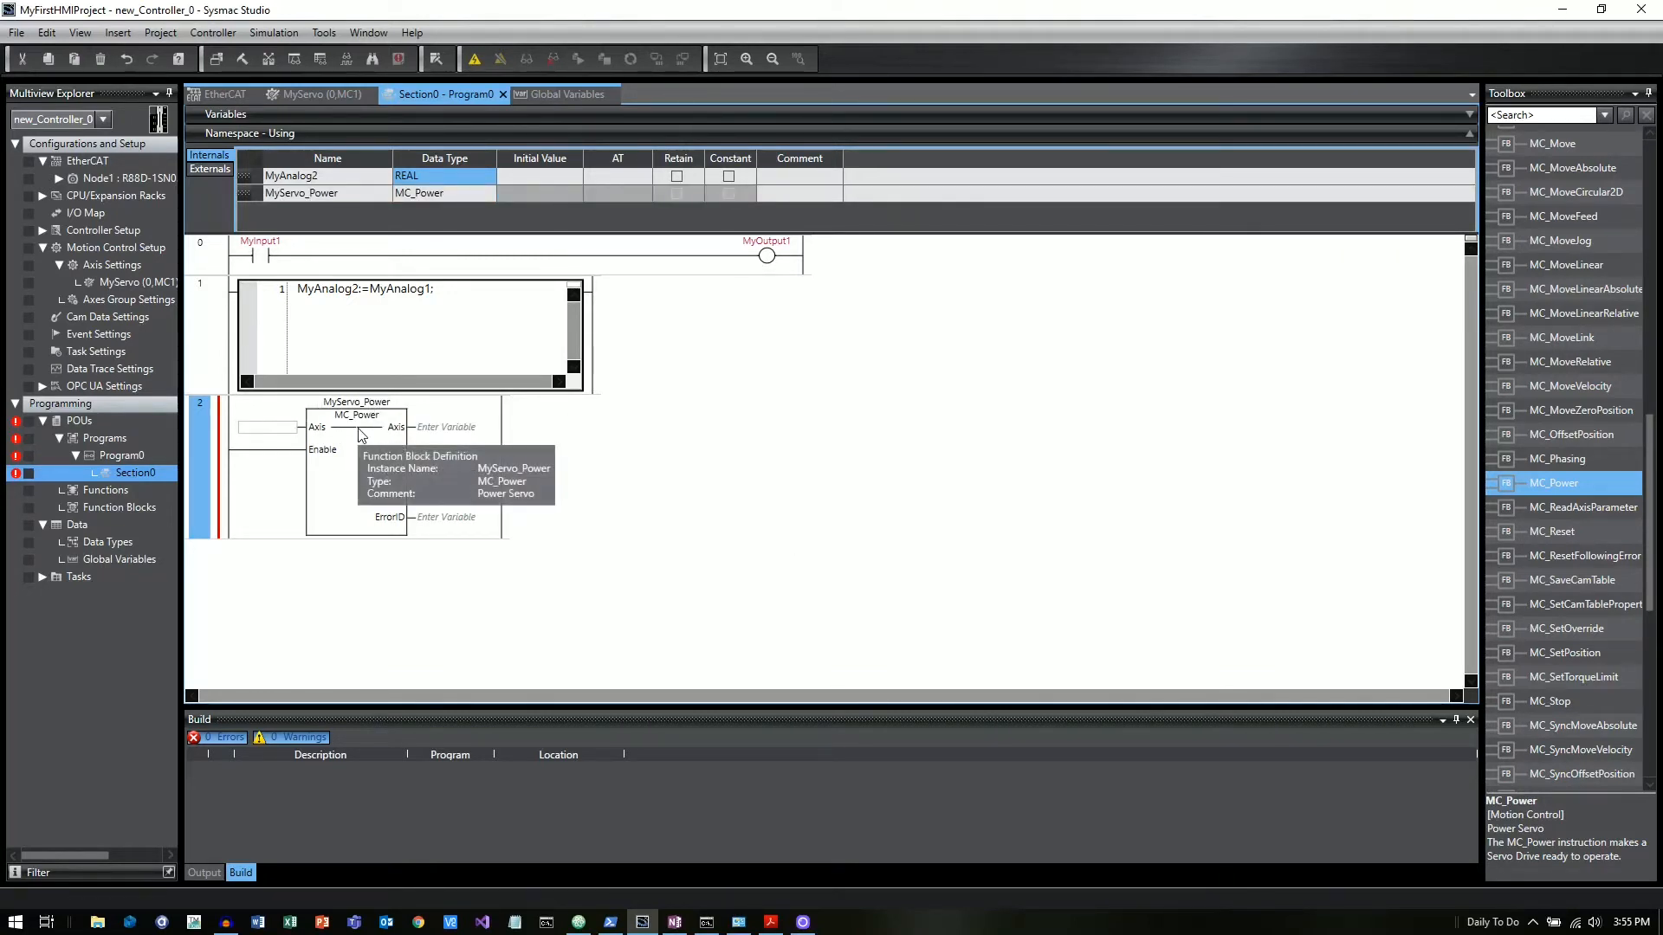
{"action": "type", "text": "My"}
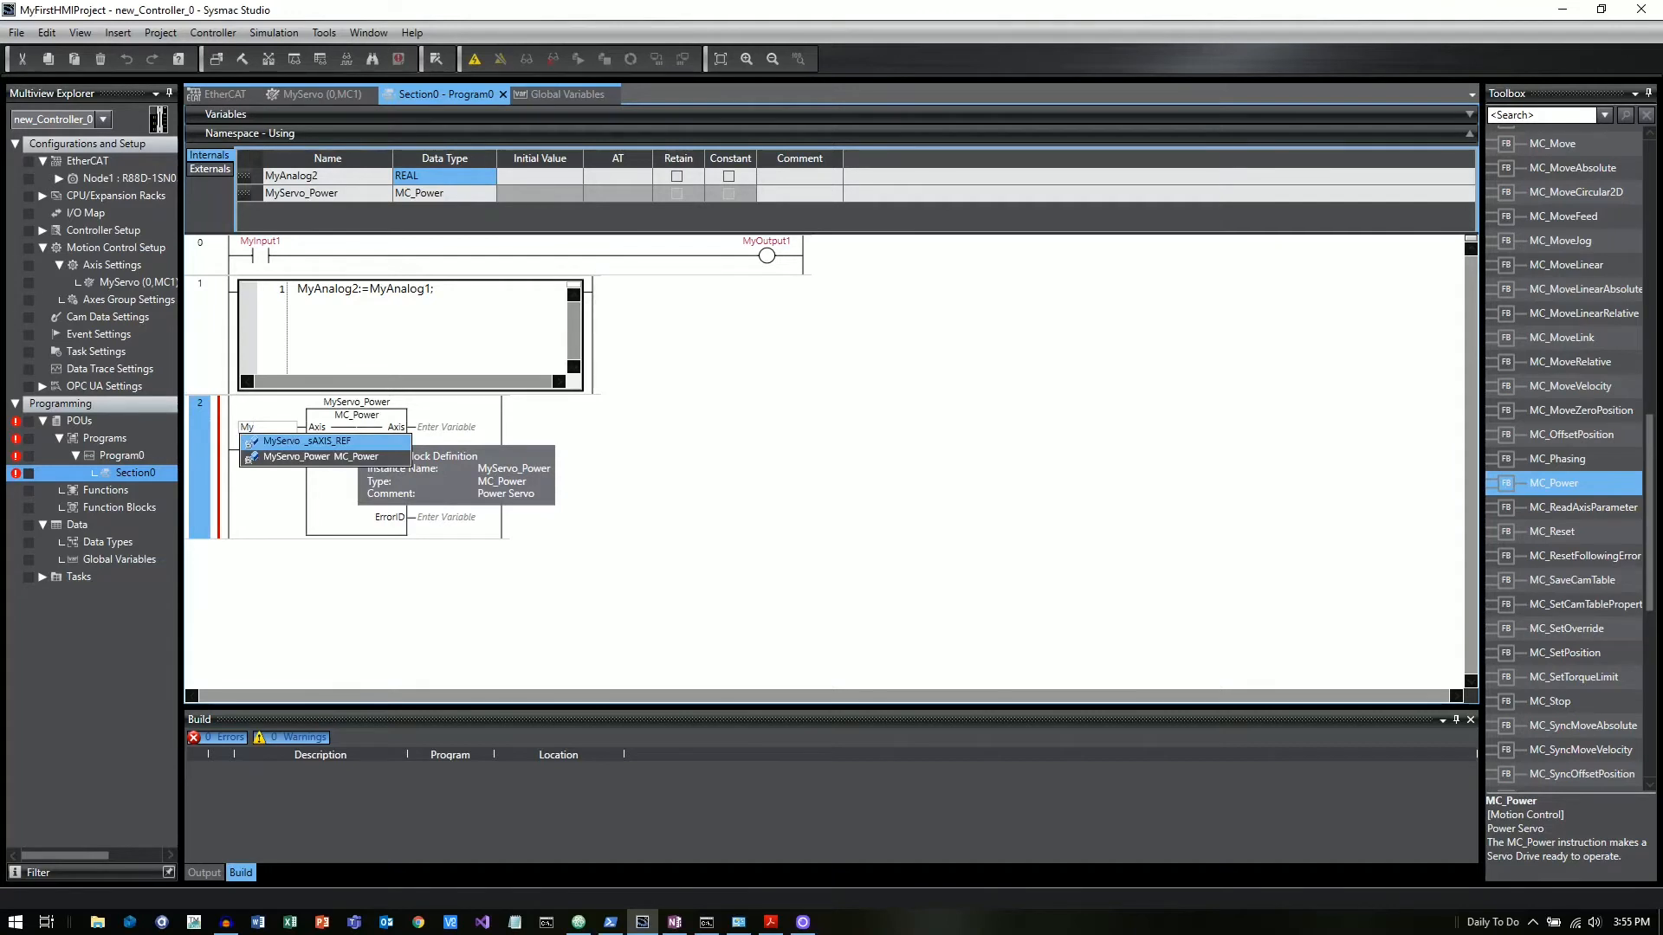
{"action": "left_click", "coordinate": [286, 440]}
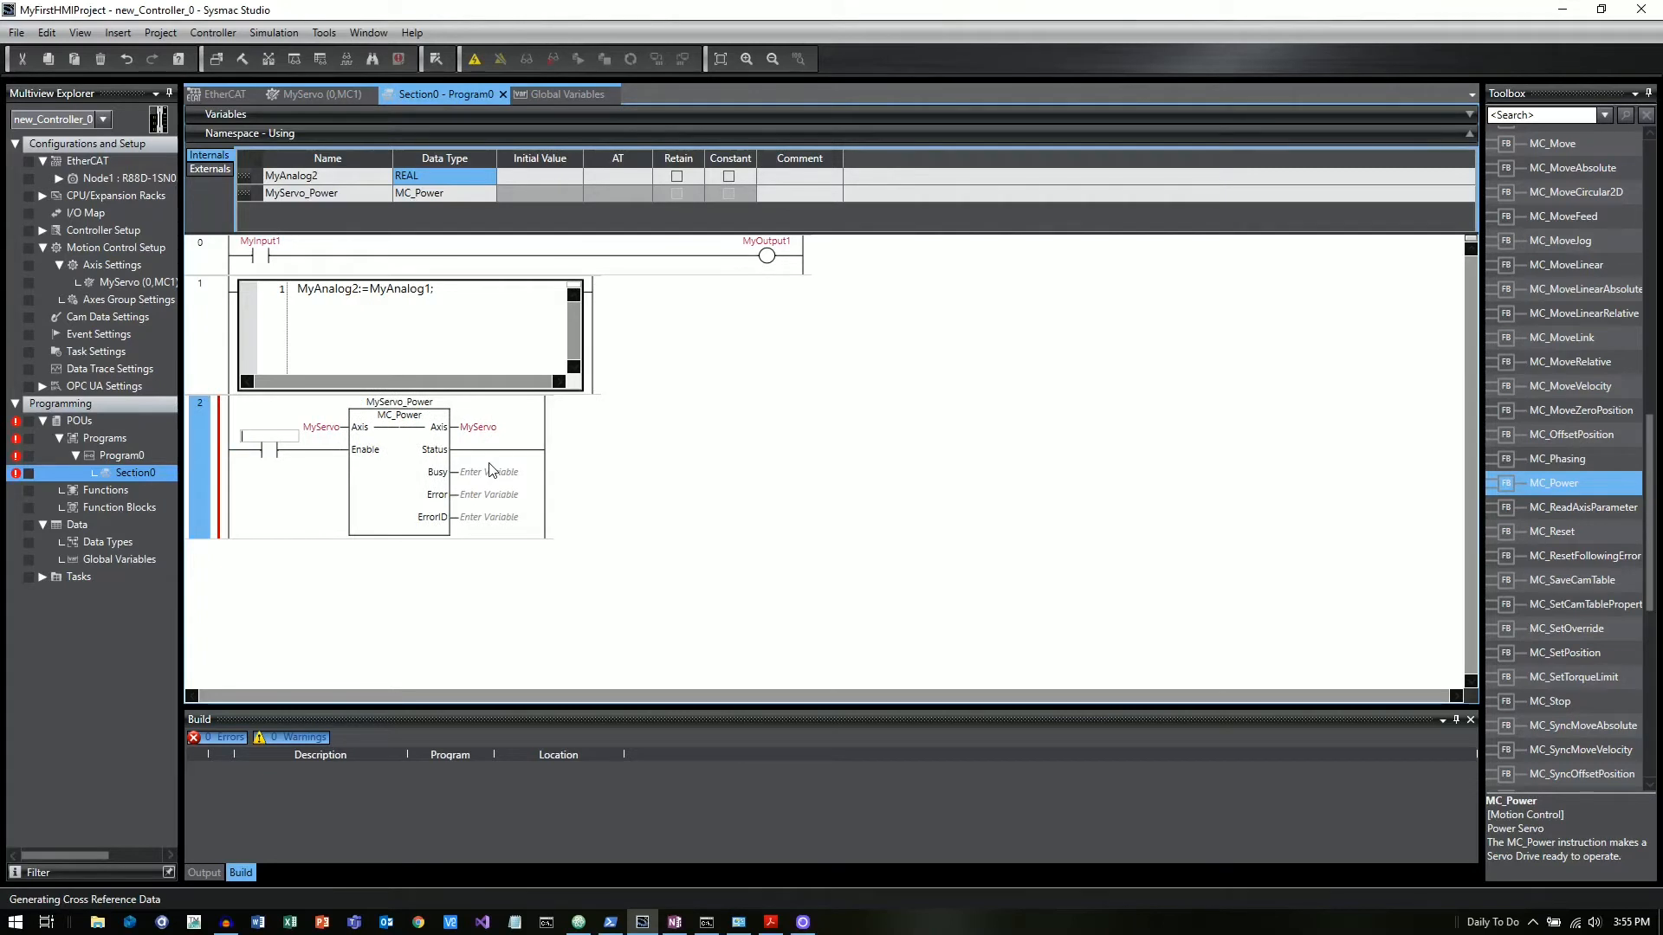
{"action": "type", "text": "MyInput1"}
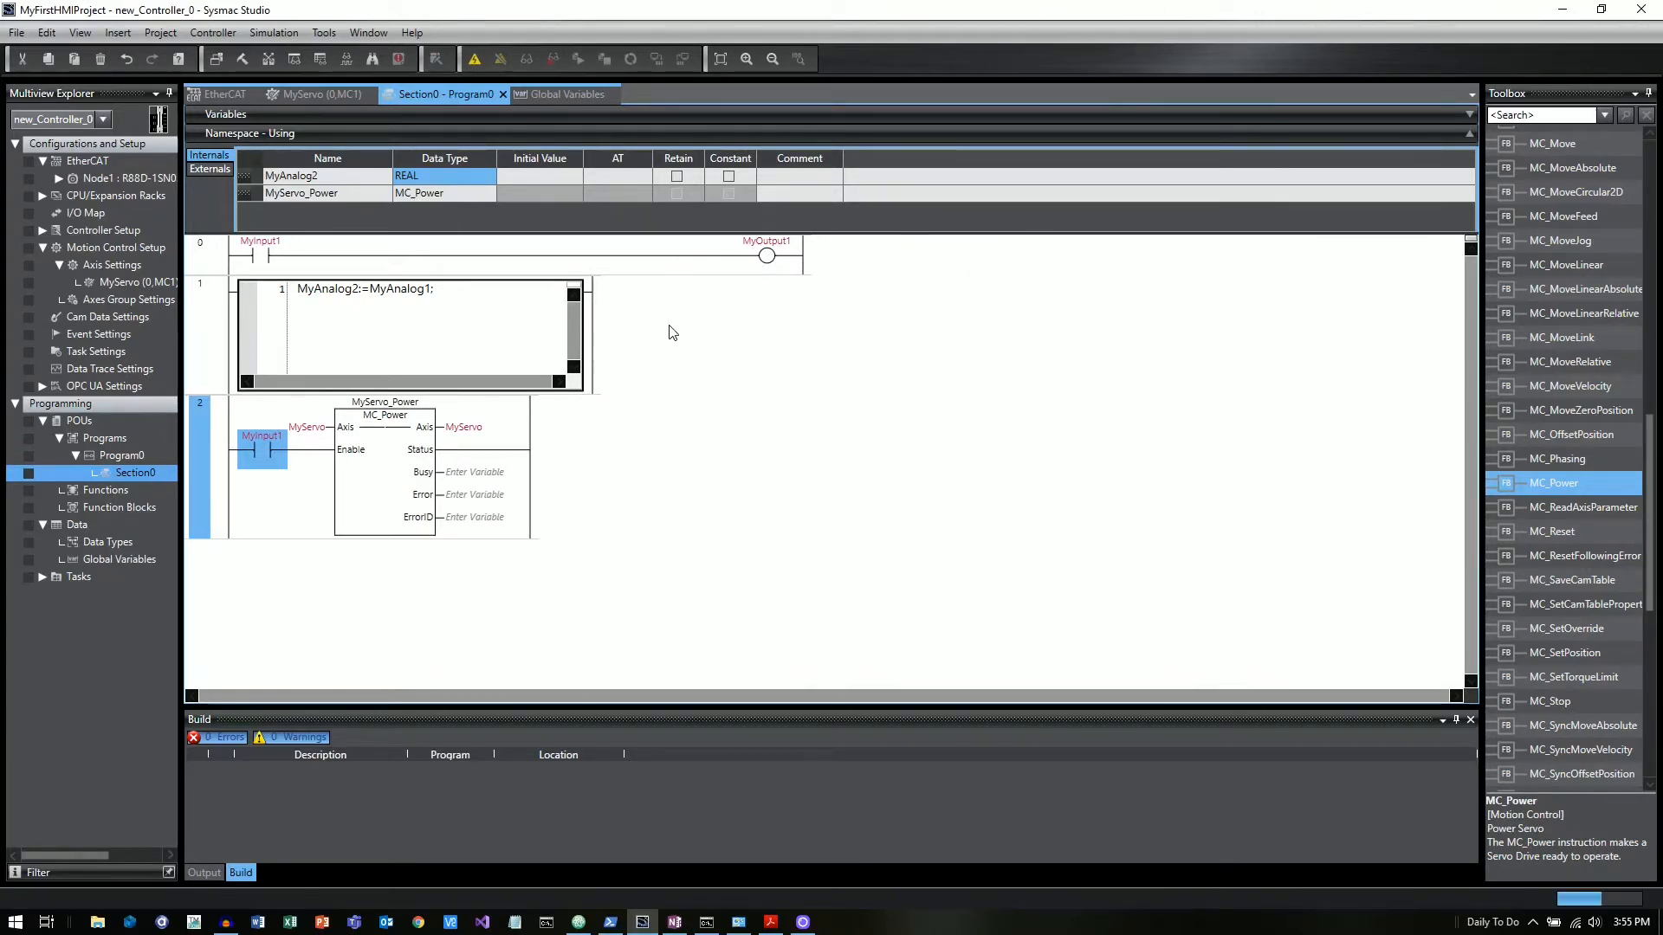
{"action": "mouse_move", "coordinate": [292, 277]}
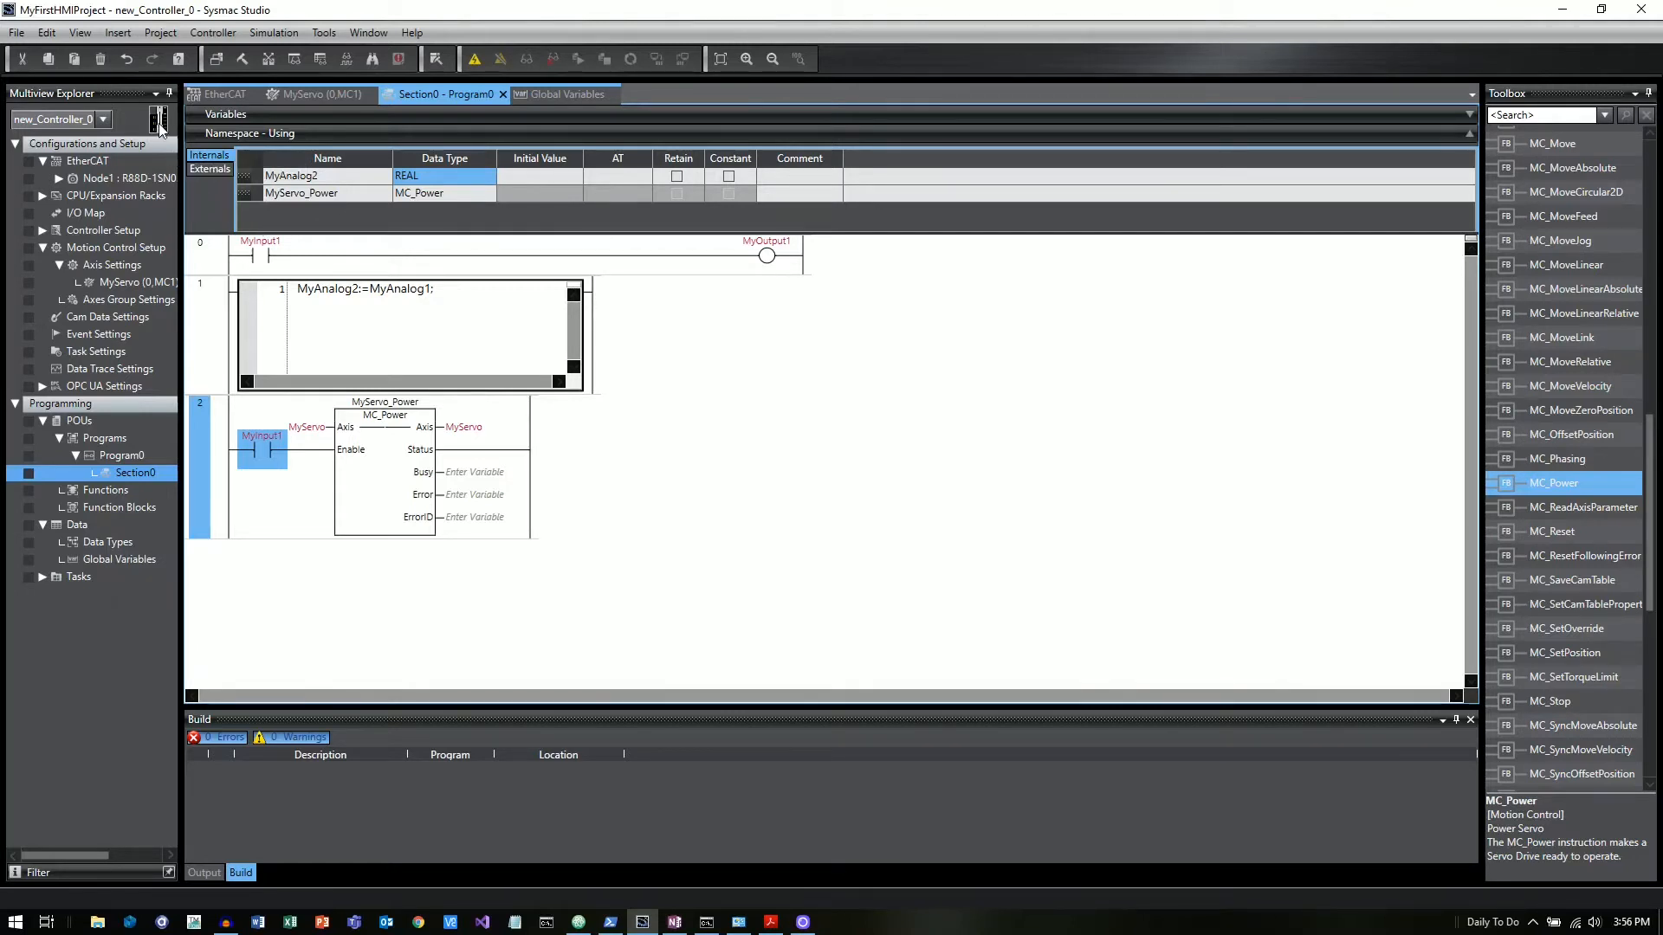
{"action": "mouse_move", "coordinate": [164, 119]}
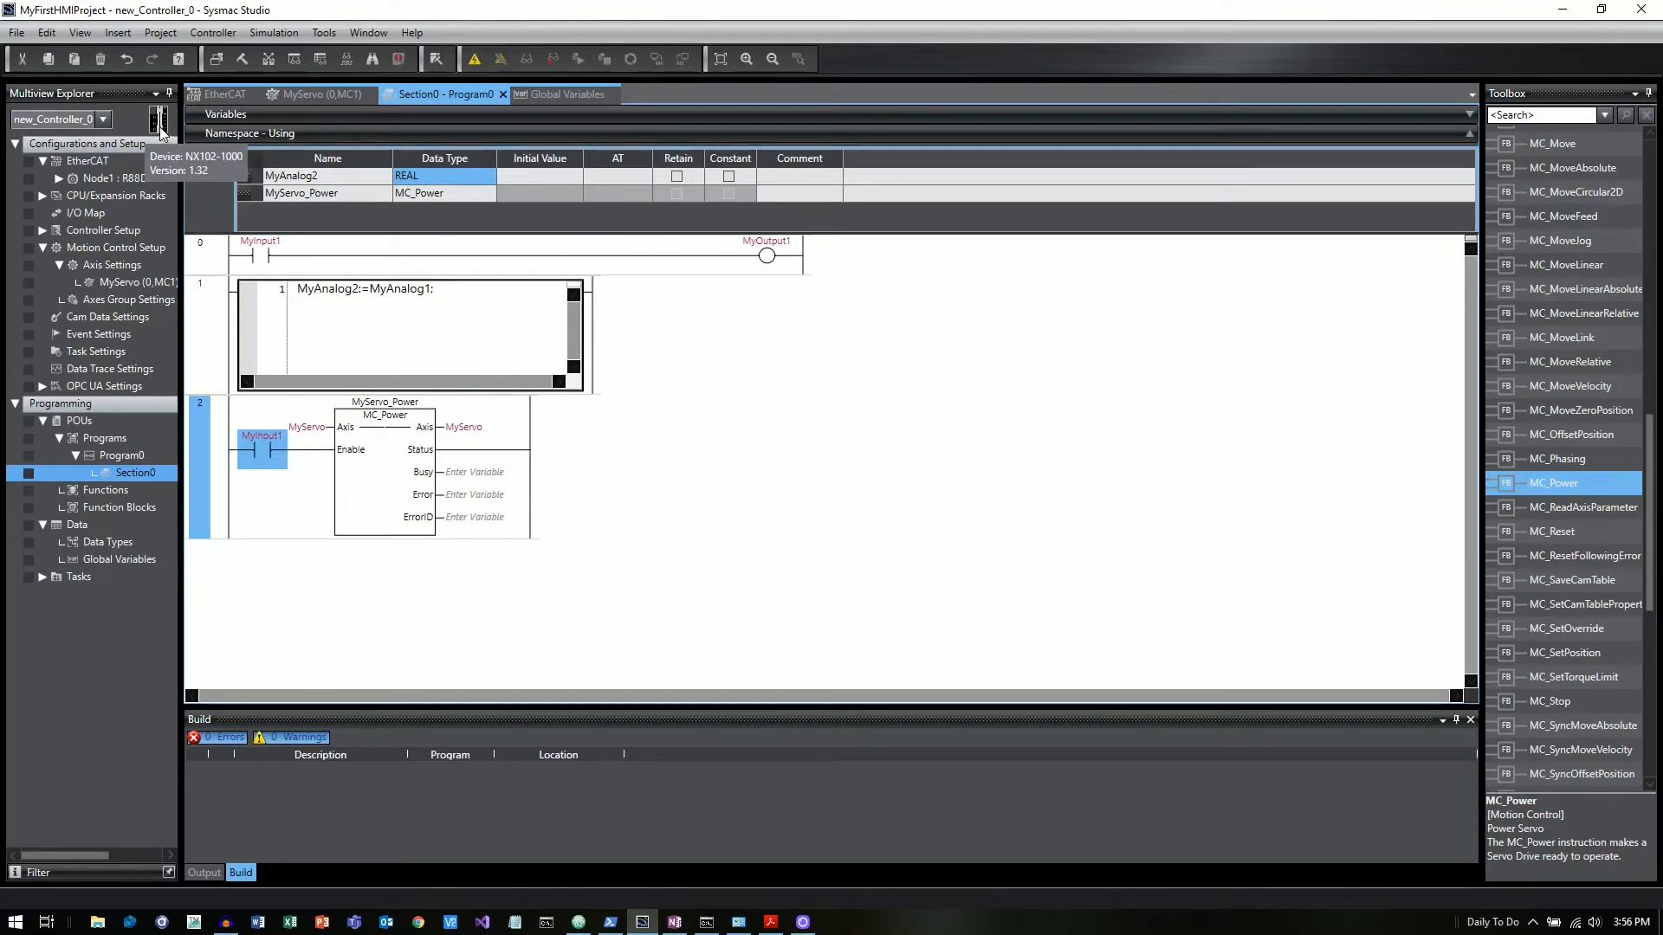
- Add an NA5 device from the HMI category to the project as HMI_NA5_0
{"action": "right_click", "coordinate": [52, 143]}
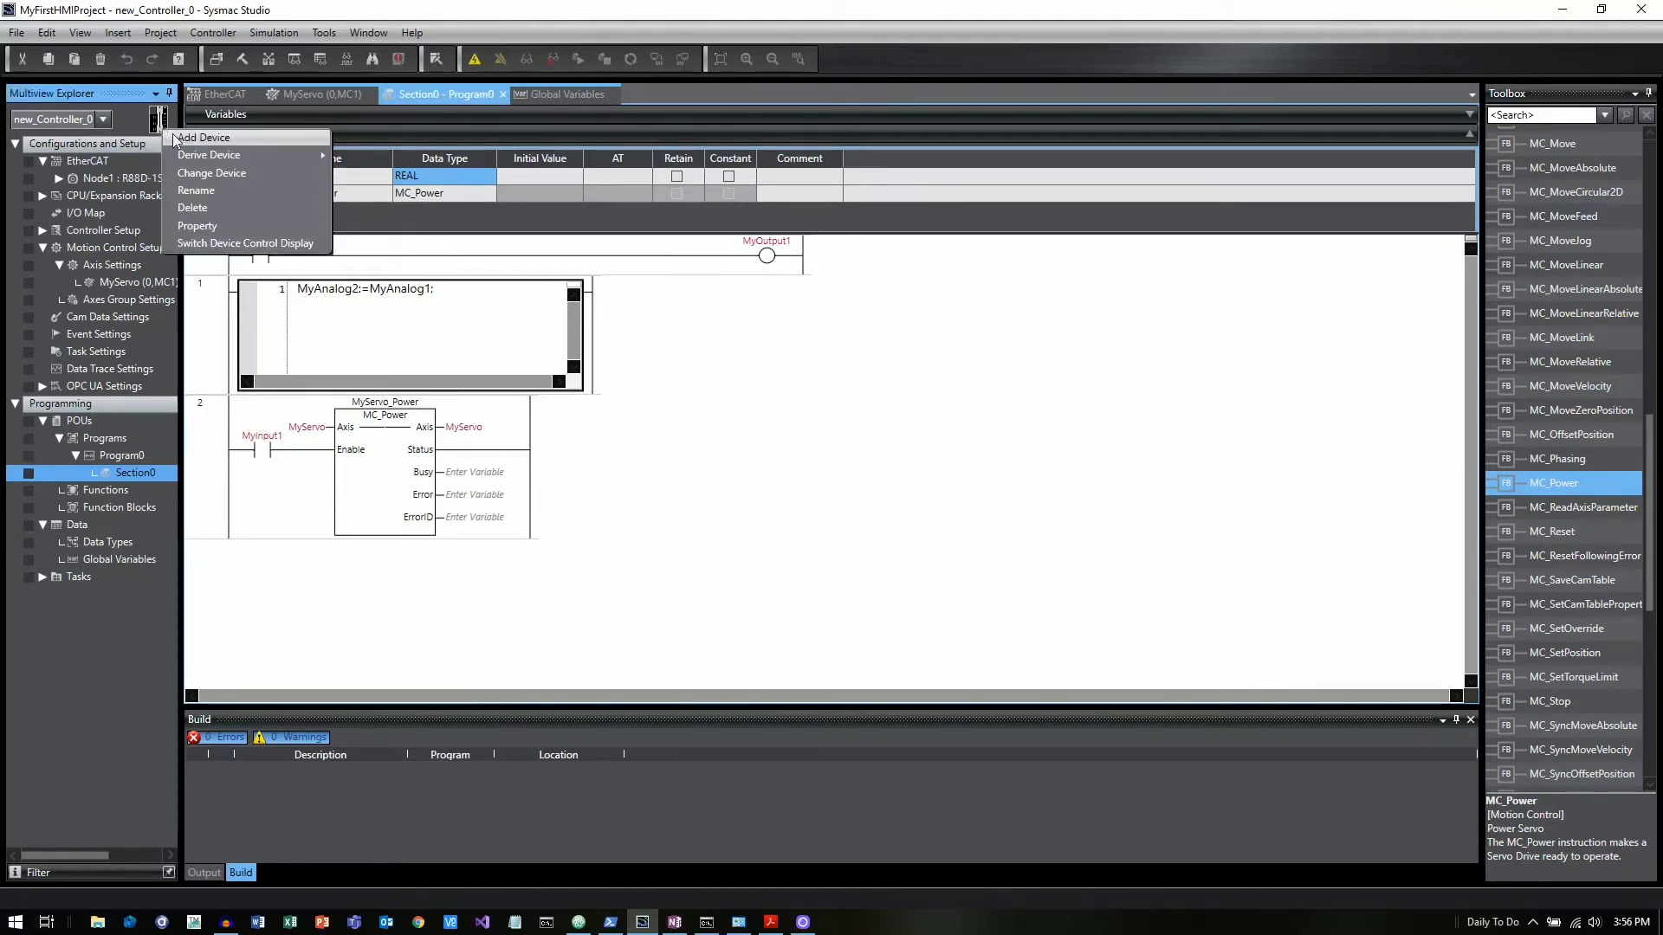
{"action": "left_click", "coordinate": [202, 137]}
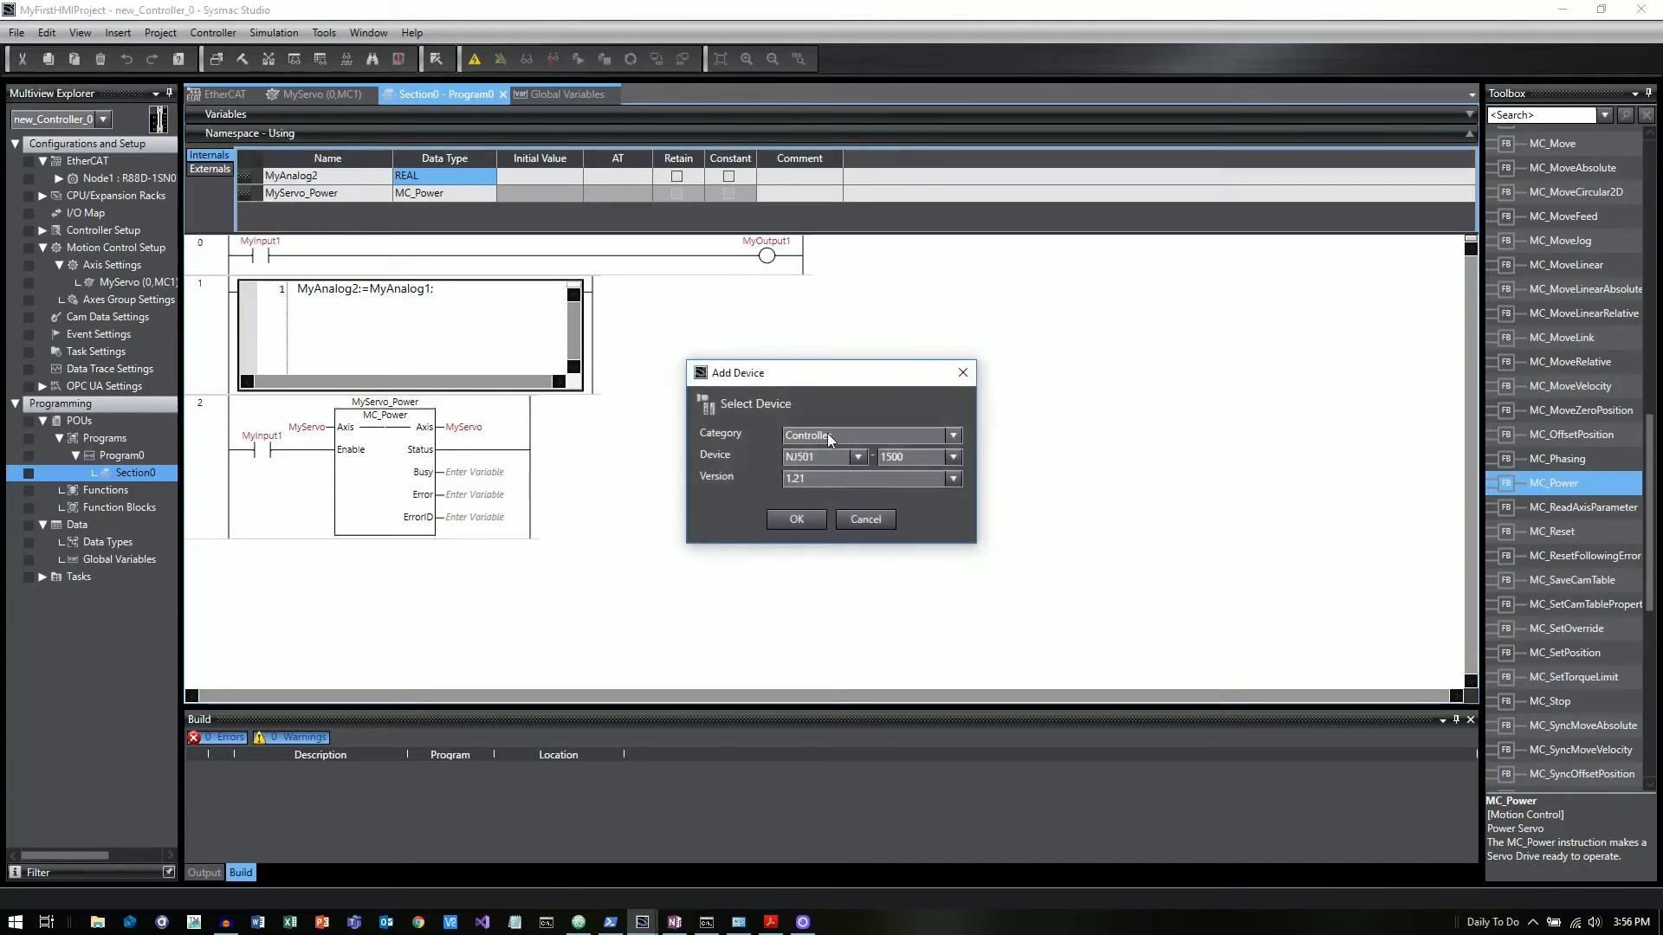
{"action": "left_click", "coordinate": [951, 435]}
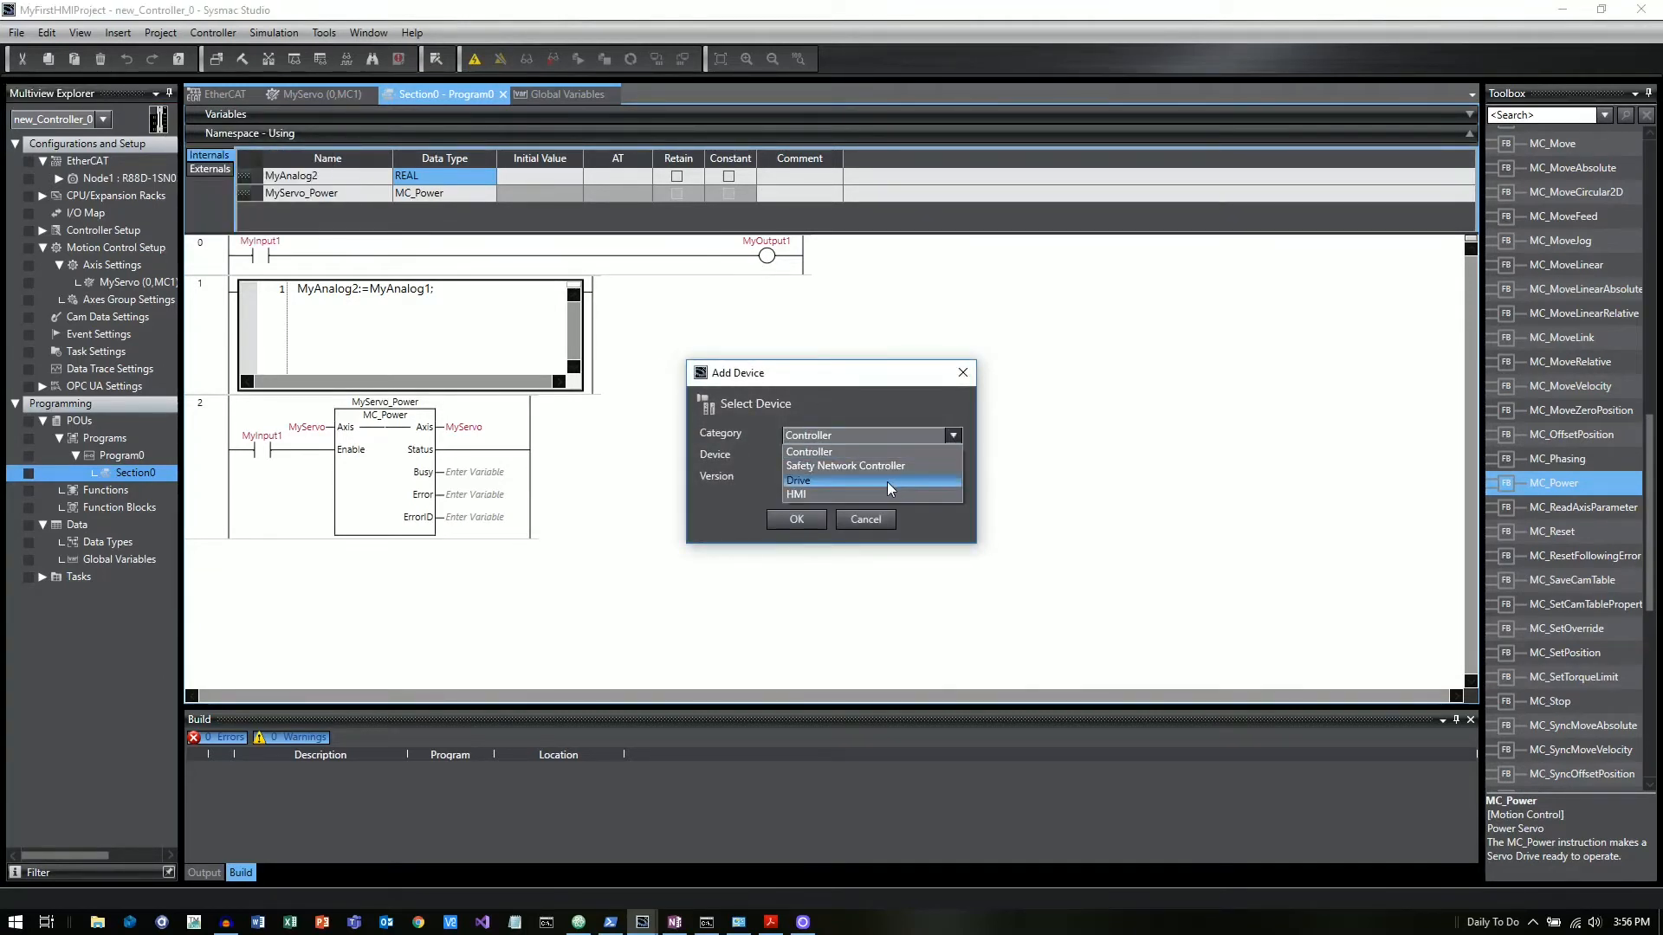
{"action": "left_click", "coordinate": [796, 495]}
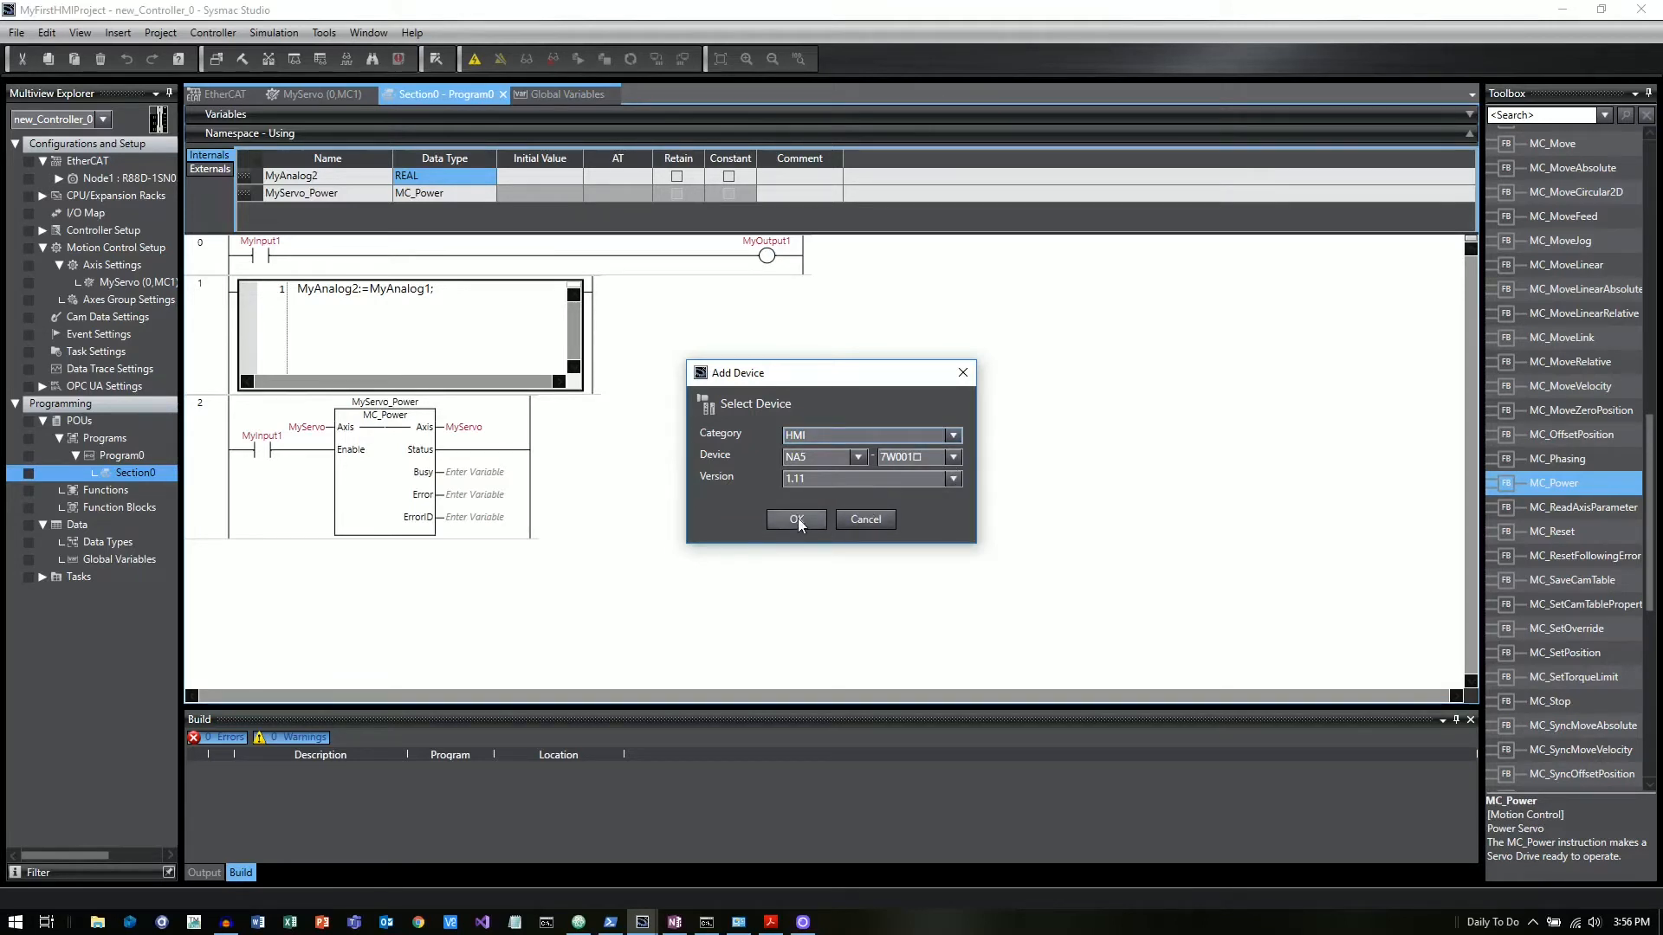
{"action": "left_click", "coordinate": [796, 520]}
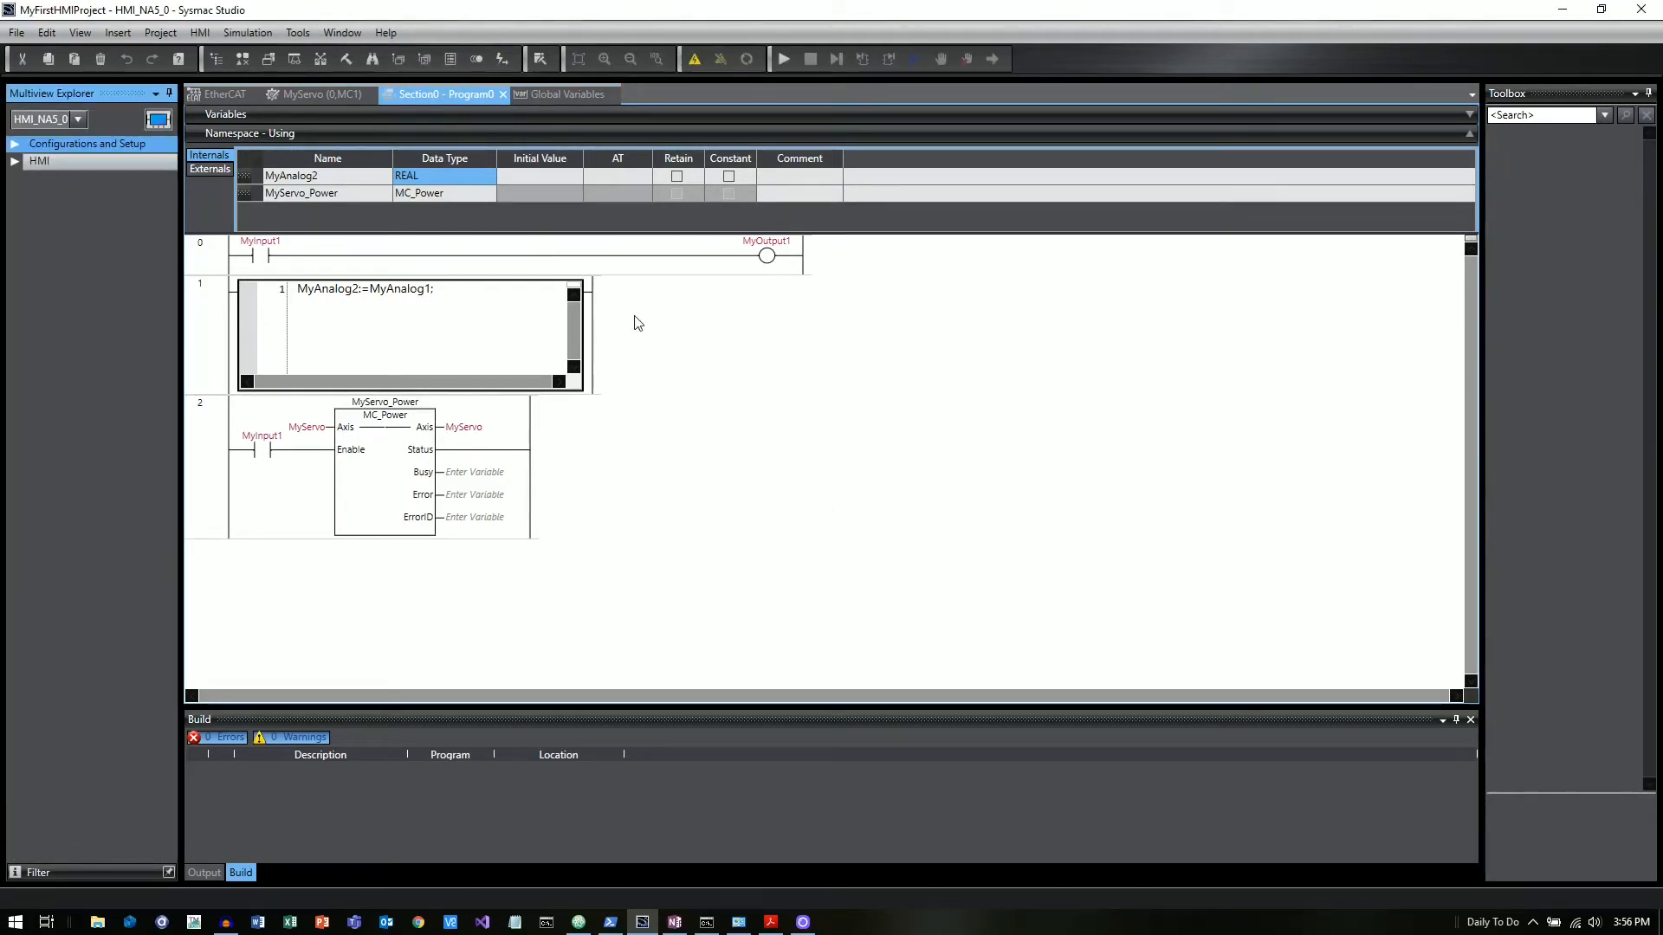
{"action": "left_click", "coordinate": [87, 143]}
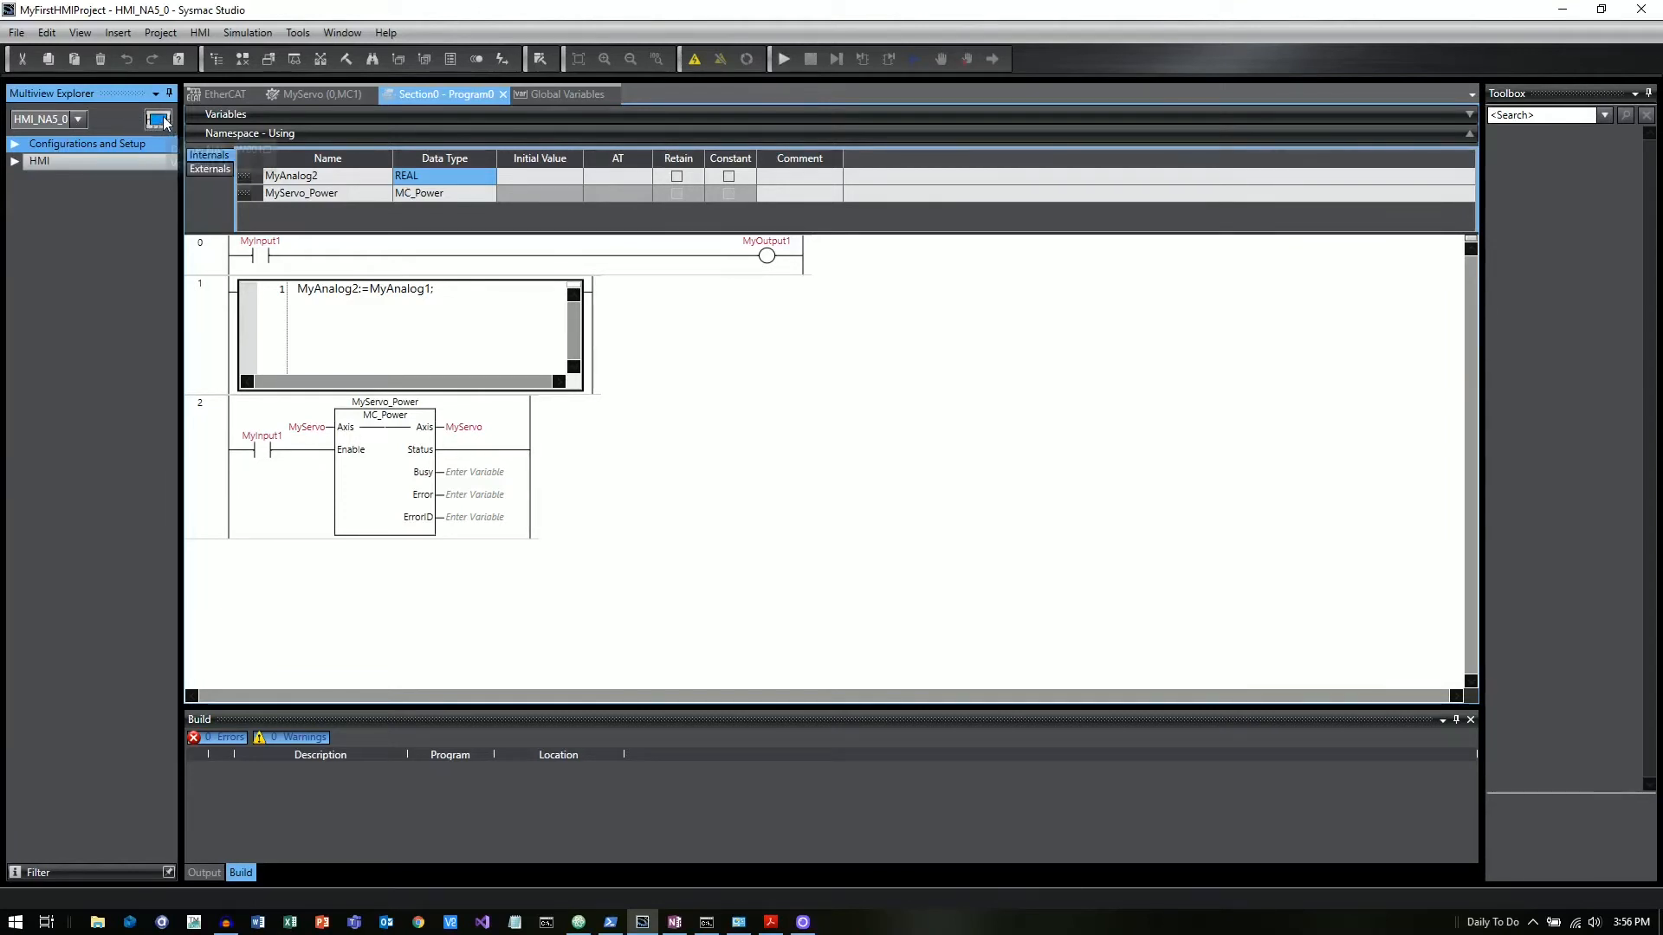
- Switch to HMI_NA5_0 and expand its tree, Device References and Internal Devices
{"action": "left_click", "coordinate": [77, 117]}
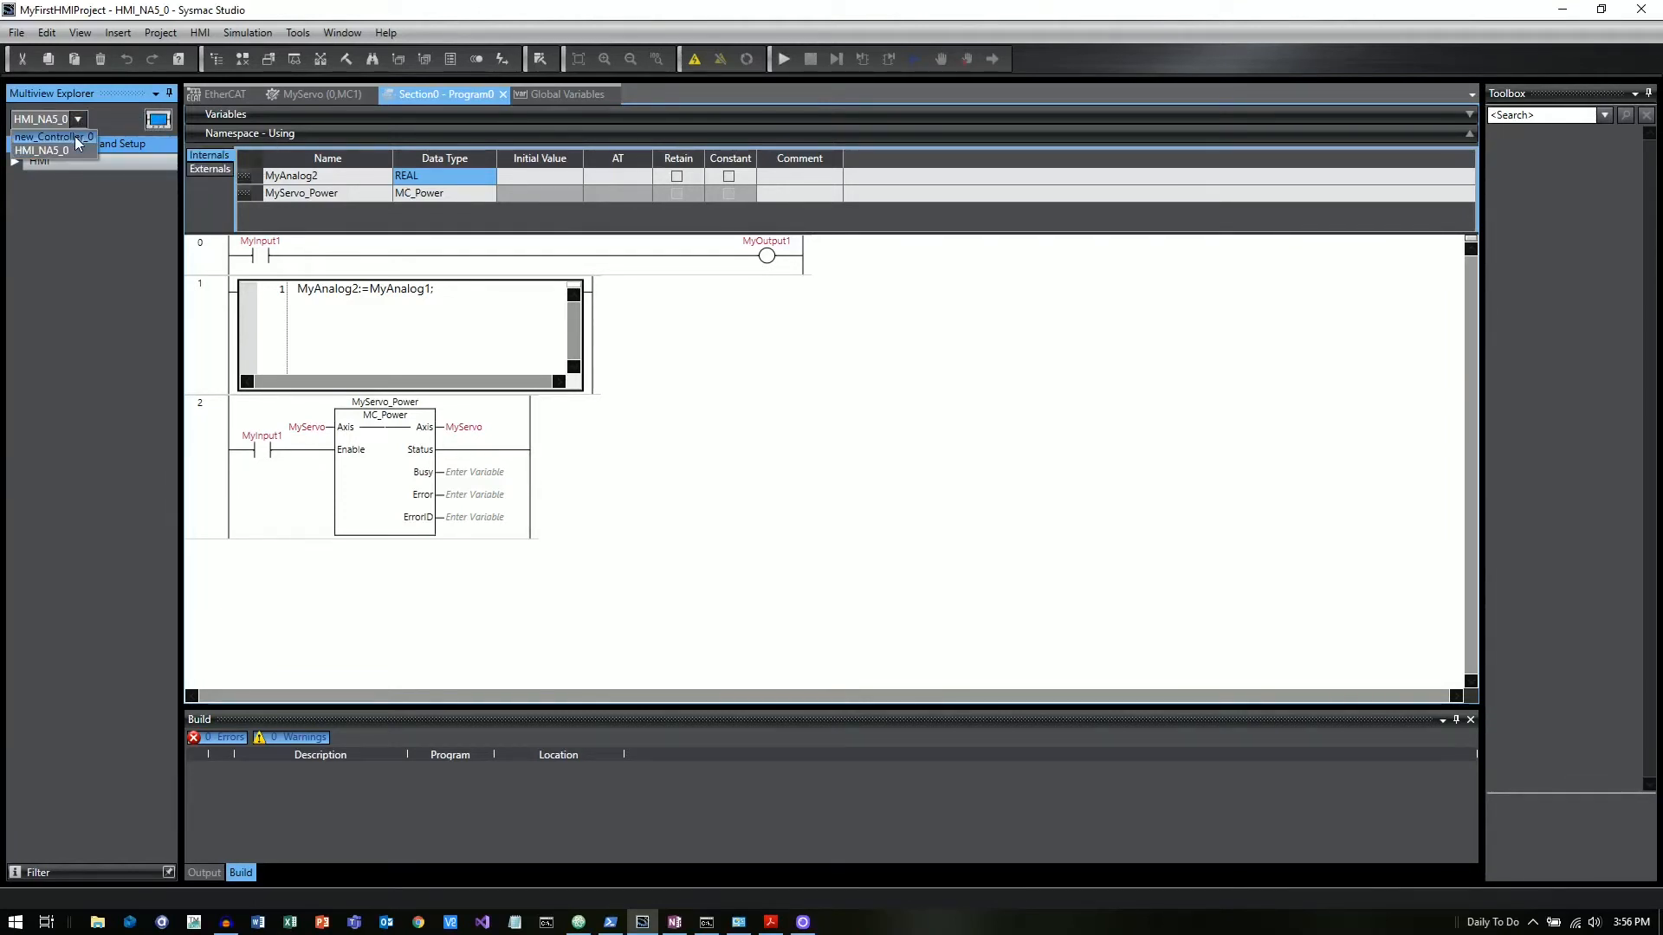
{"action": "left_click", "coordinate": [48, 136]}
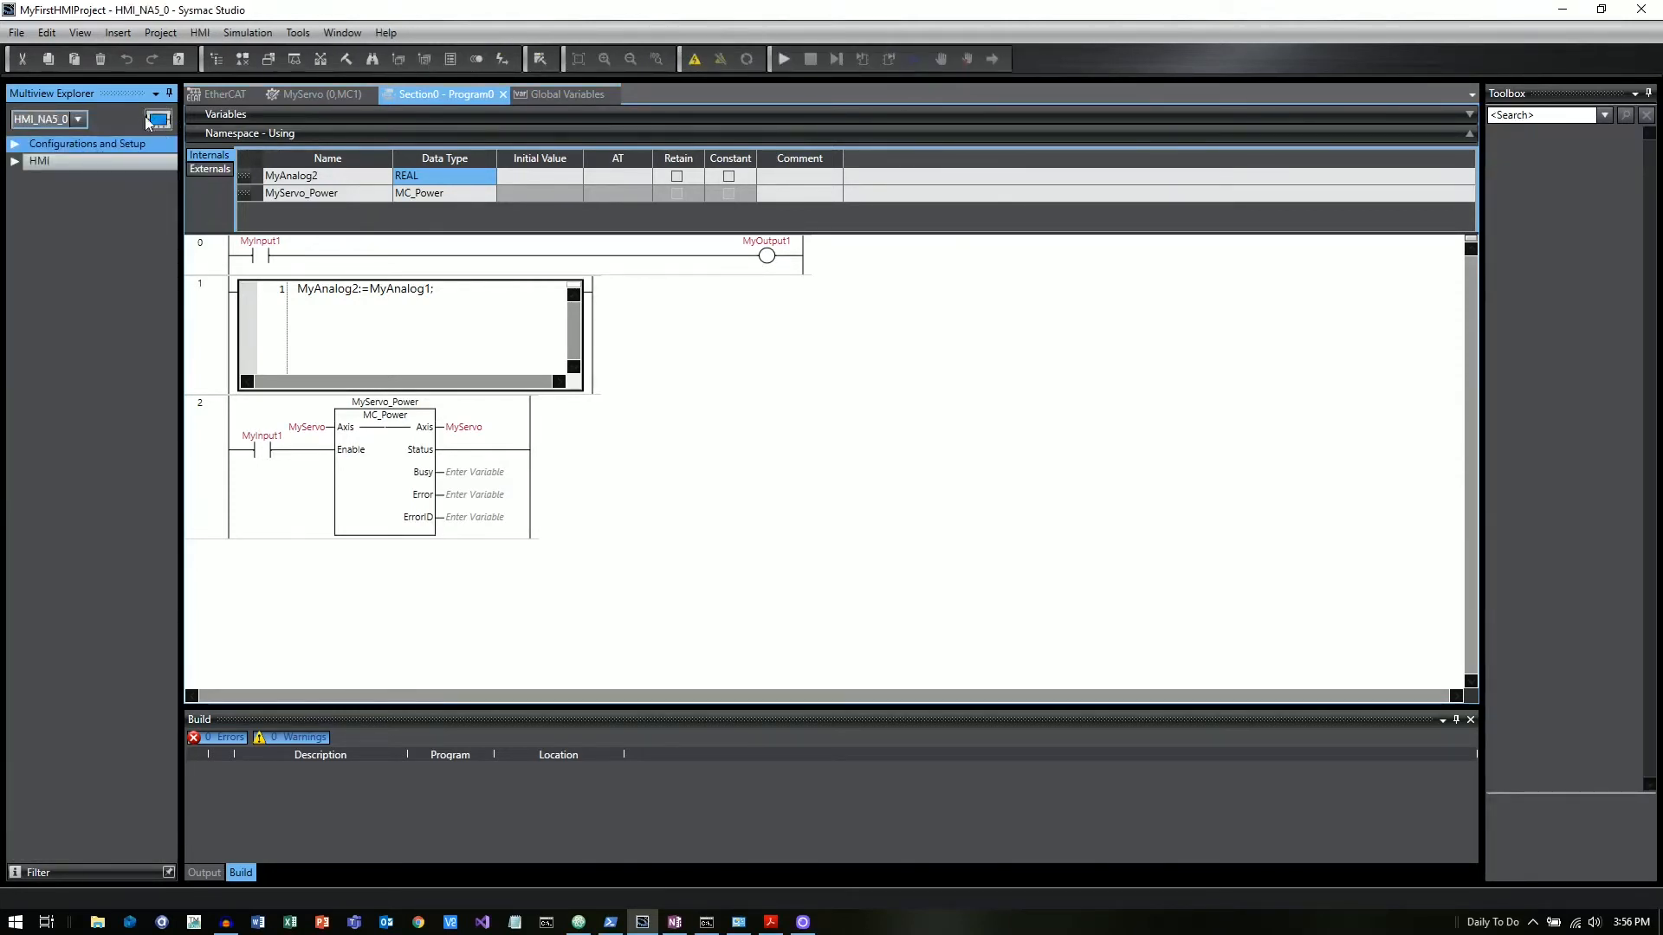
{"action": "left_click", "coordinate": [15, 264]}
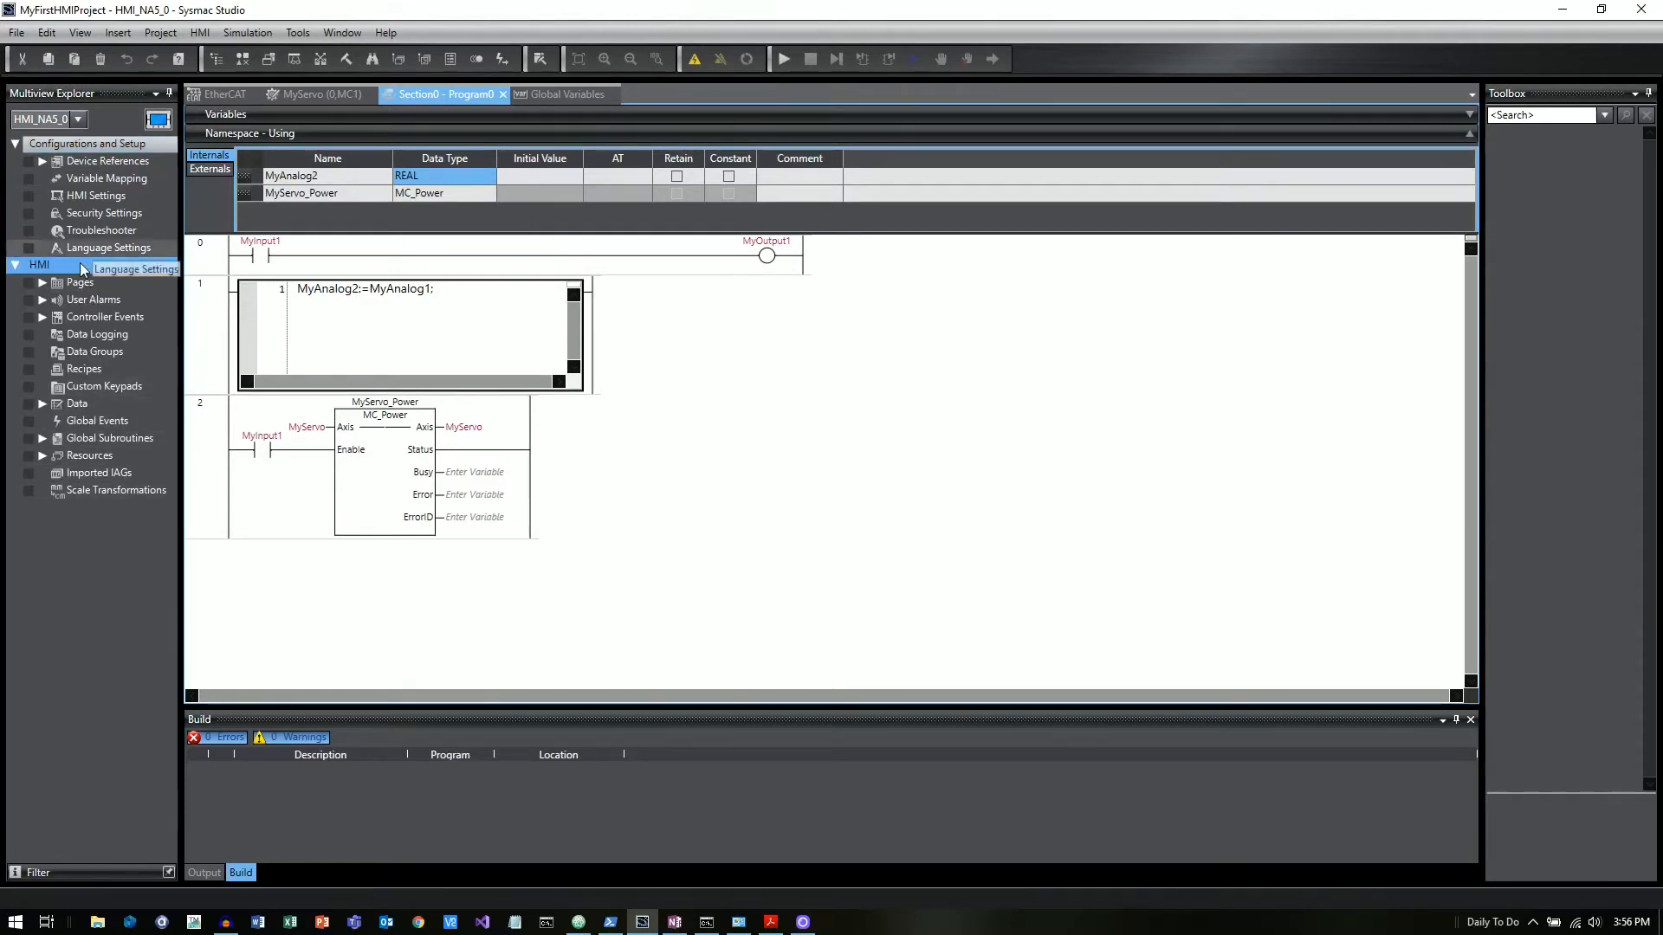
{"action": "mouse_move", "coordinate": [70, 282]}
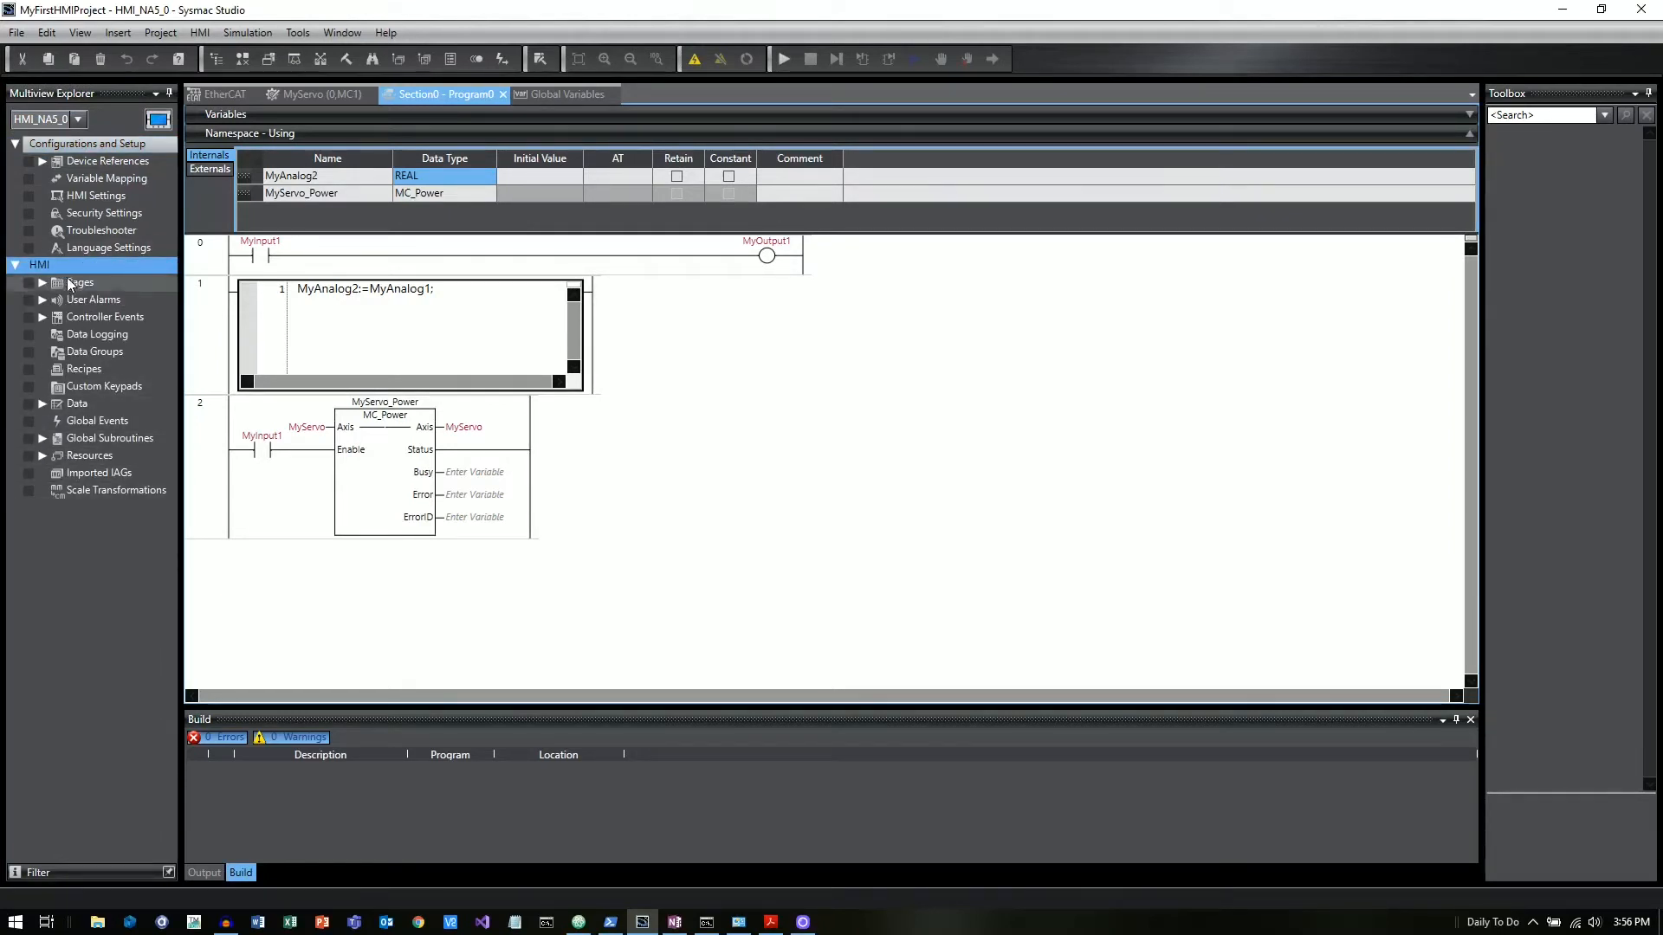
{"action": "mouse_move", "coordinate": [90, 255]}
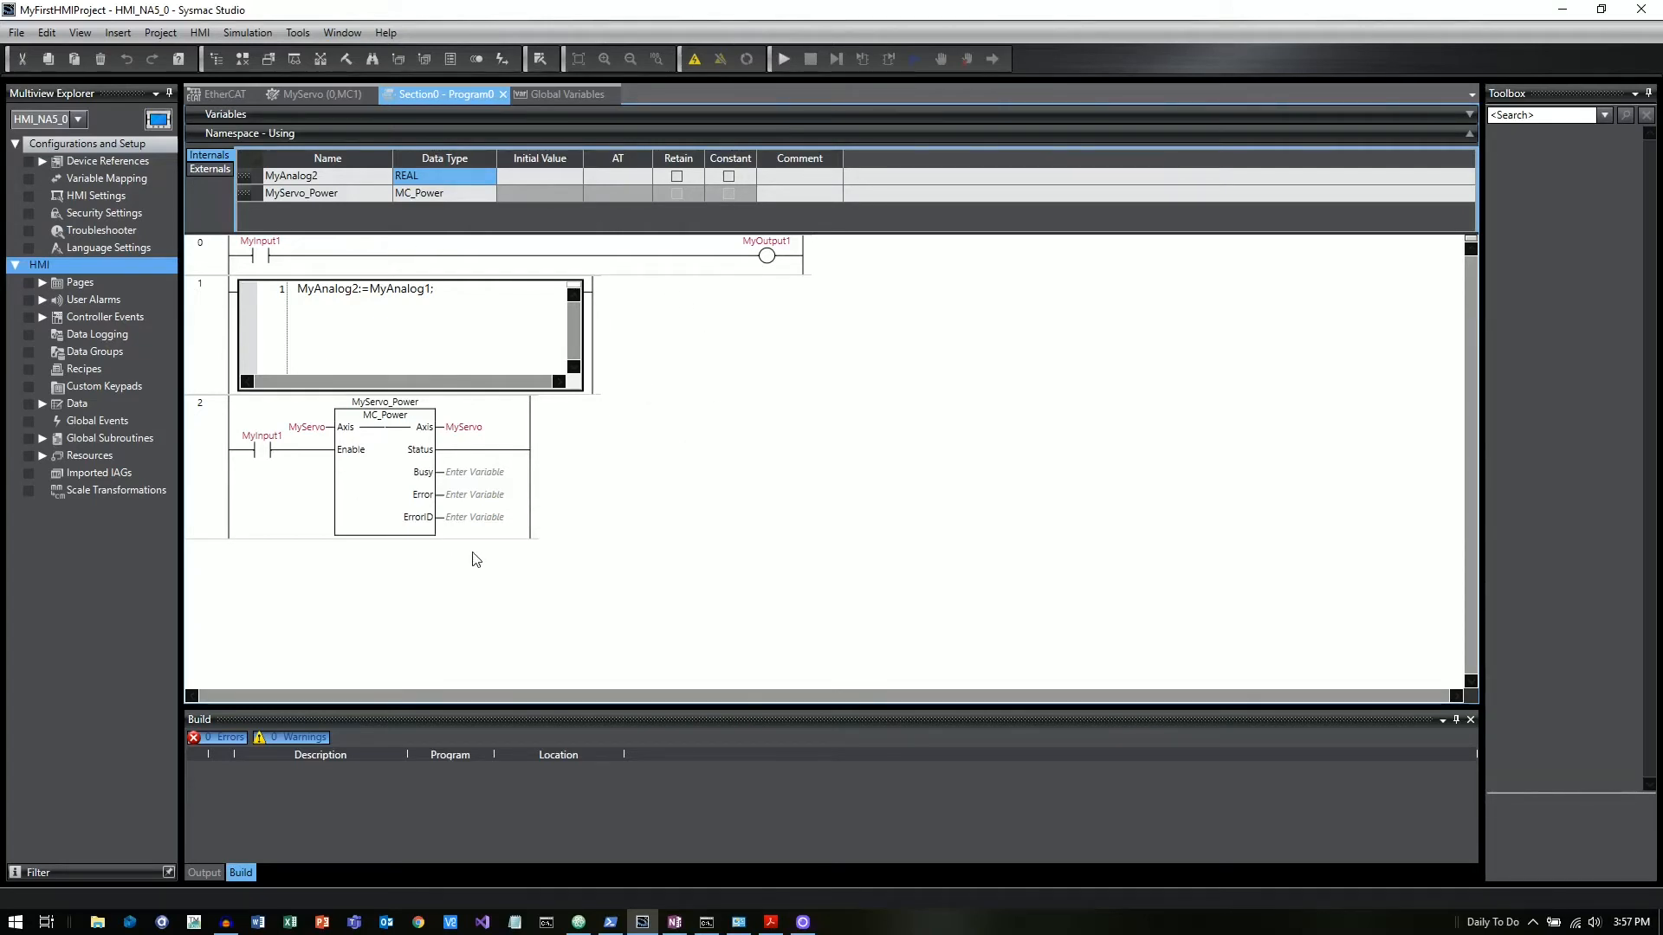
{"action": "mouse_move", "coordinate": [478, 539]}
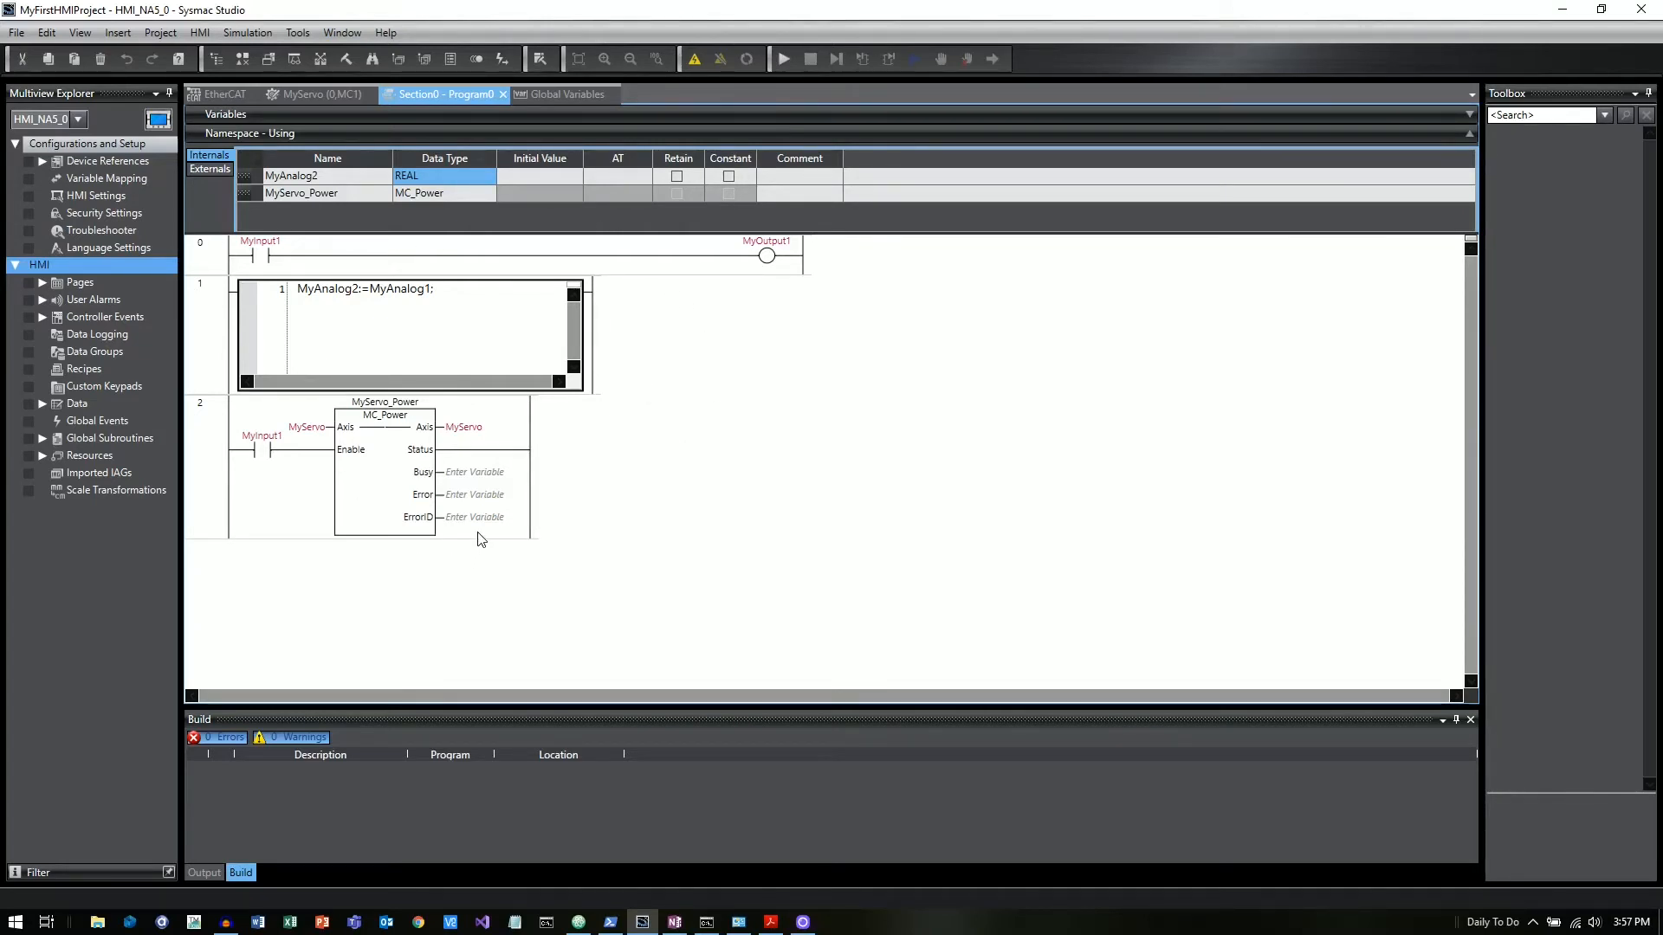
{"action": "mouse_move", "coordinate": [435, 512]}
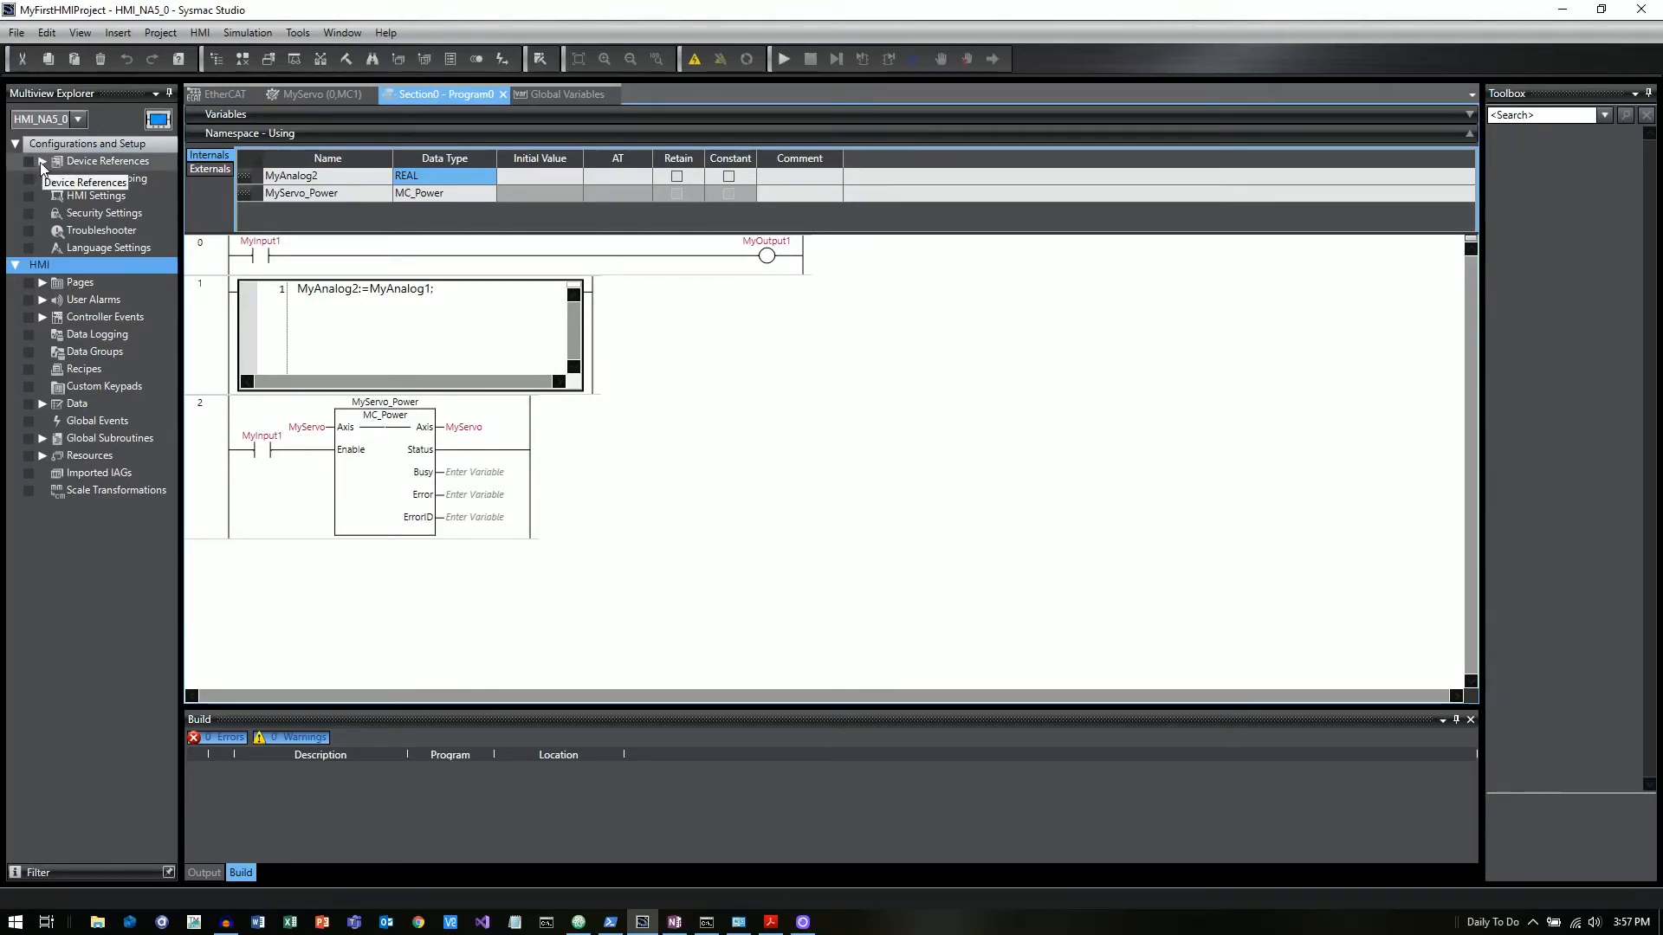
{"action": "left_click", "coordinate": [42, 160]}
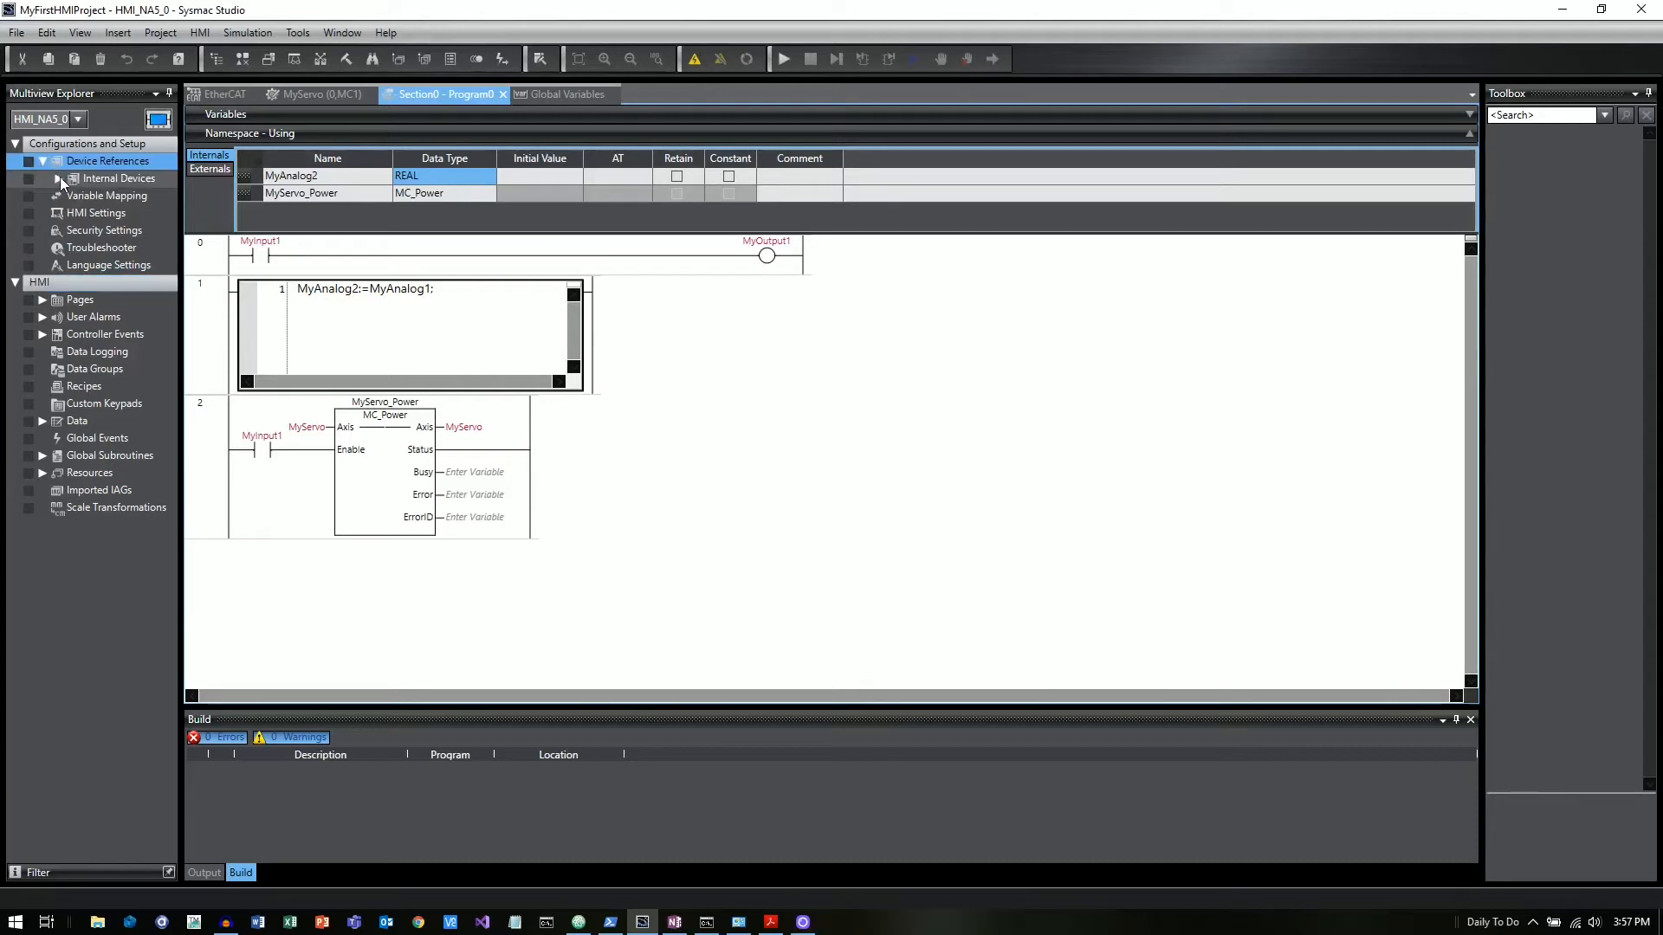
{"action": "left_click", "coordinate": [61, 178]}
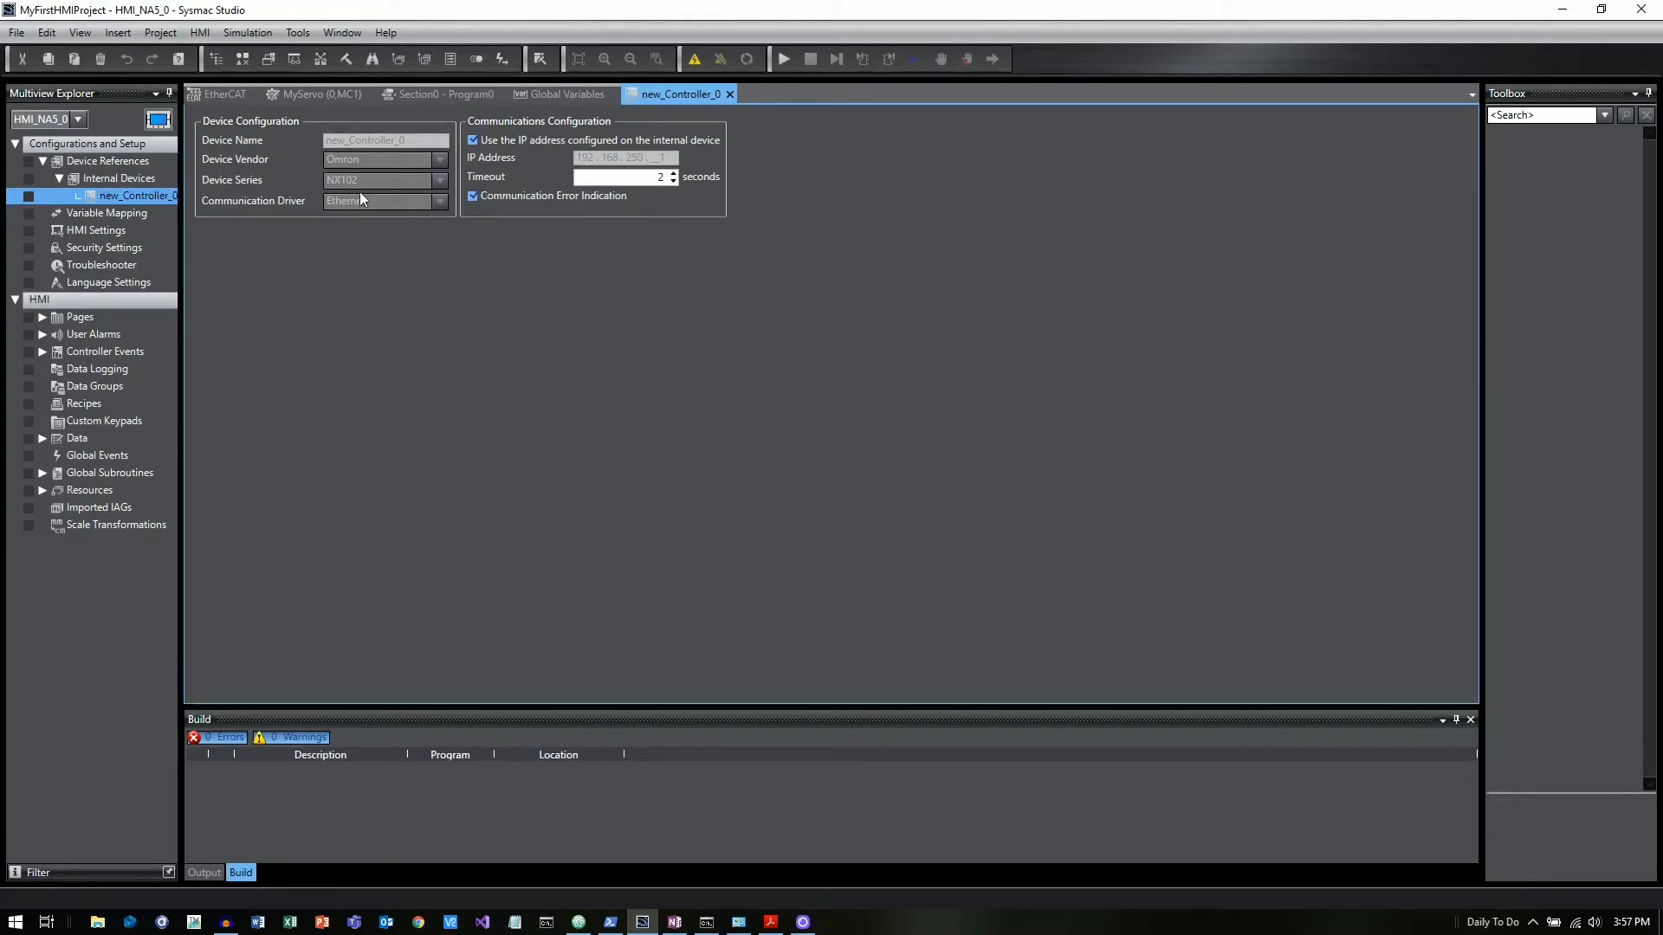
{"action": "mouse_move", "coordinate": [358, 288]}
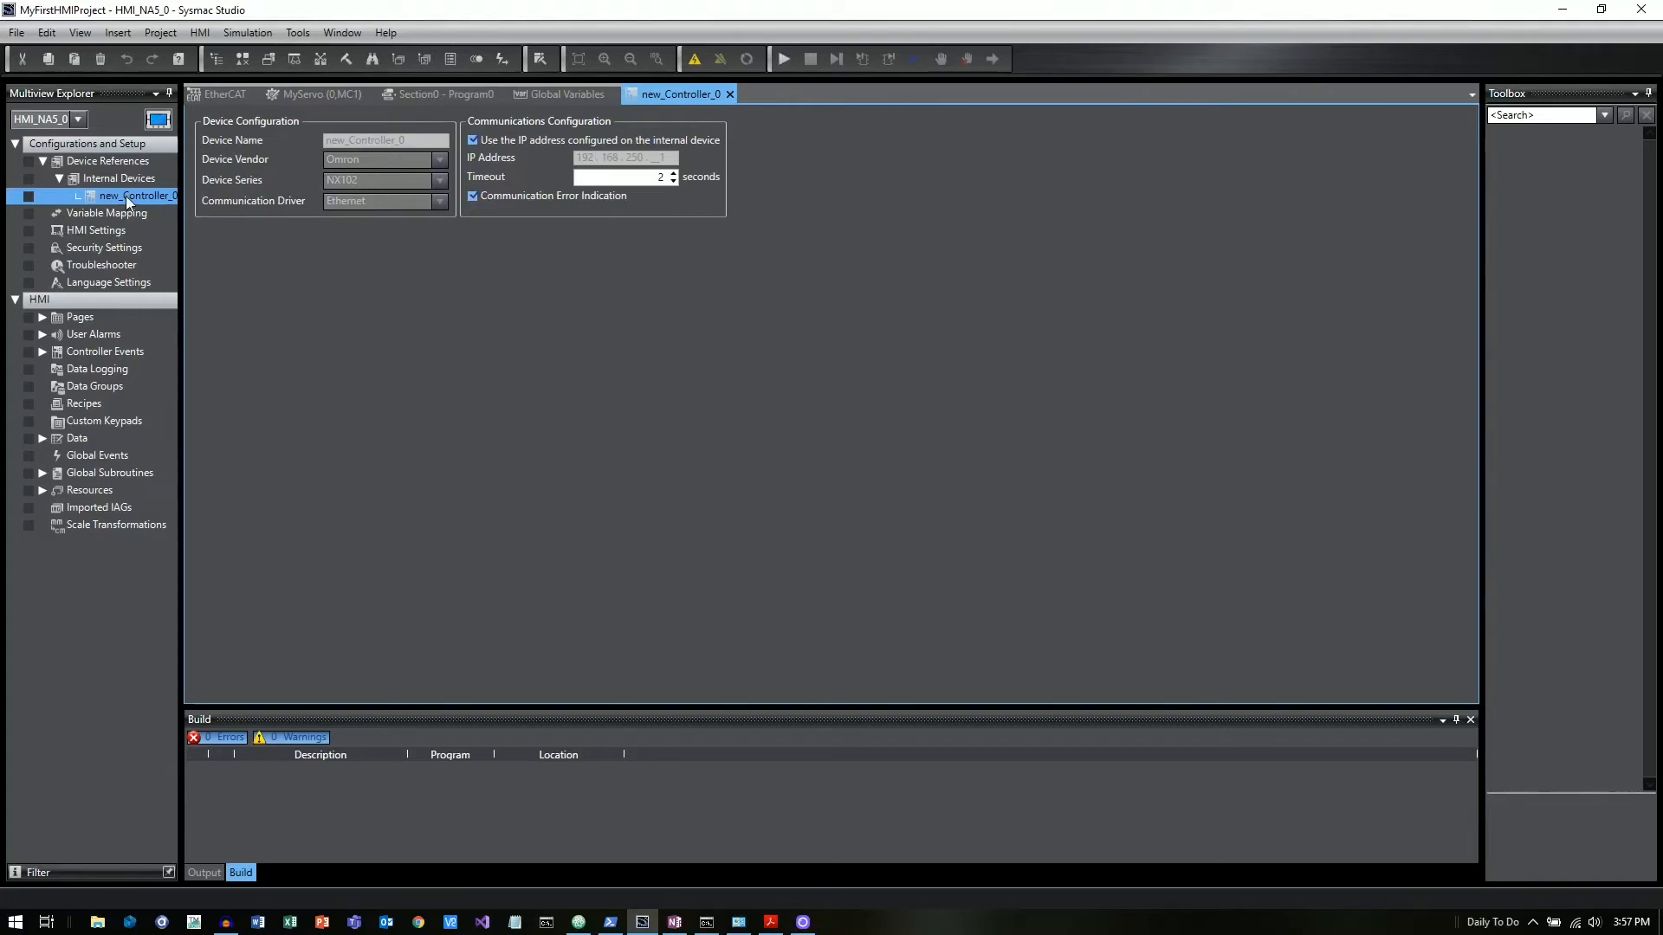
{"action": "mouse_move", "coordinate": [106, 212]}
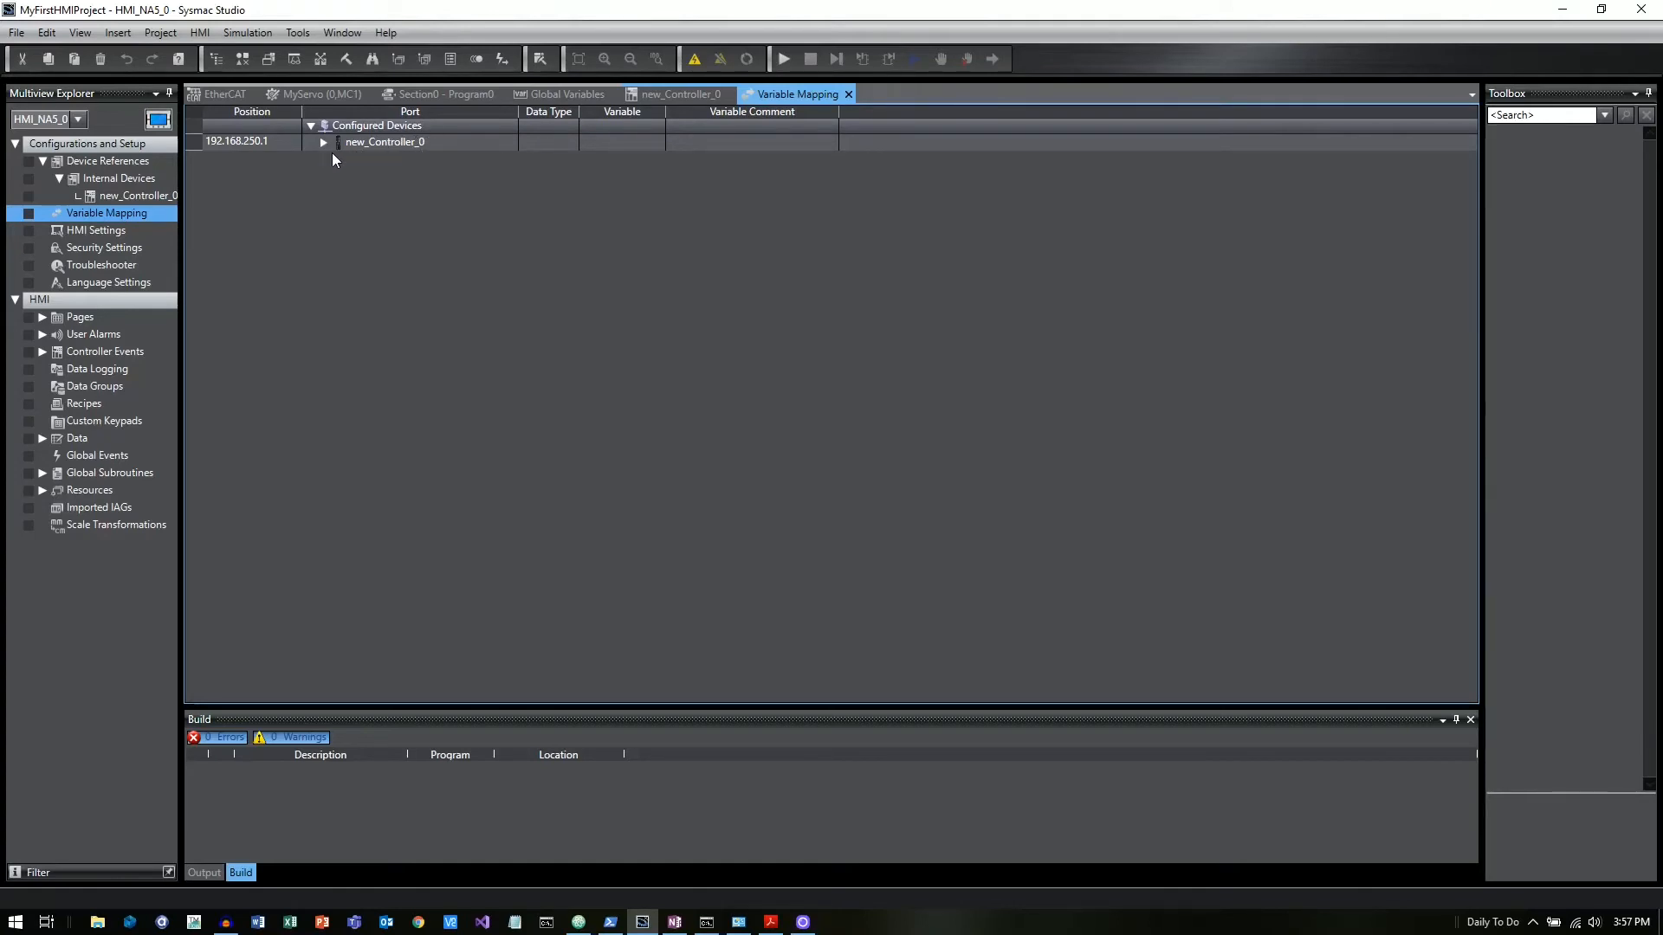
- Create device variables from new_Controller_0's user variables MyAnalog1, MyInput1, MyOutput1 and MyServo
{"action": "left_click", "coordinate": [323, 142]}
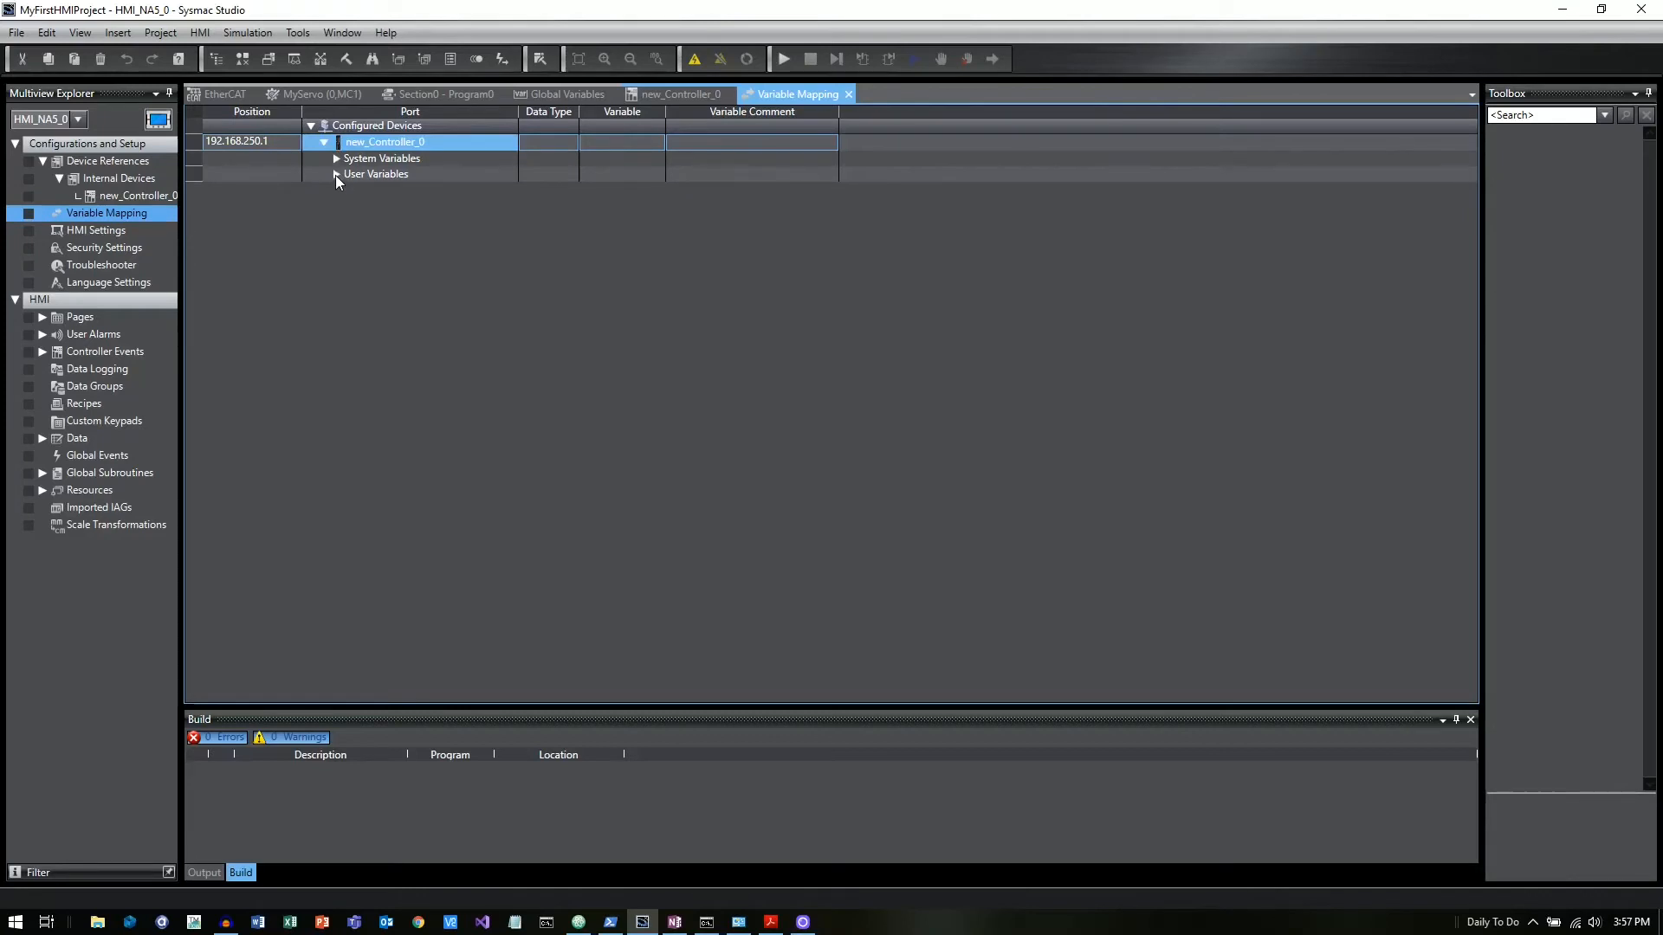
{"action": "left_click", "coordinate": [336, 174]}
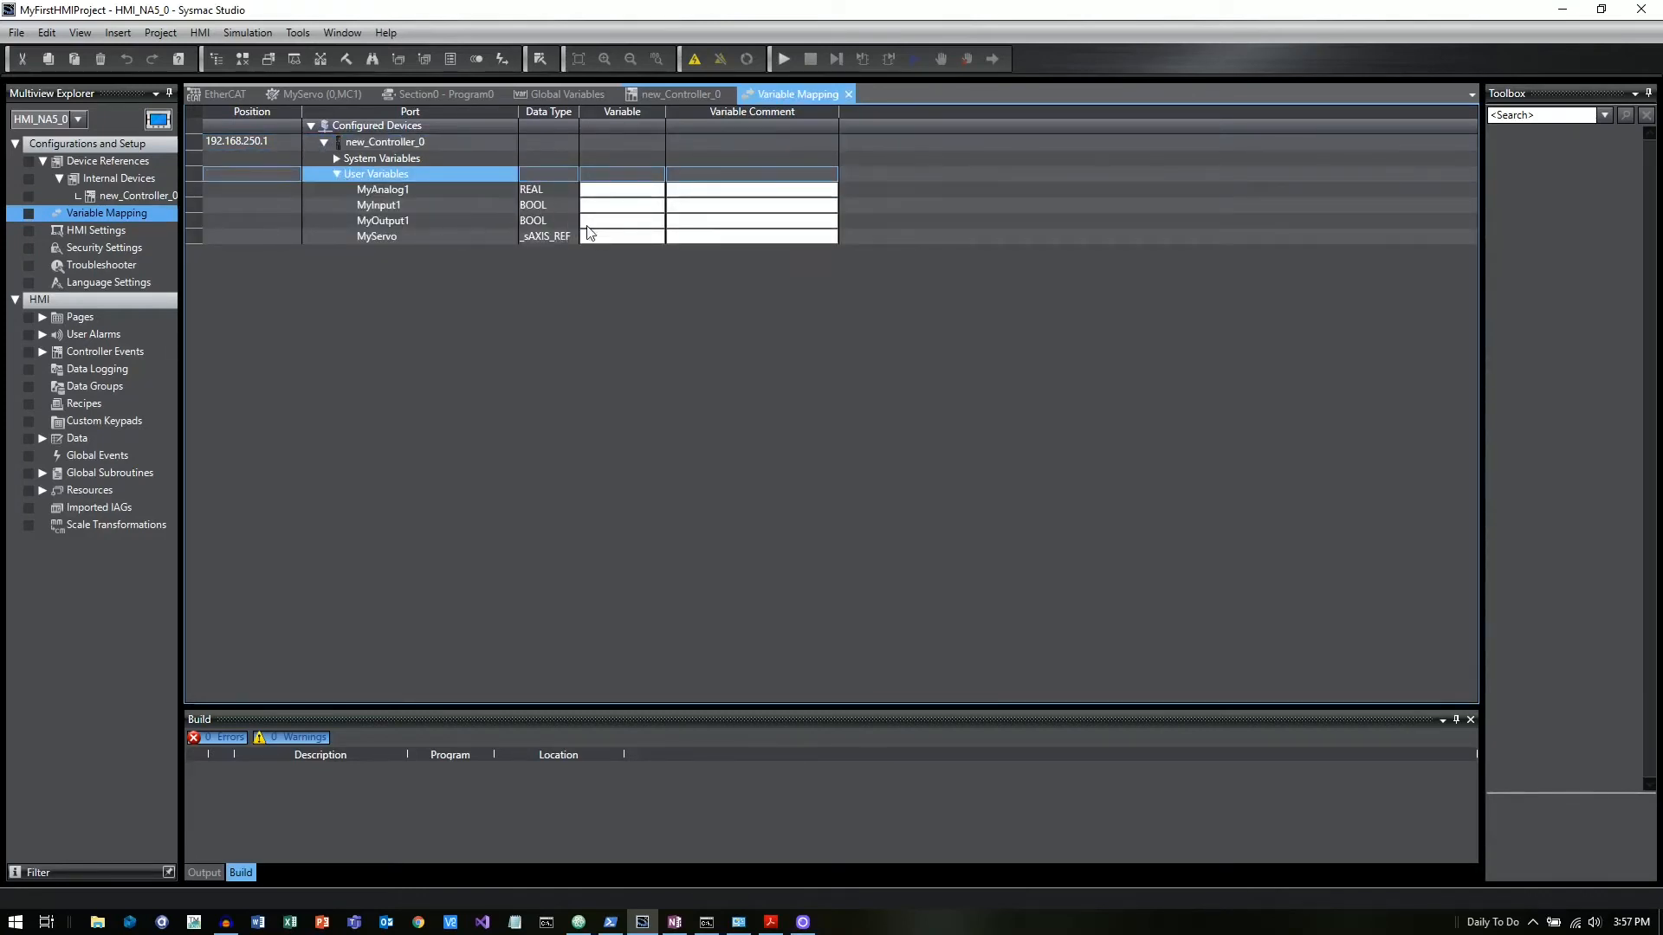
{"action": "right_click", "coordinate": [622, 189]}
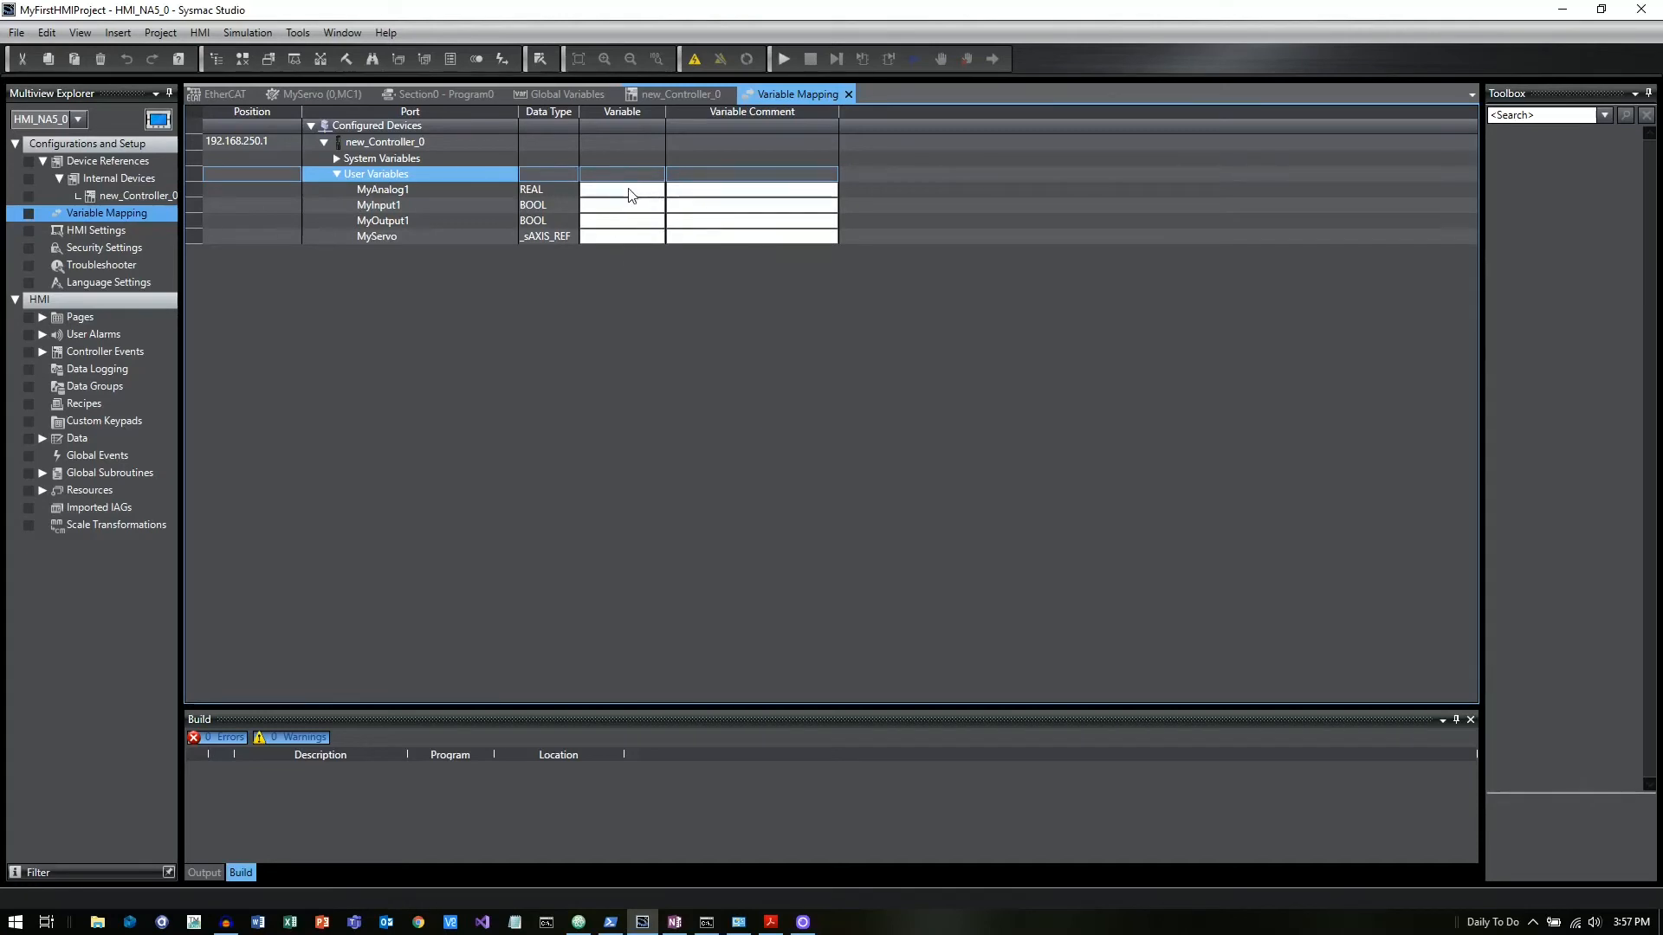
{"action": "right_click", "coordinate": [629, 194]}
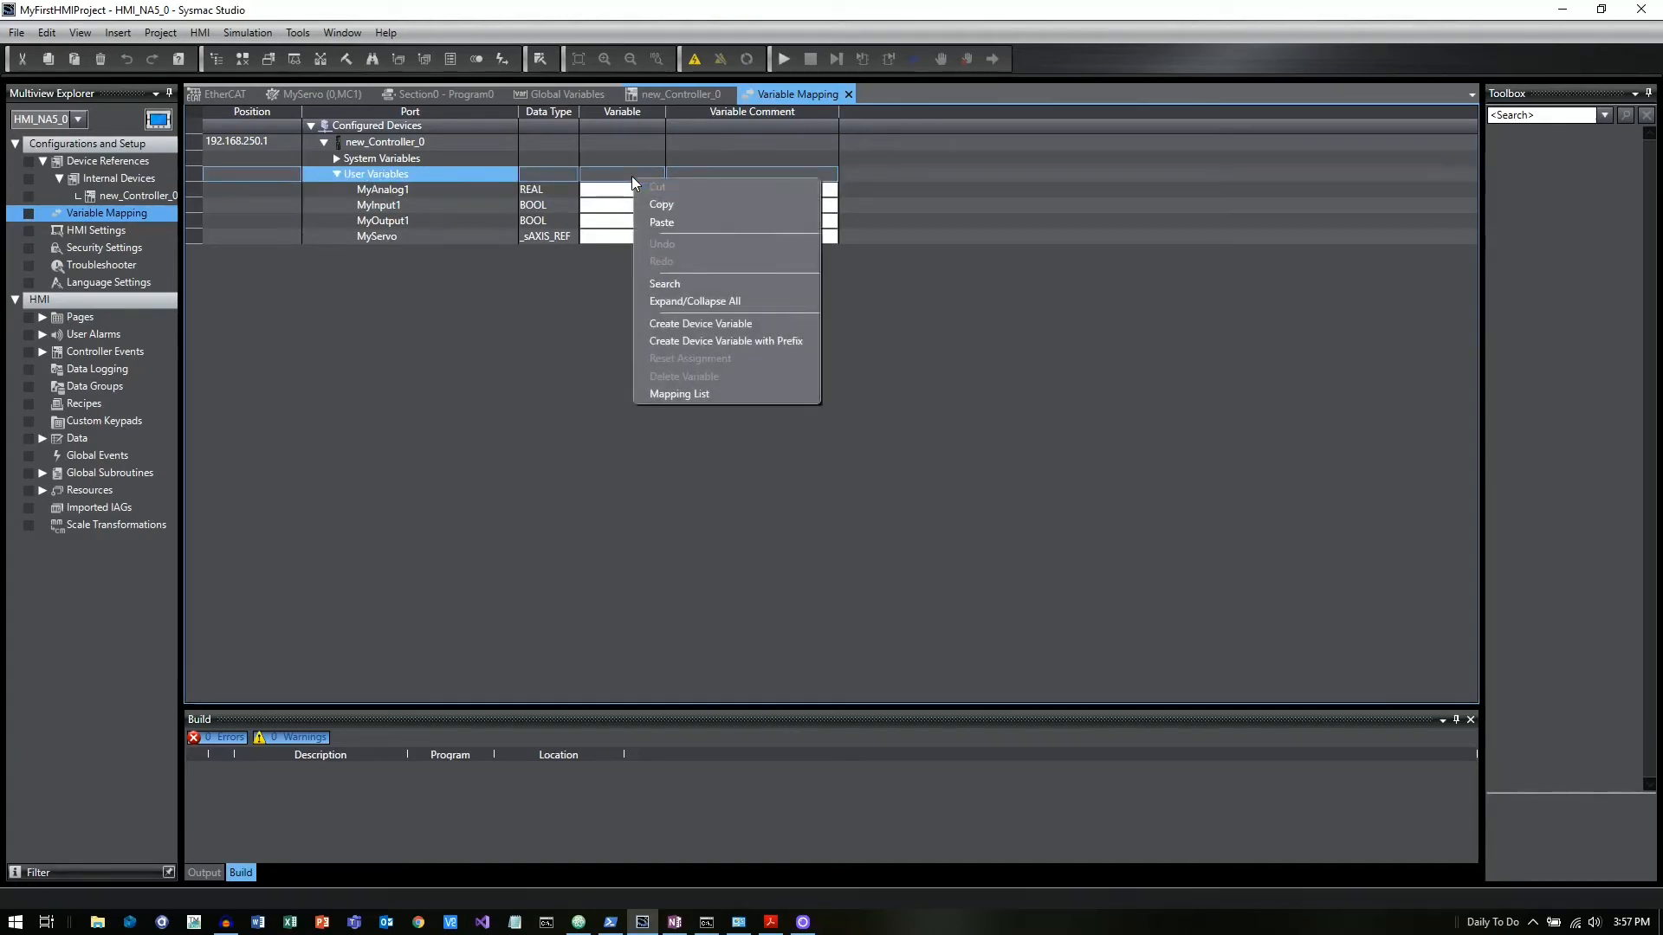
{"action": "mouse_move", "coordinate": [726, 340]}
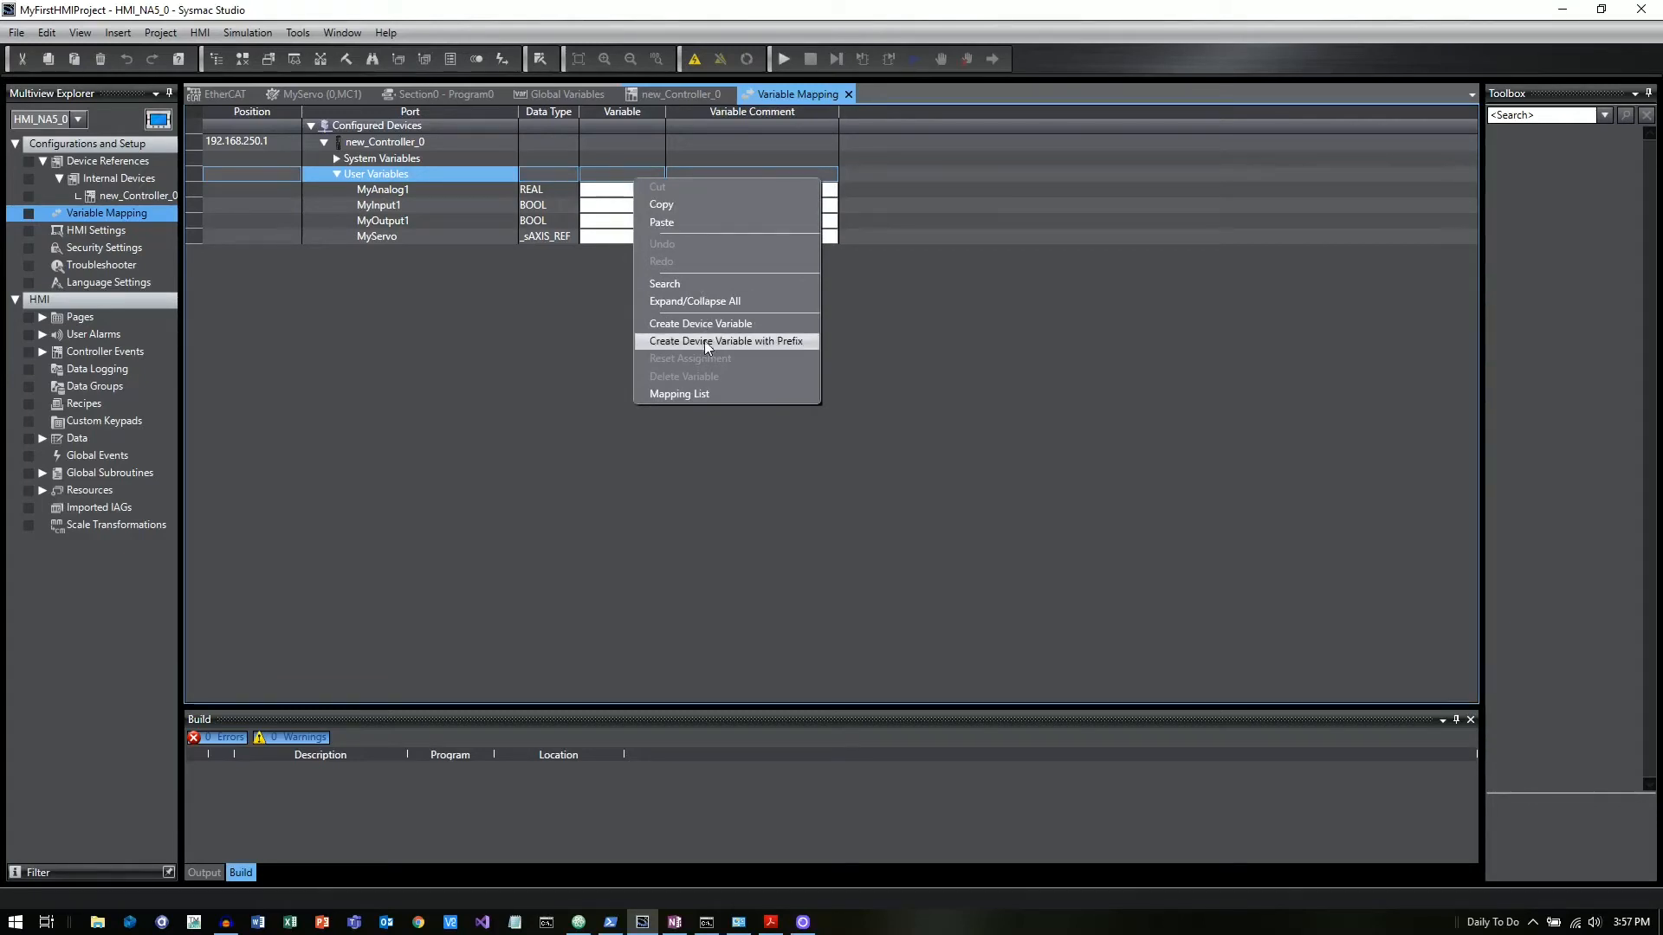
{"action": "mouse_move", "coordinate": [700, 323]}
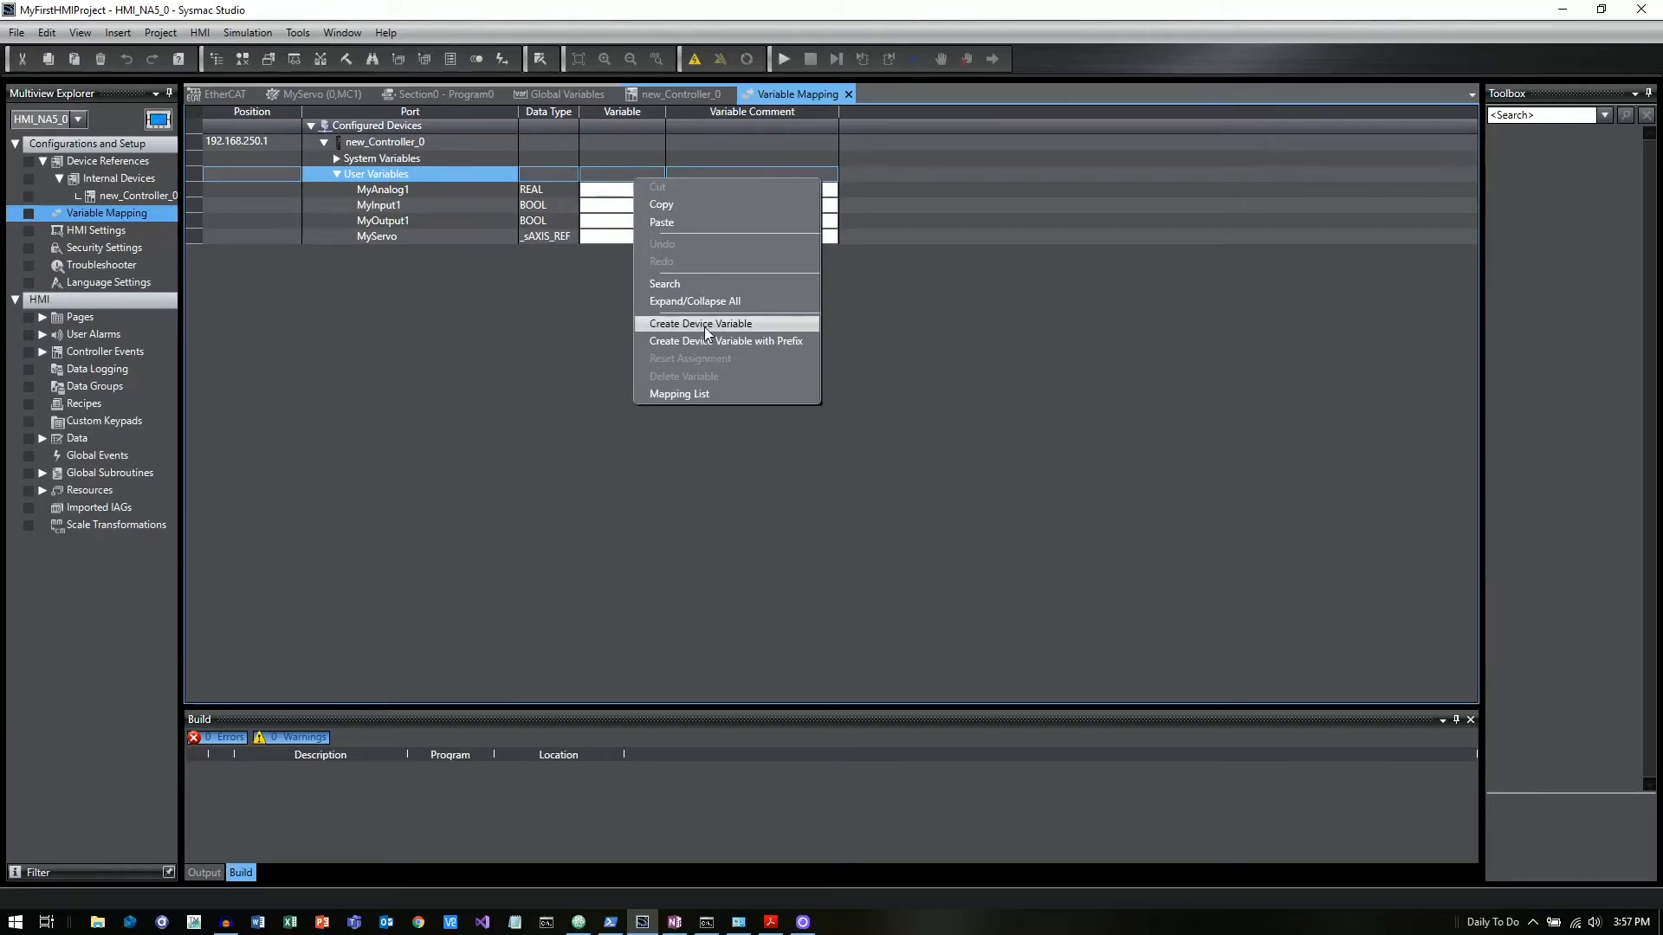
{"action": "left_click", "coordinate": [700, 323]}
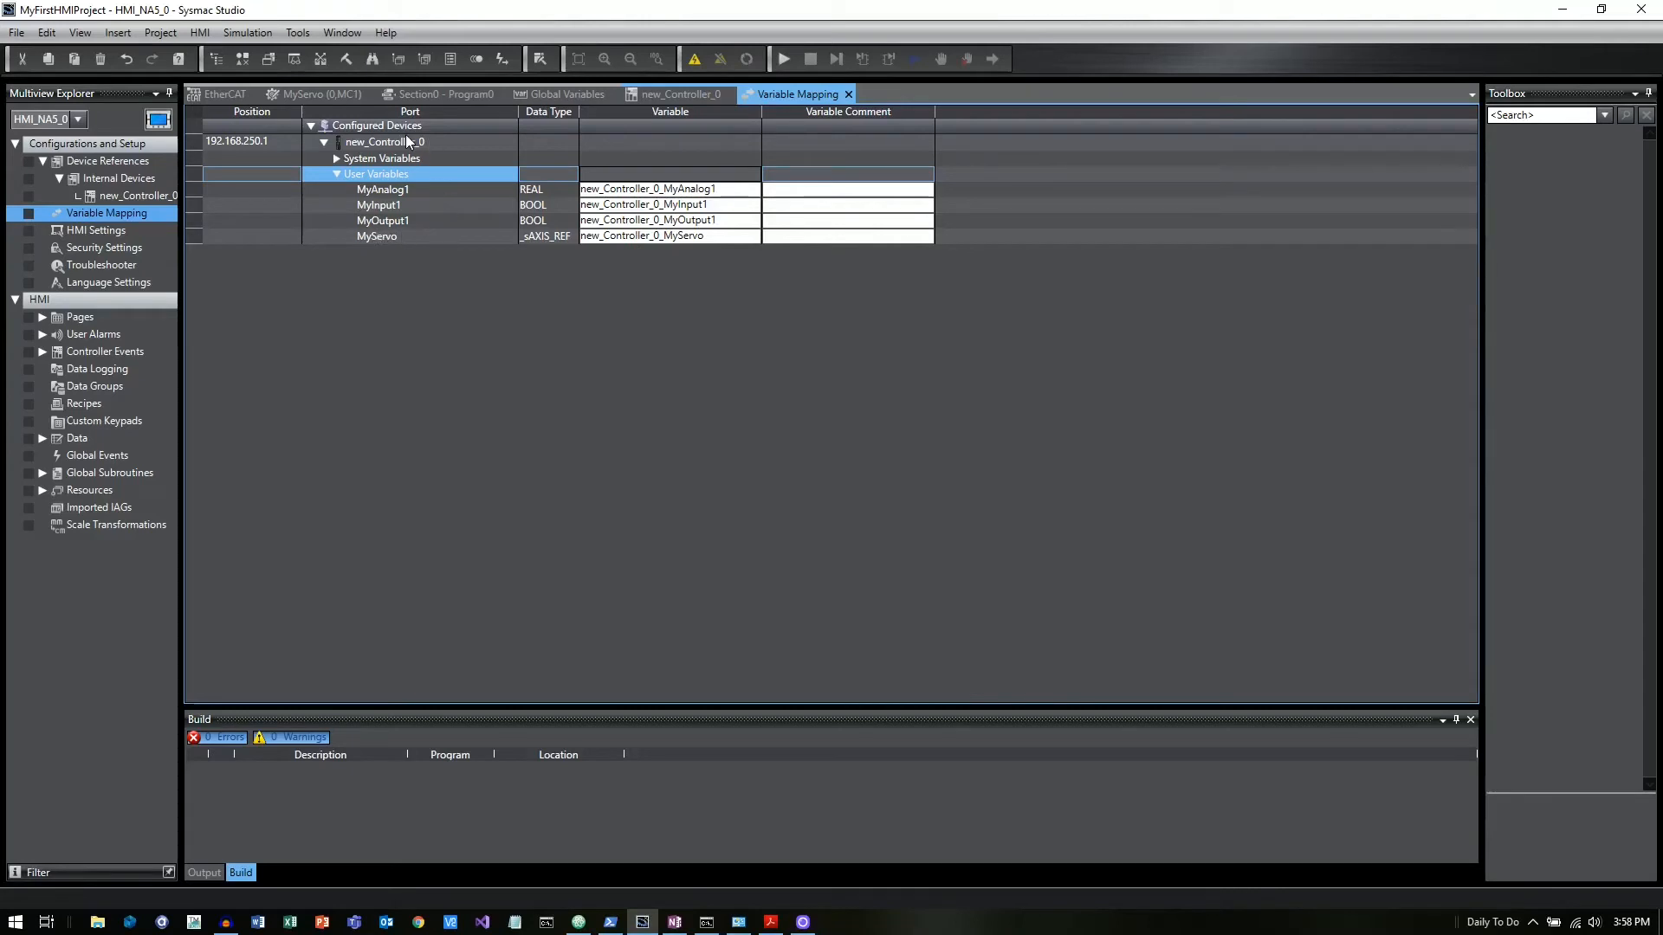
{"action": "mouse_move", "coordinate": [358, 283]}
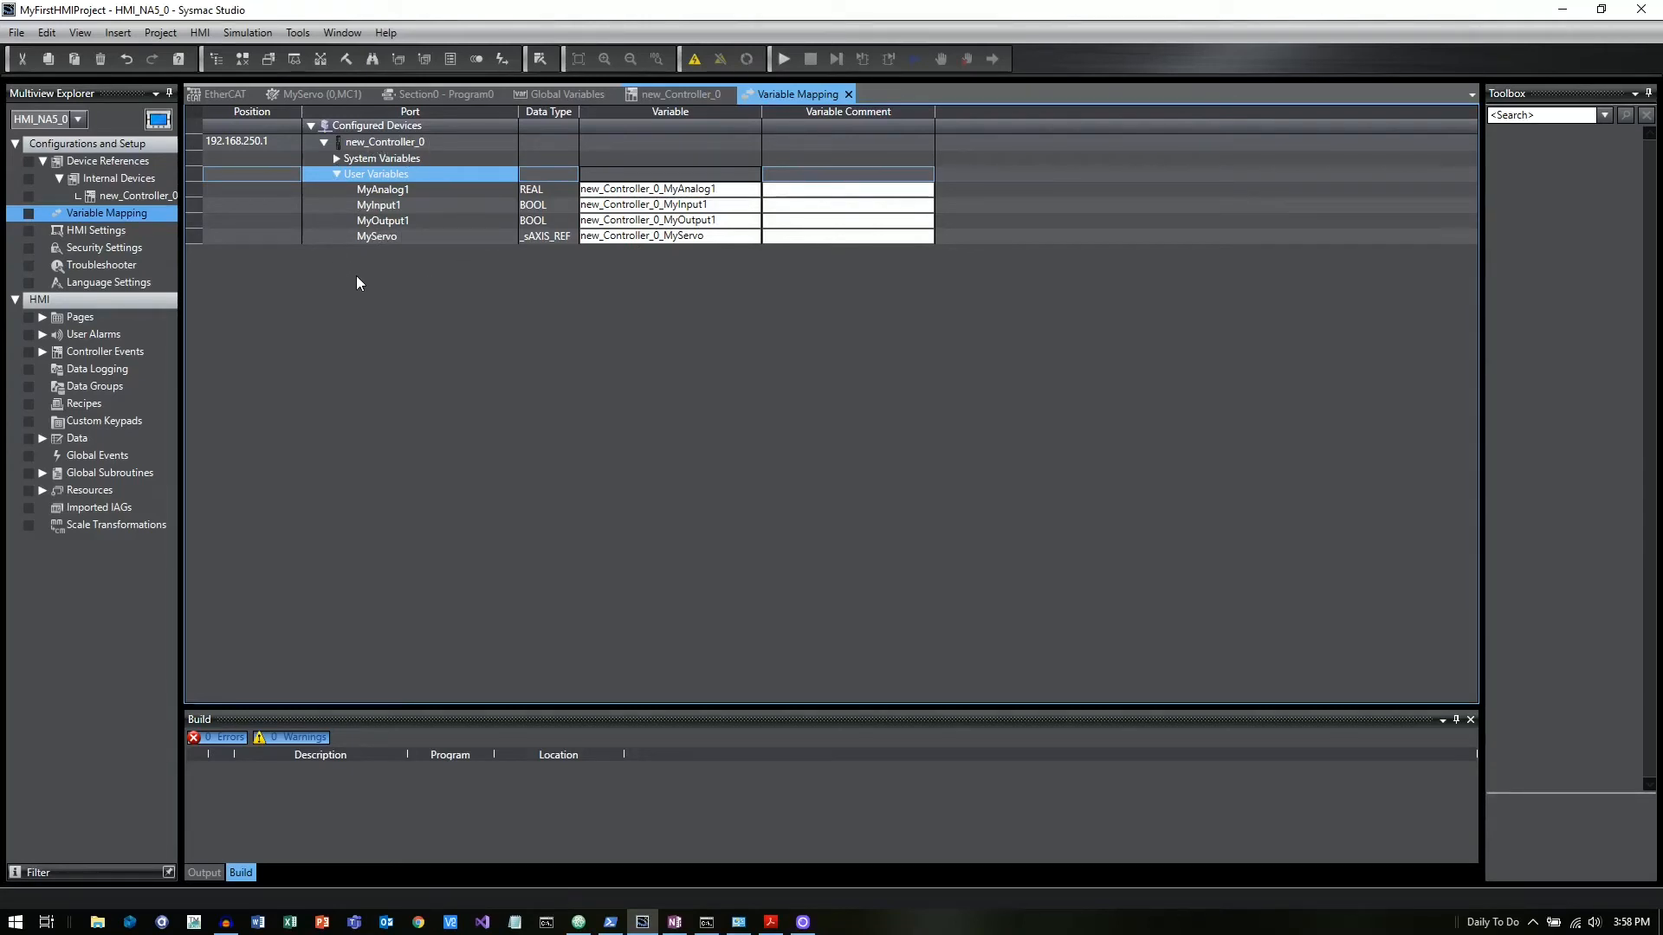
{"action": "mouse_move", "coordinate": [670, 318]}
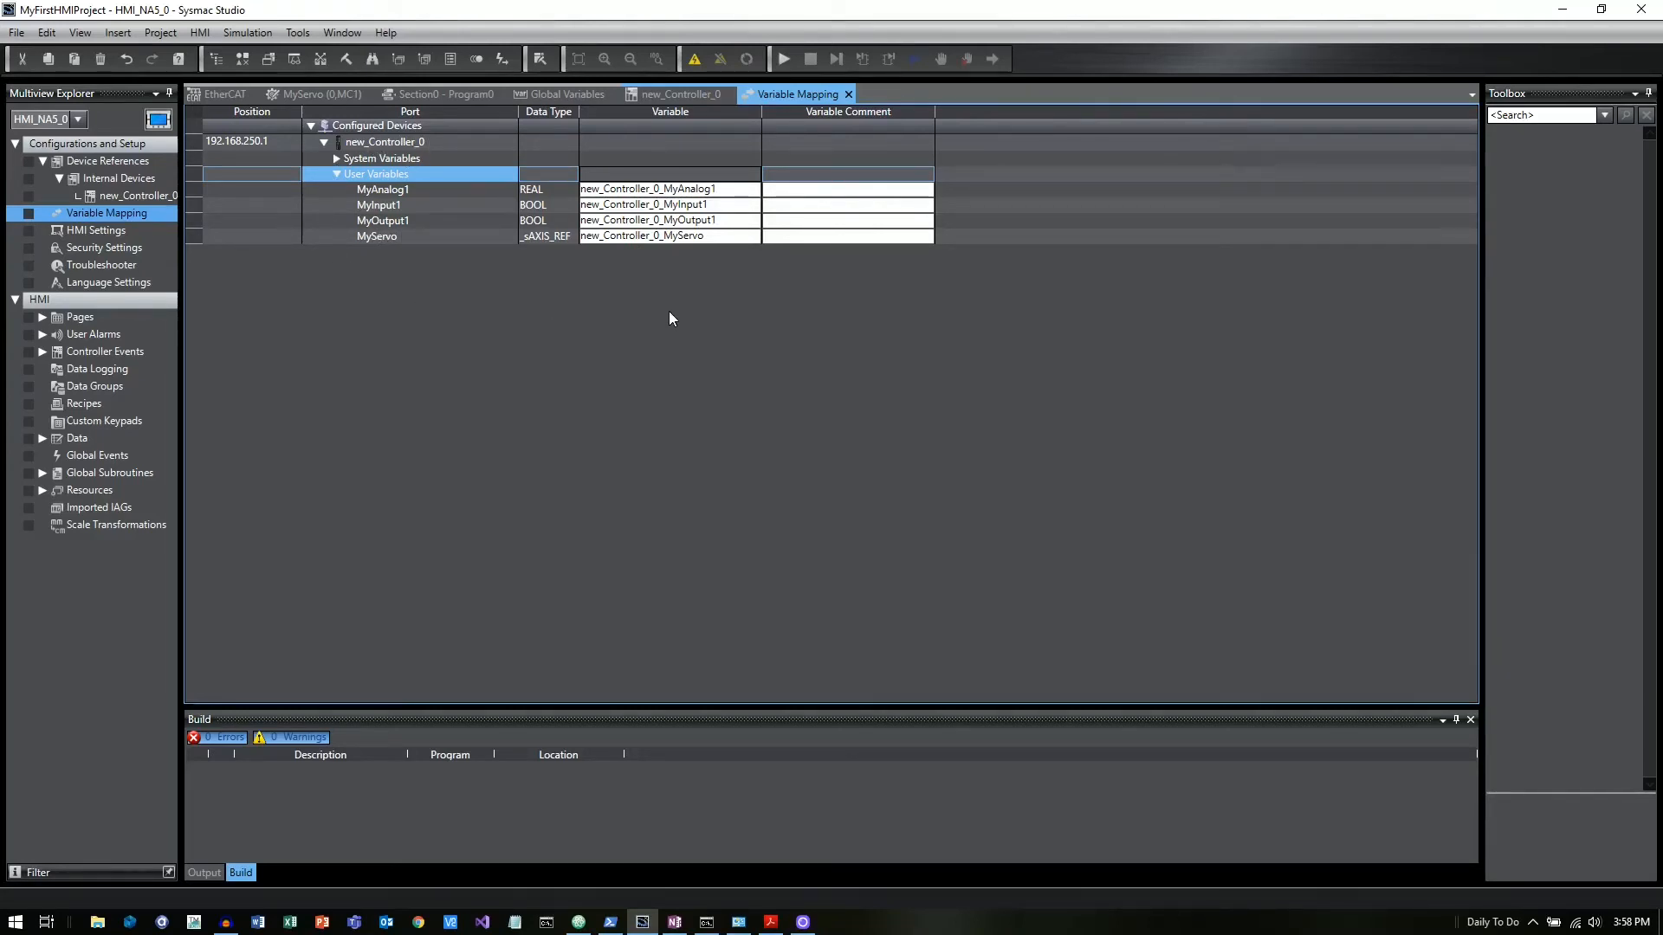
{"action": "mouse_move", "coordinate": [687, 320]}
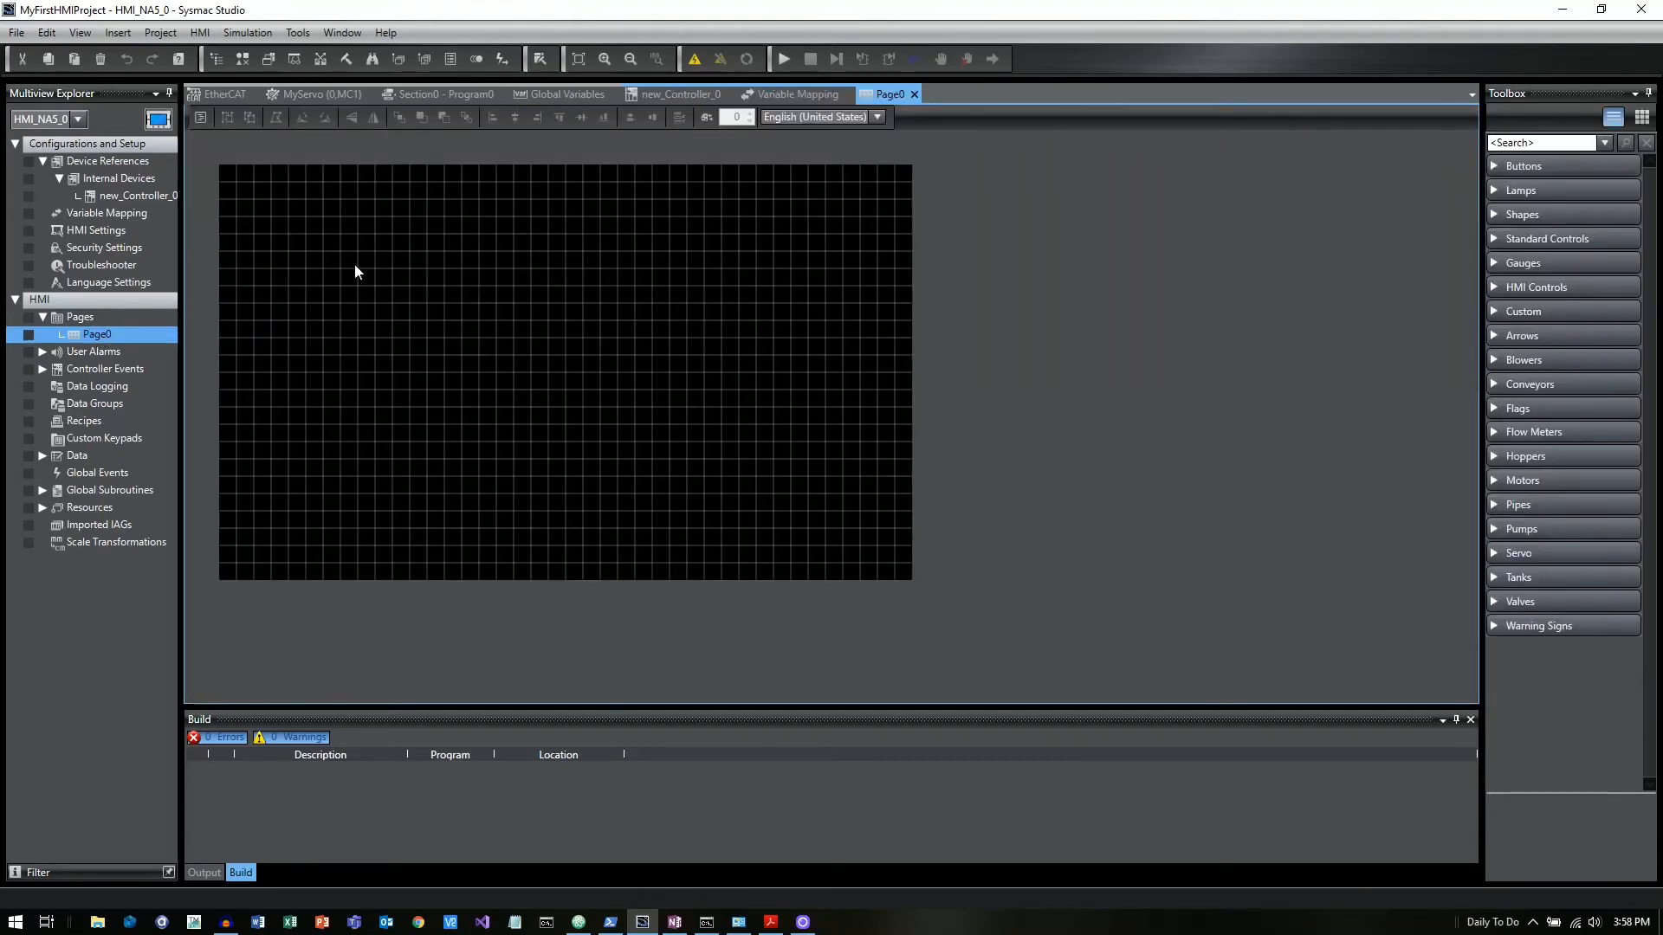
{"action": "mouse_move", "coordinate": [831, 435]}
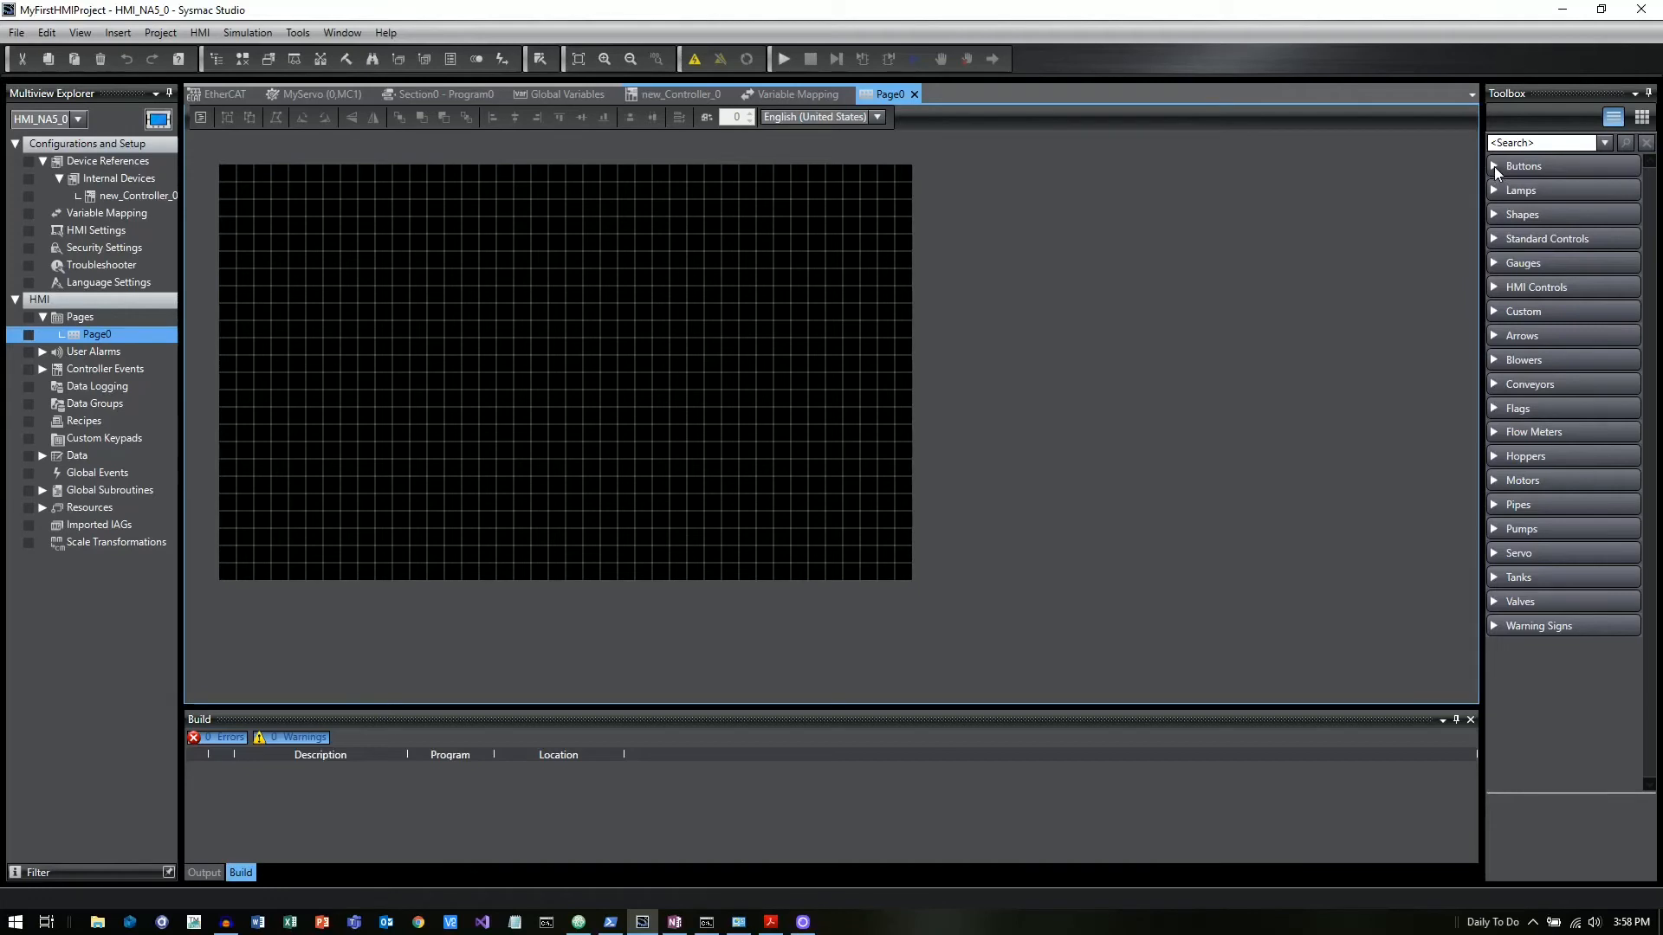
- Drag a Momentary Button from the Toolbox Buttons group to Page0's top-left corner
{"action": "left_click", "coordinate": [1522, 165]}
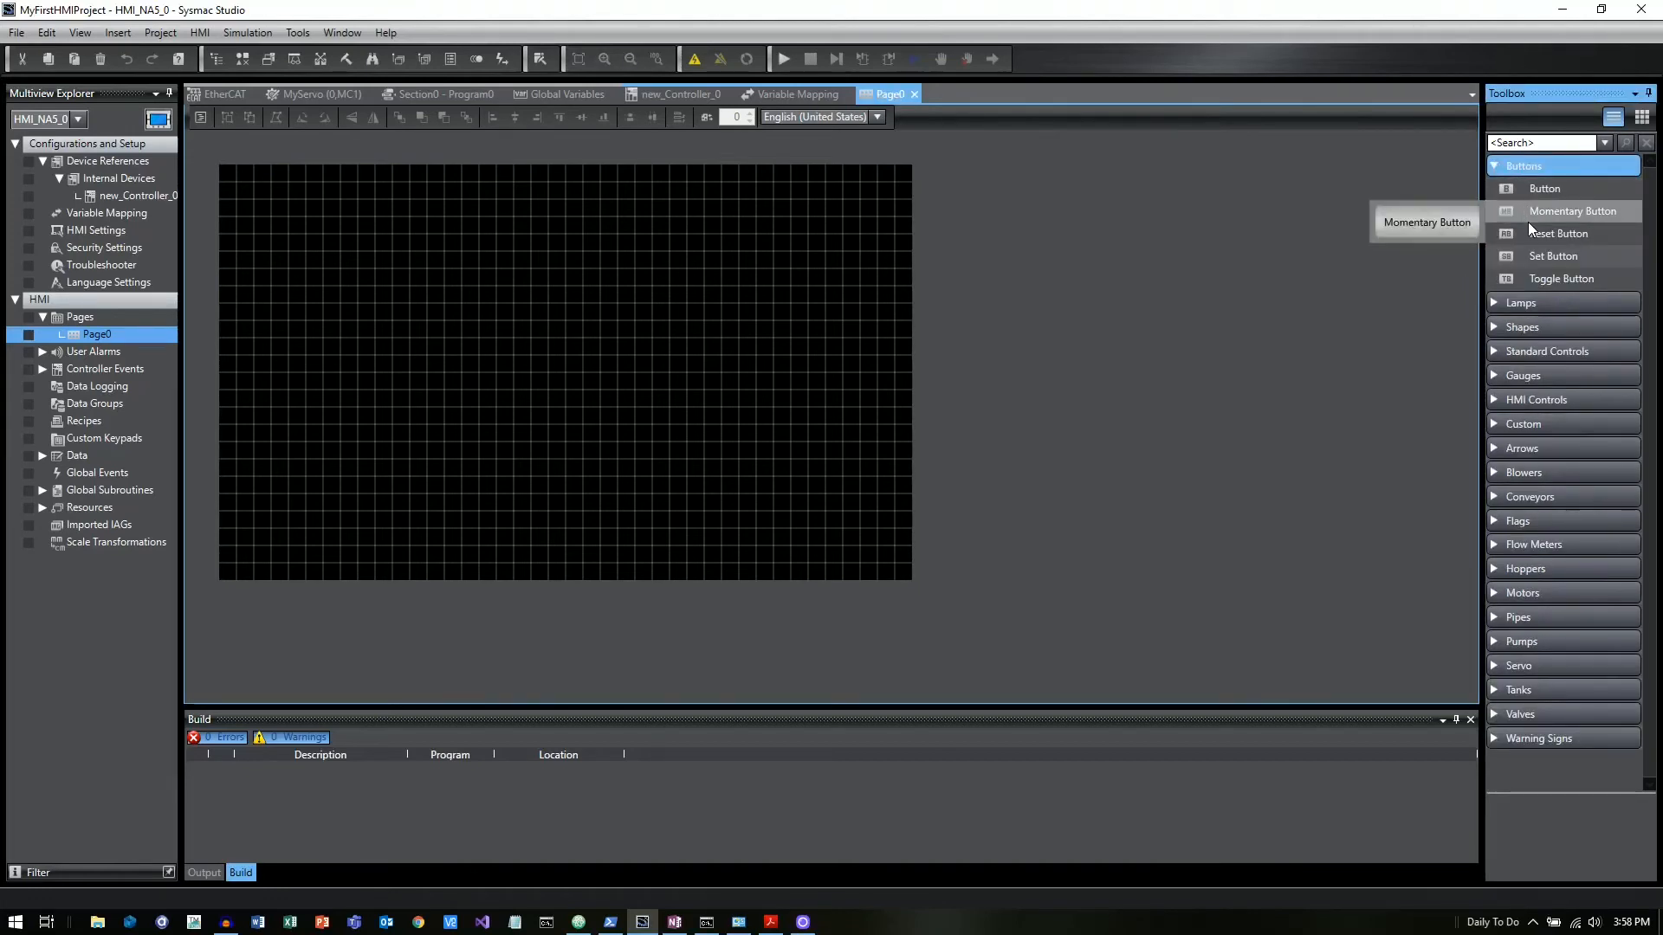
{"action": "left_click", "coordinate": [1573, 211]}
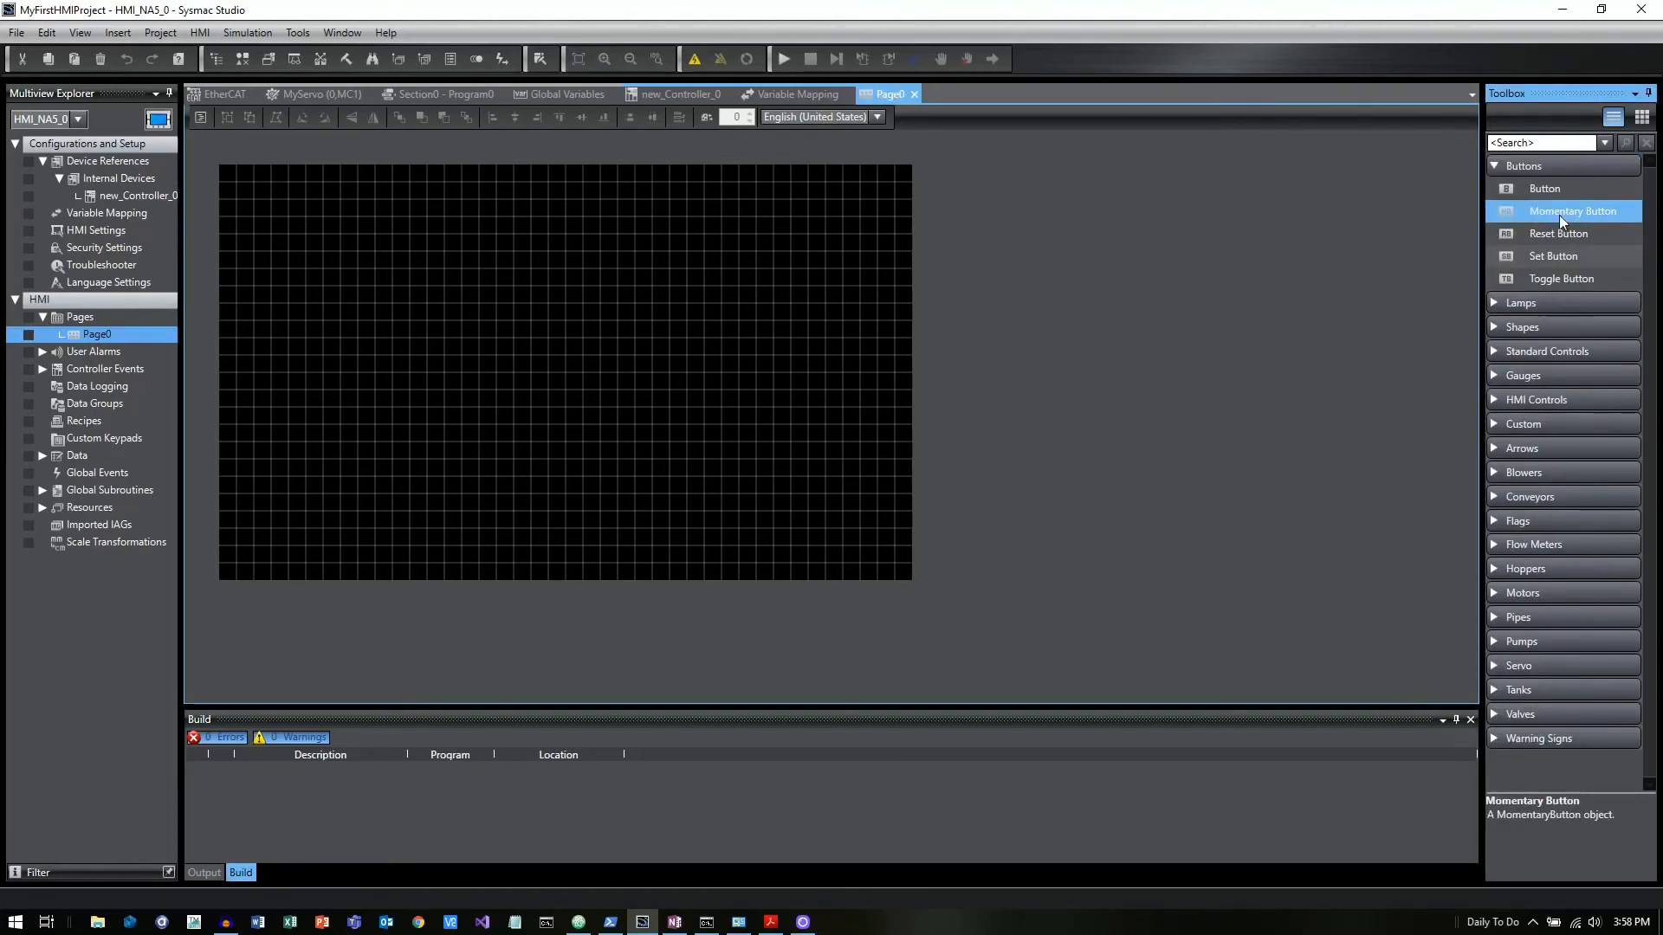
{"action": "left_click_drag", "start_coordinate": [1572, 212], "coordinate": [236, 207]}
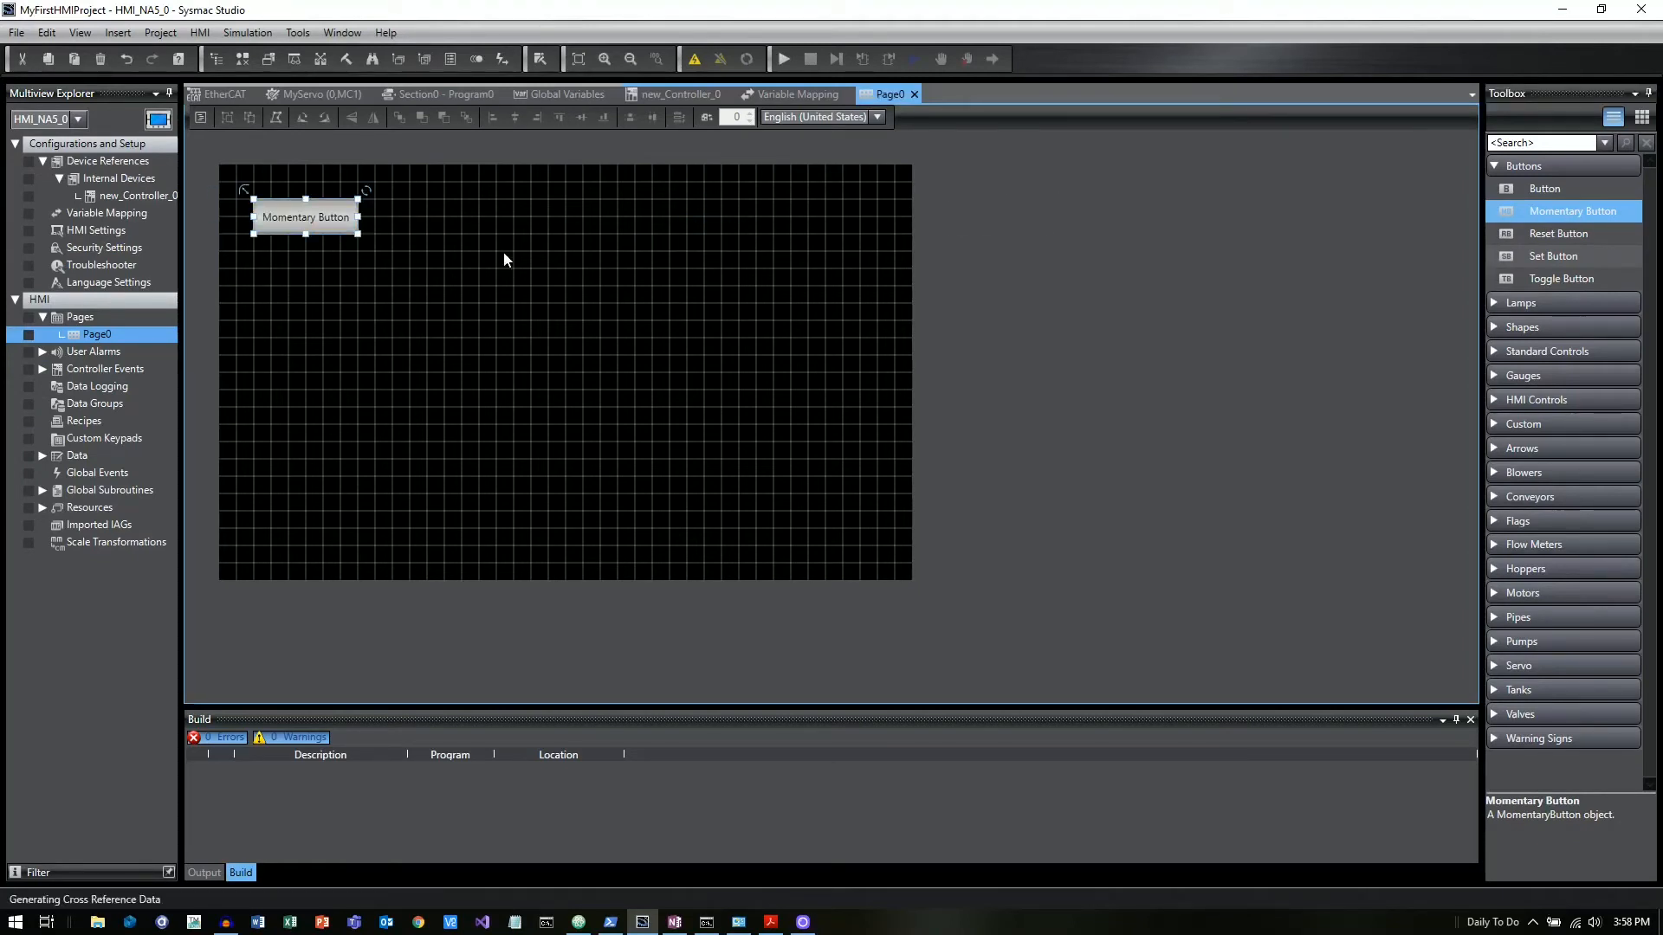
{"action": "mouse_move", "coordinate": [482, 331]}
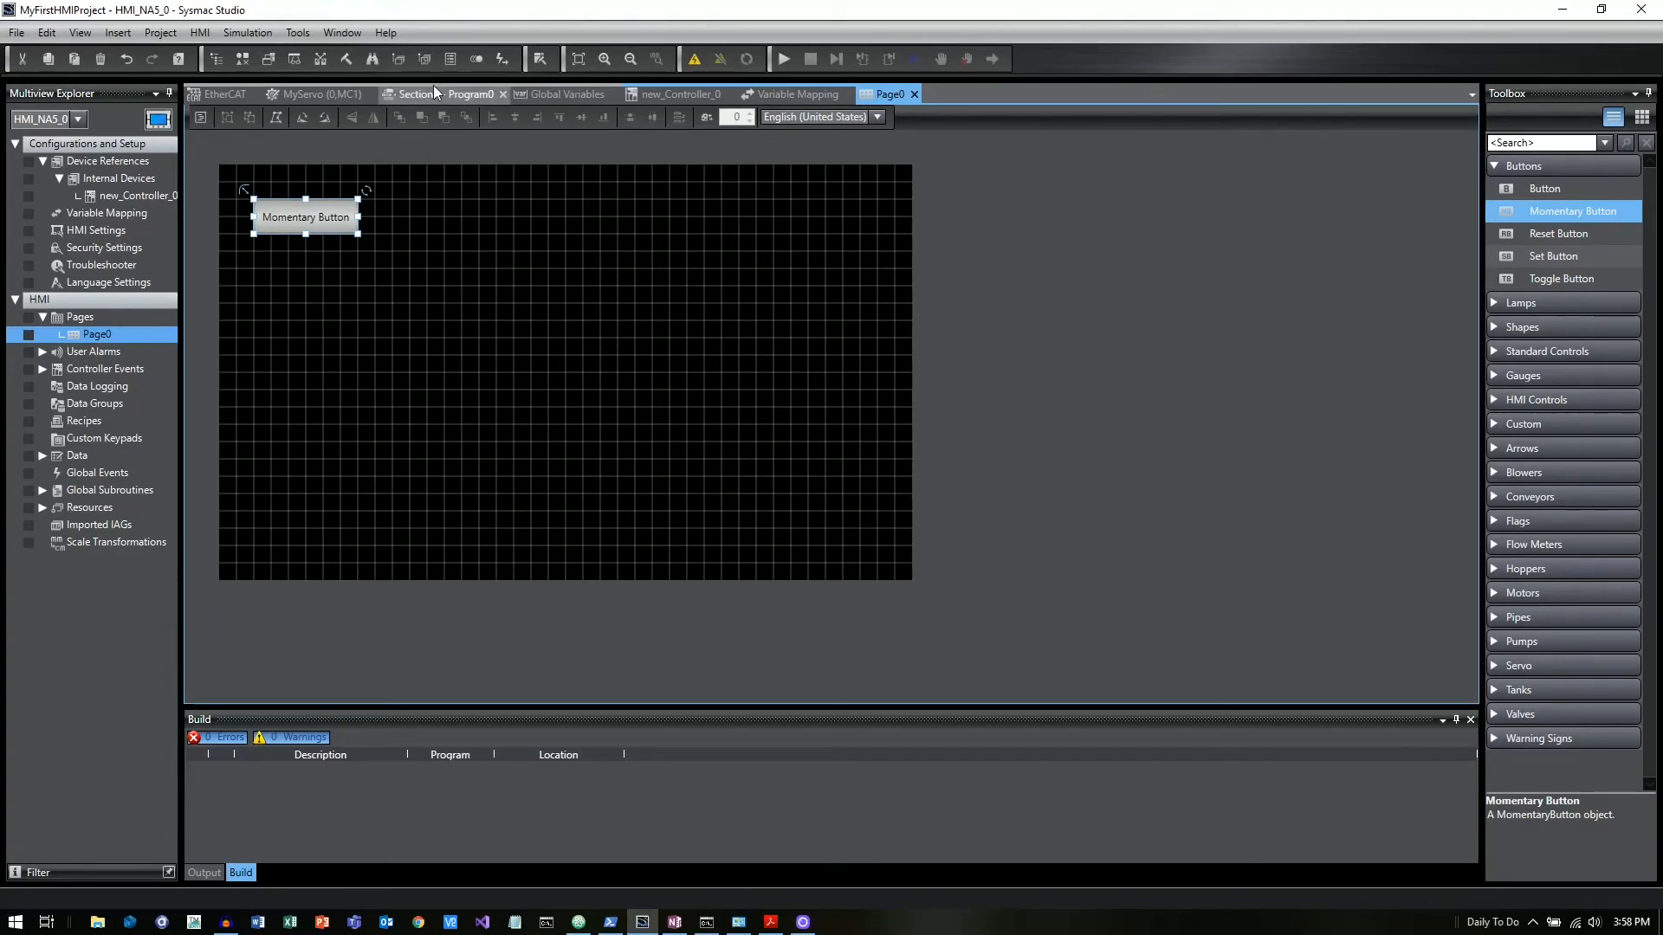
{"action": "mouse_move", "coordinate": [449, 58]}
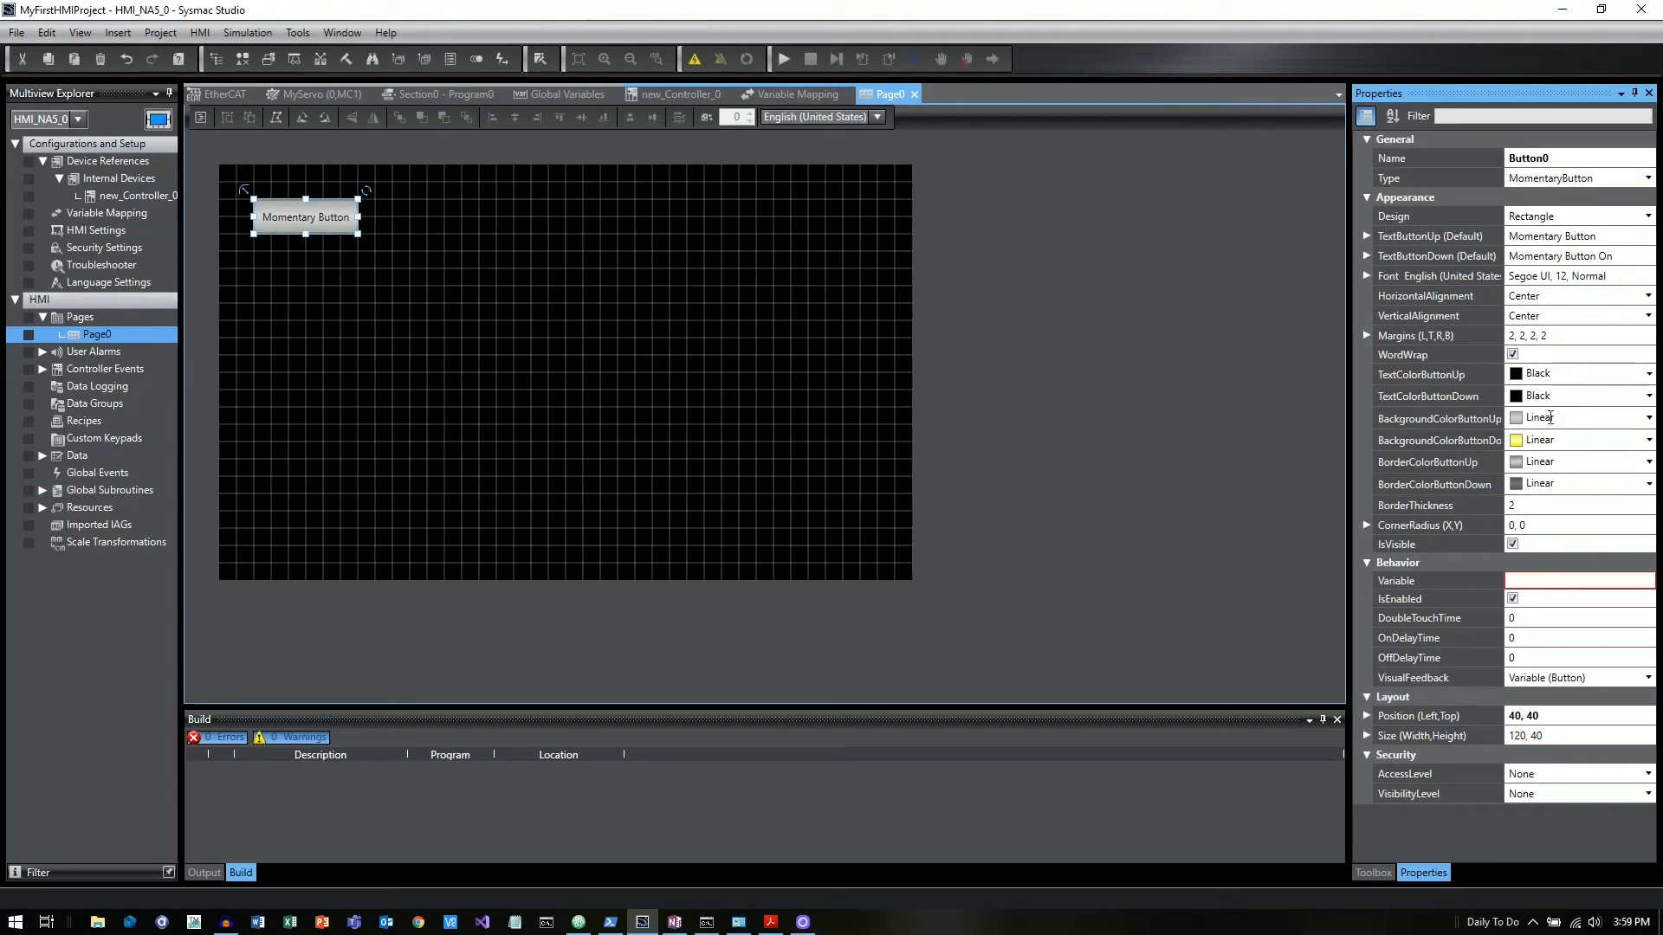
- Set the button's TextButtonUp property to MyInput1
{"action": "left_click", "coordinate": [1551, 235]}
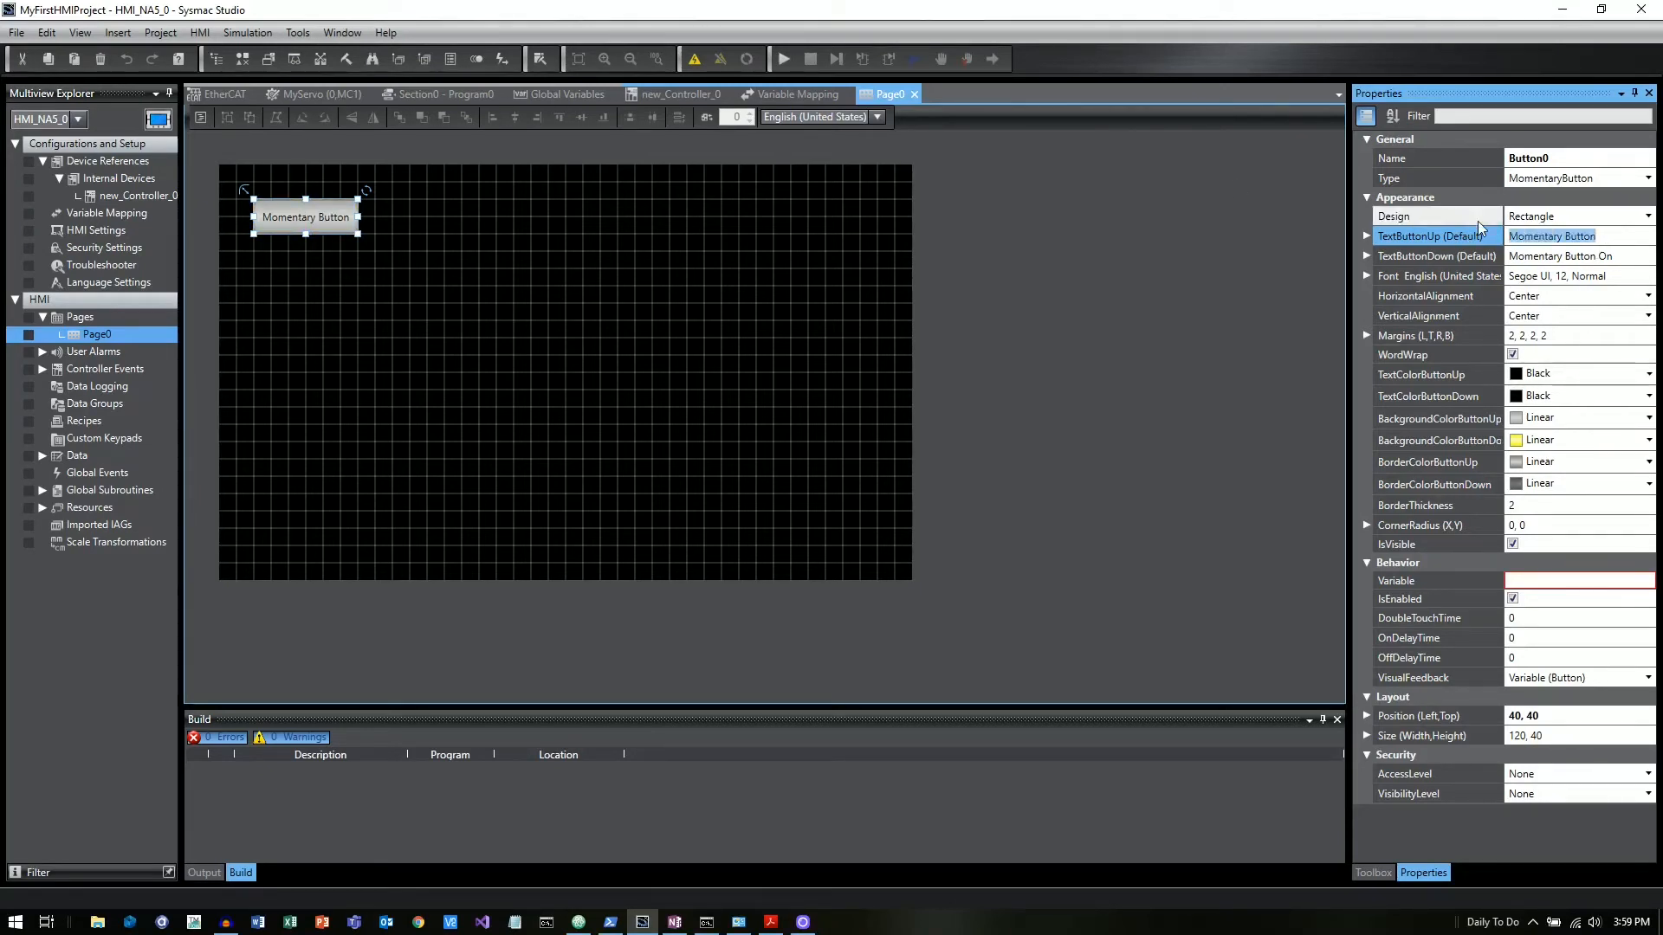
{"action": "type", "text": "MyInp"}
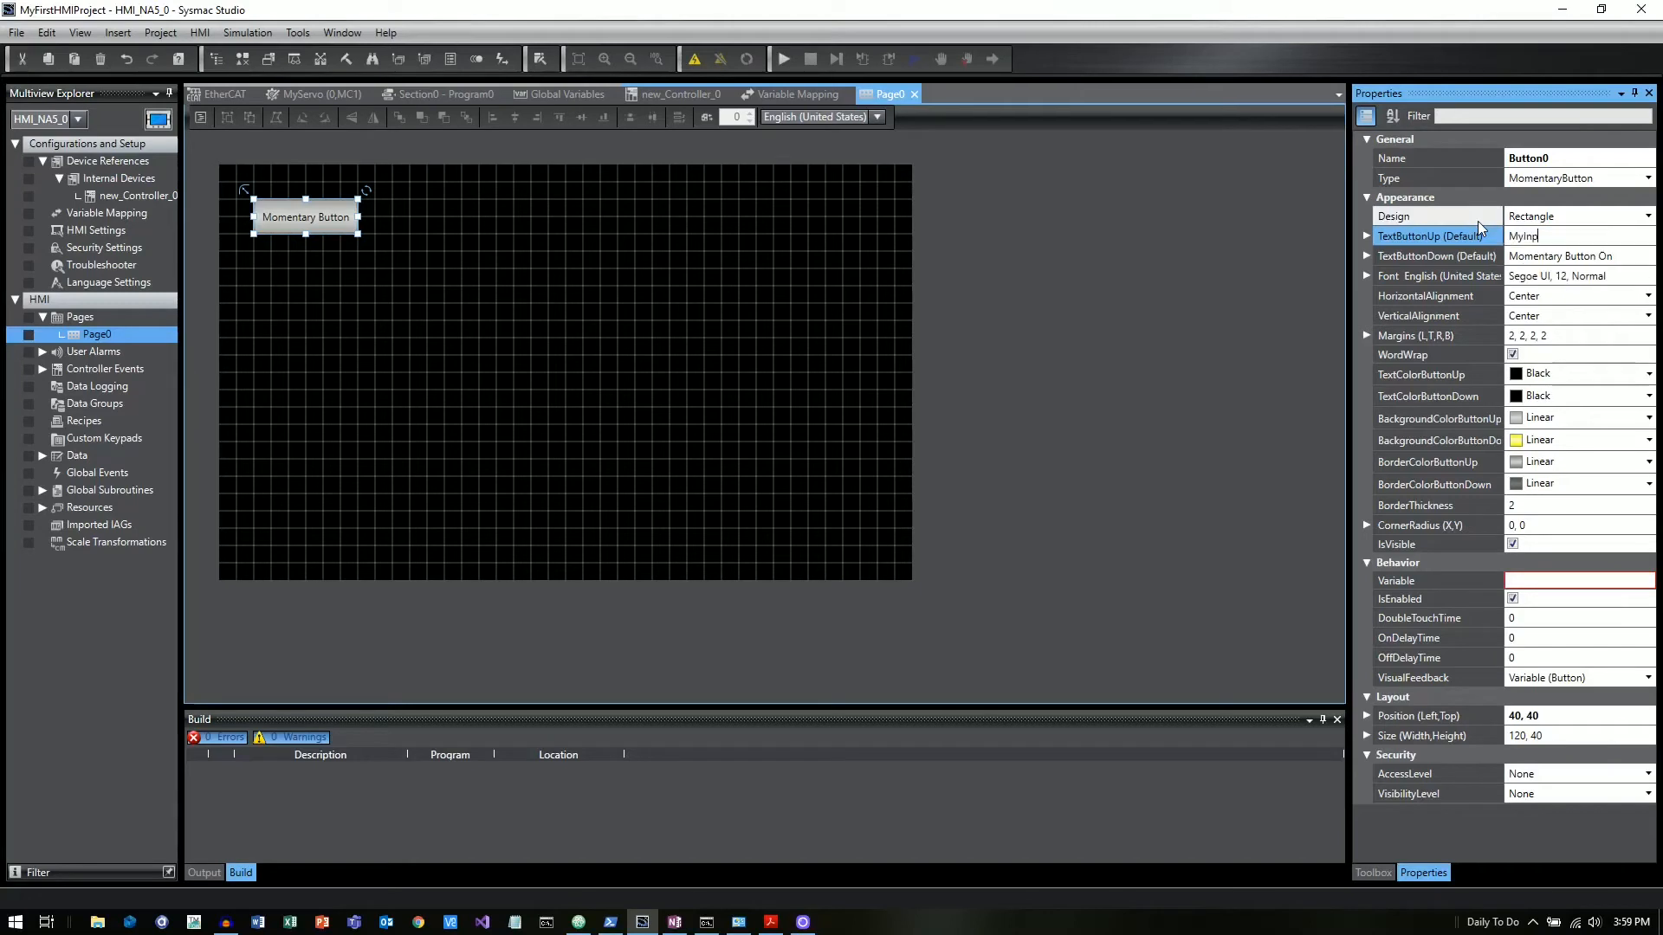
{"action": "key", "text": "enter"}
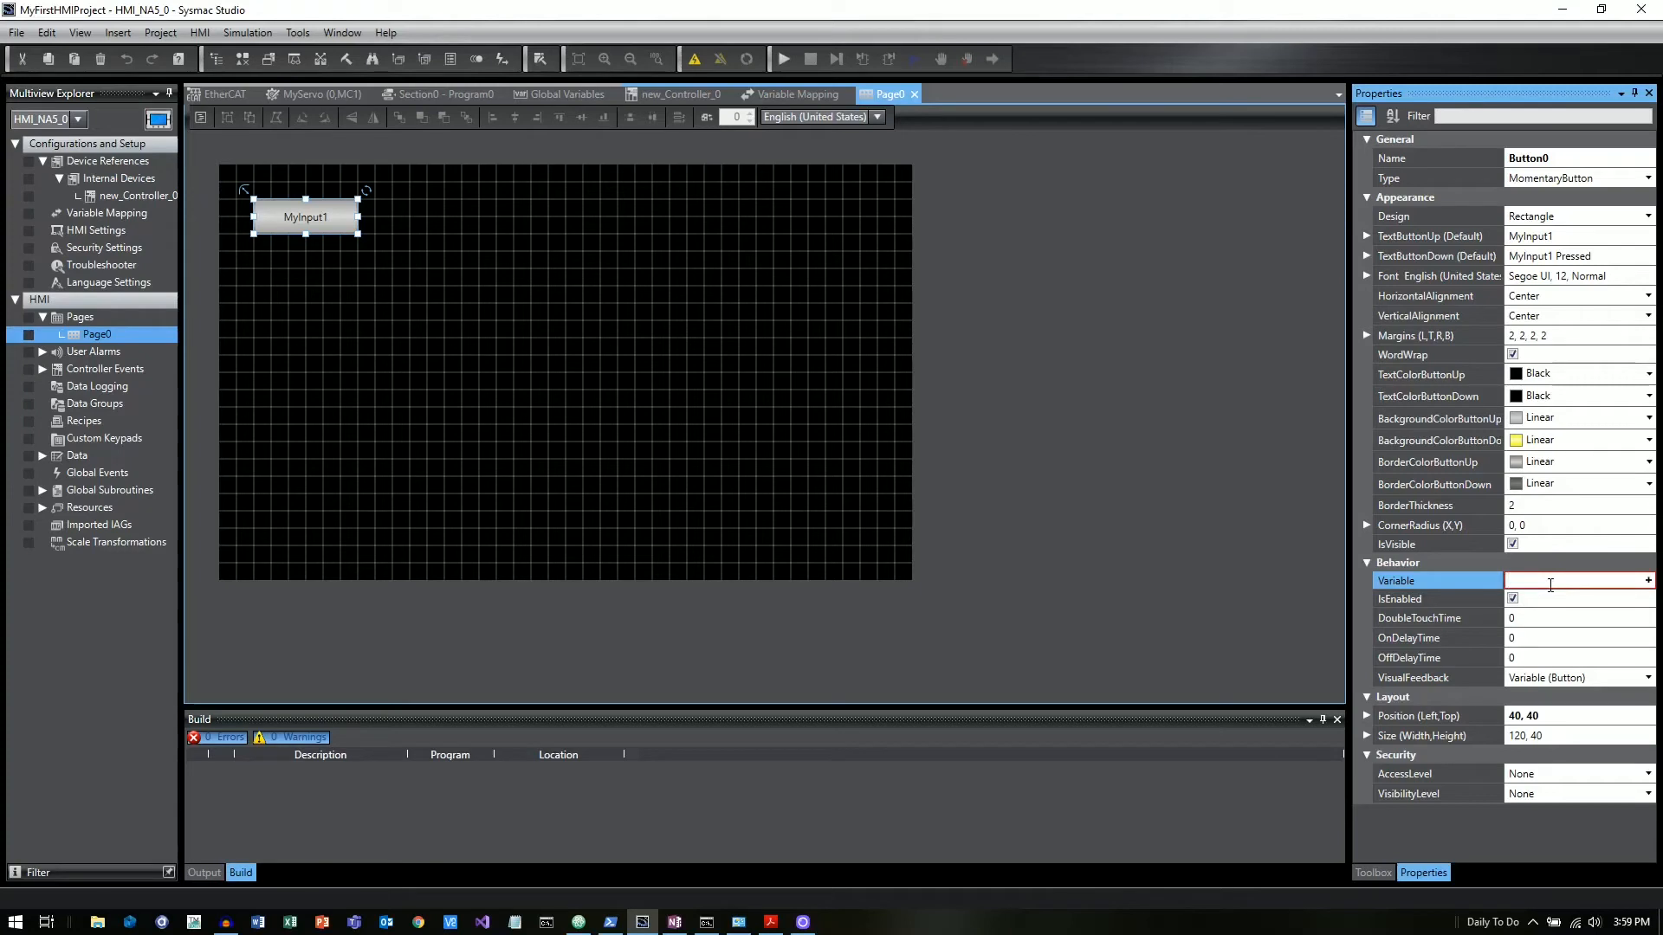
- Bind the button's Variable property to new_Controller_0_MyInput1 from autocomplete
{"action": "type", "text": "new"}
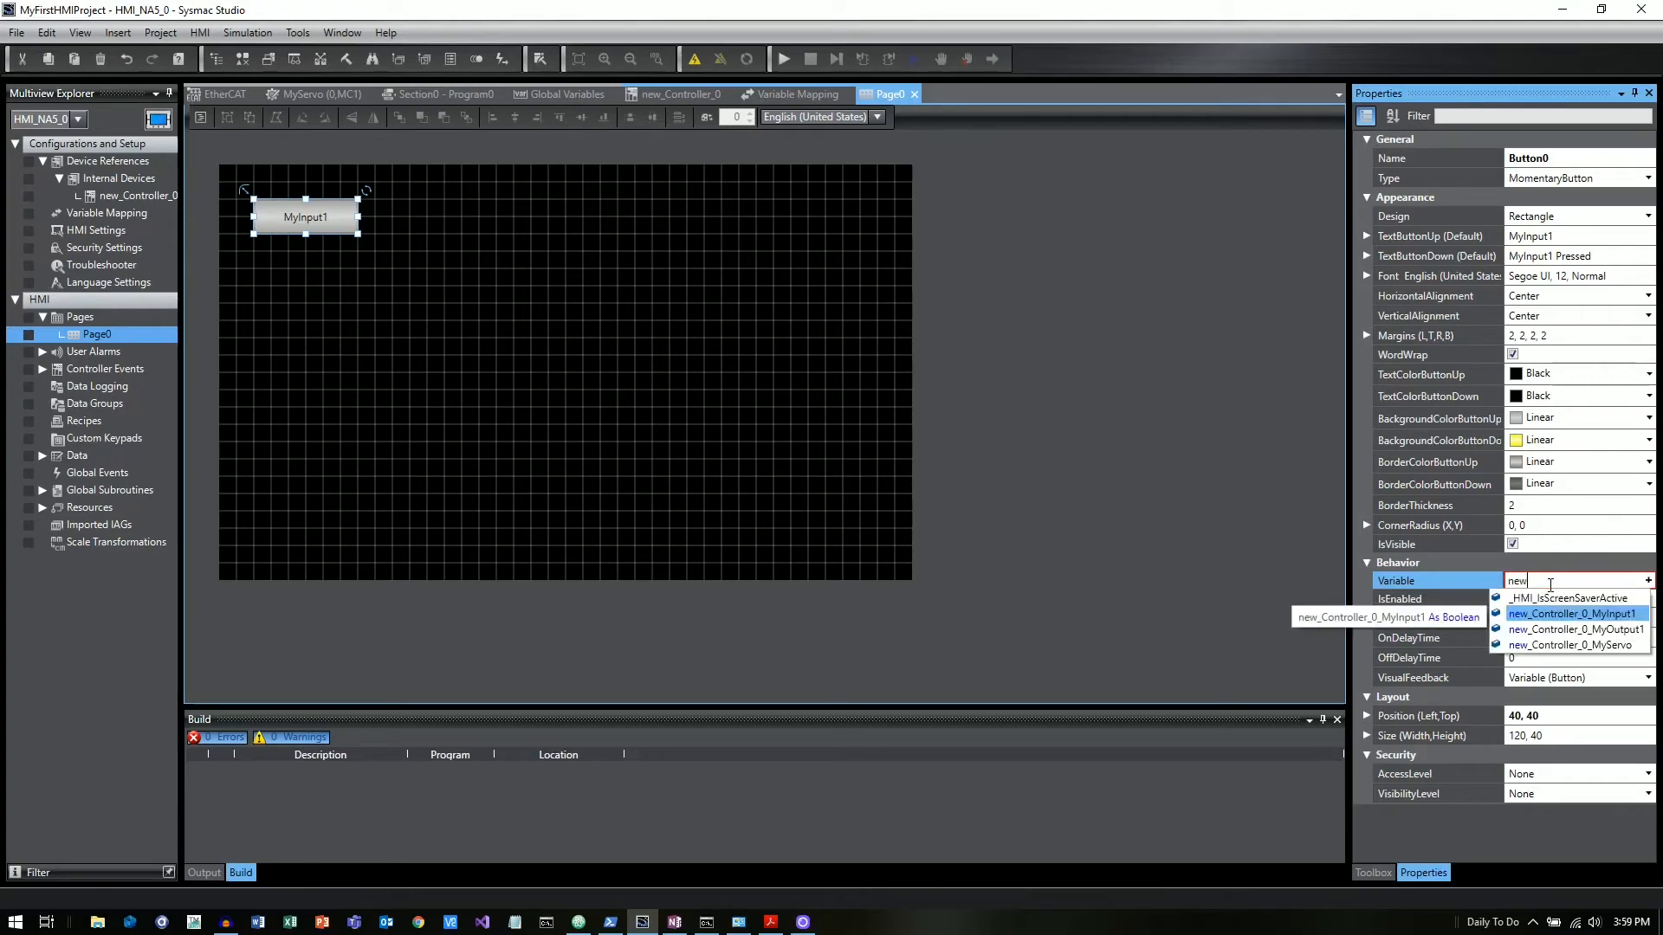
{"action": "mouse_move", "coordinate": [1565, 628]}
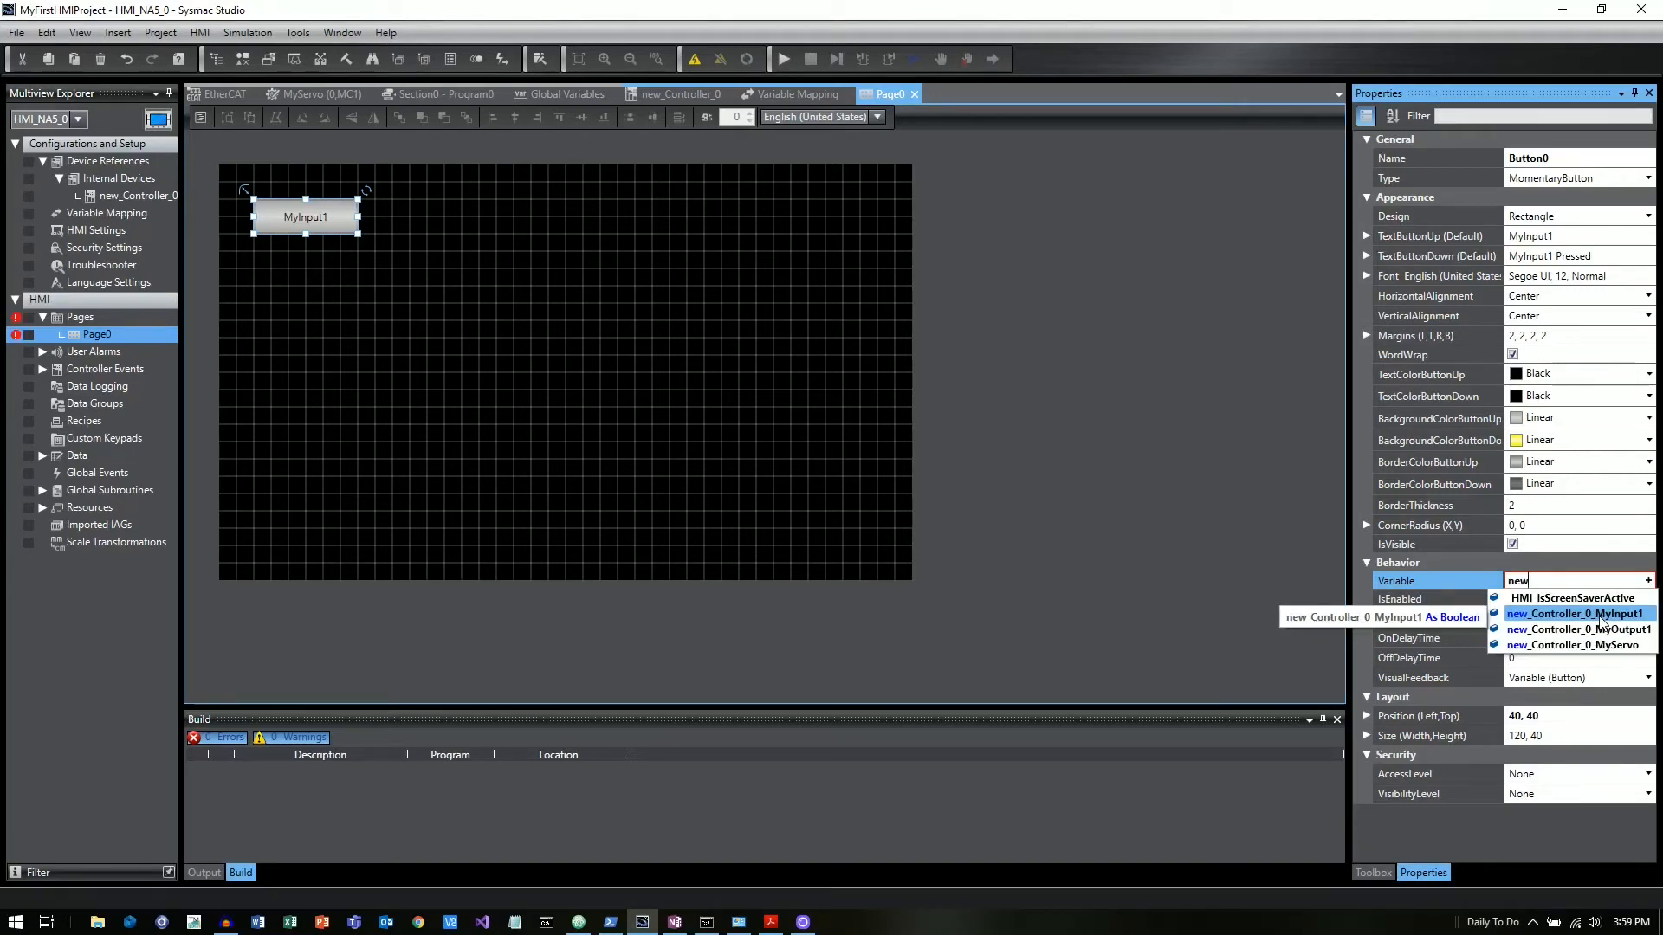
{"action": "left_click", "coordinate": [1576, 613]}
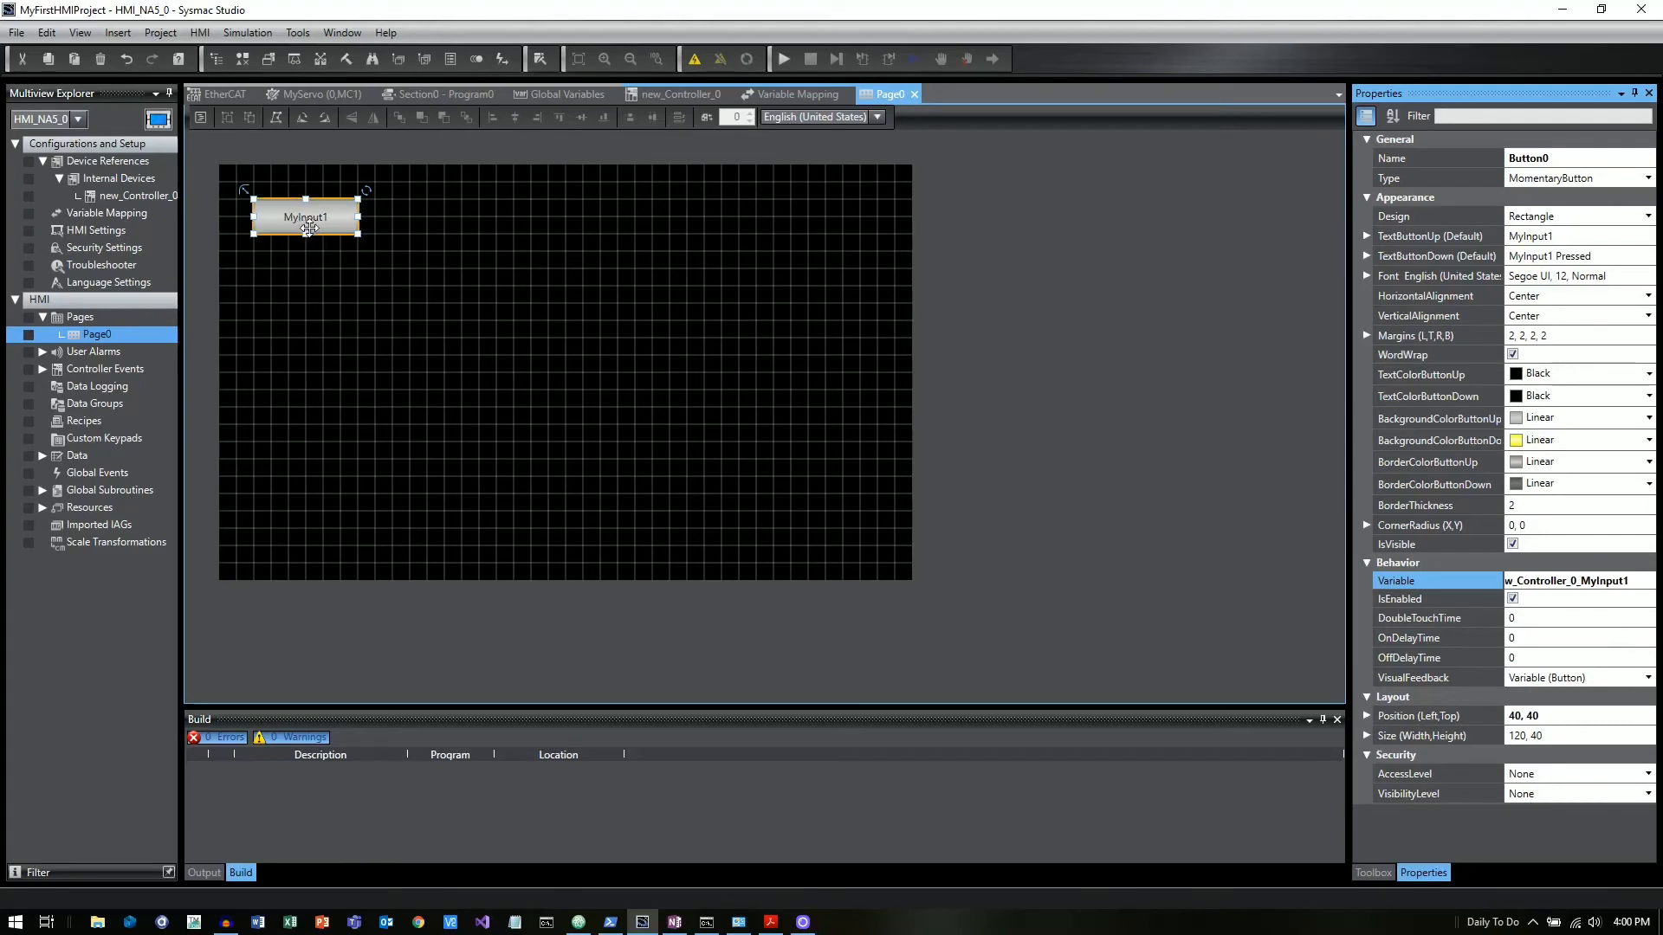
{"action": "mouse_move", "coordinate": [396, 254]}
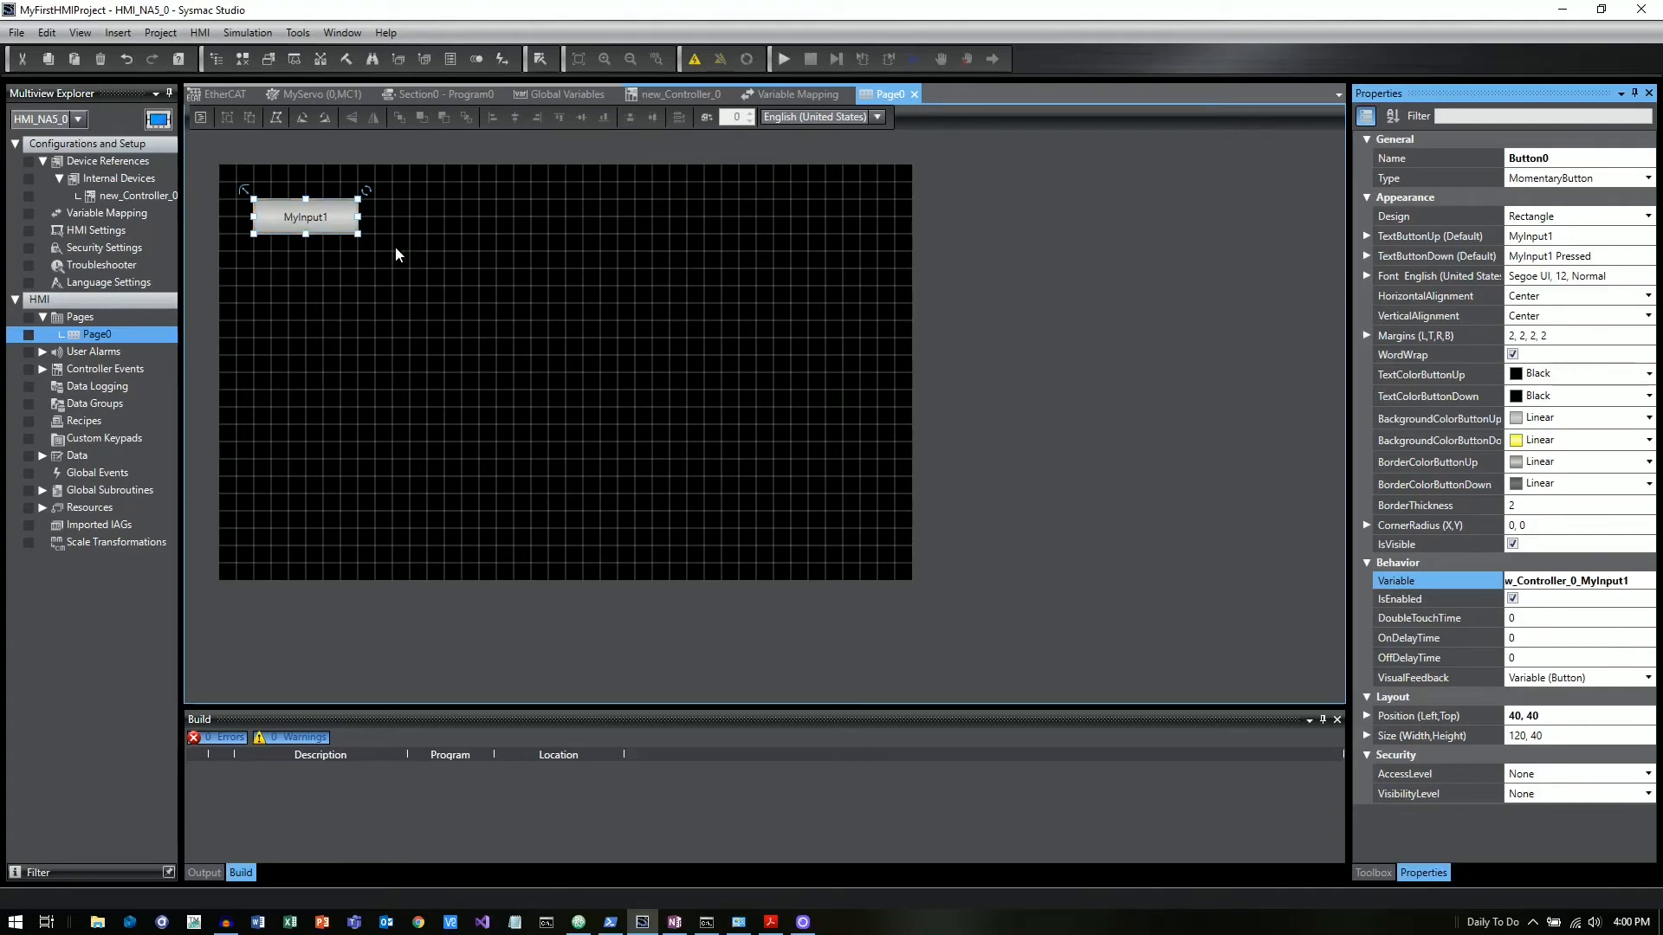
{"action": "mouse_move", "coordinate": [422, 331]}
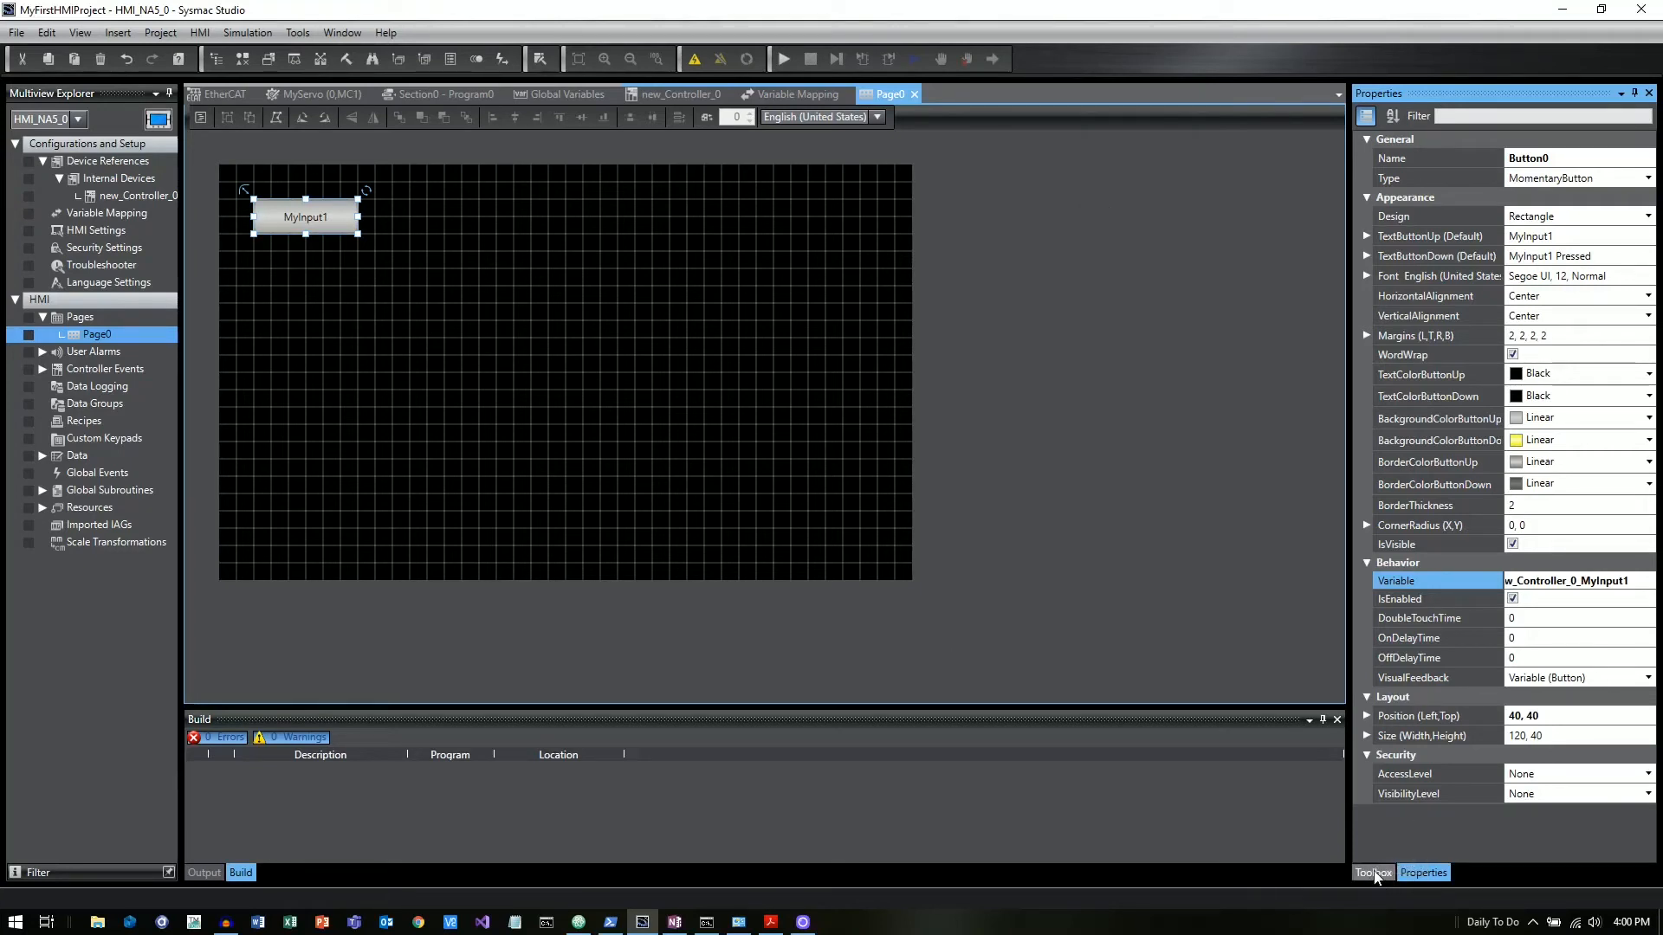
{"action": "mouse_move", "coordinate": [1372, 872]}
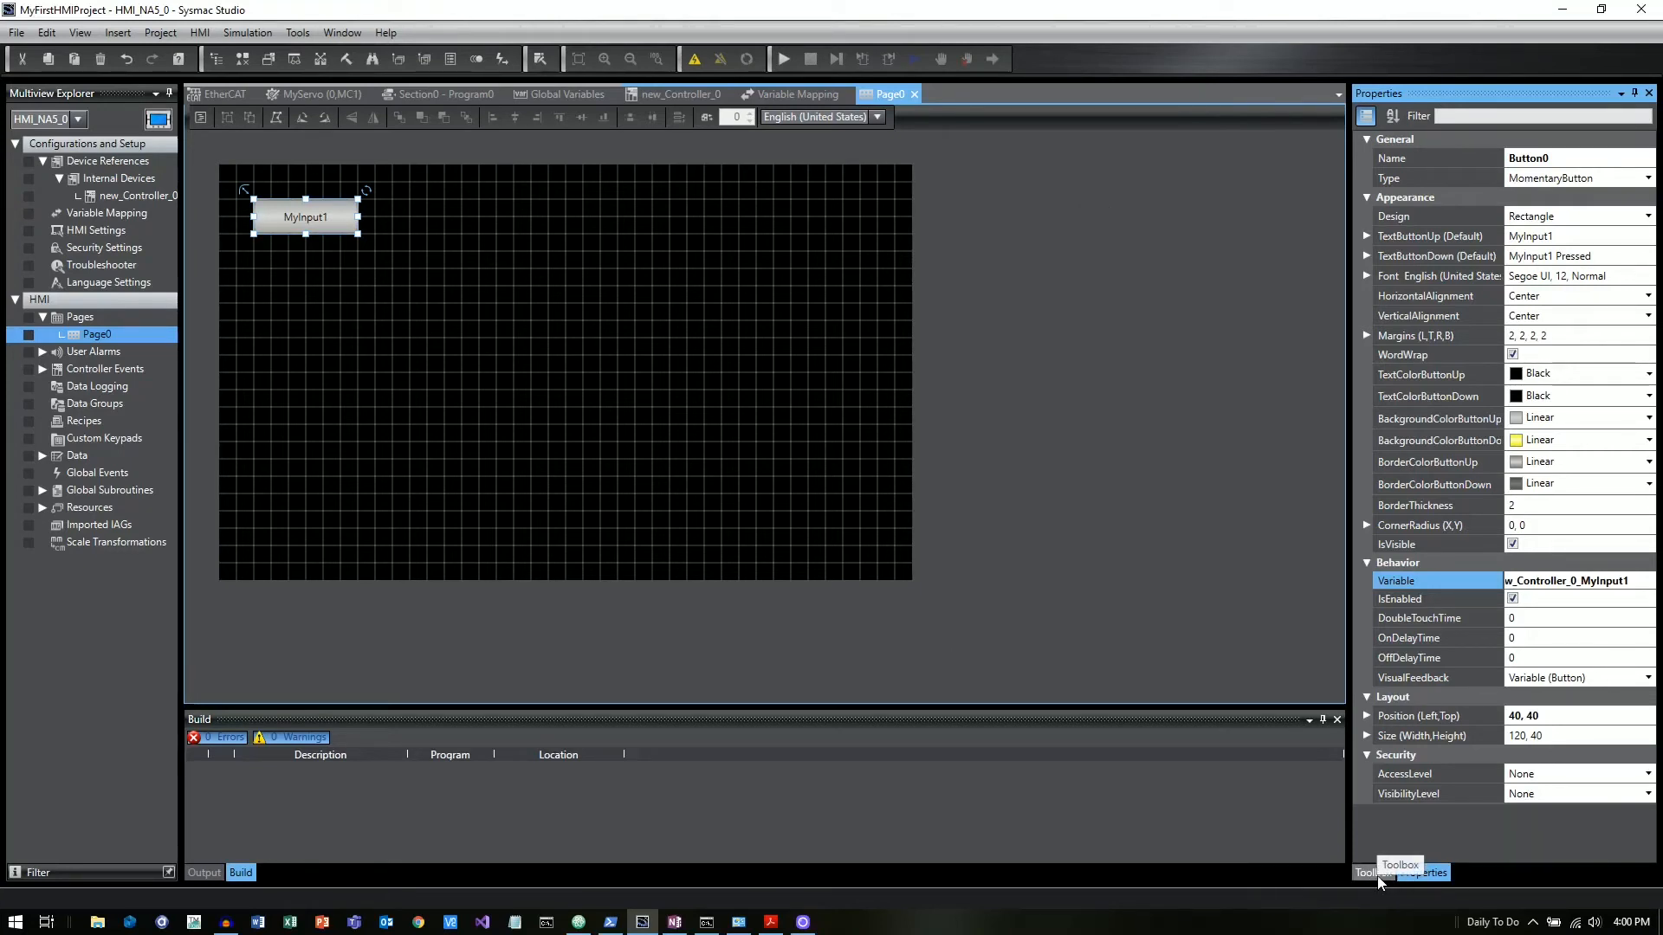
- Add bit lamp BitLamp0 and set its expression to new_Controller_0_MyOutput1
{"action": "left_click", "coordinate": [1372, 872]}
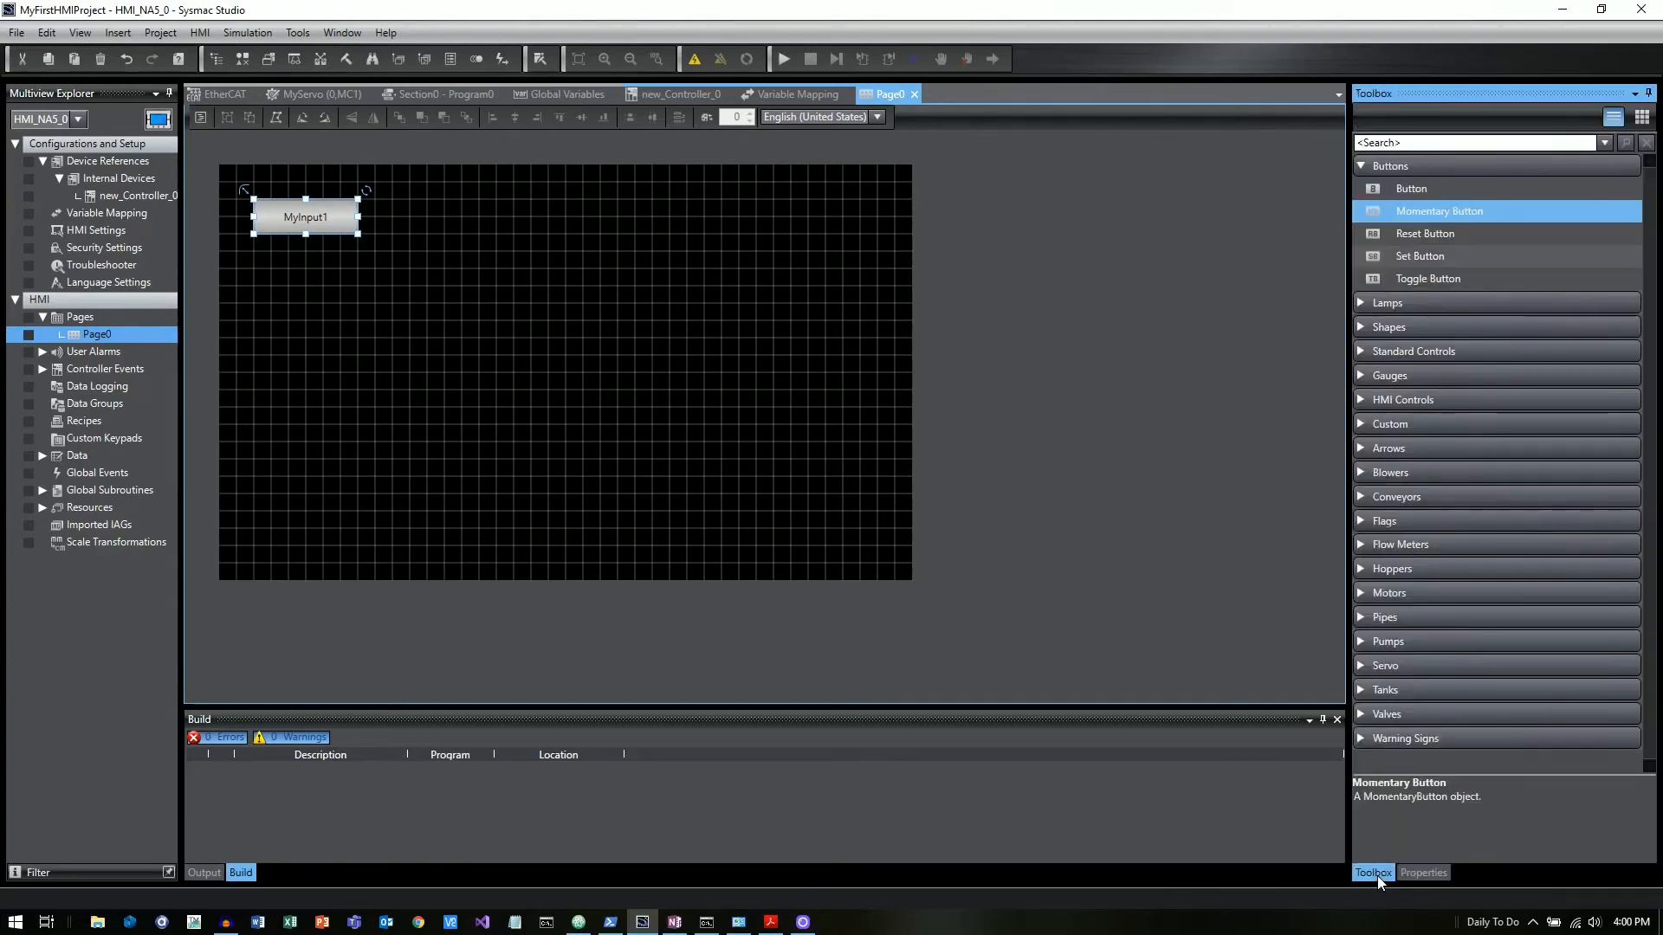
{"action": "mouse_move", "coordinate": [1362, 307]}
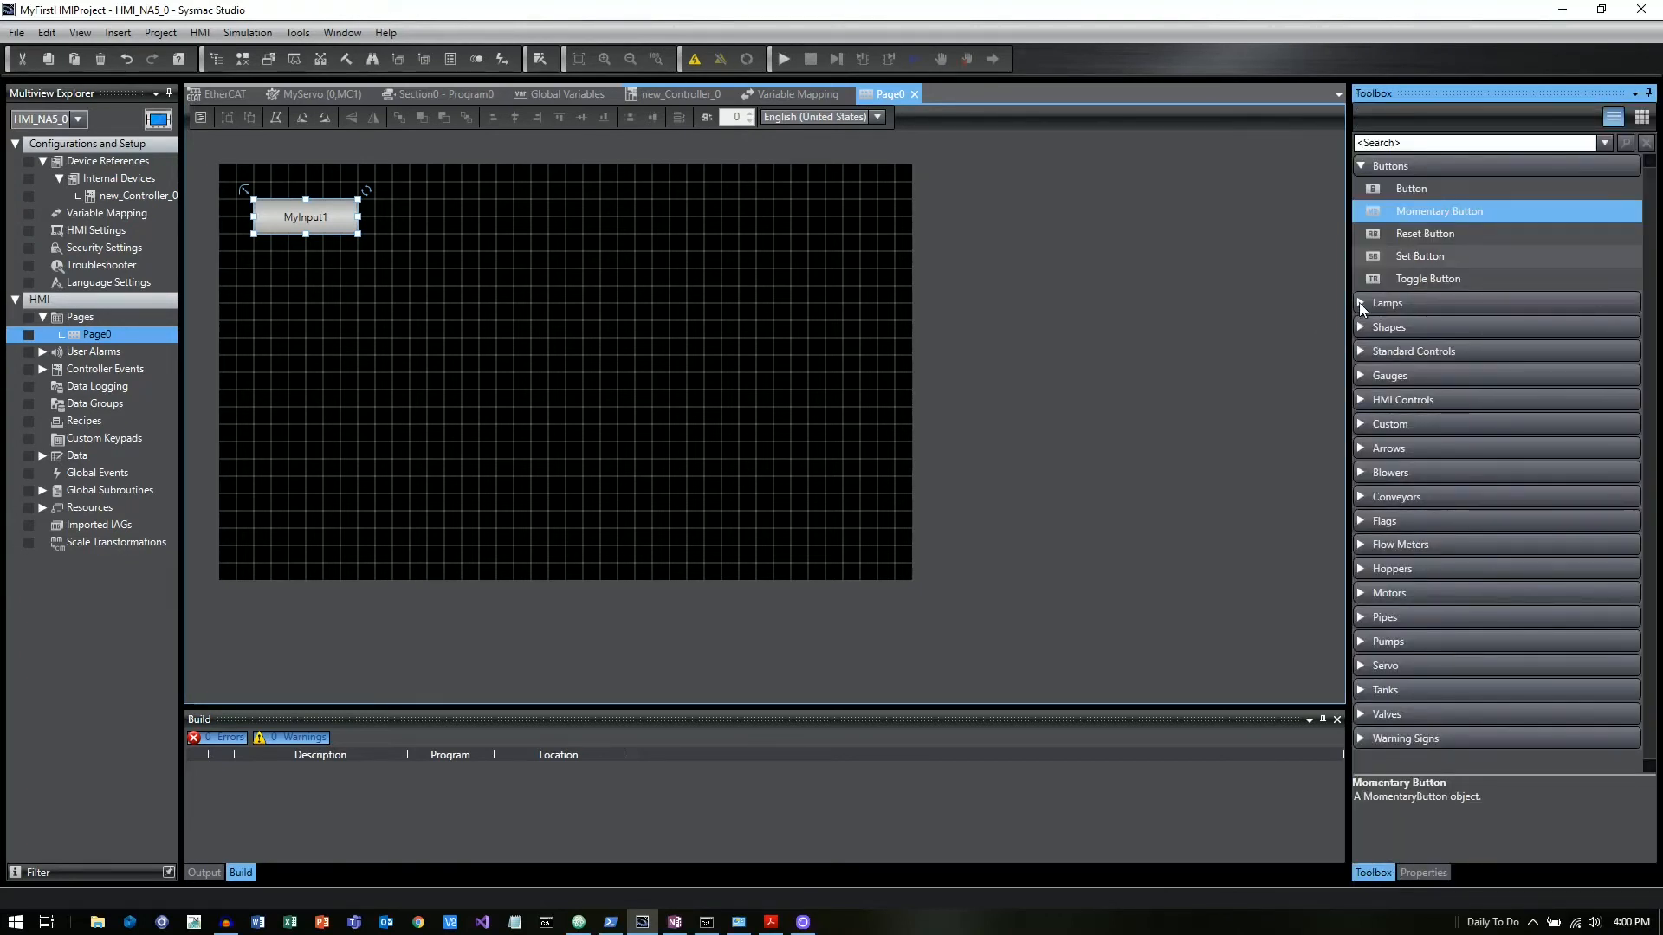
{"action": "left_click", "coordinate": [1387, 303]}
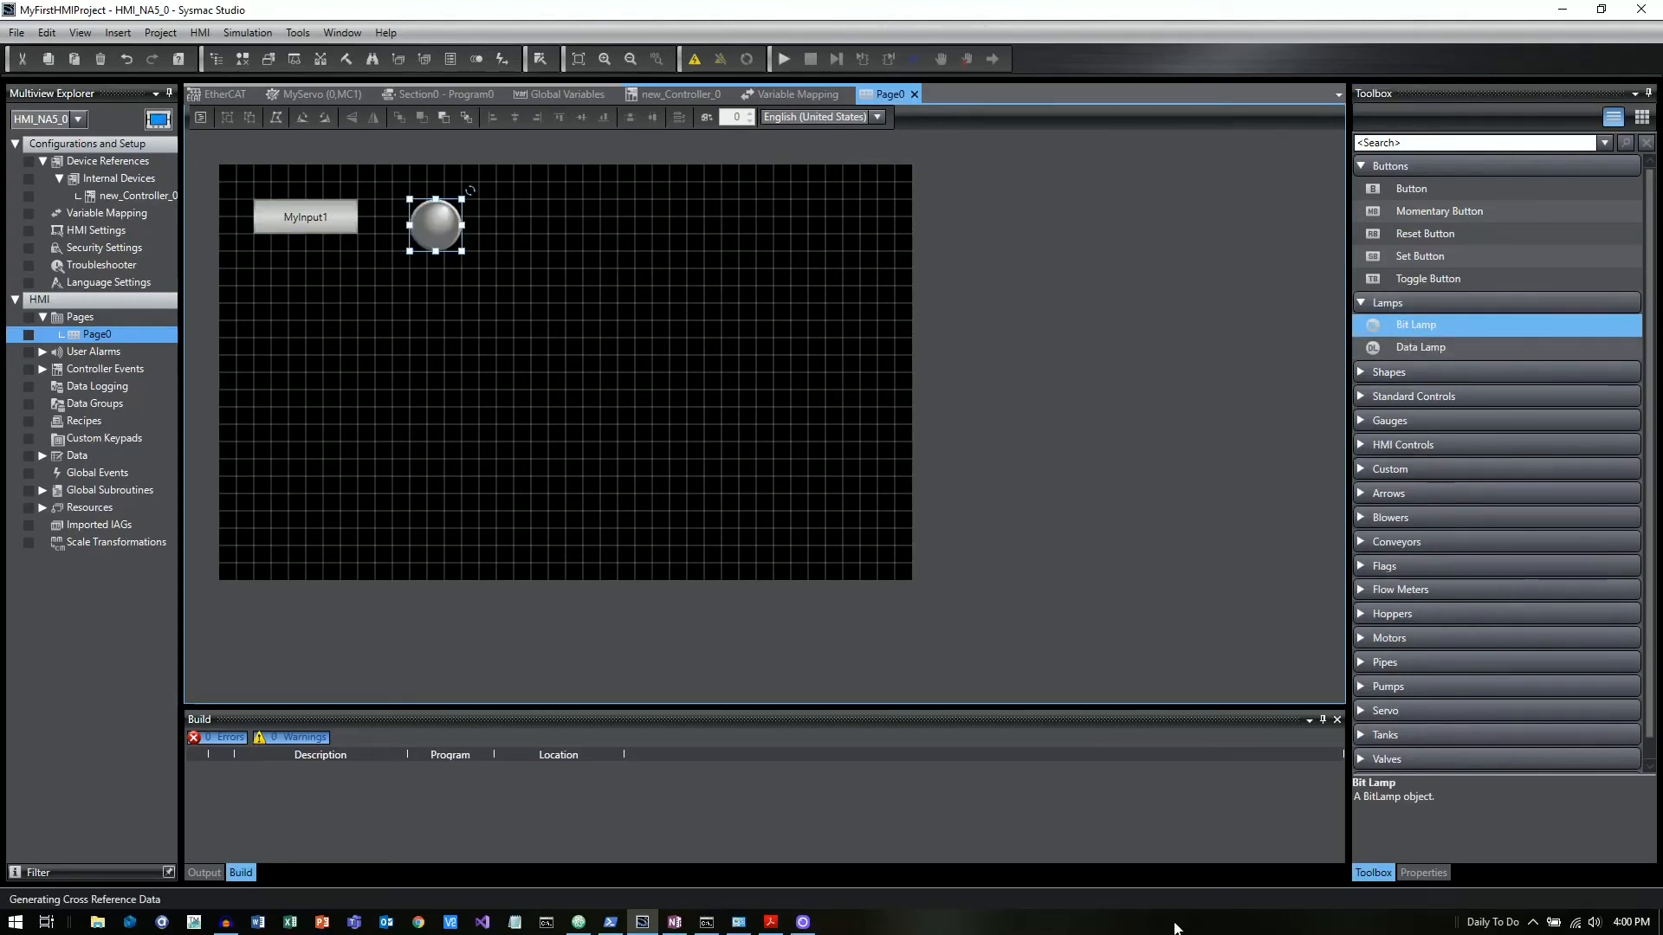
{"action": "mouse_move", "coordinate": [1423, 872]}
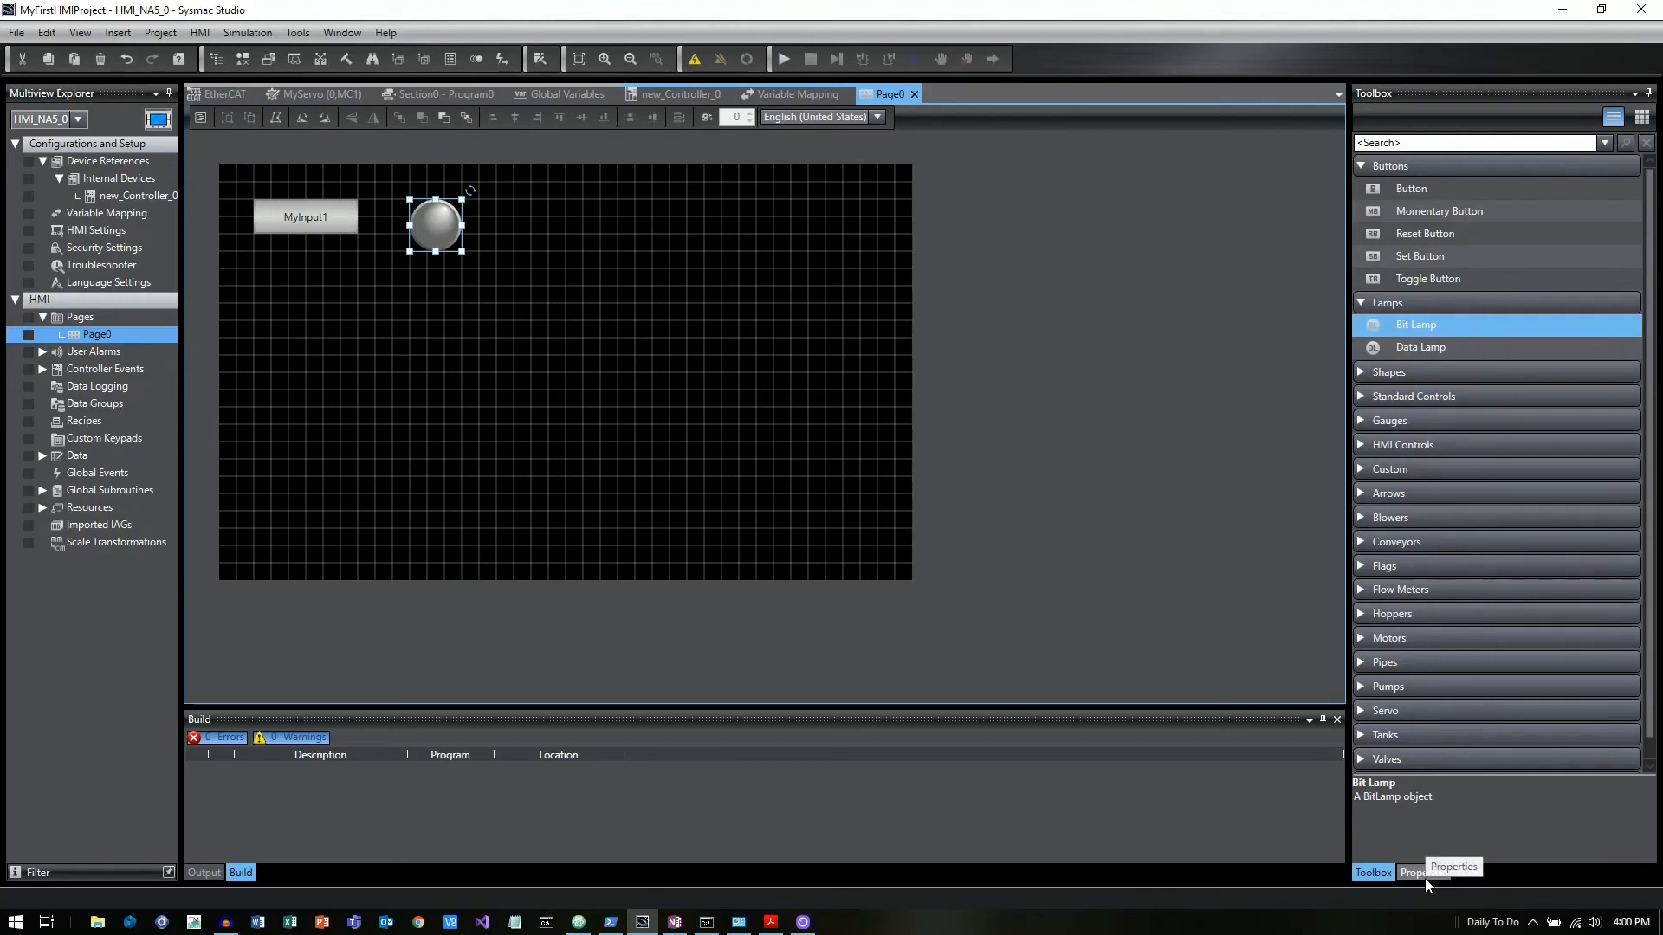
{"action": "left_click", "coordinate": [1421, 872]}
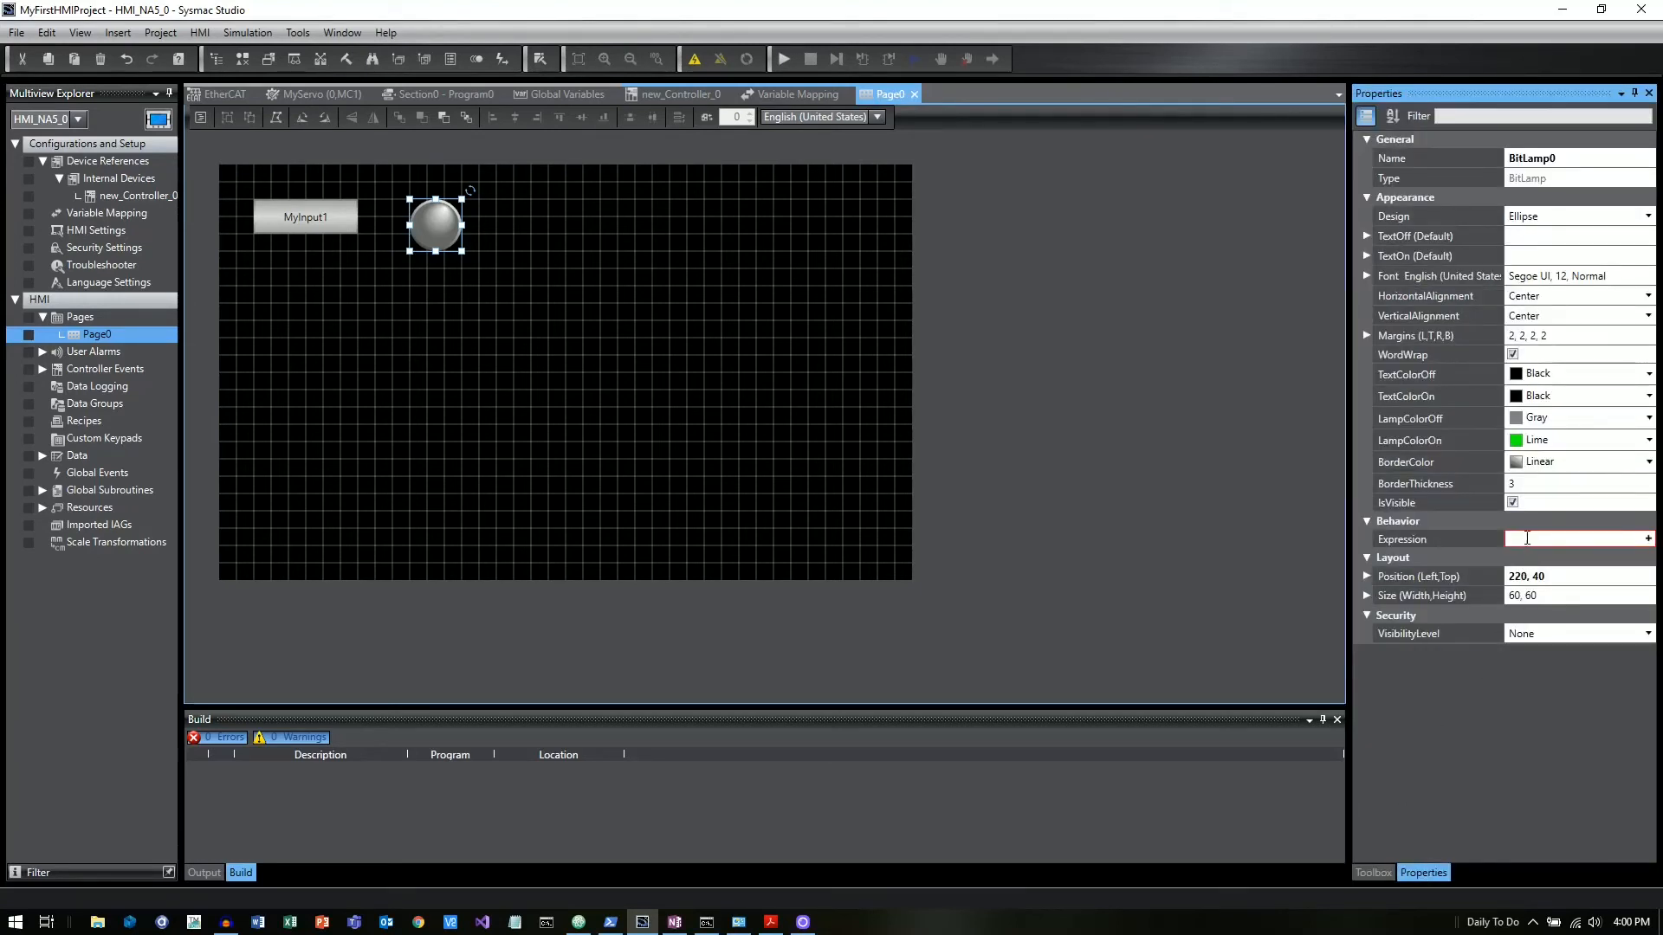
{"action": "left_click", "coordinate": [1440, 538]}
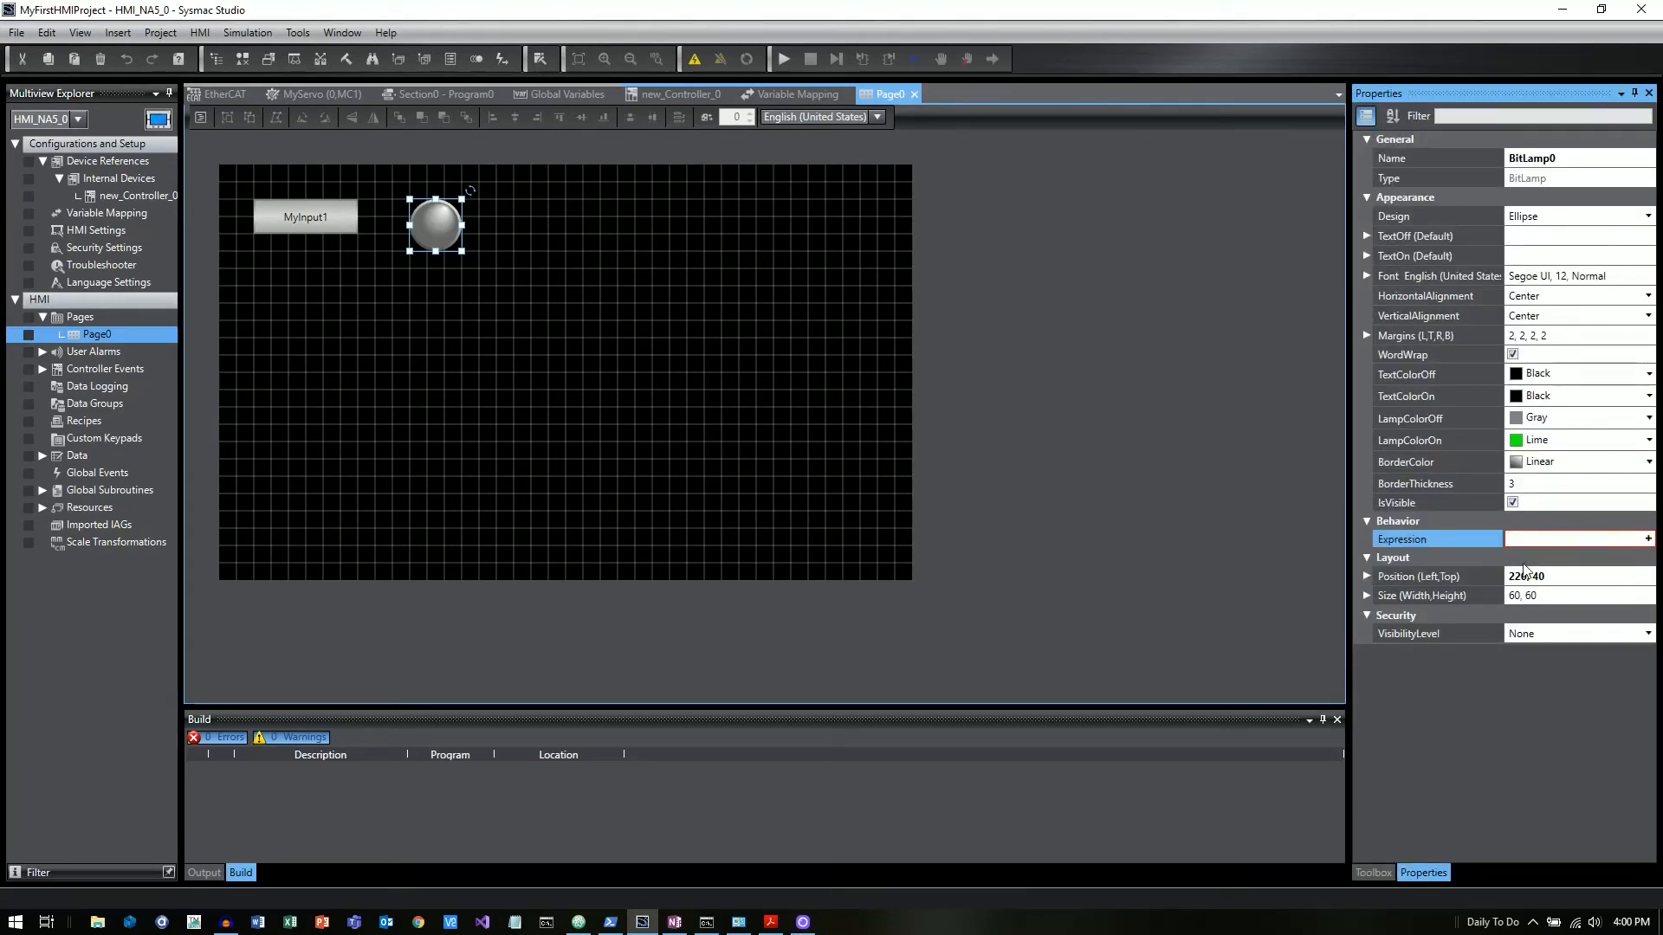
{"action": "type", "text": "new"}
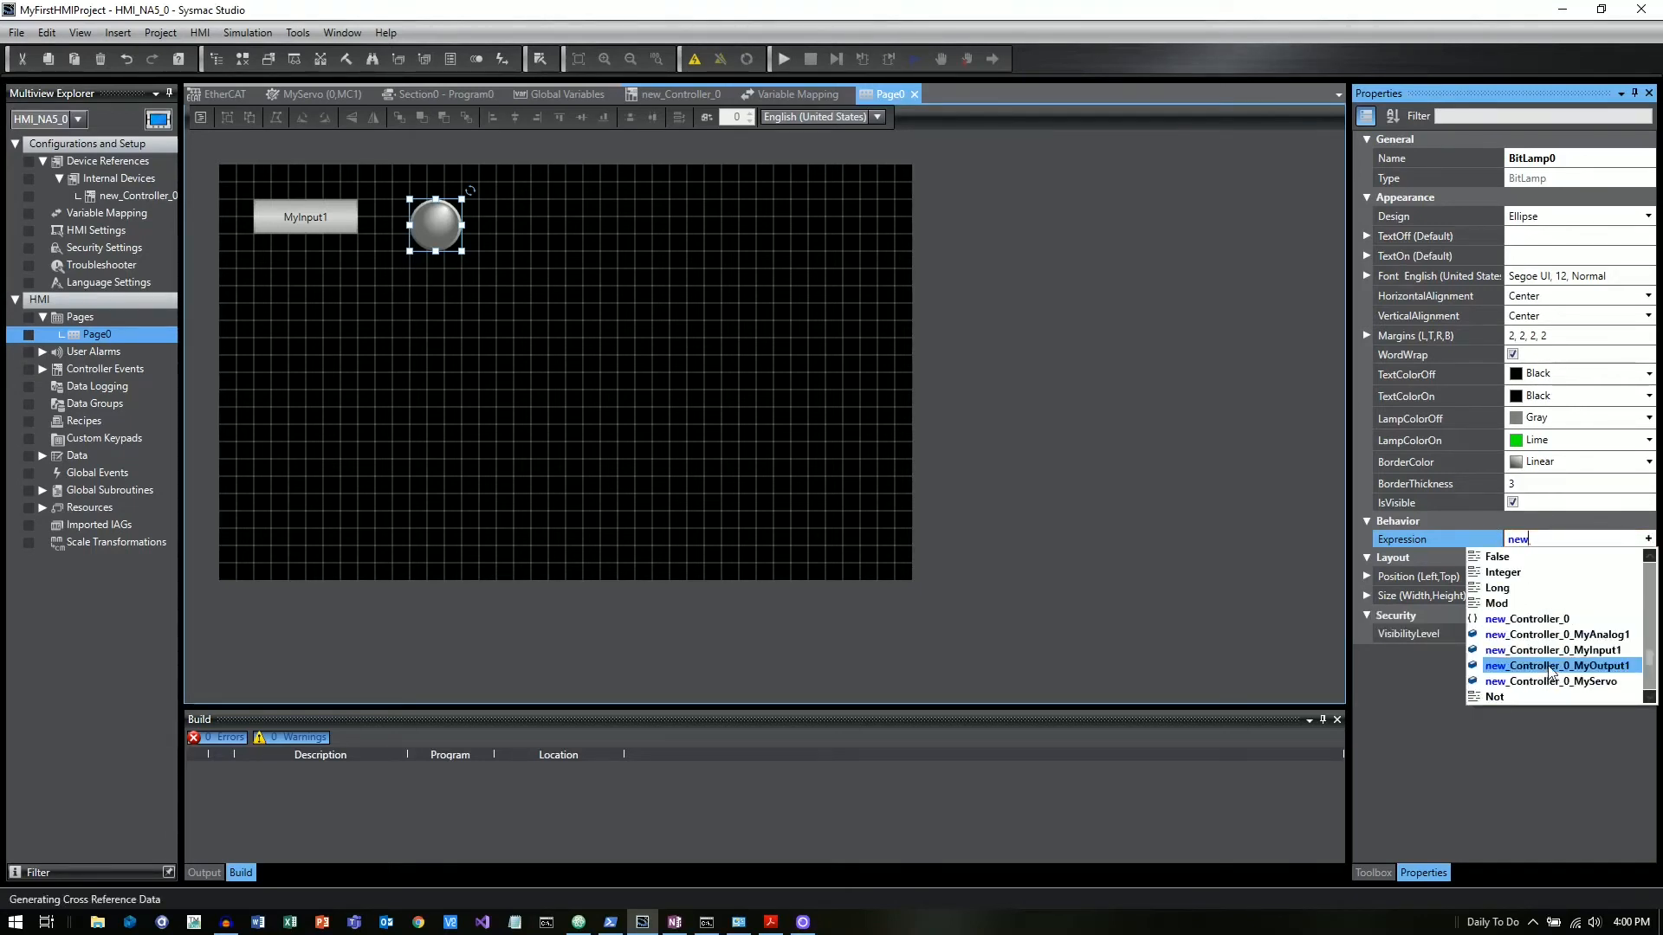
{"action": "mouse_move", "coordinate": [1555, 665]}
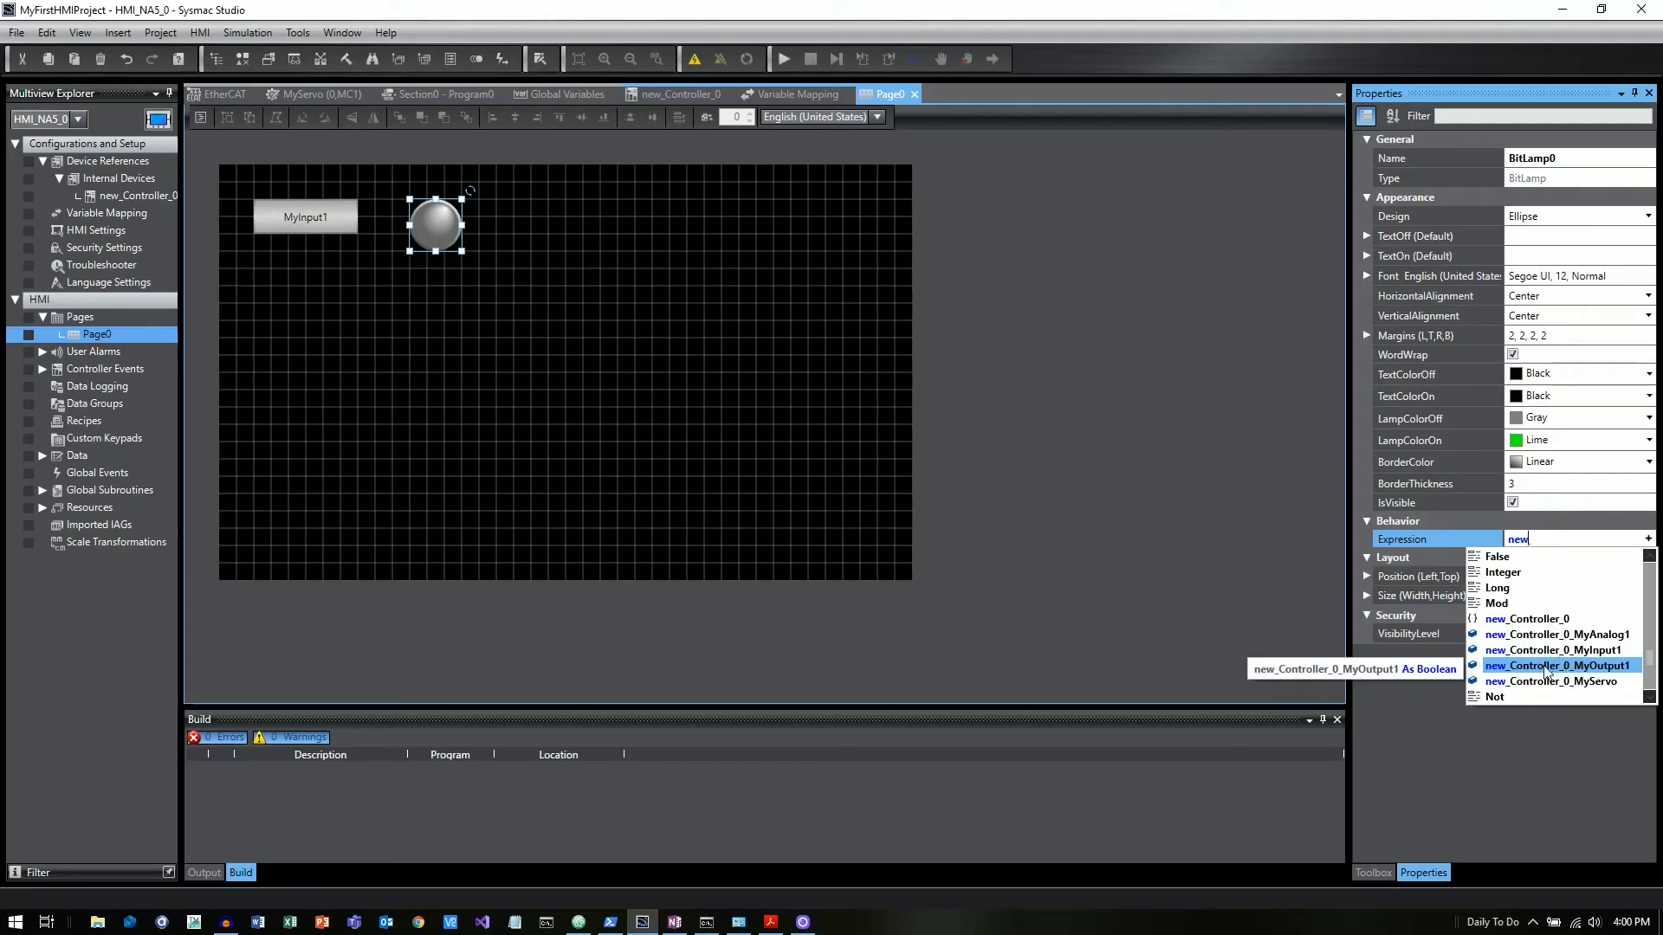
{"action": "left_click", "coordinate": [1557, 665]}
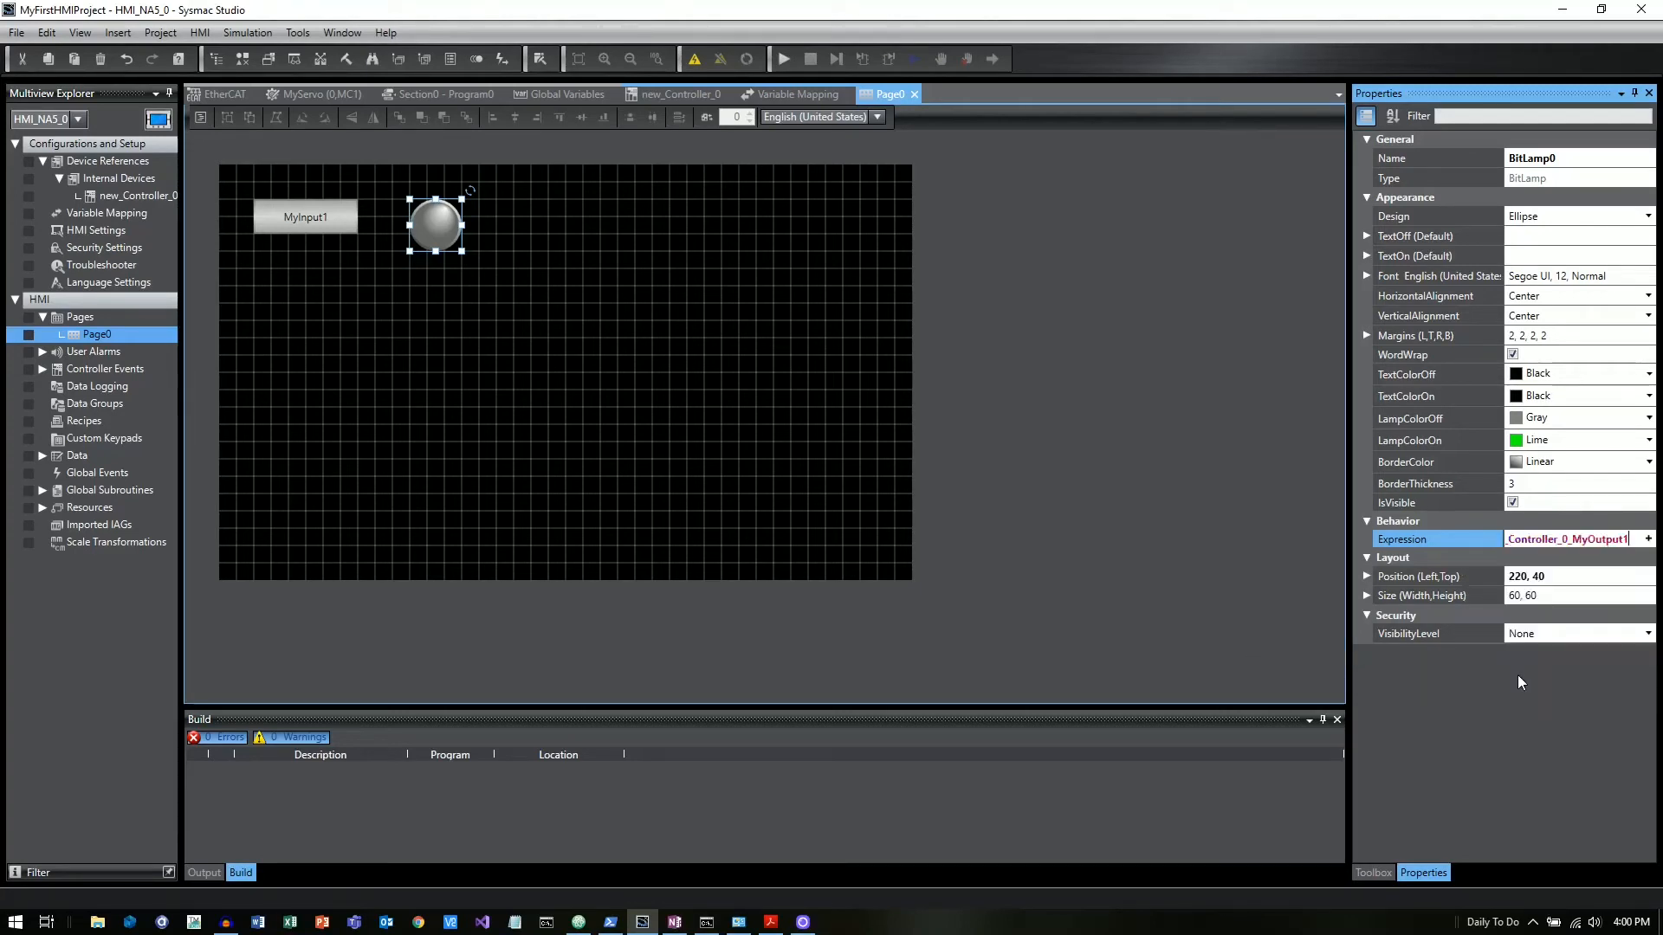
{"action": "key", "text": "enter"}
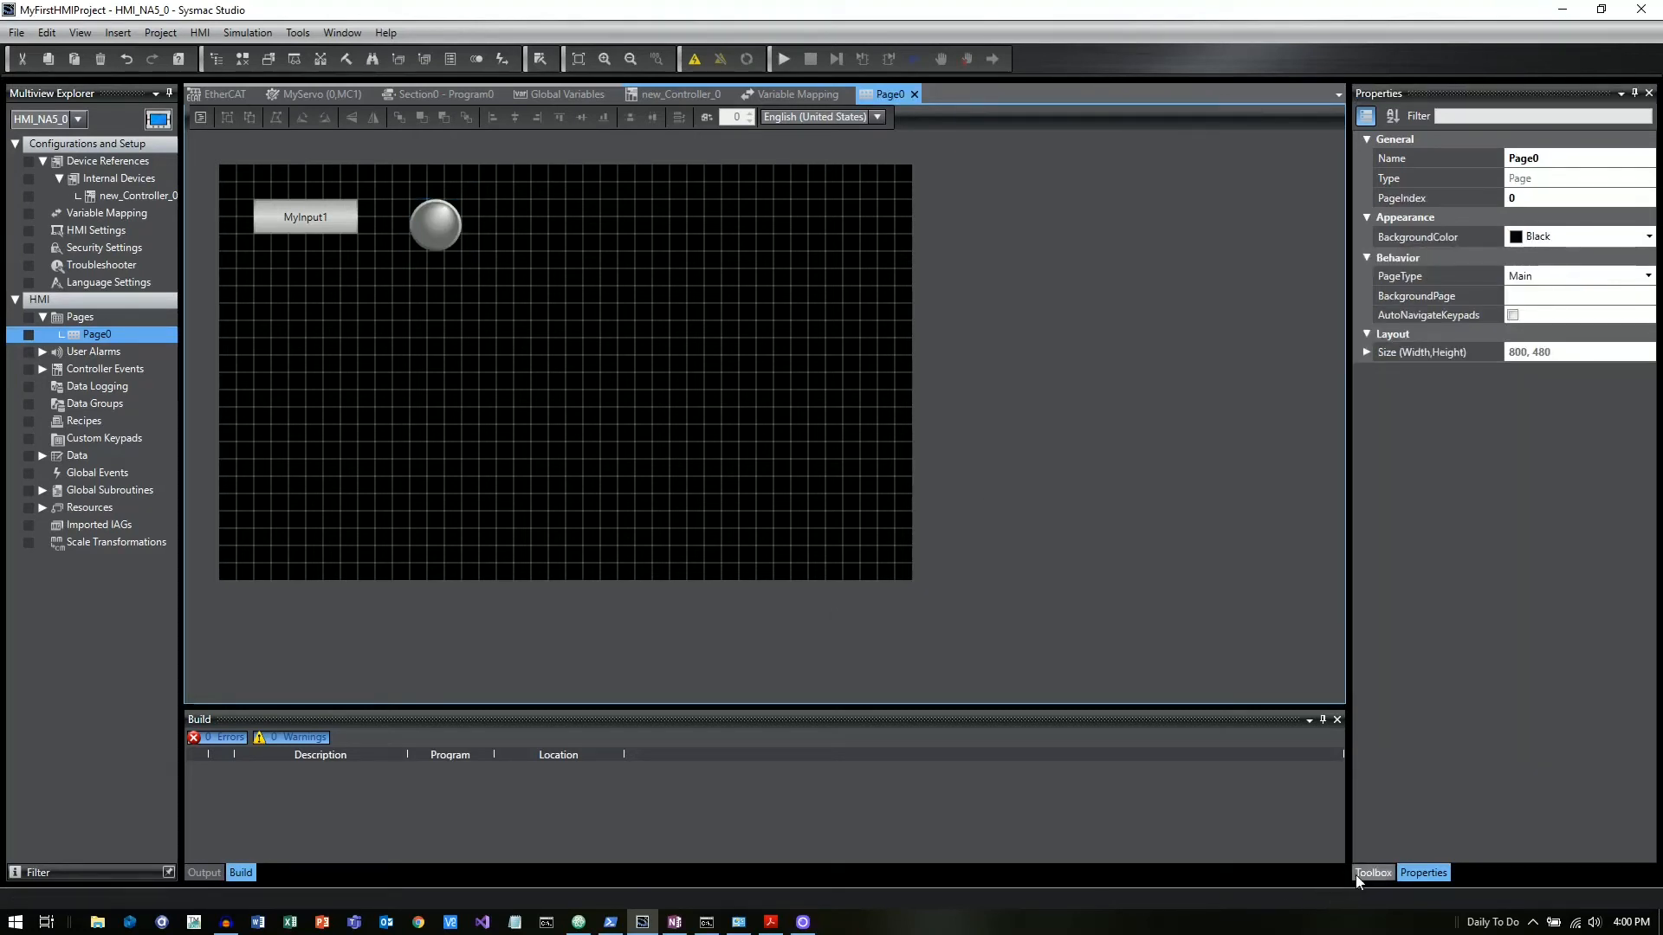
- Place a Data Edit control from Standard Controls below the button on Page0
{"action": "left_click", "coordinate": [1371, 873]}
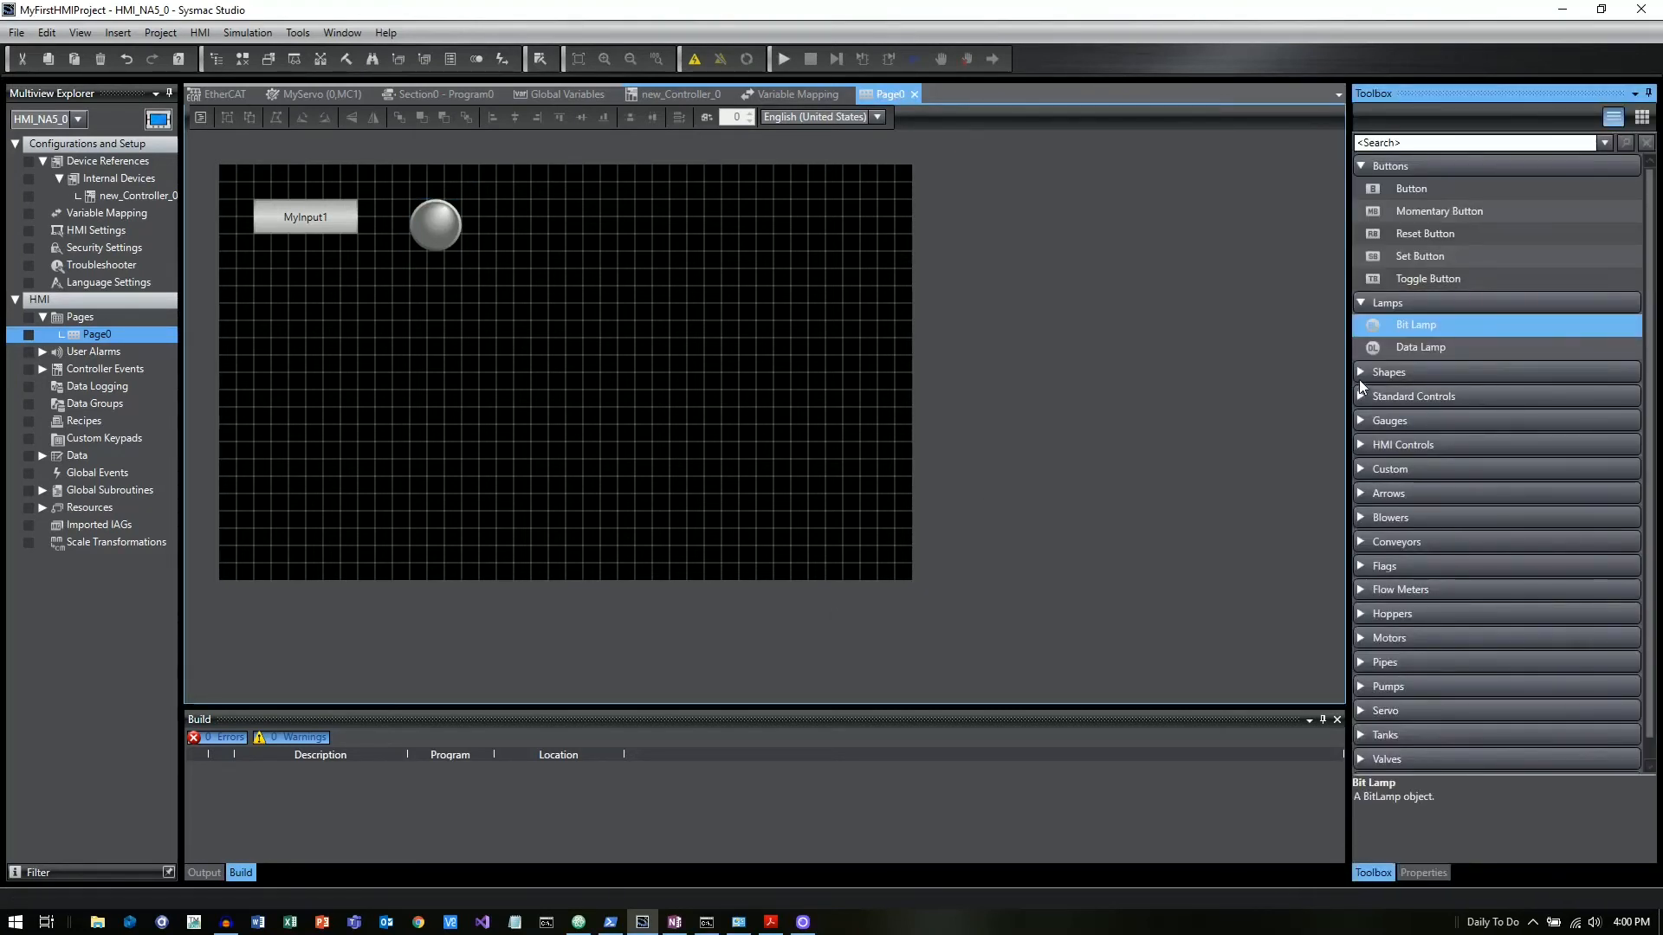
{"action": "left_click", "coordinate": [1413, 396]}
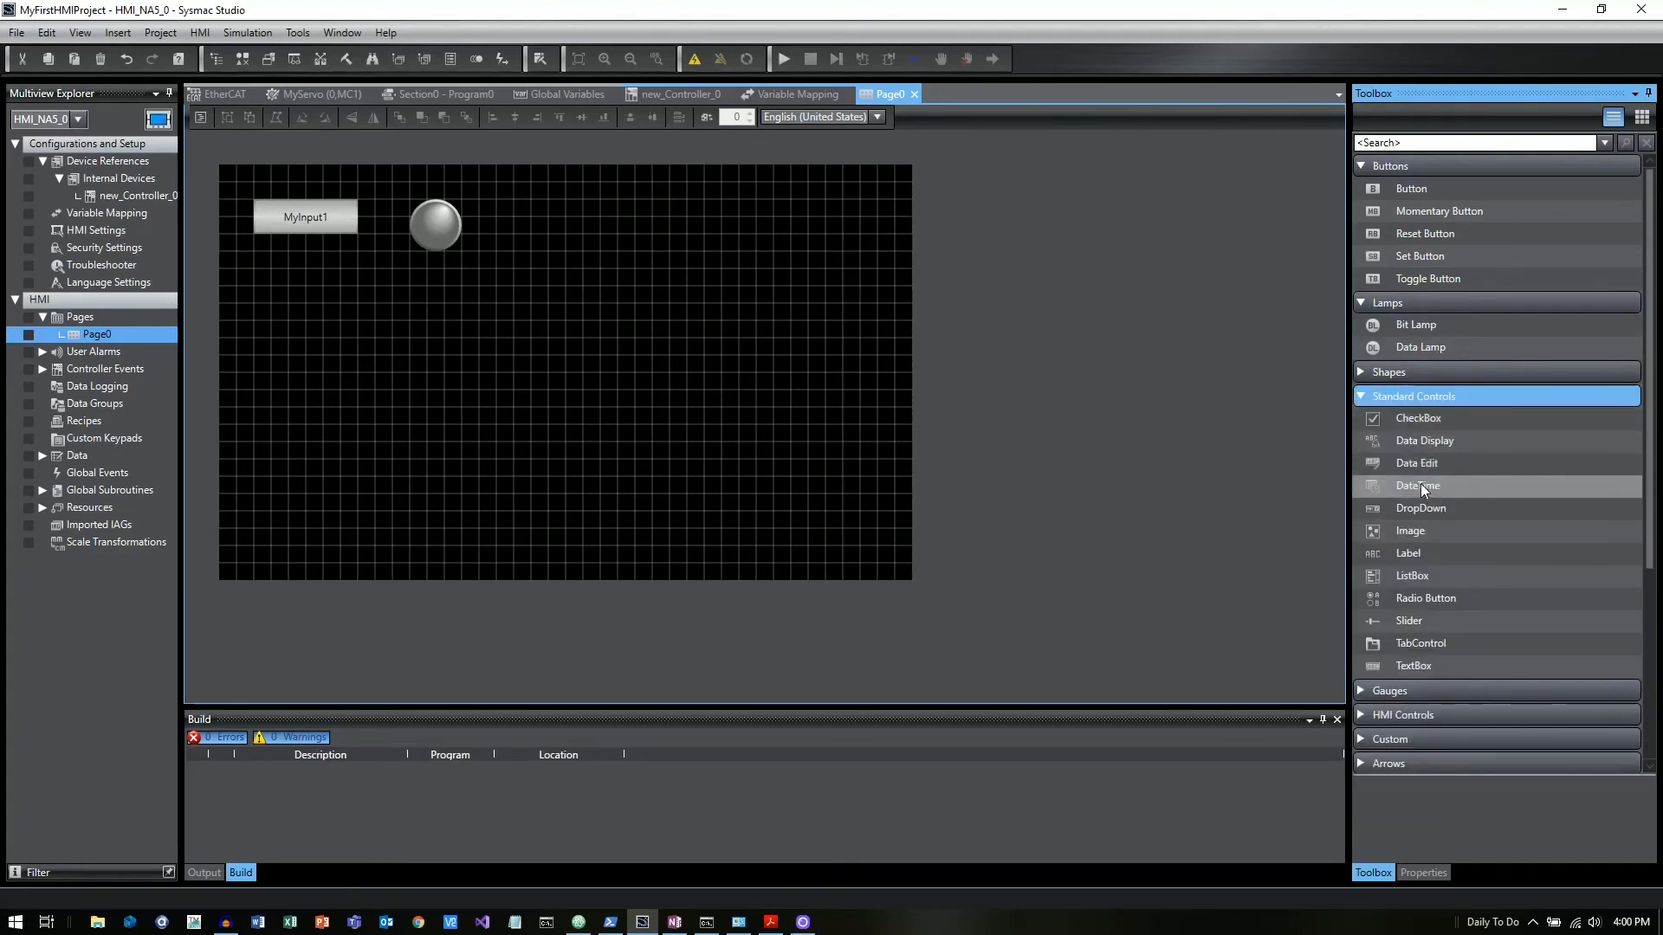
{"action": "left_click", "coordinate": [1416, 462]}
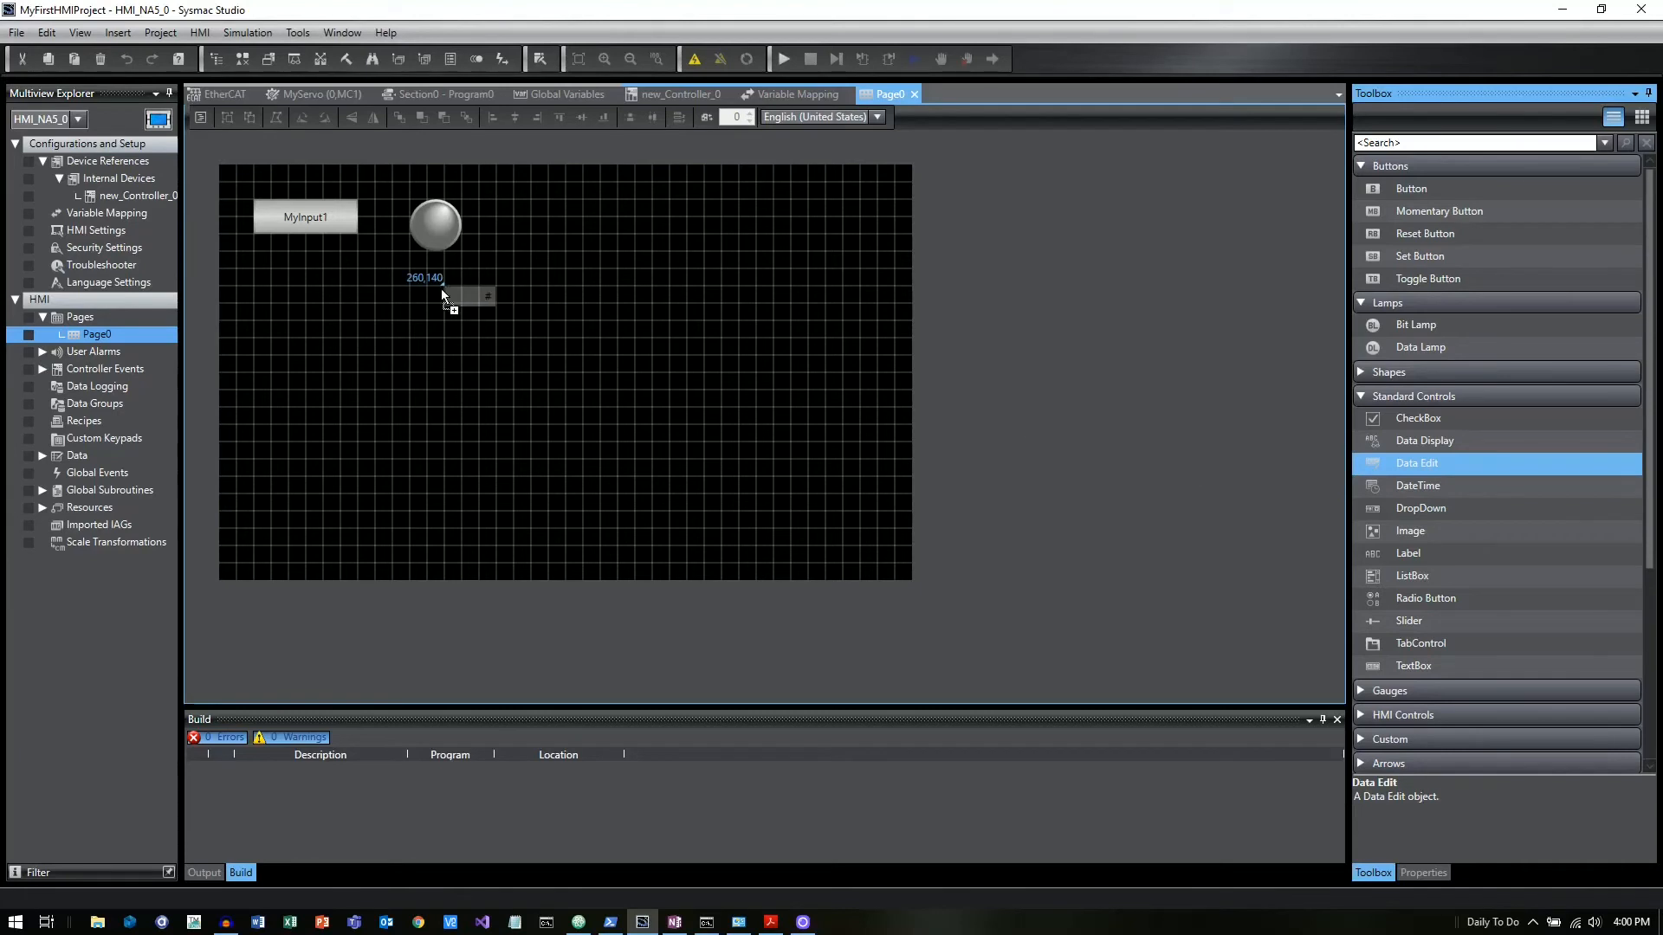
{"action": "left_click_drag", "start_coordinate": [445, 298], "coordinate": [270, 311]}
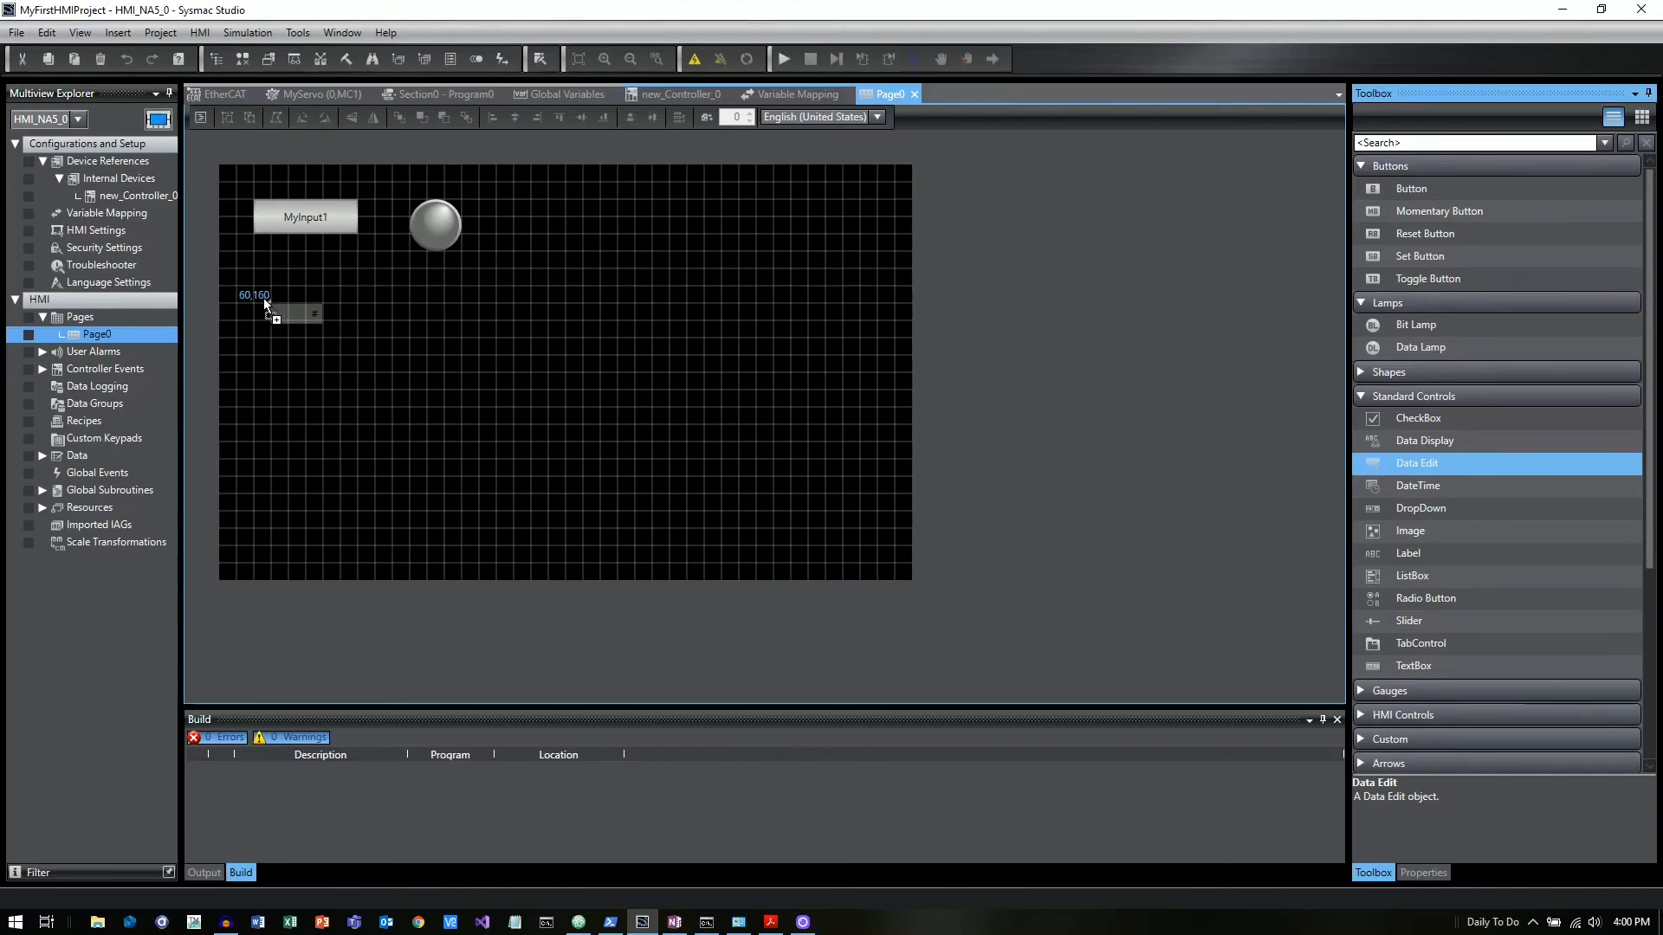
{"action": "left_click_drag", "start_coordinate": [270, 307], "coordinate": [408, 361]}
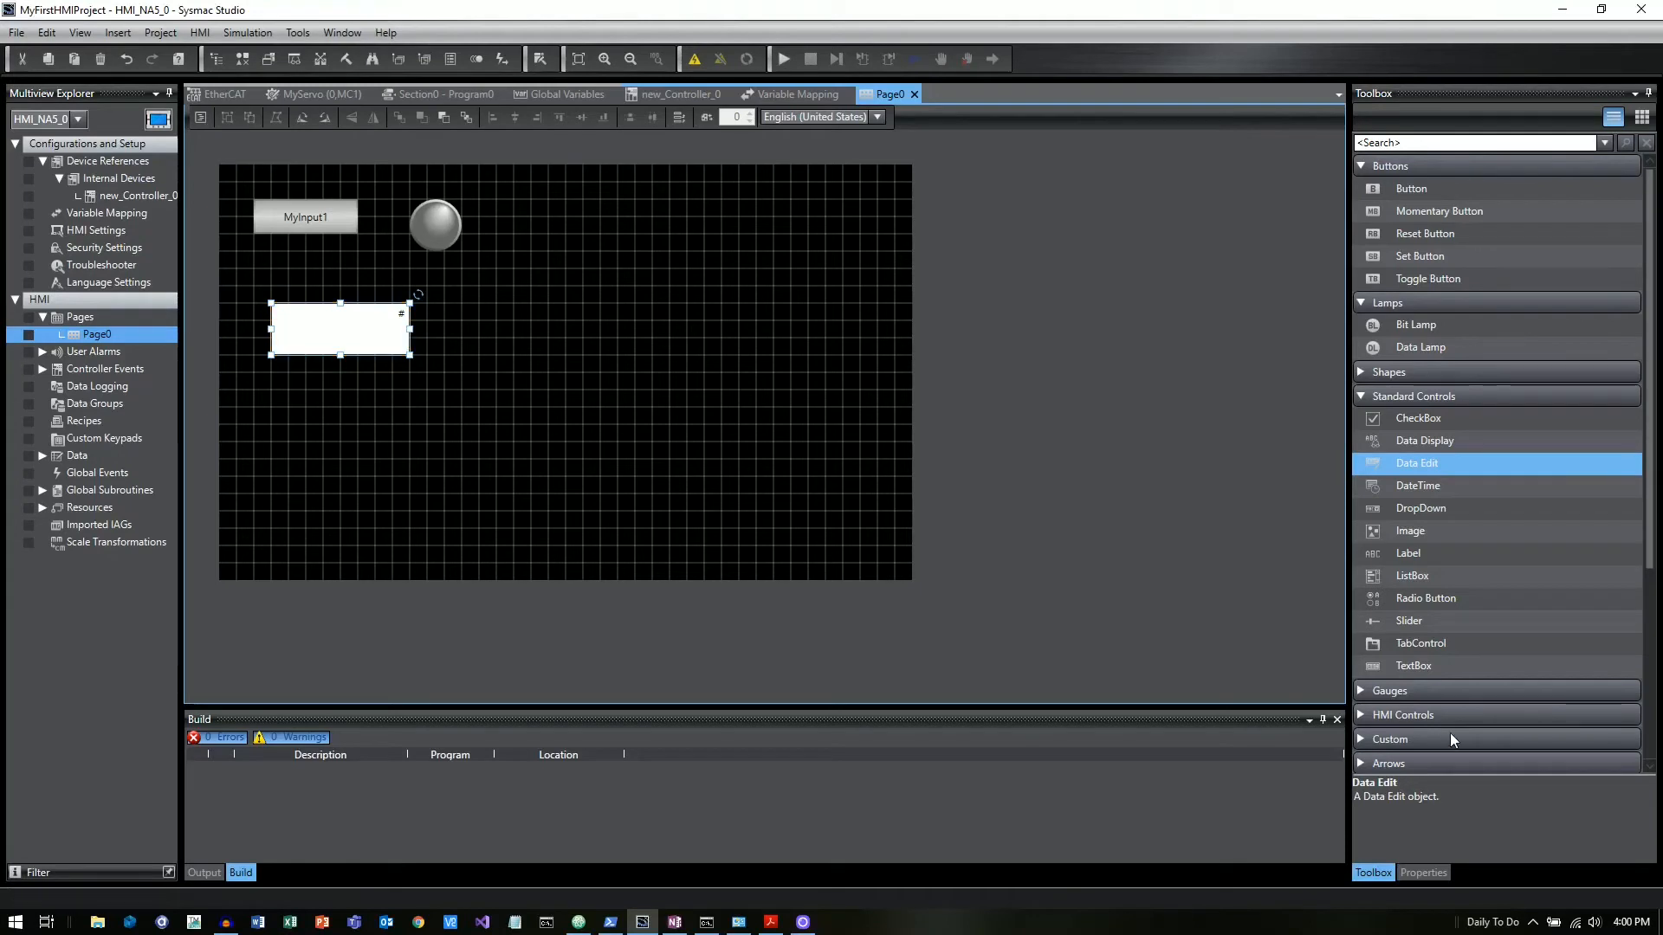
- Bind the data edit field's Variable to new_Controller_0_MyAnalog1
{"action": "left_click", "coordinate": [1423, 872]}
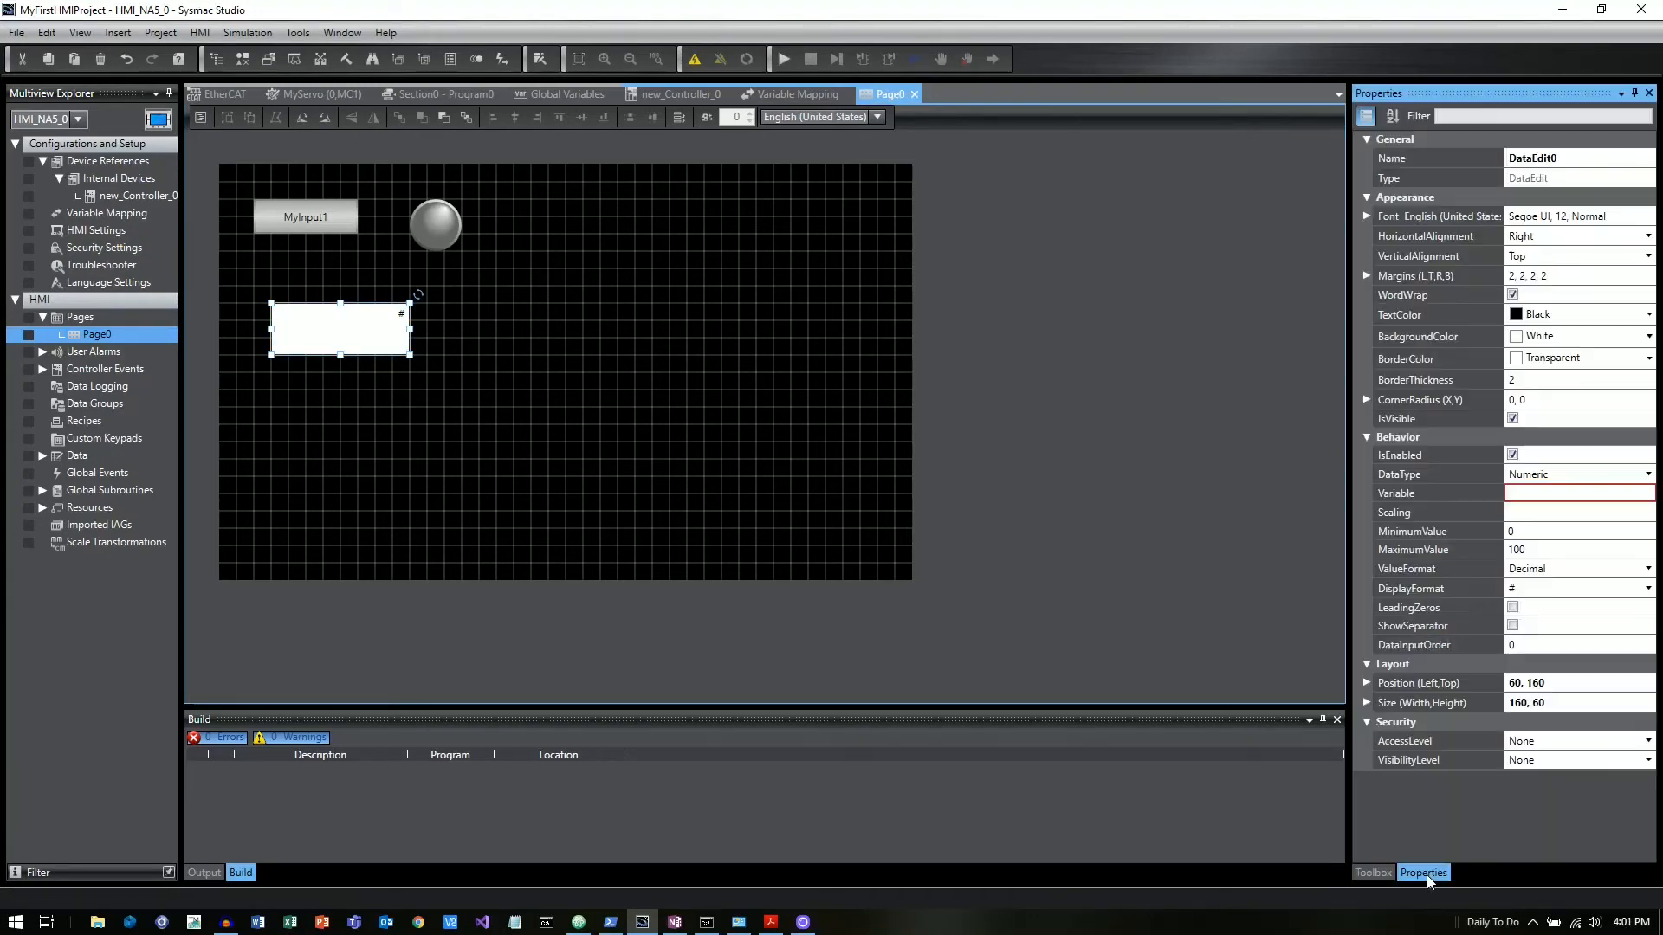
{"action": "left_click", "coordinate": [1569, 493]}
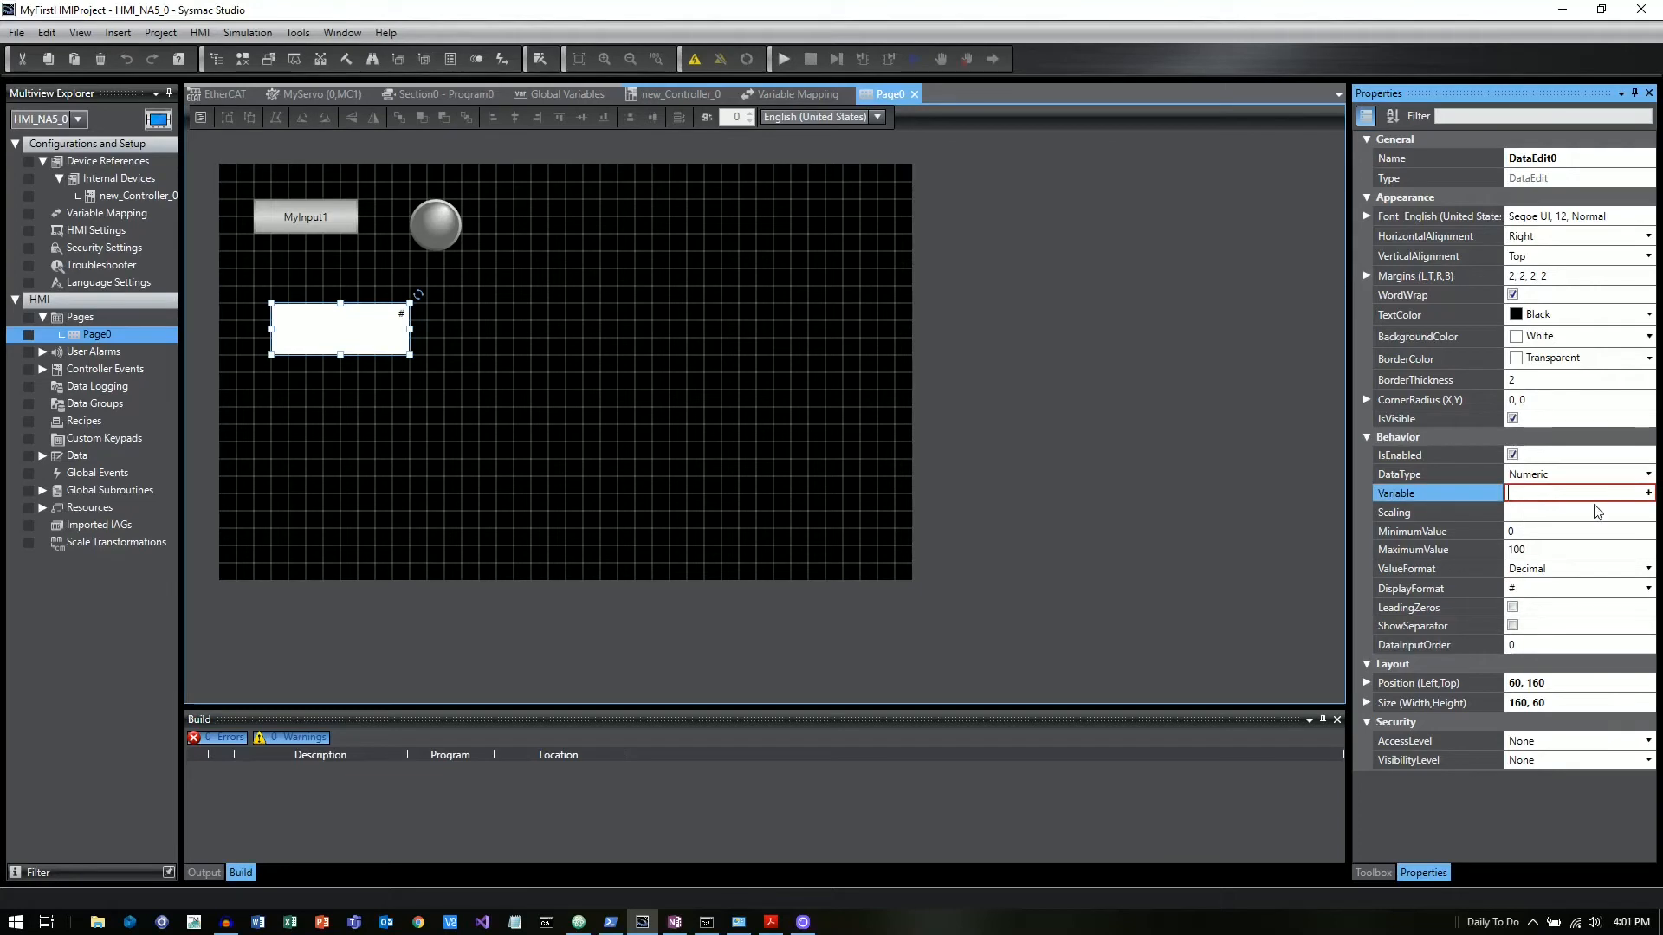
{"action": "type", "text": "new"}
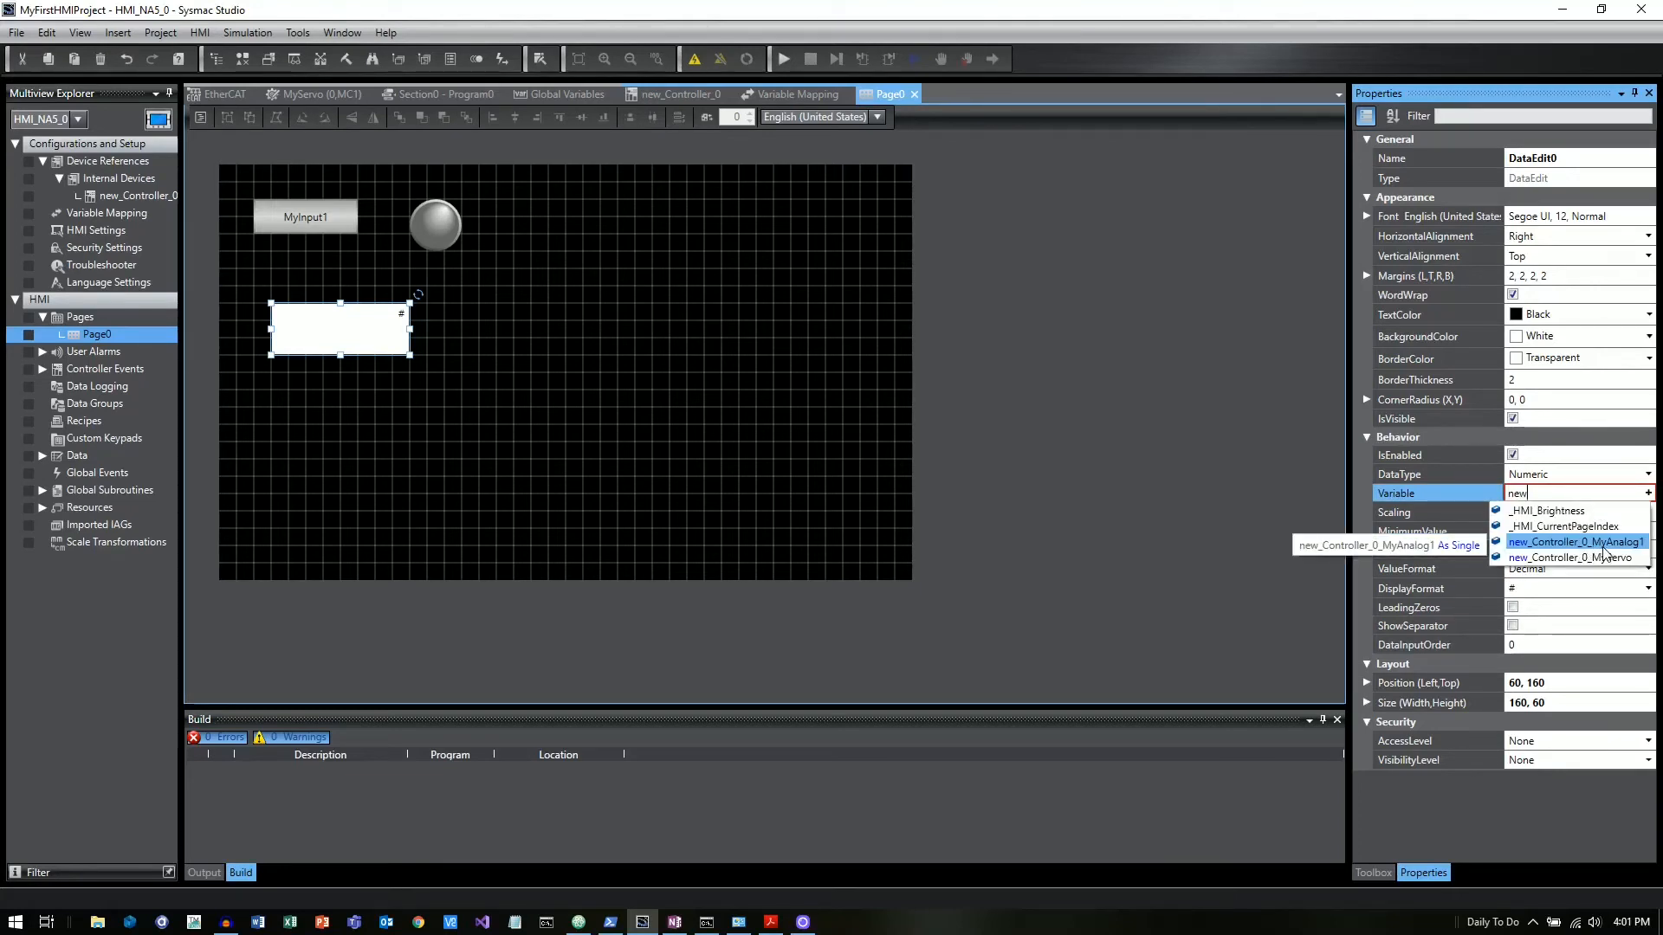
{"action": "left_click", "coordinate": [1576, 542]}
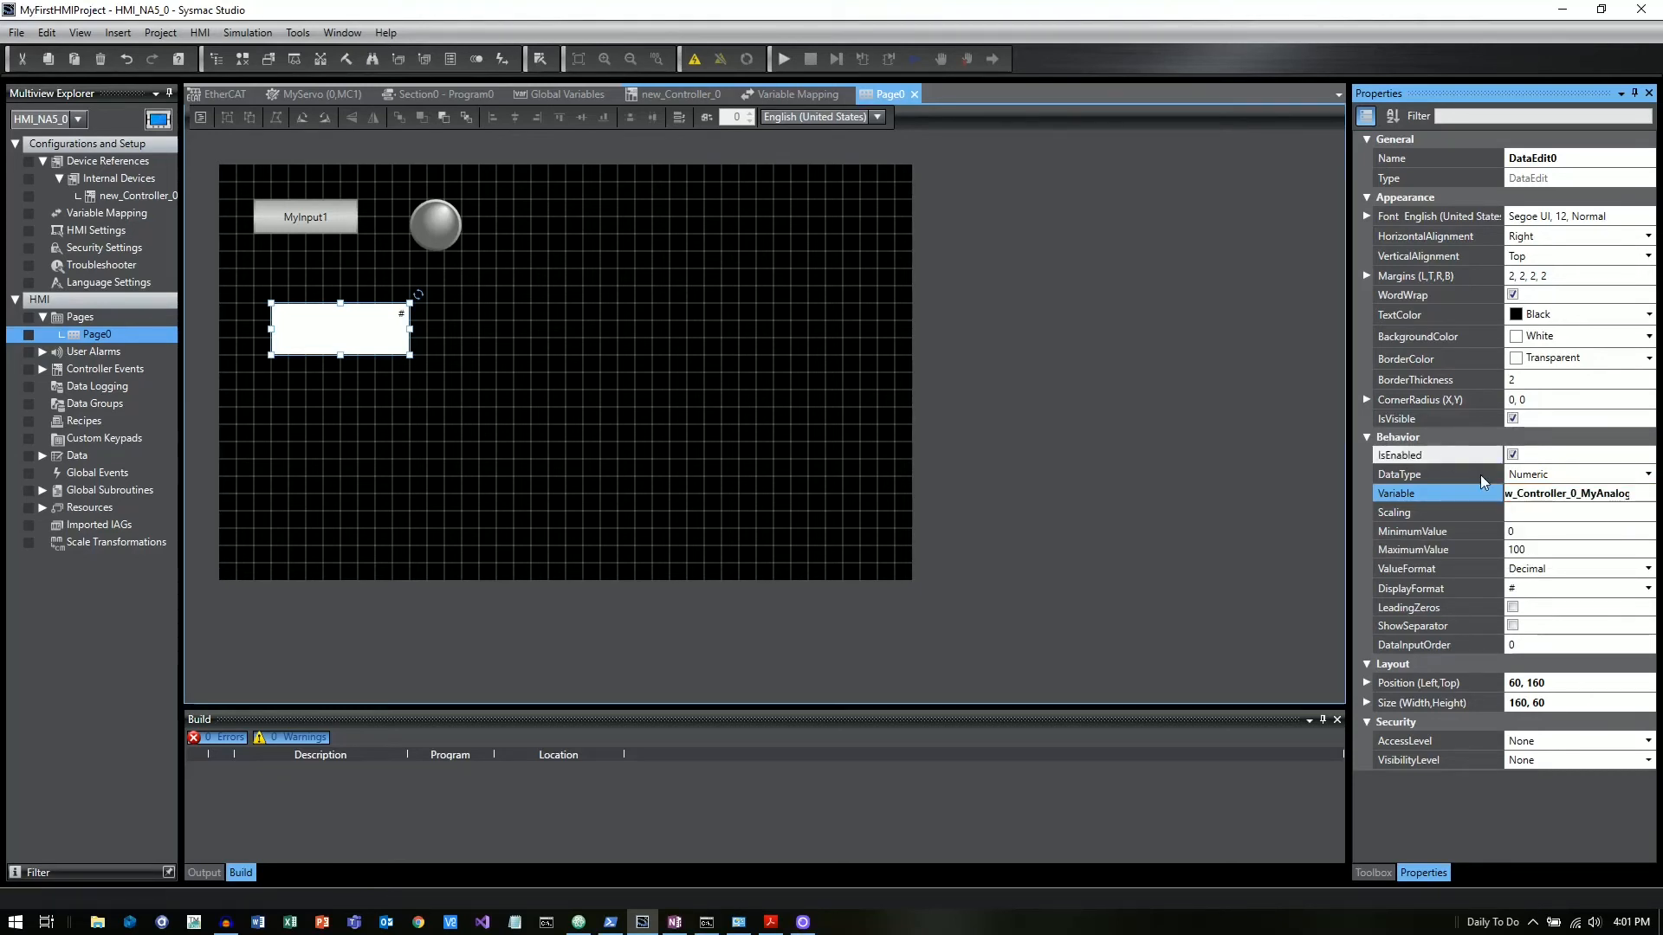
- Give the data edit a MaximumValue of 100 and DisplayFormat #.##
{"action": "left_click", "coordinate": [1648, 474]}
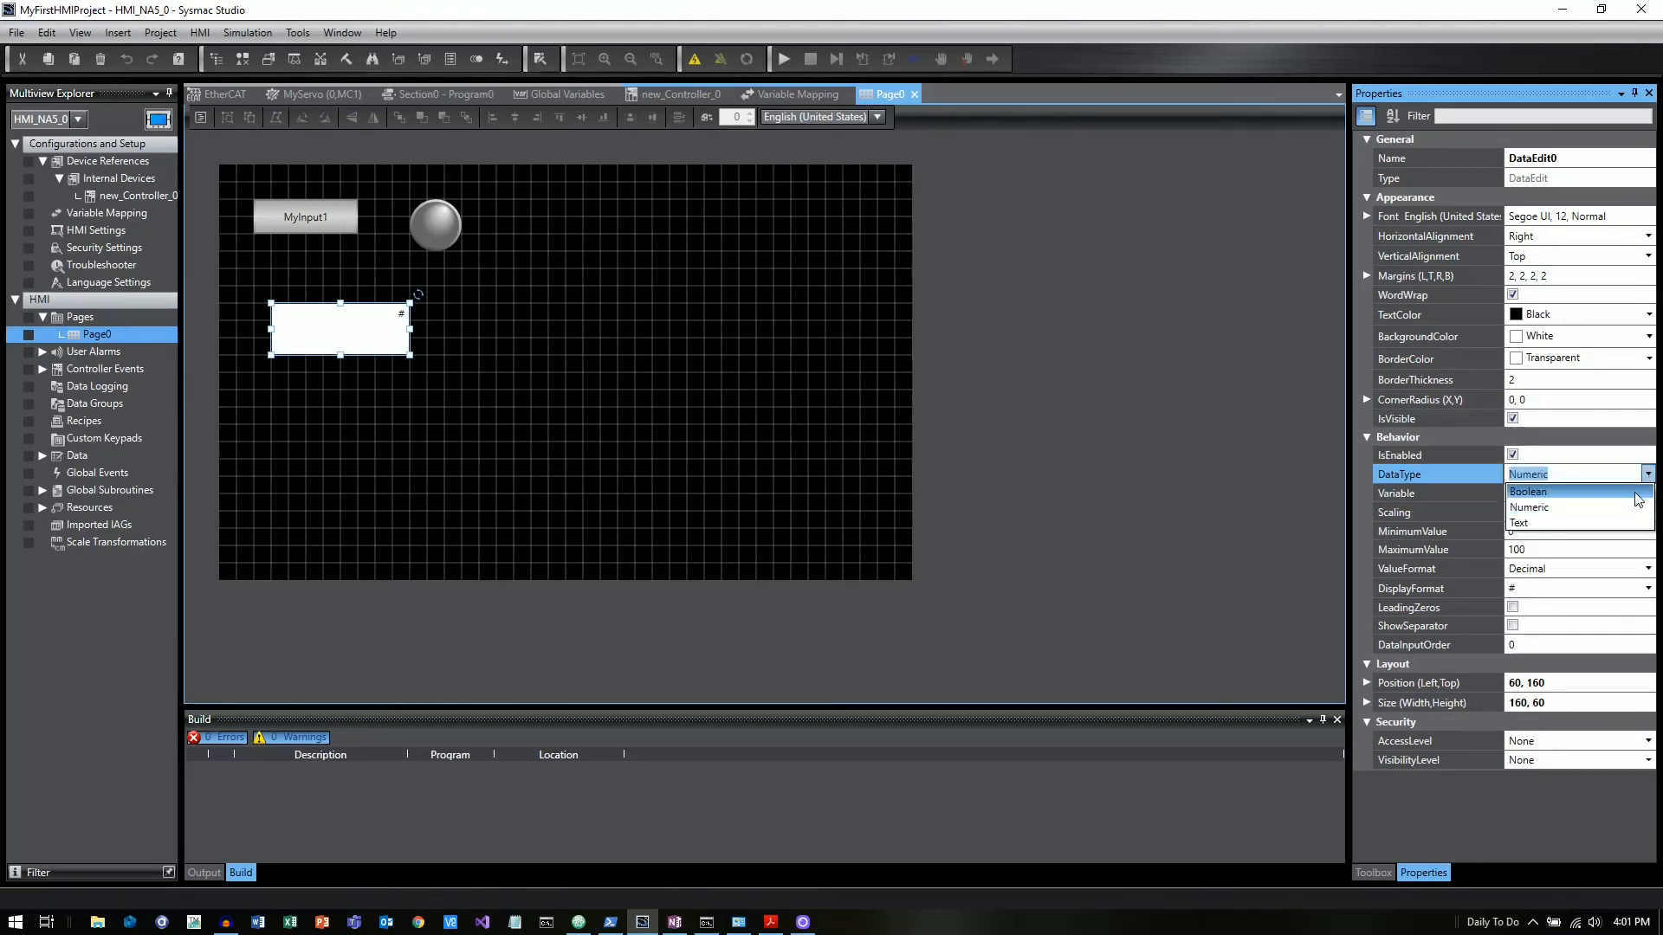
{"action": "mouse_move", "coordinate": [1578, 507]}
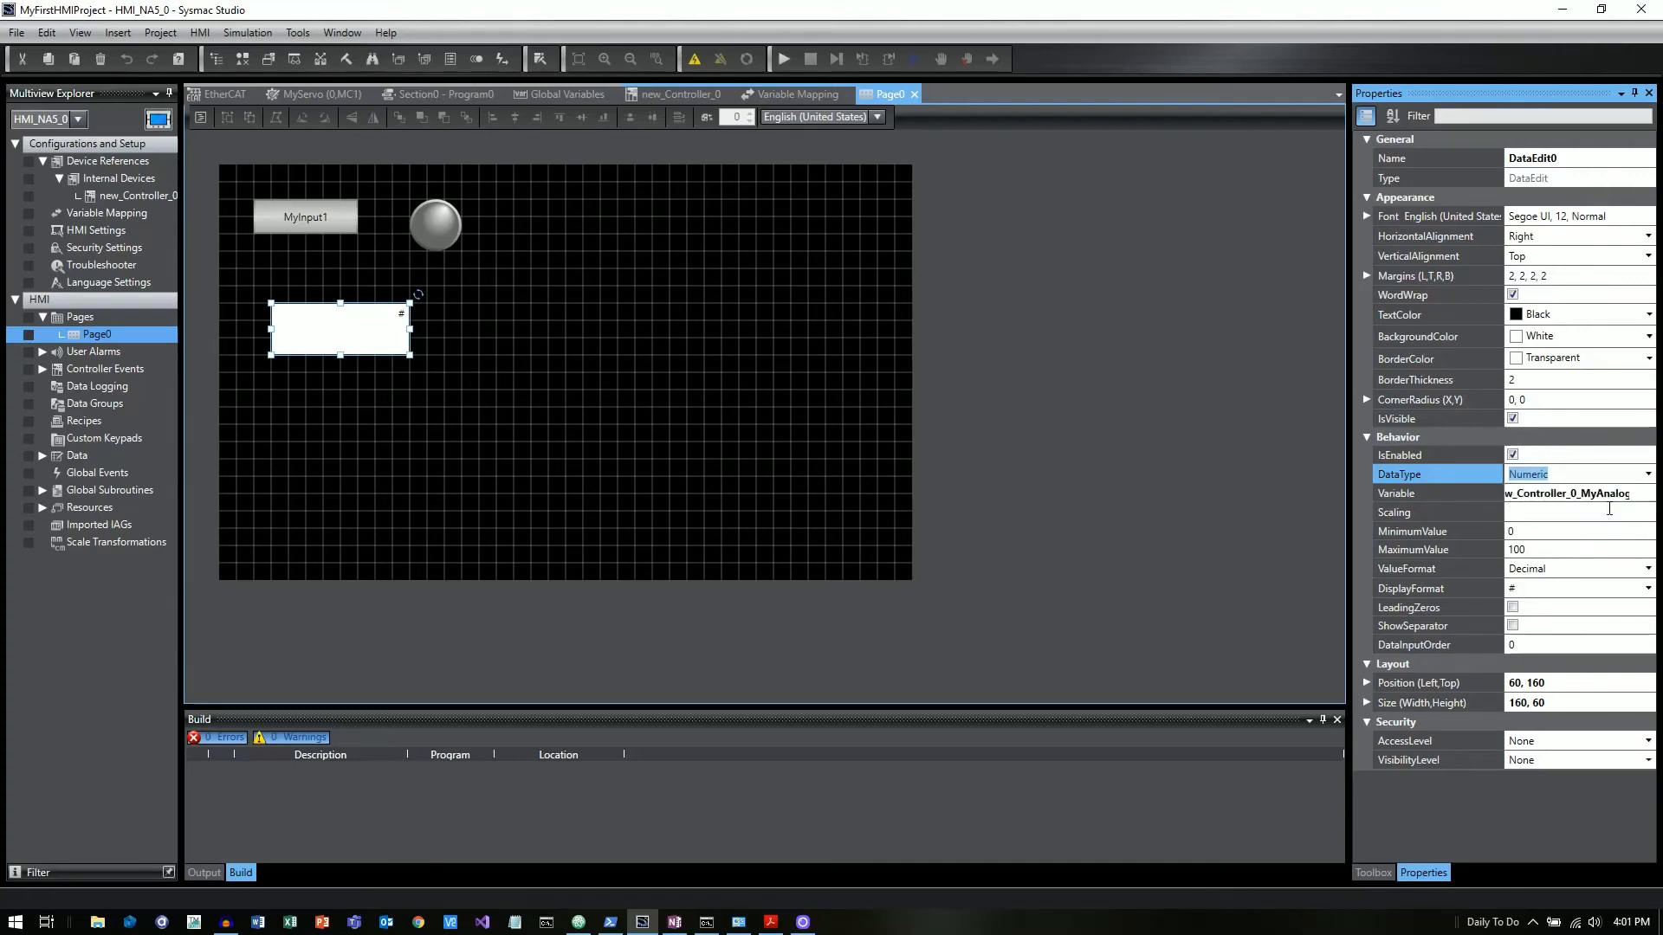
{"action": "mouse_move", "coordinate": [1516, 546]}
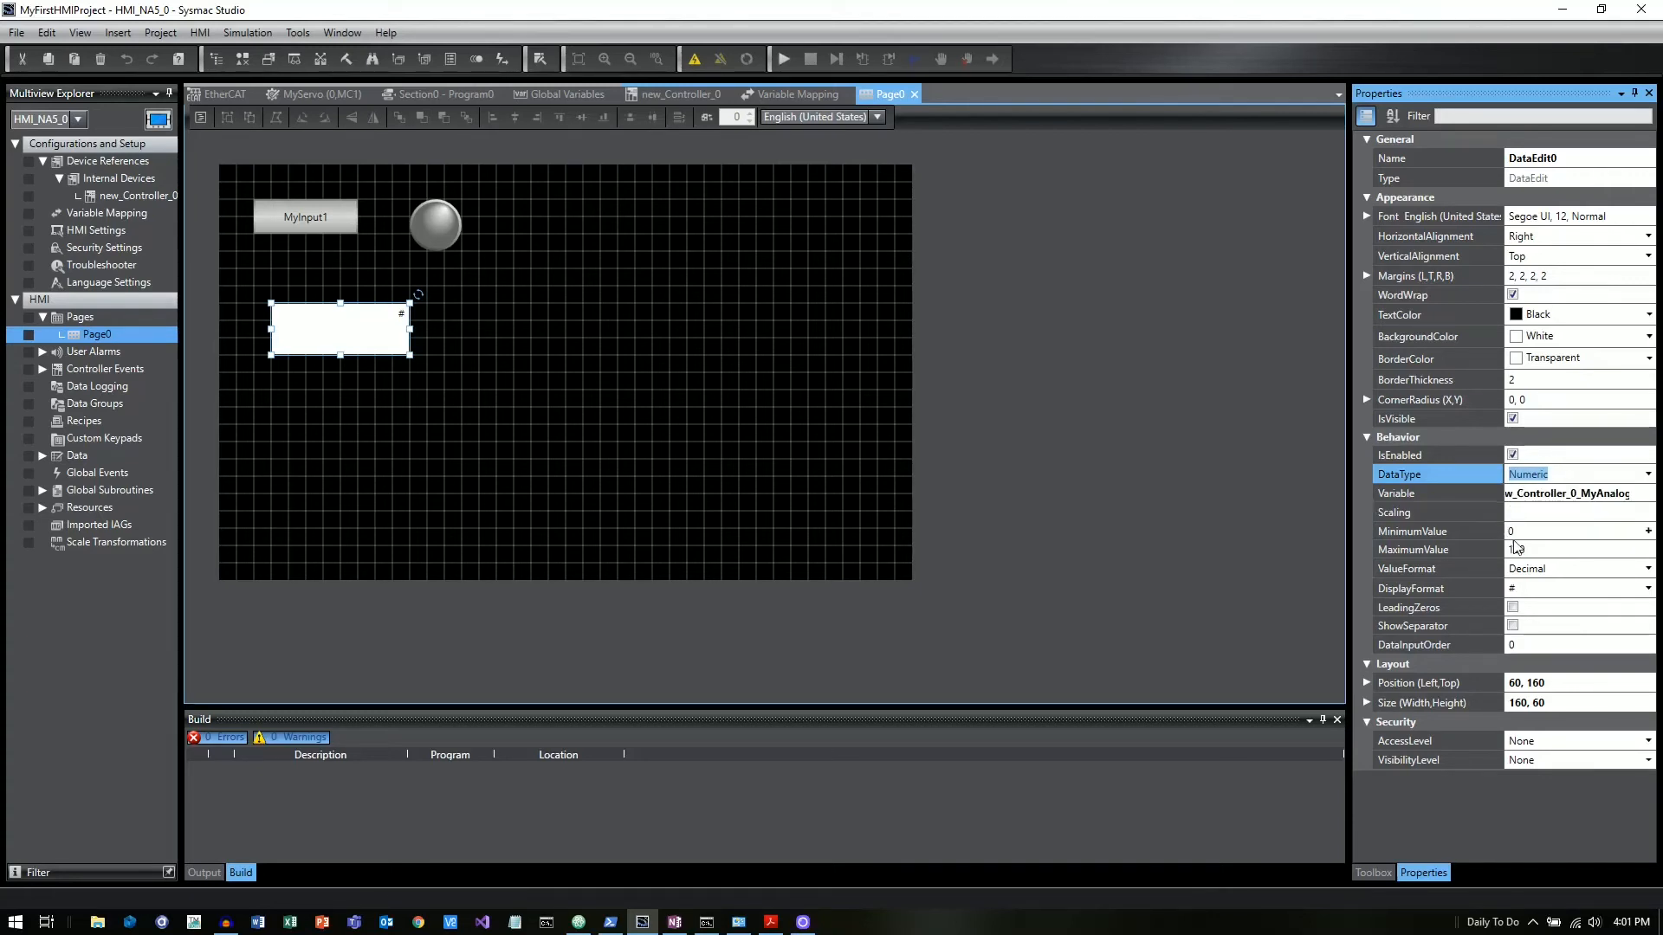
{"action": "type", "text": "100"}
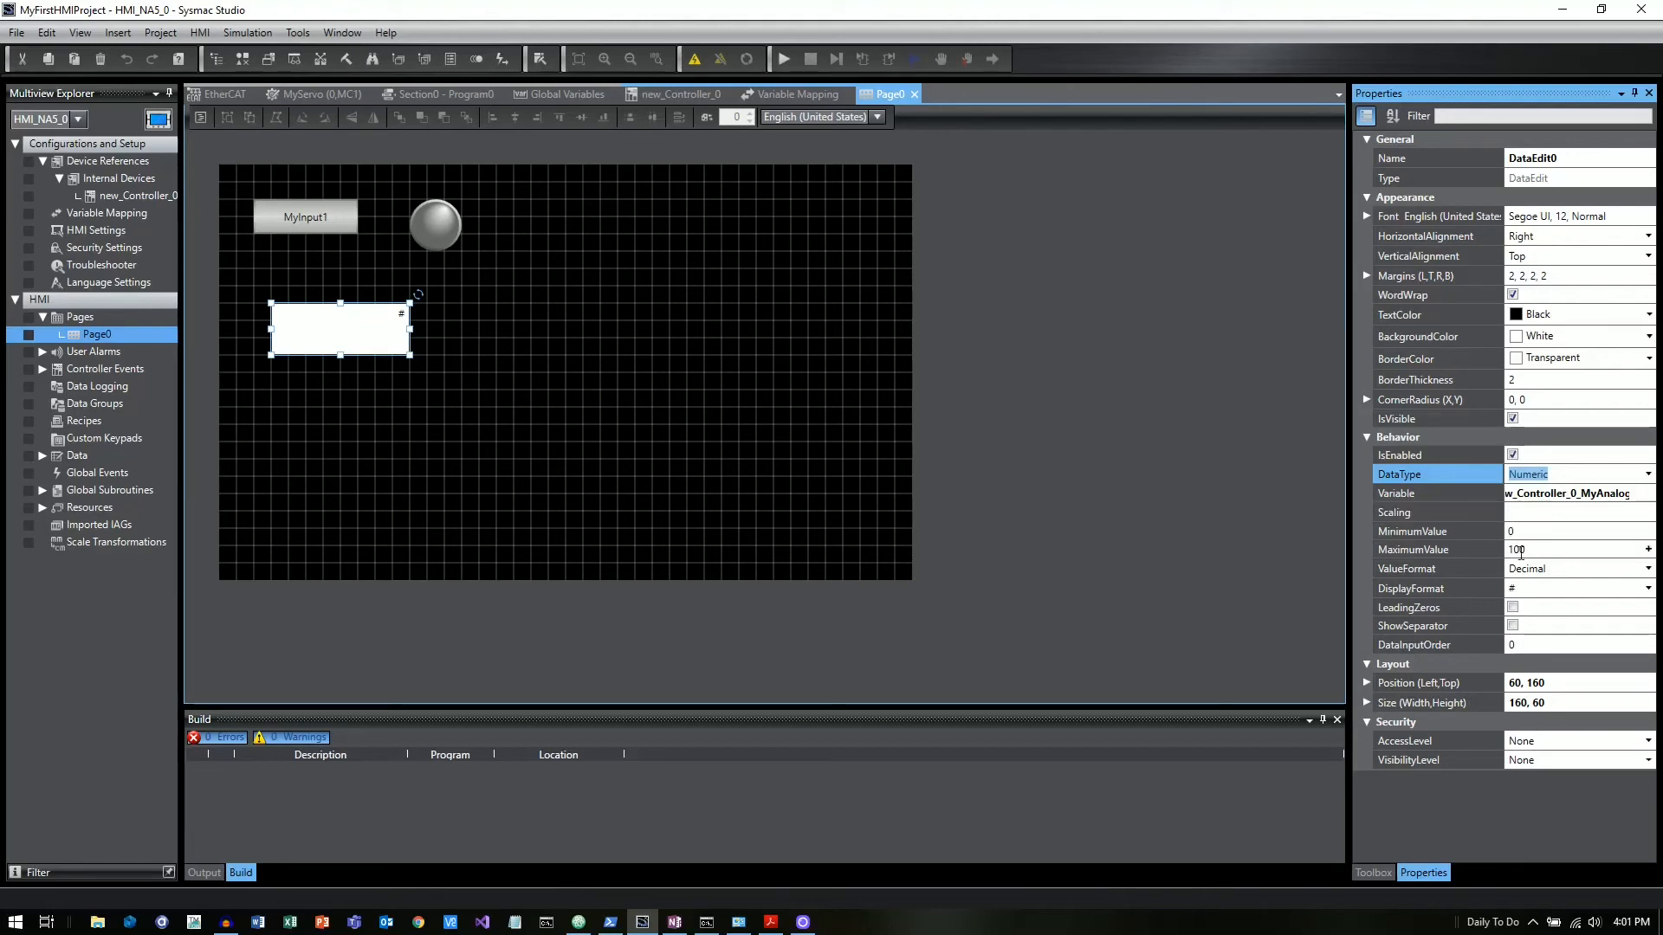
{"action": "left_click", "coordinate": [1569, 549]}
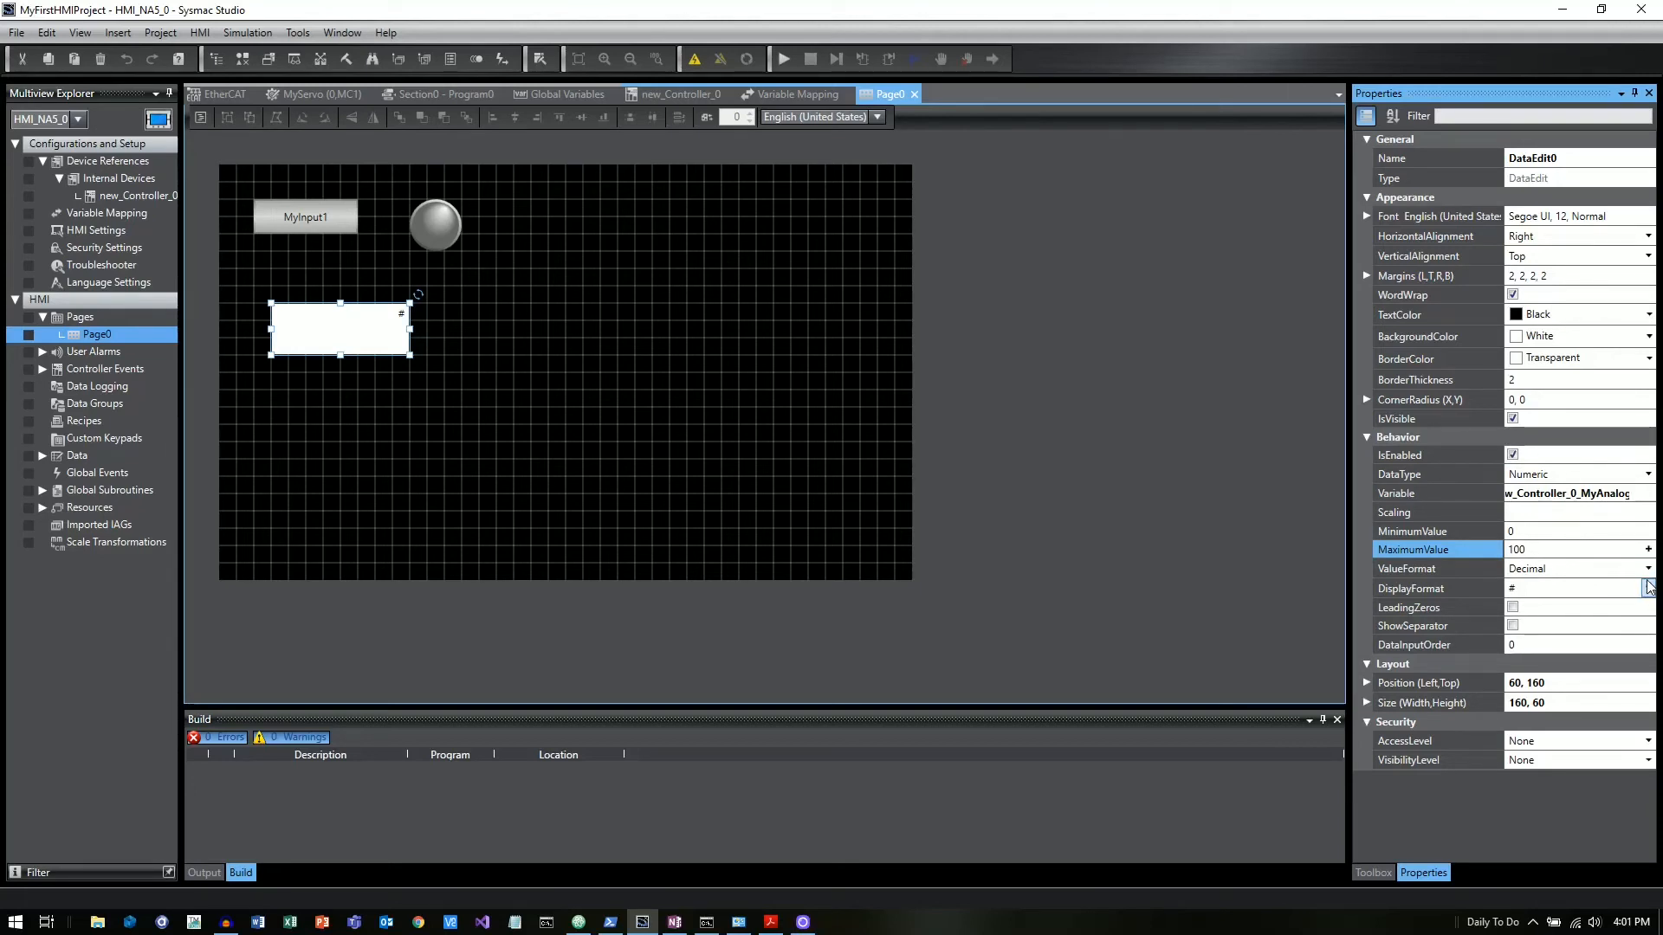
{"action": "left_click", "coordinate": [1648, 568]}
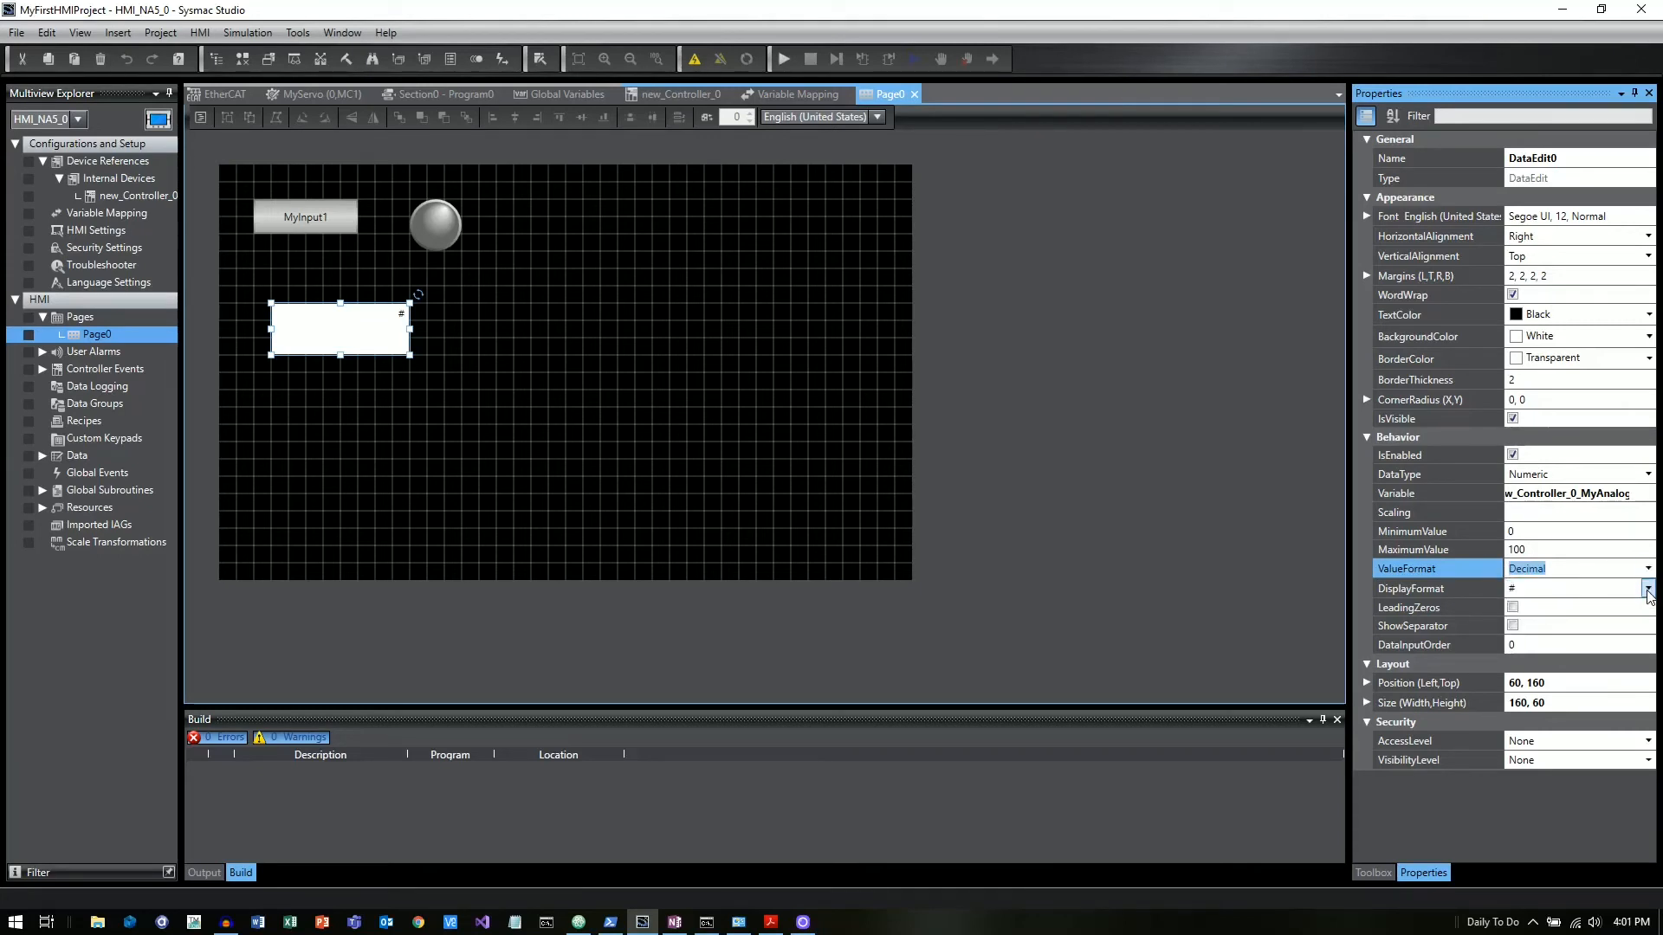
{"action": "left_click", "coordinate": [1647, 589]}
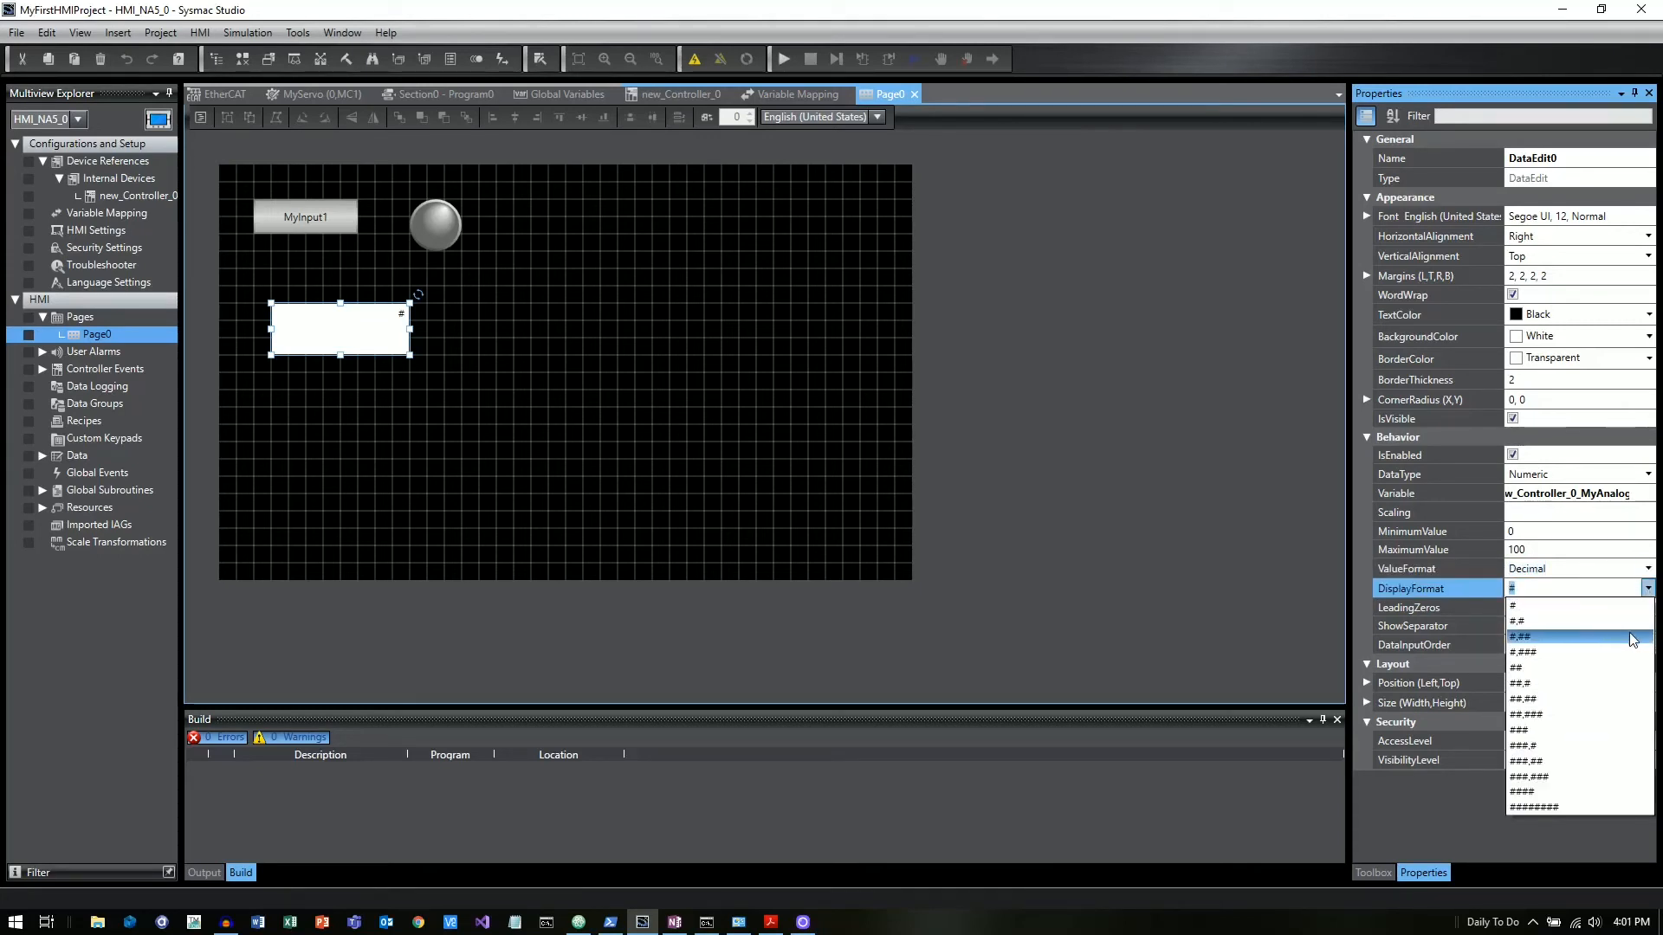
{"action": "left_click", "coordinate": [1518, 637]}
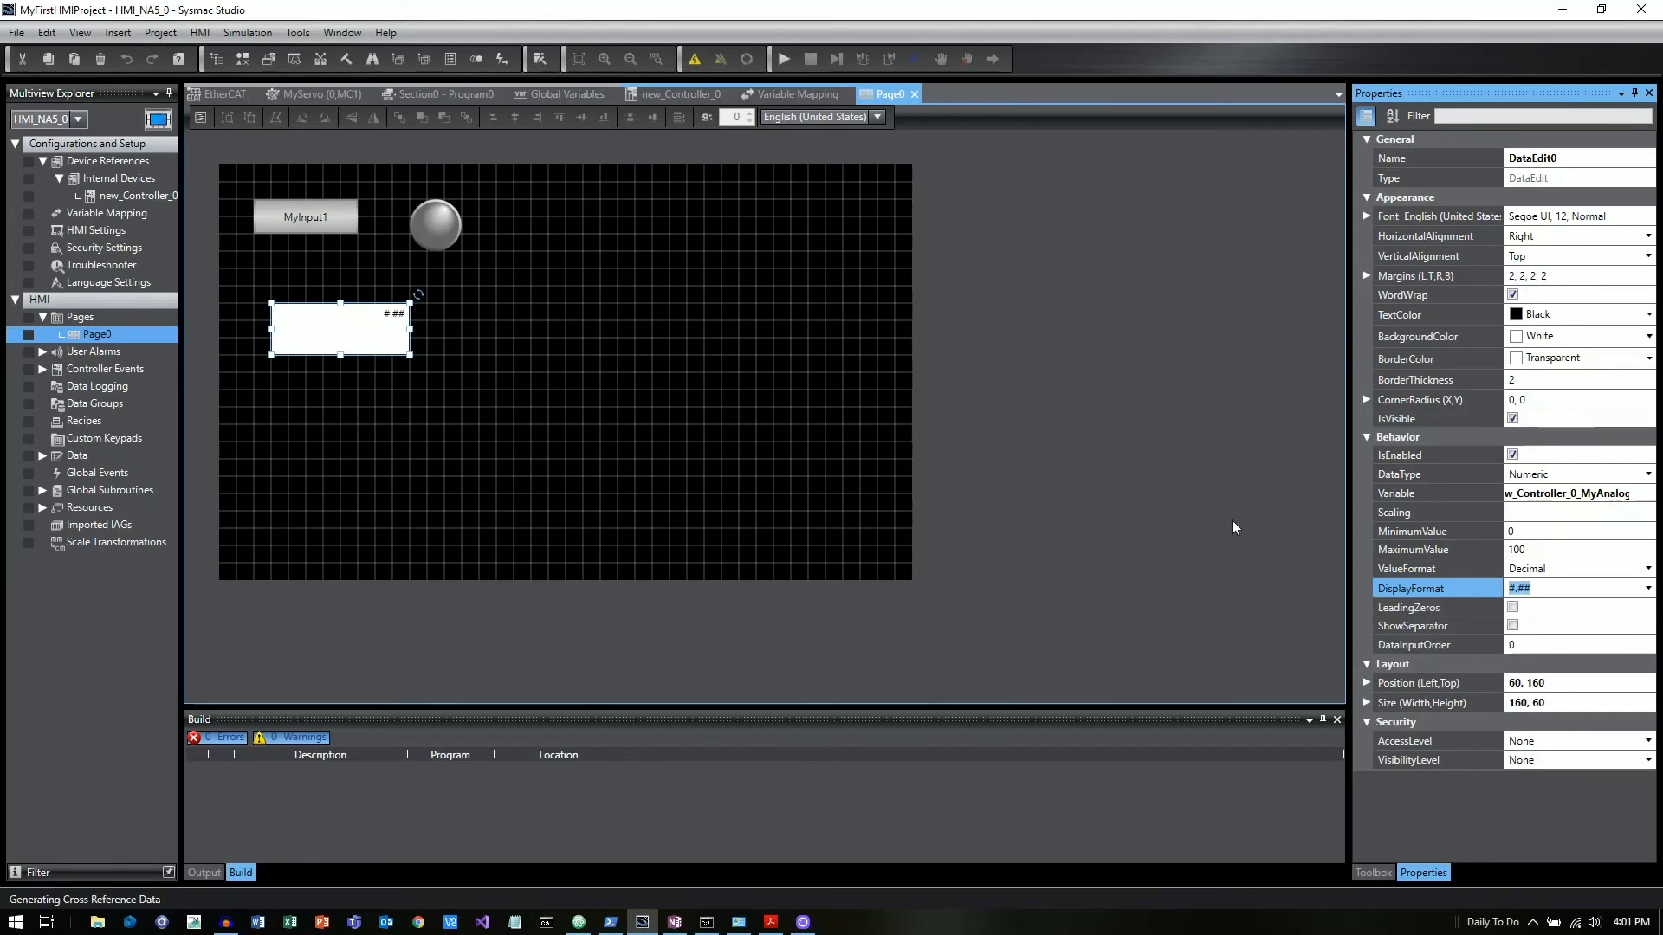
{"action": "mouse_move", "coordinate": [1223, 519]}
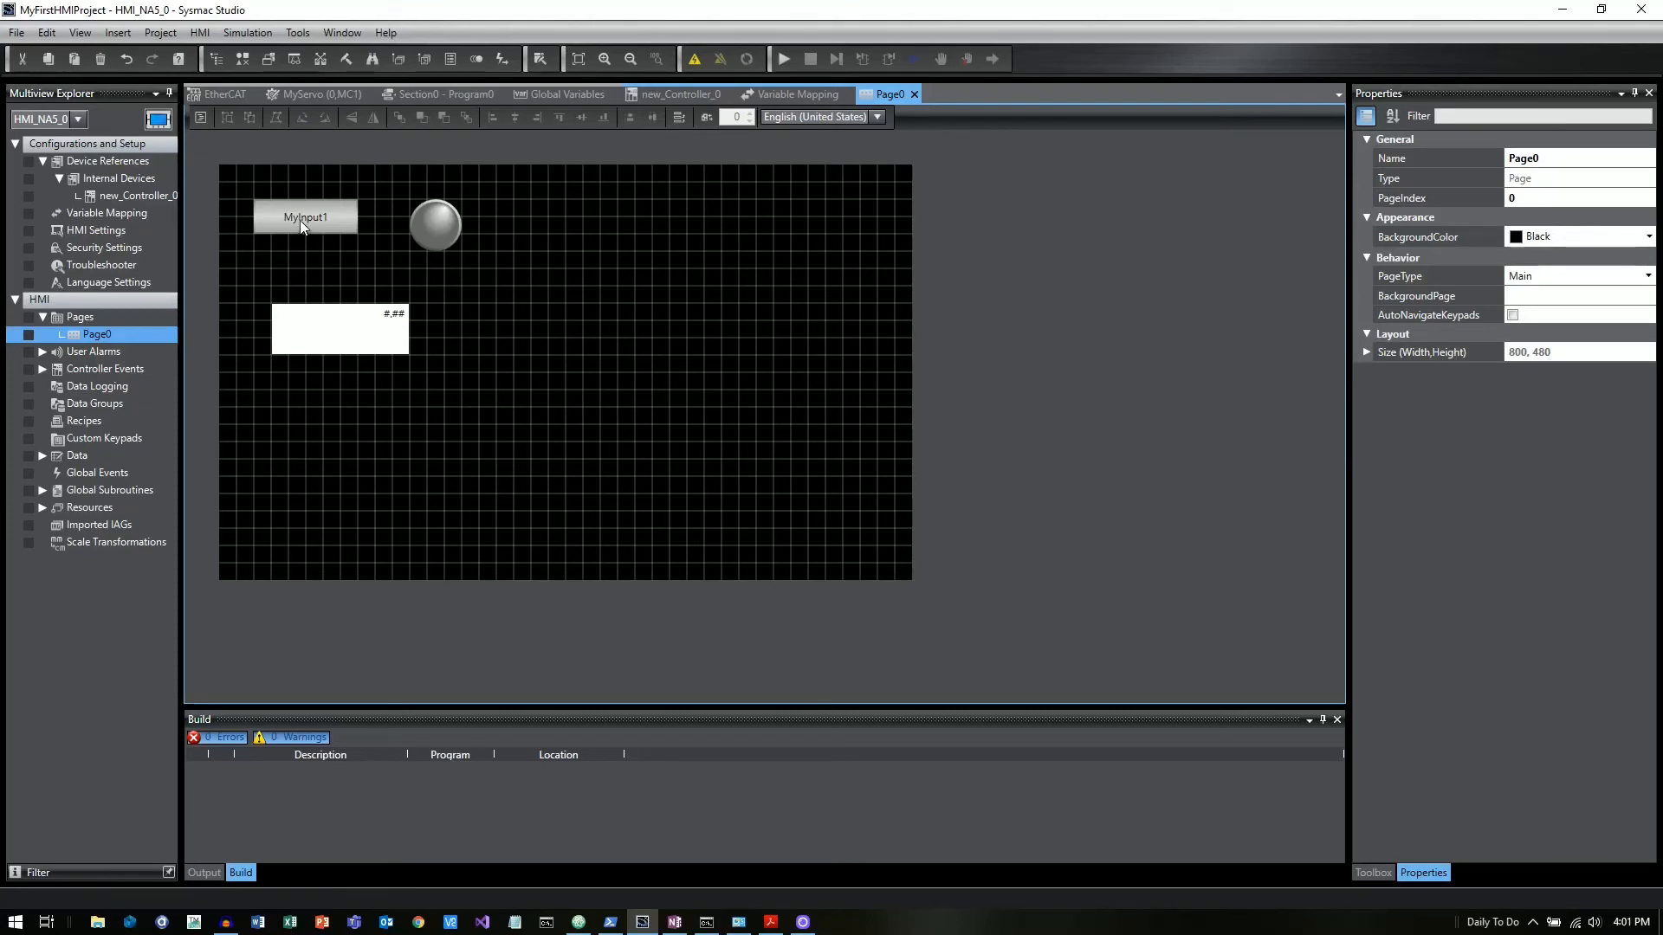
{"action": "mouse_move", "coordinate": [436, 232]}
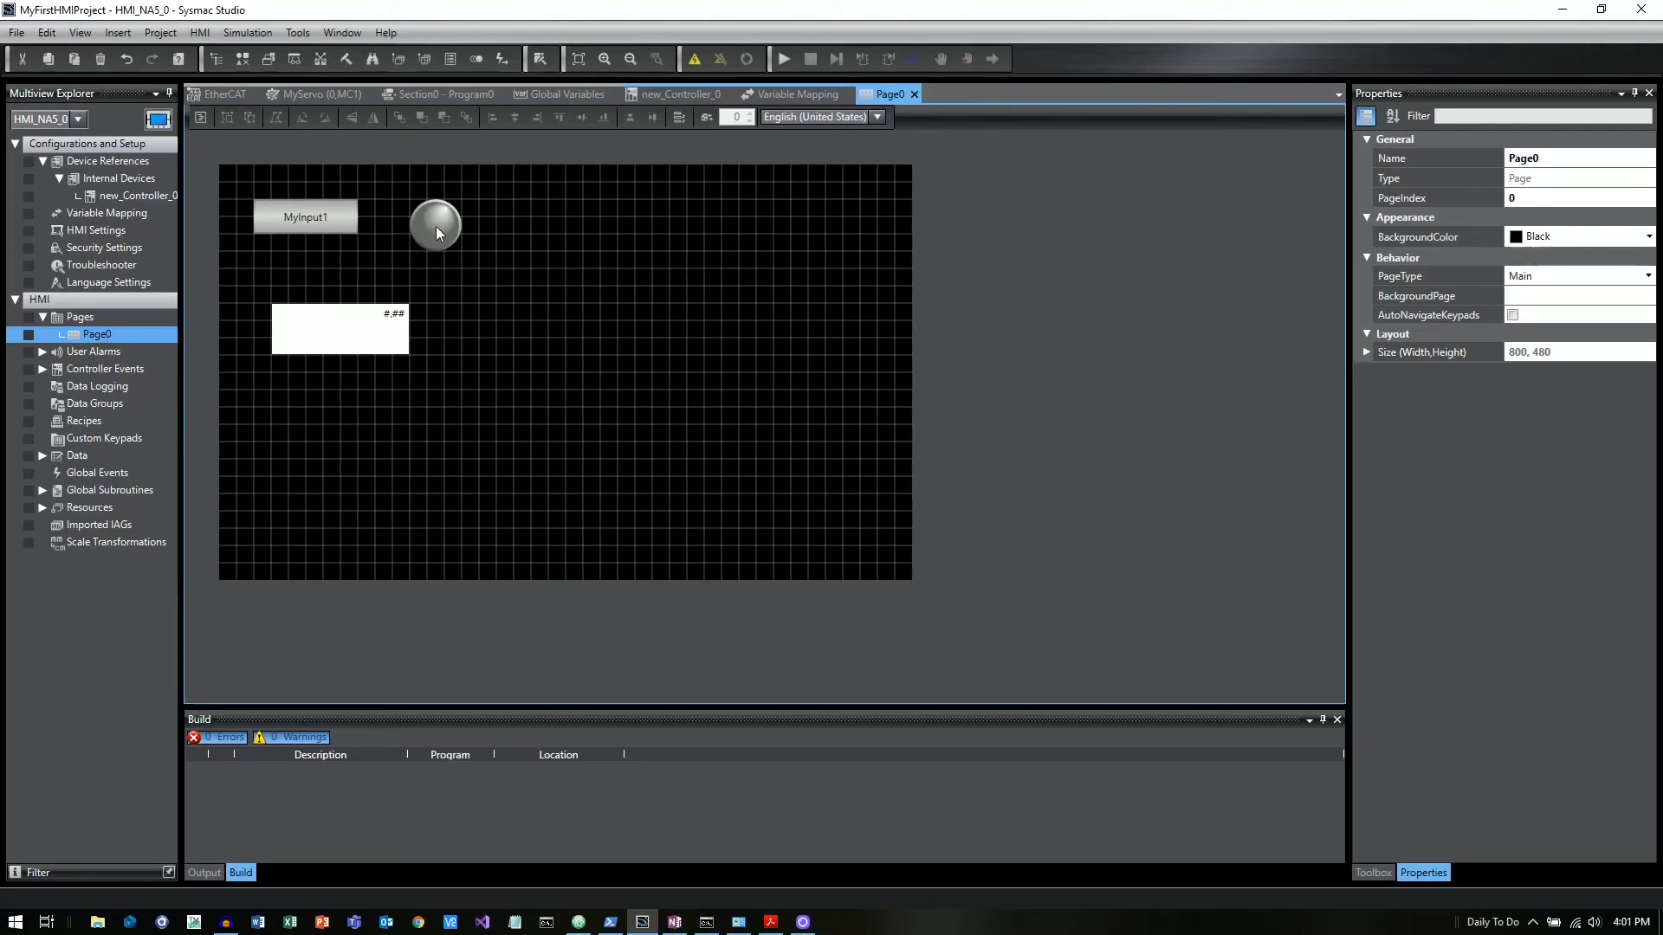
{"action": "mouse_move", "coordinate": [470, 355]}
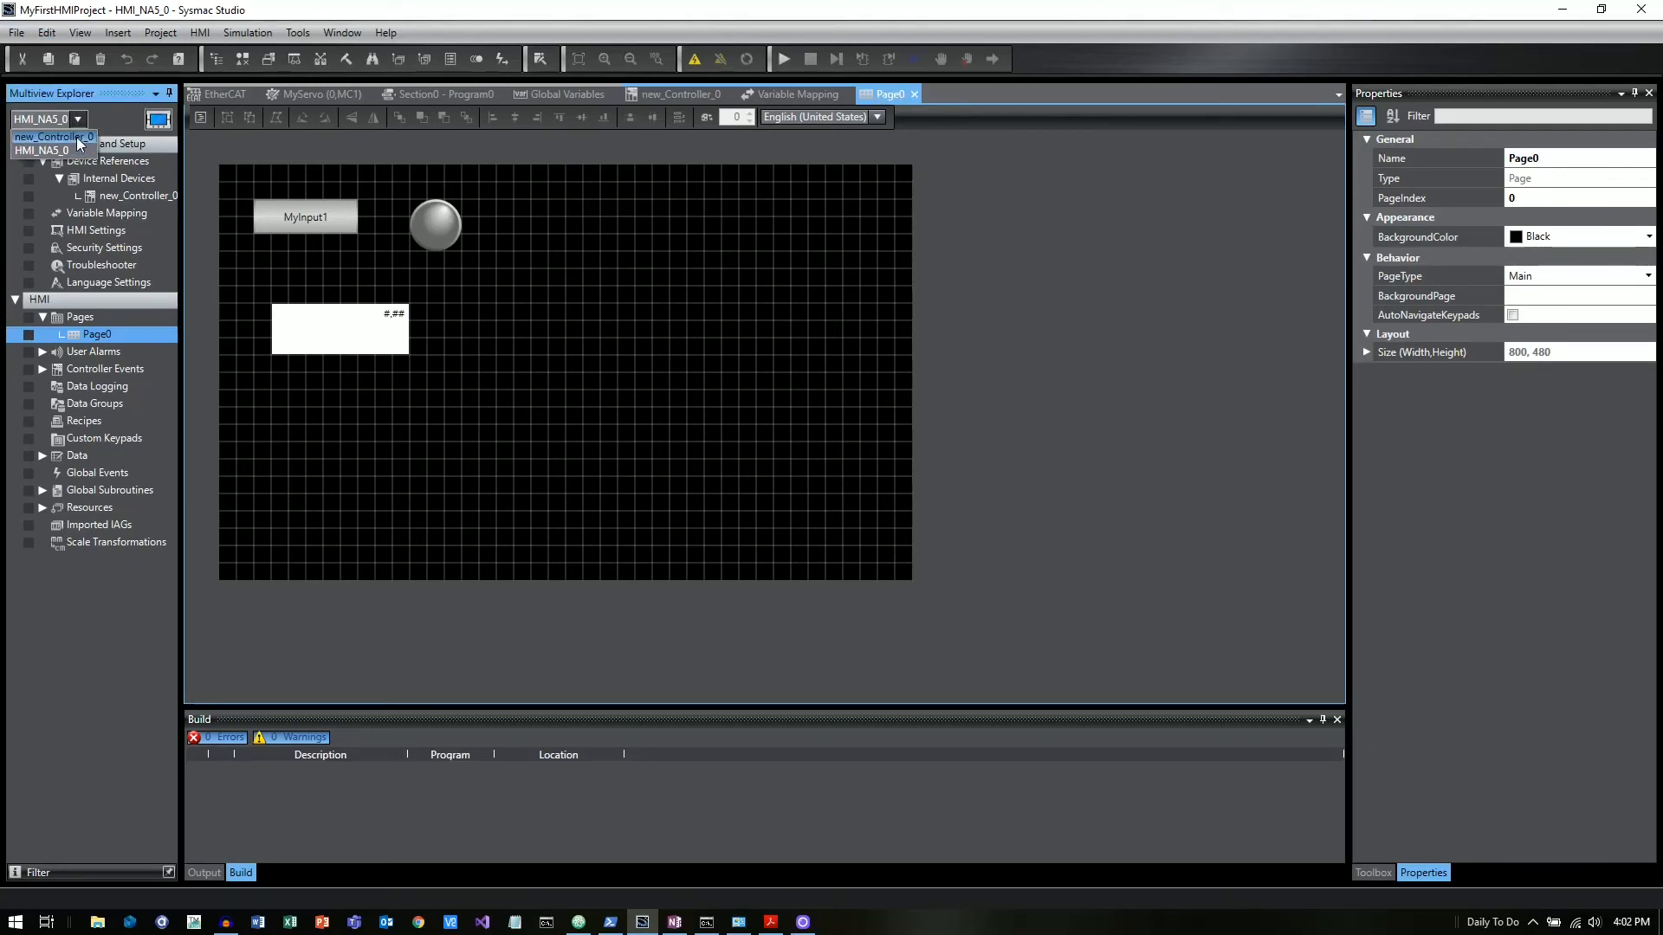
- Reopen Section0's ladder program and choose Simulation > Run with NA Simulator for HMI_NA5_0
{"action": "left_click", "coordinate": [53, 136]}
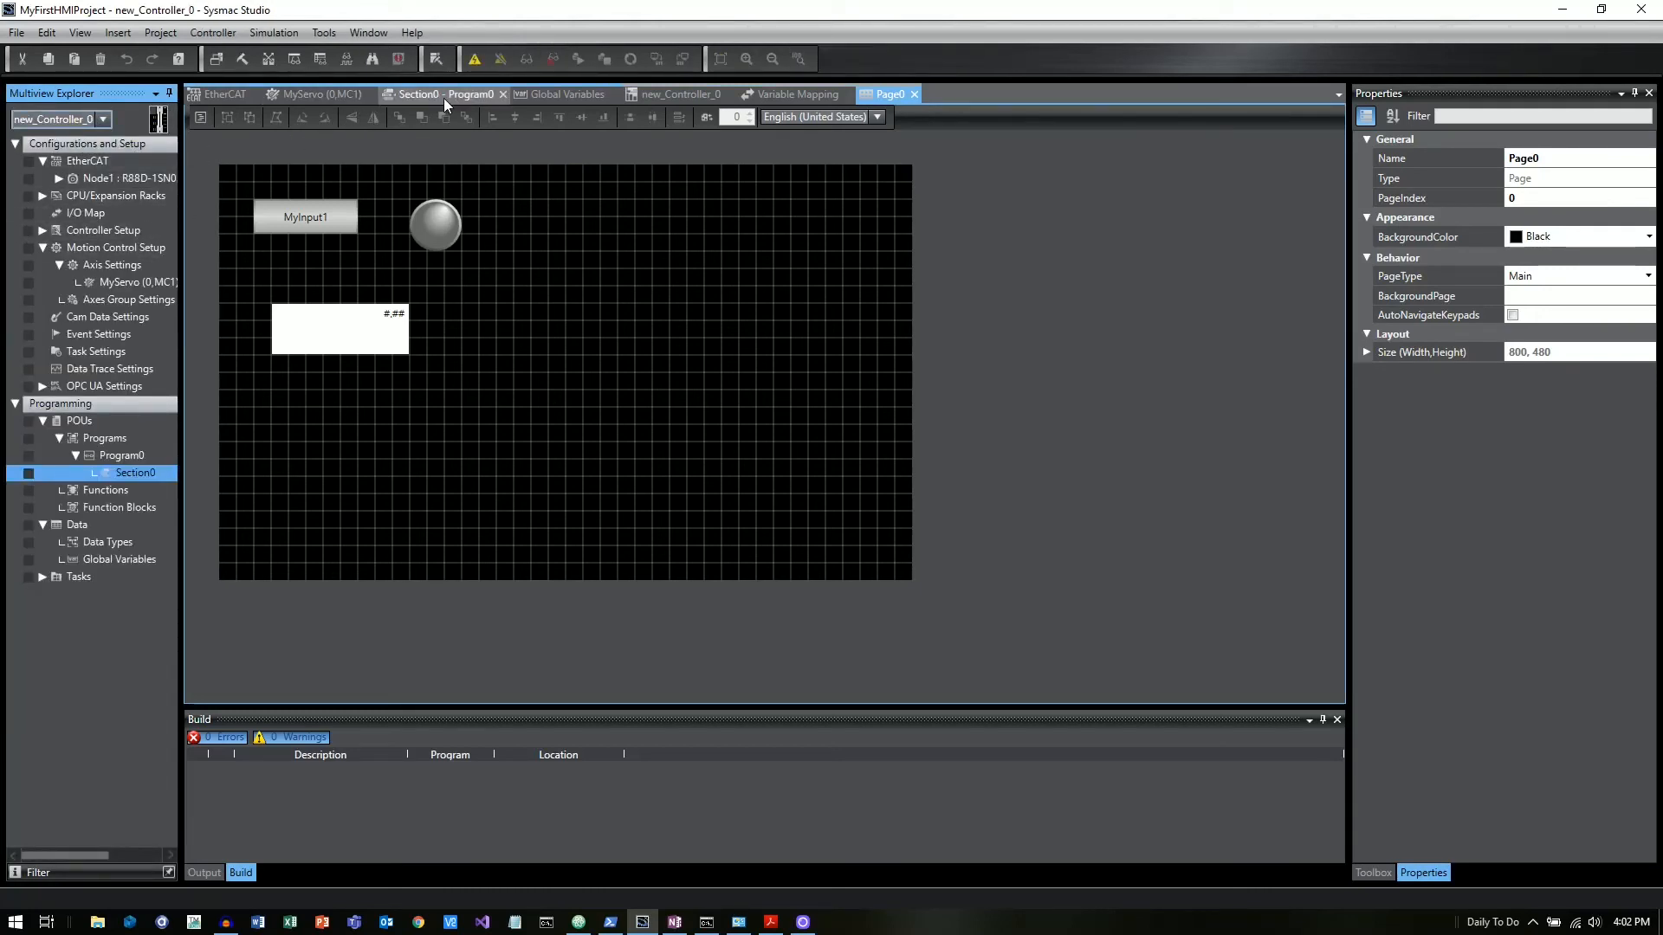
{"action": "left_click", "coordinate": [444, 94]}
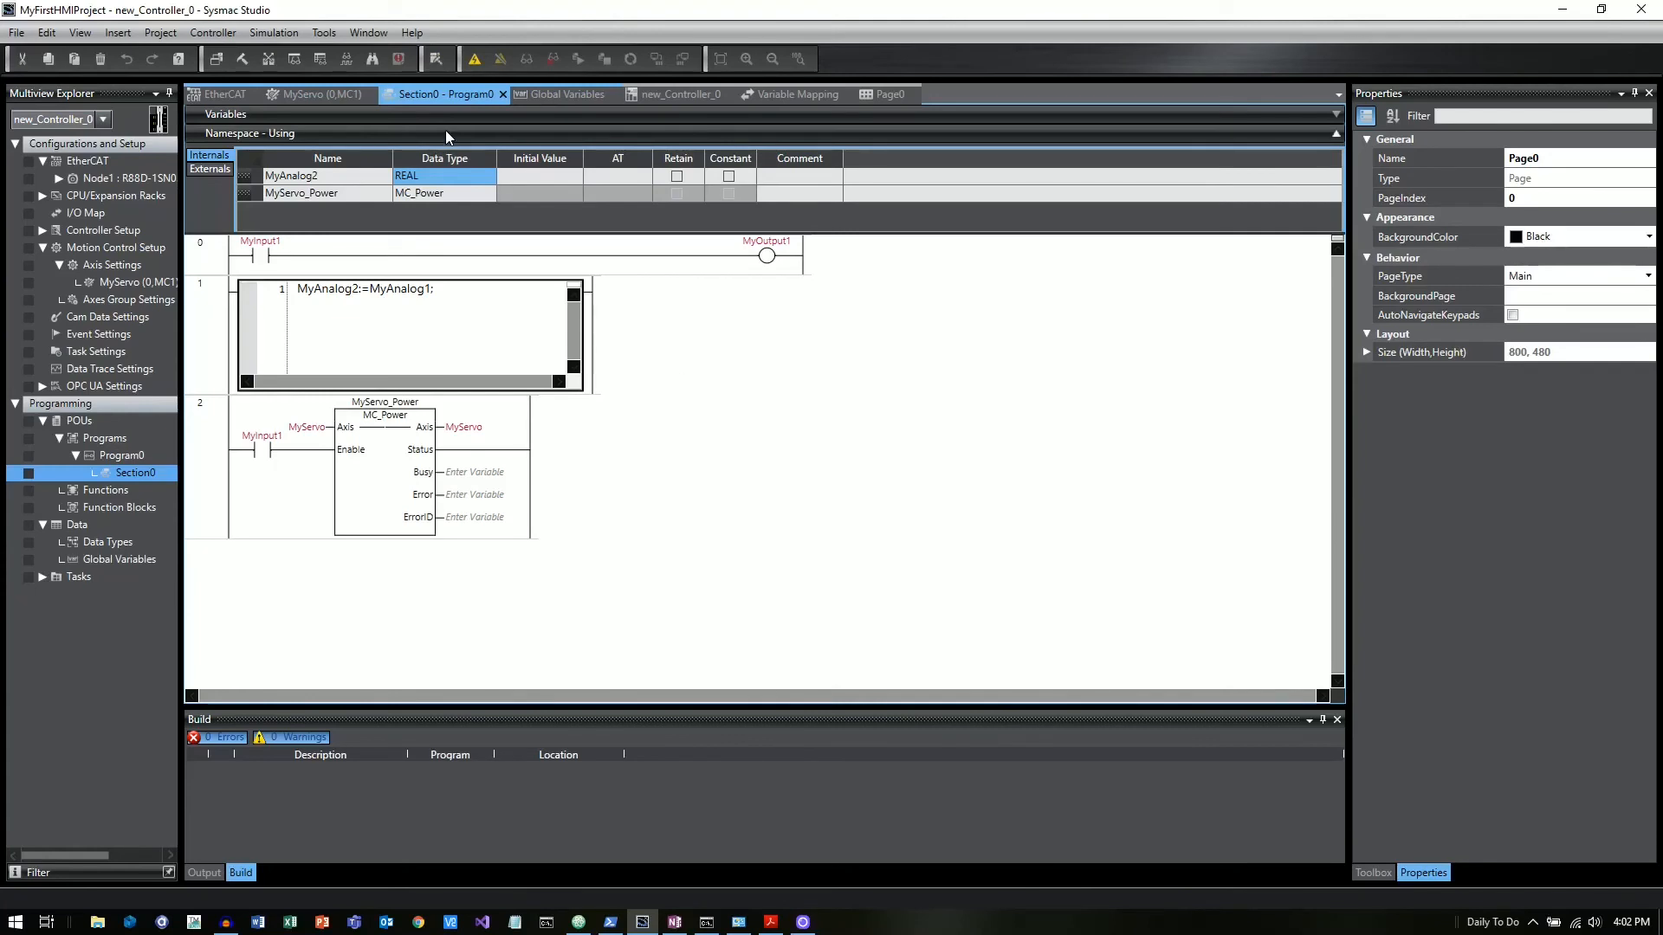
{"action": "mouse_move", "coordinate": [270, 58]}
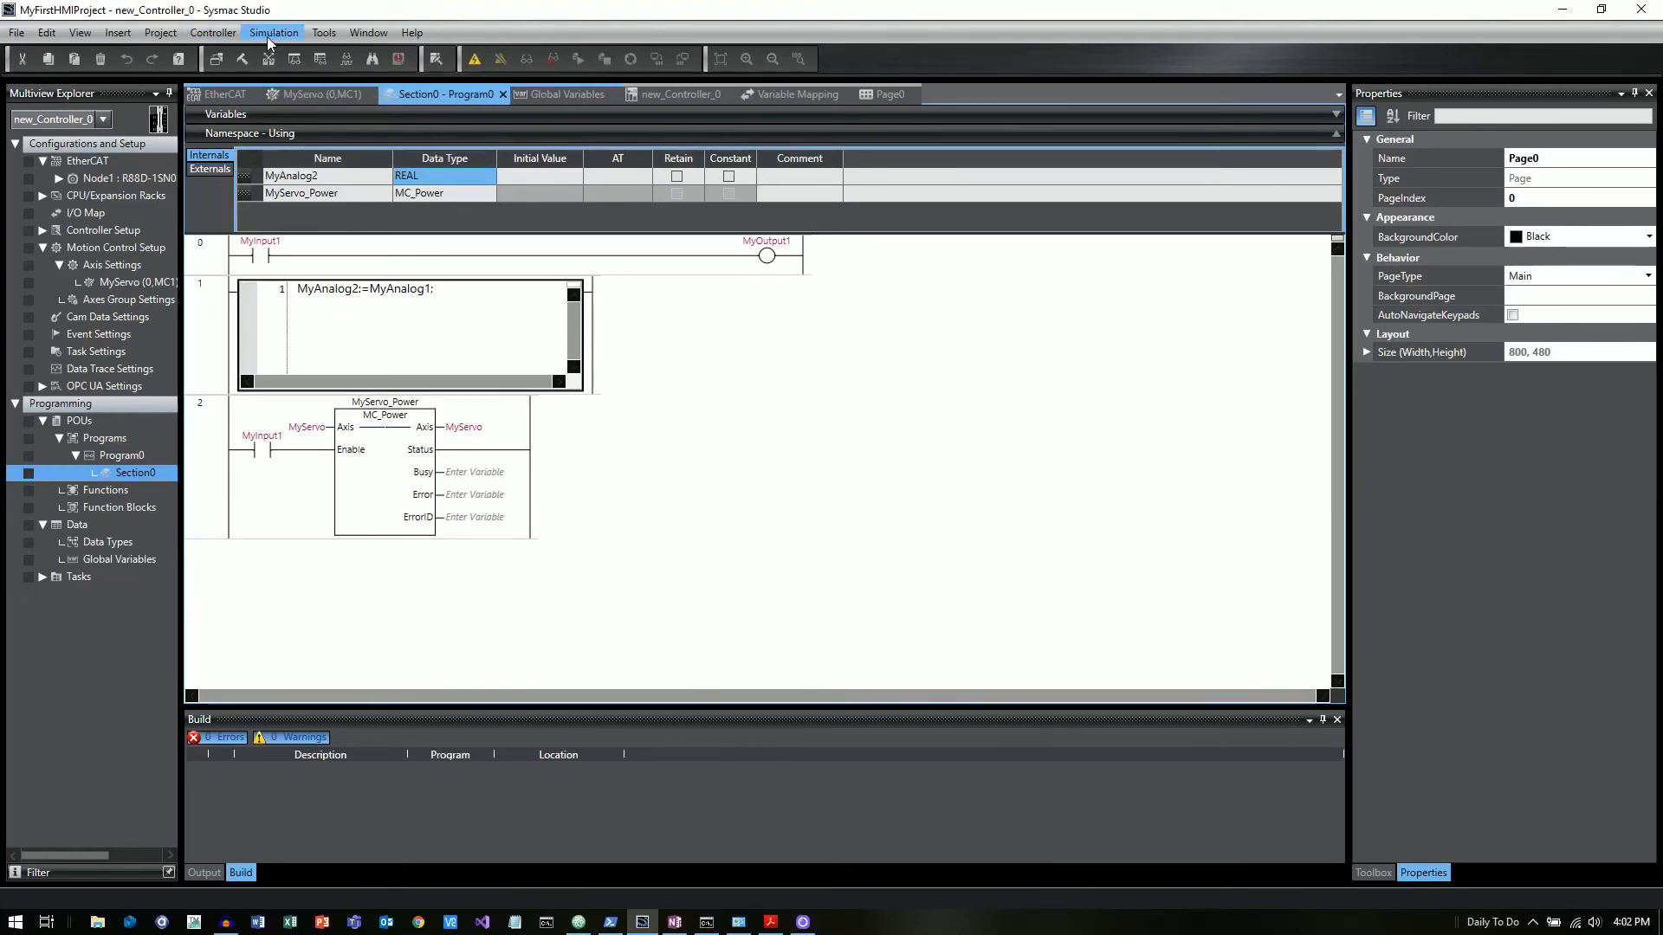
{"action": "left_click", "coordinate": [273, 33]}
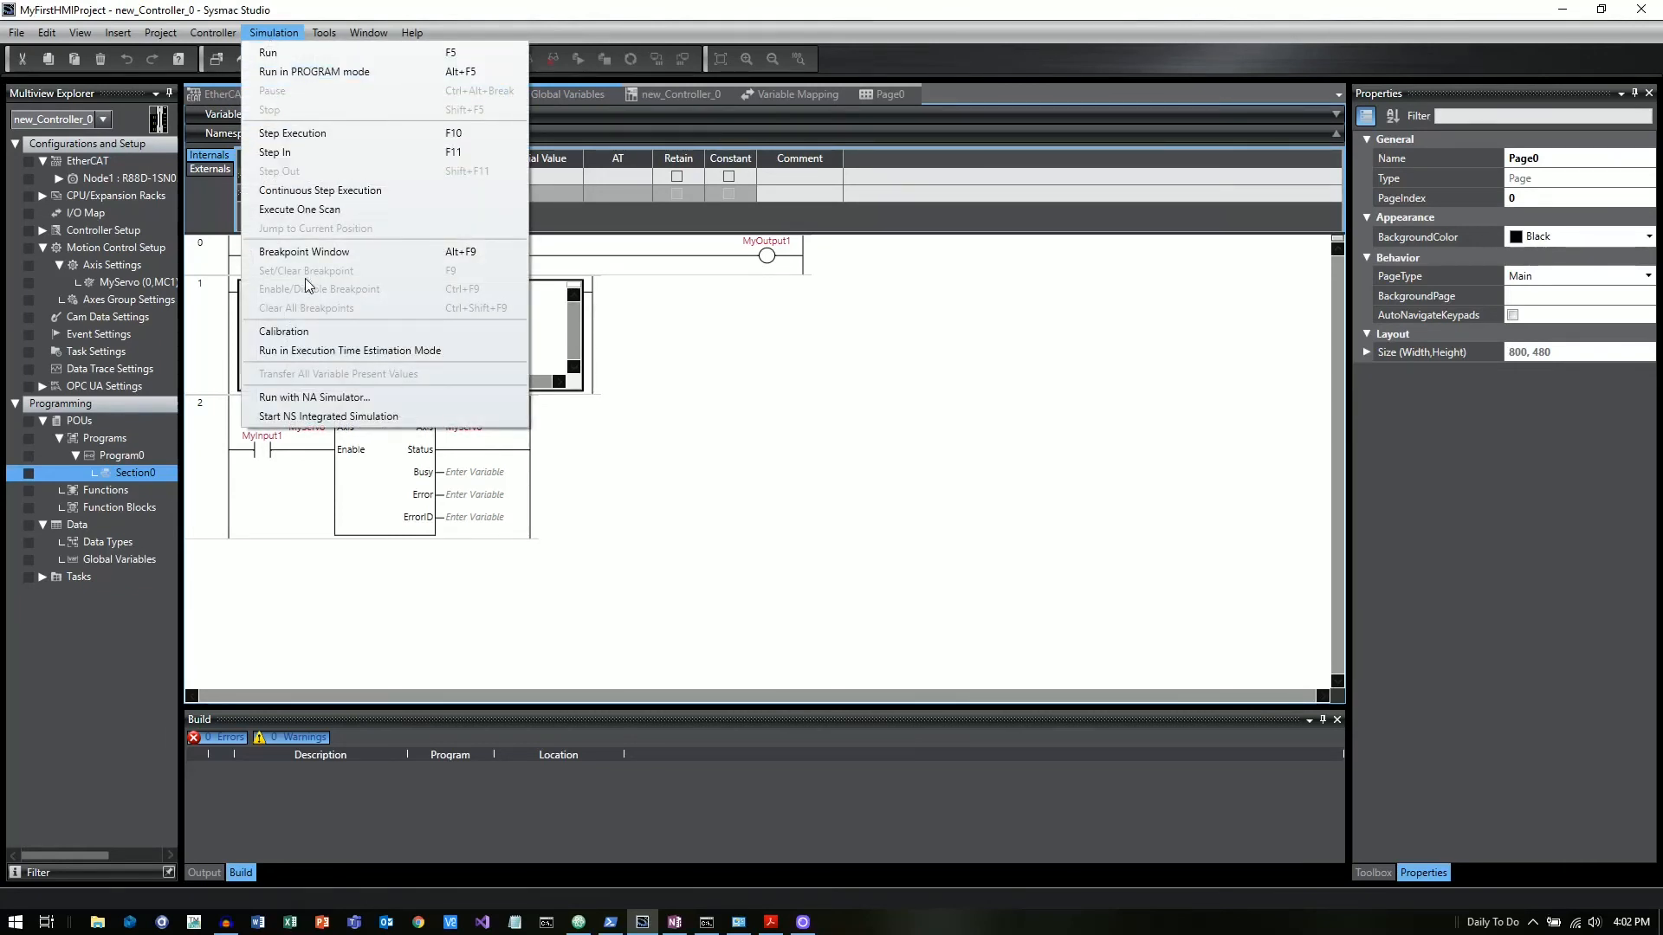
{"action": "mouse_move", "coordinate": [340, 397]}
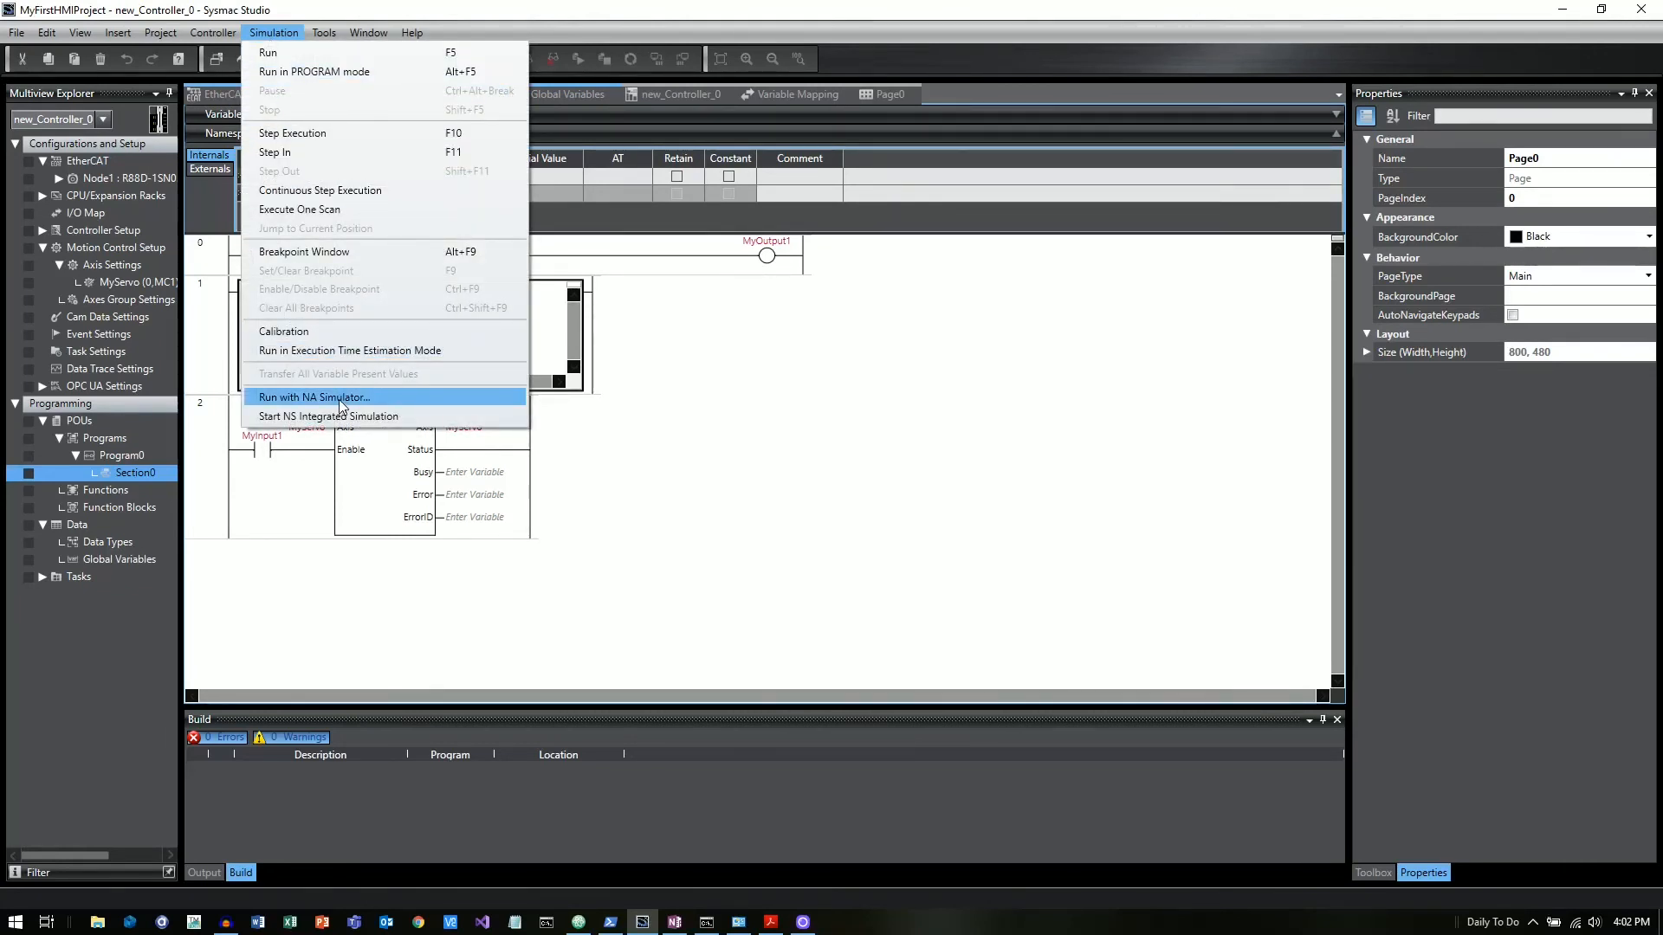
{"action": "left_click", "coordinate": [330, 416]}
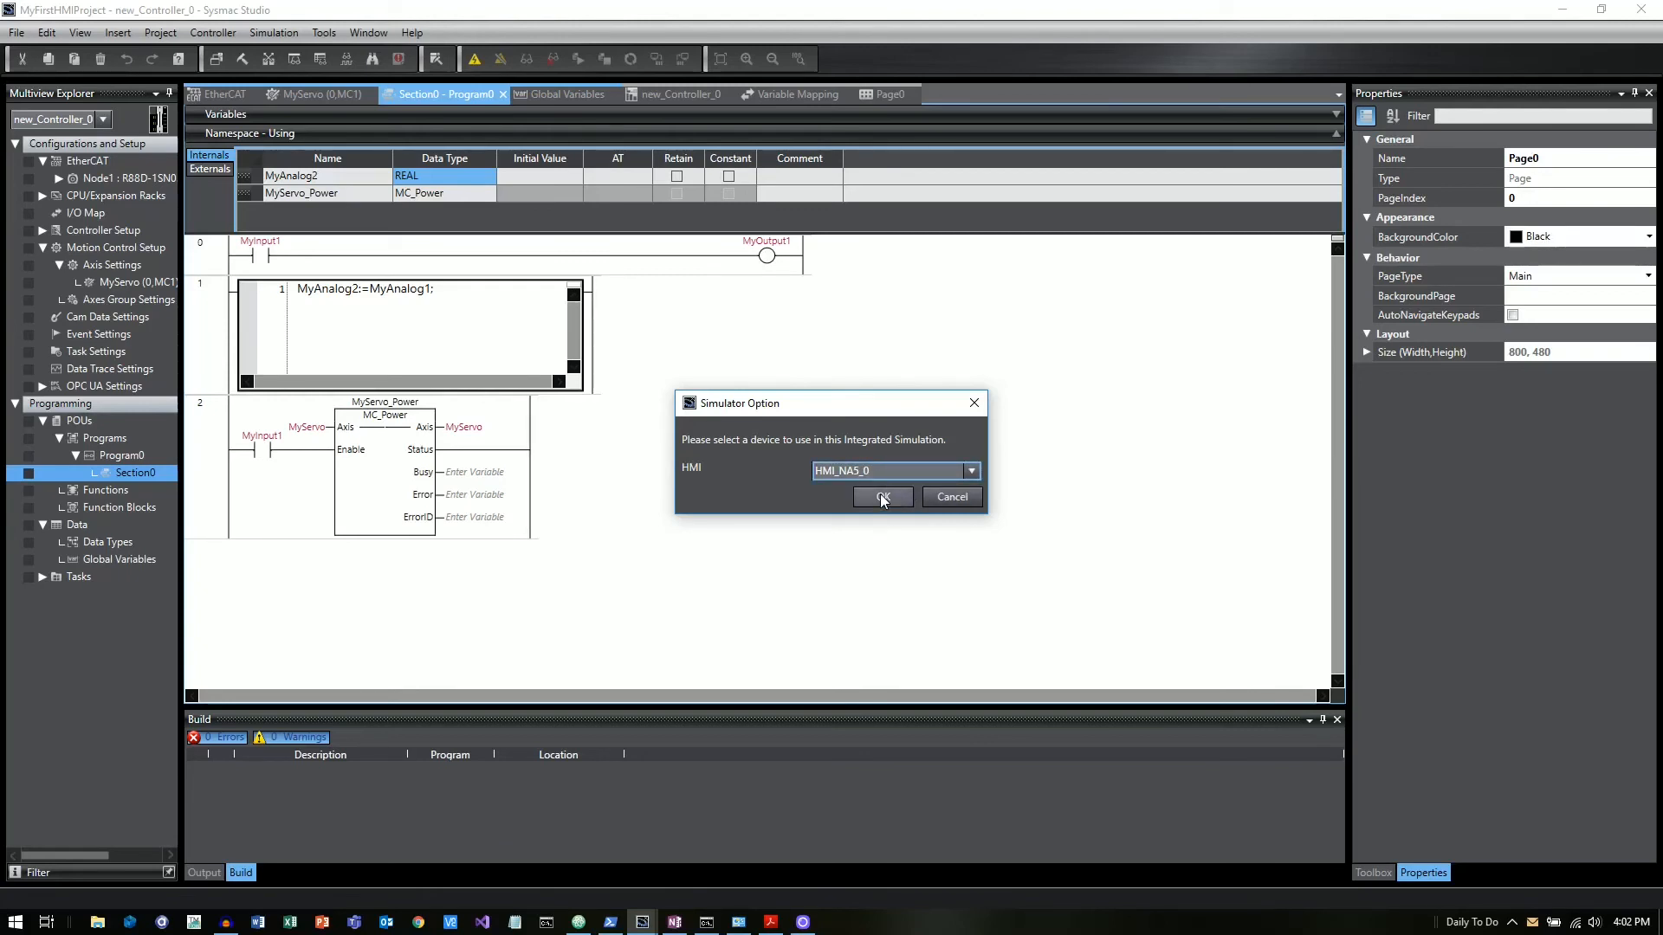
- Confirm HMI_NA5_0 in Simulator Option and start the HMI_NA5_0 page simulation
{"action": "left_click", "coordinate": [882, 497]}
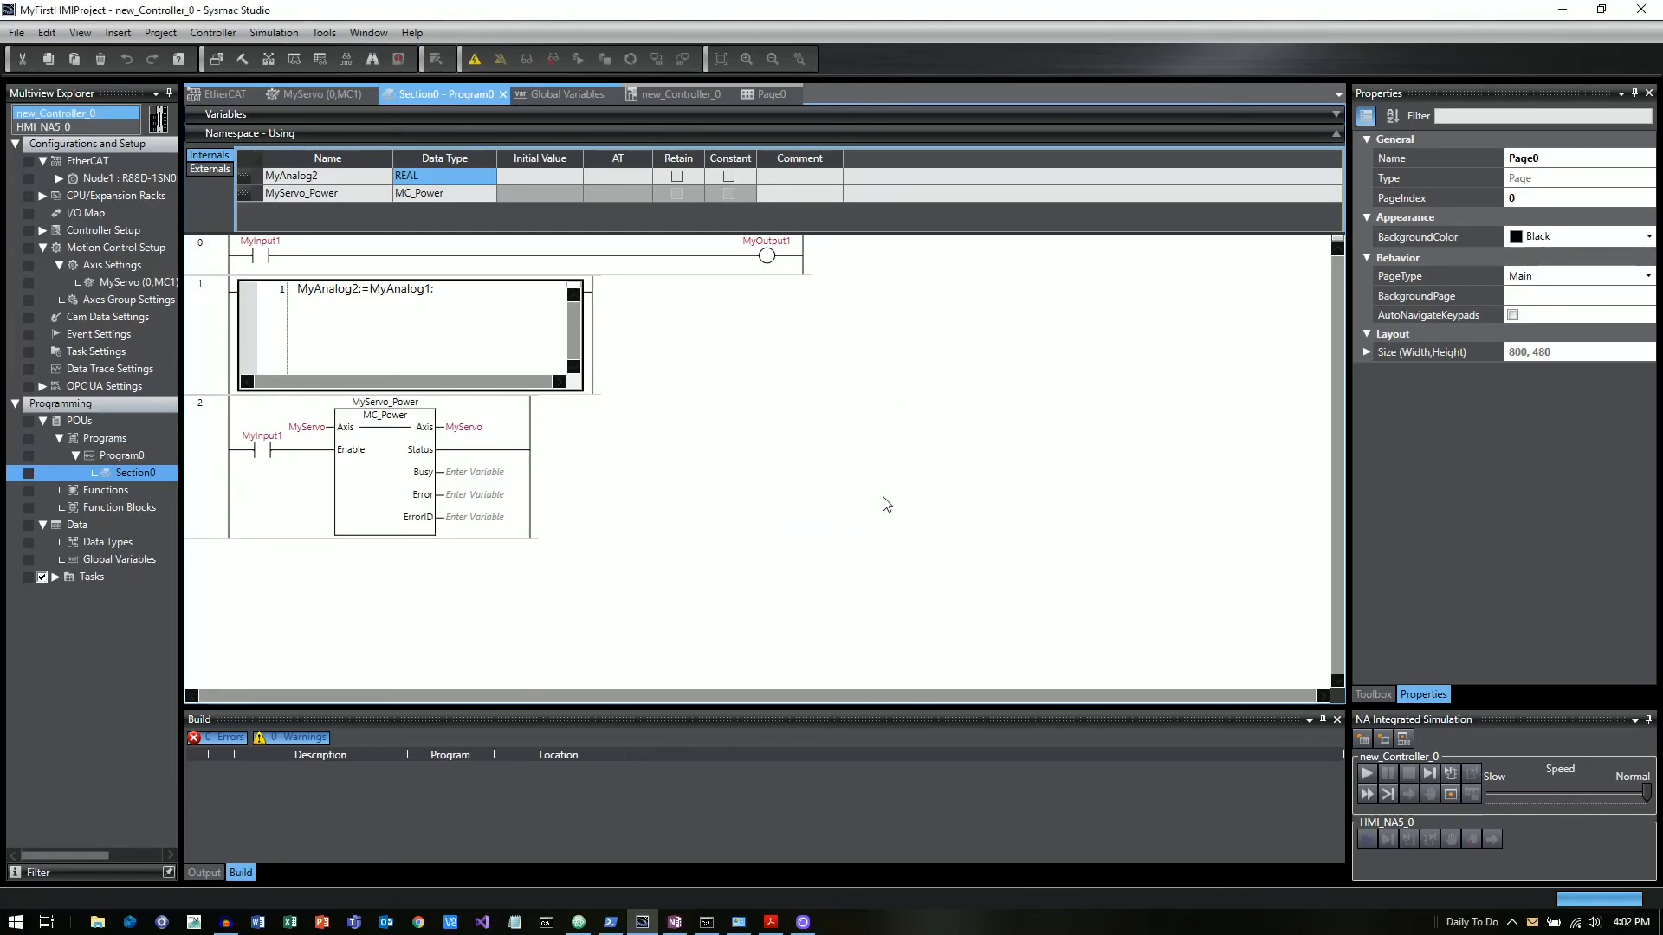
{"action": "left_click", "coordinate": [436, 58]}
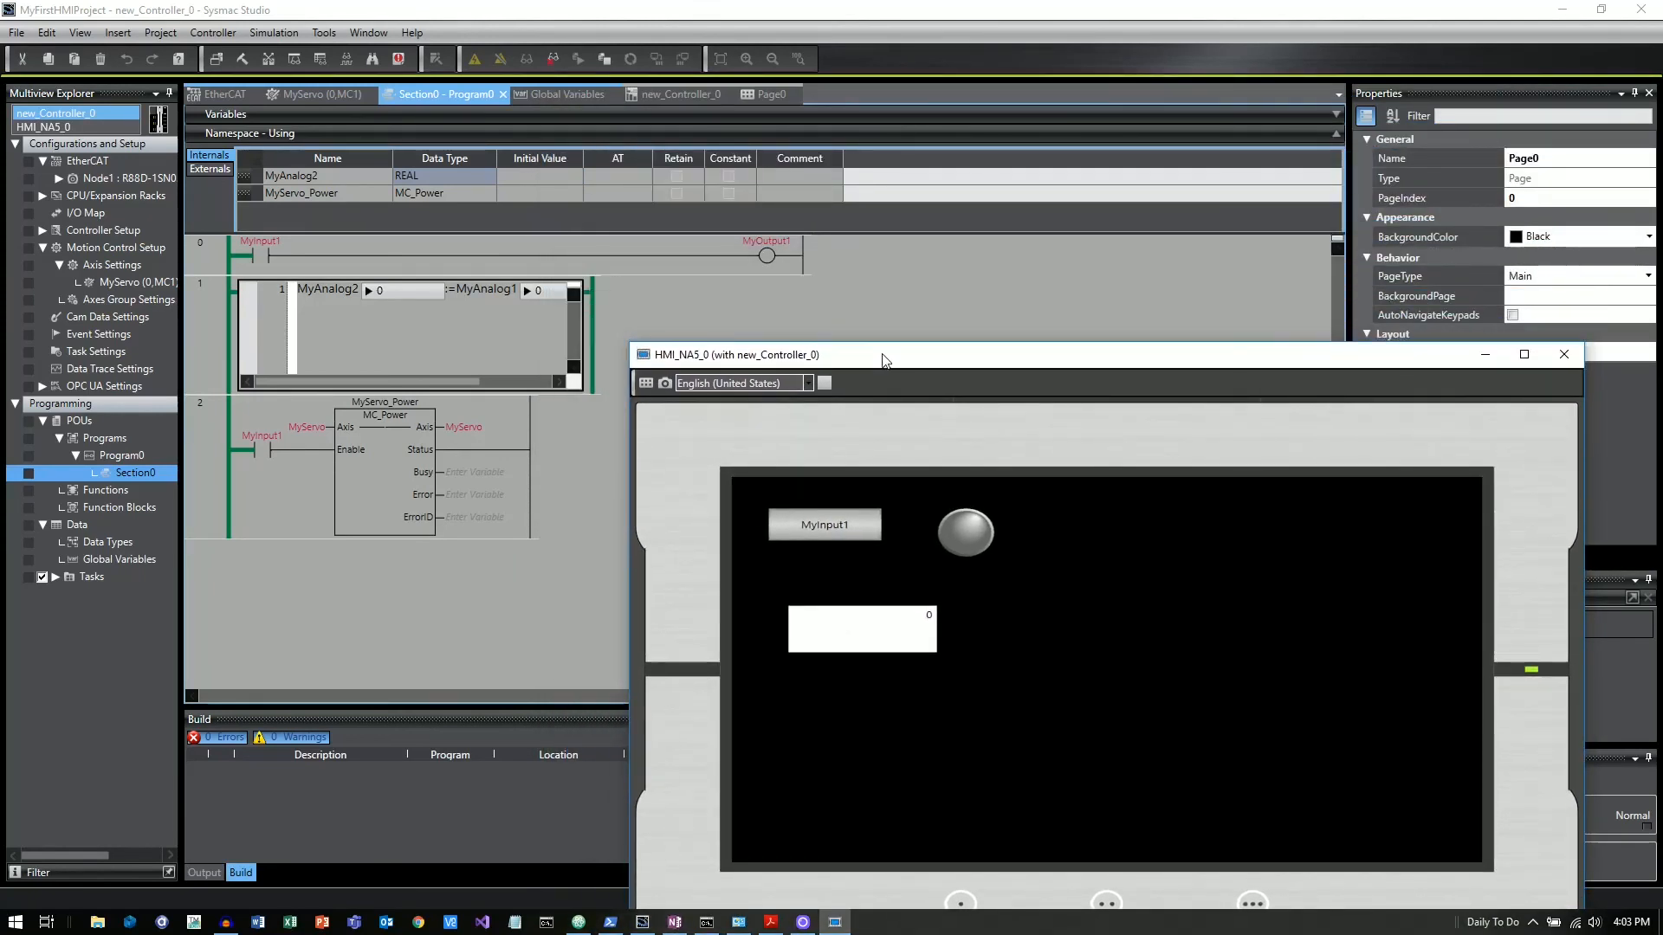
{"action": "left_click_drag", "start_coordinate": [885, 355], "coordinate": [843, 297]}
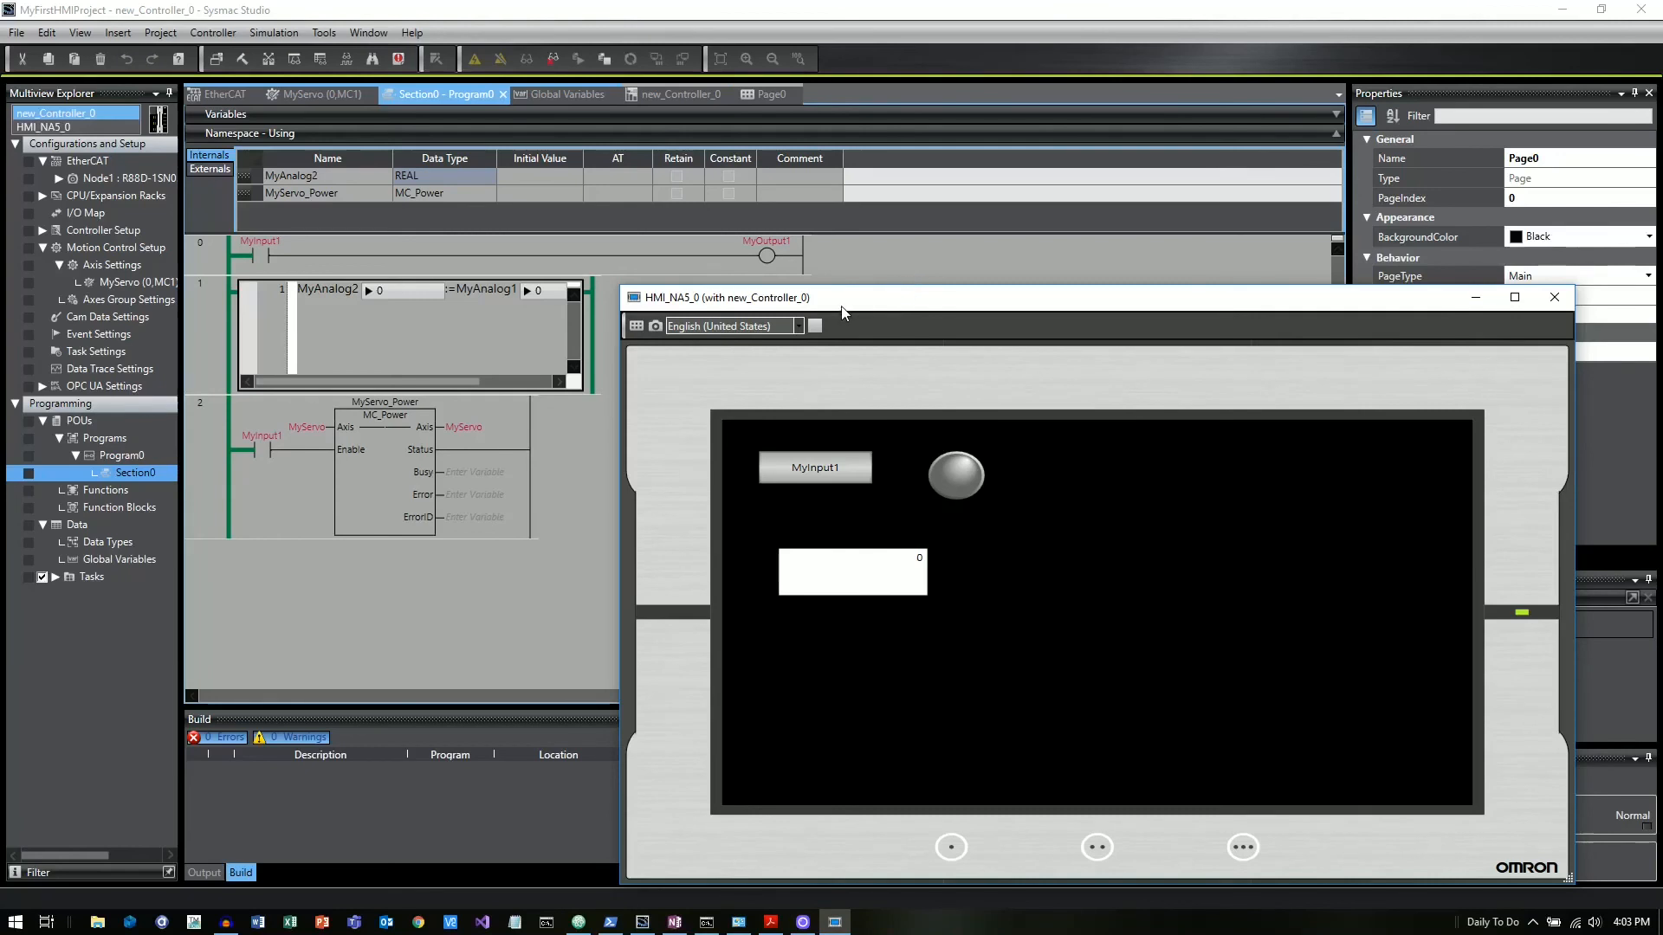
{"action": "mouse_move", "coordinate": [816, 473]}
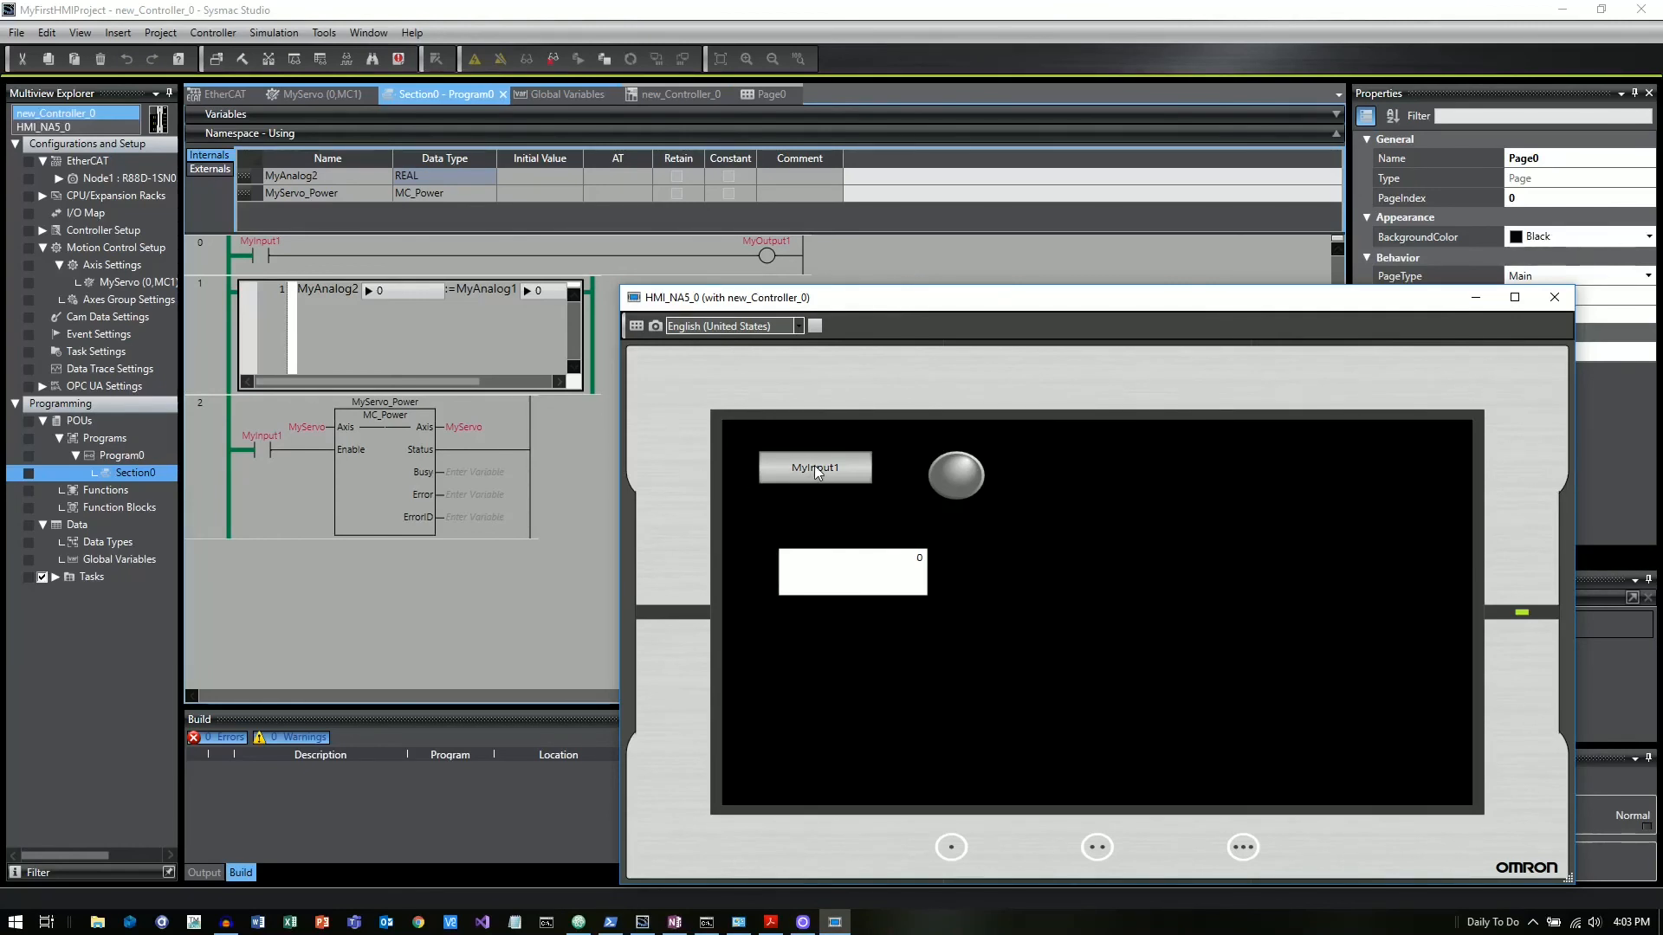
{"action": "mouse_move", "coordinate": [260, 263]}
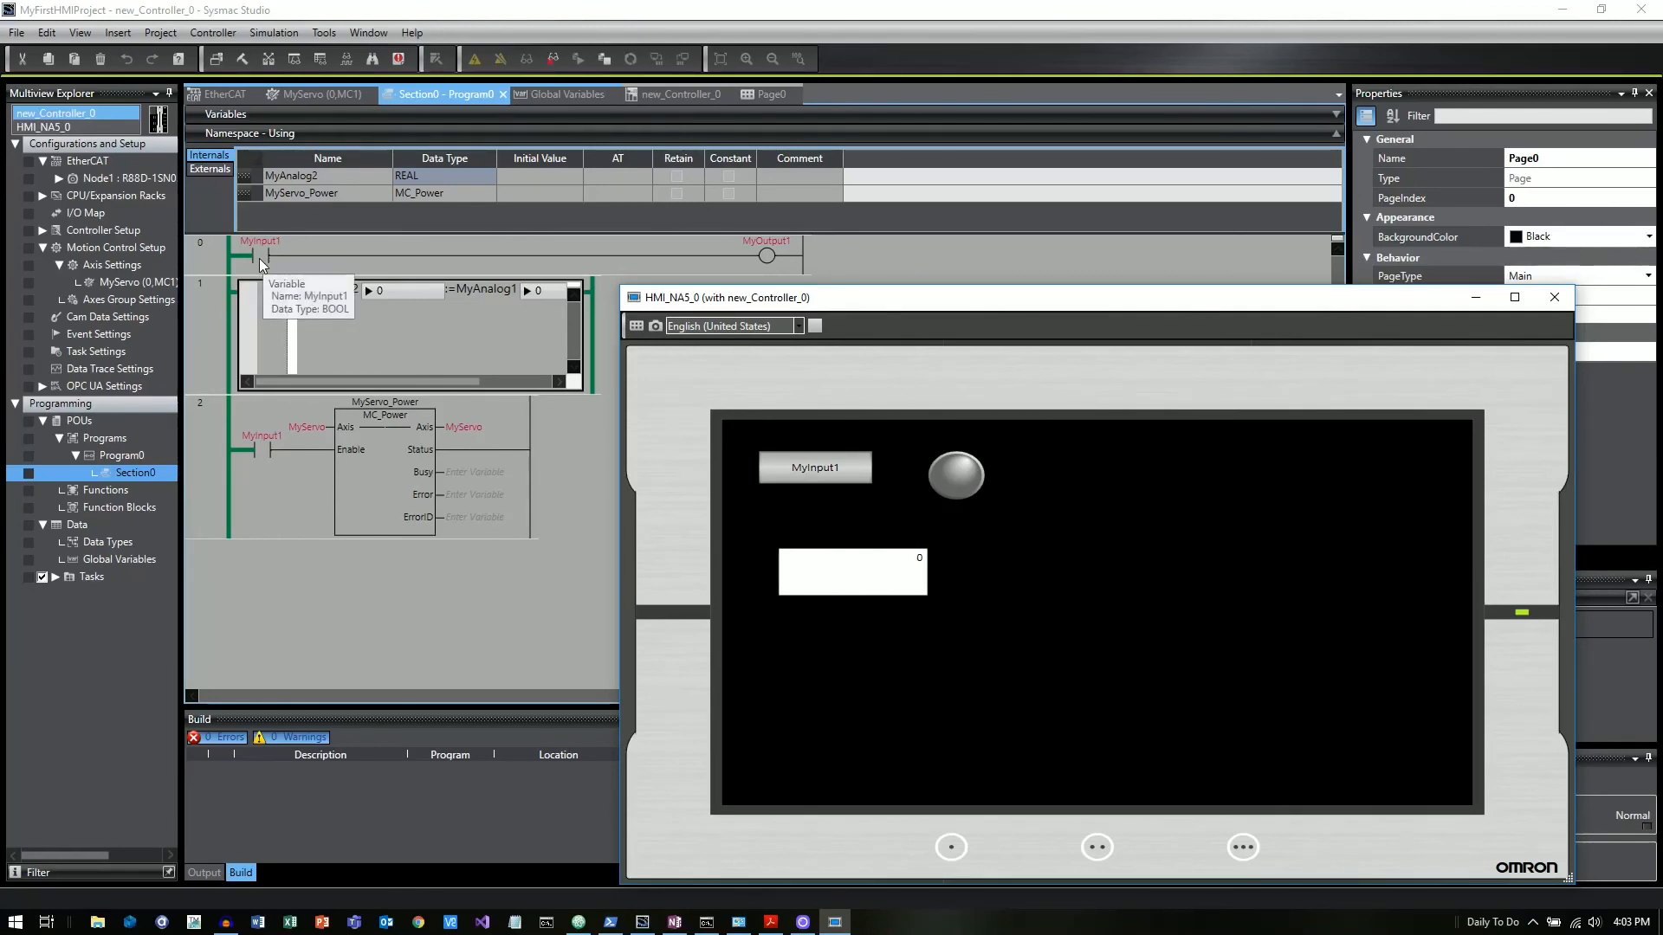
{"action": "mouse_move", "coordinate": [312, 317]}
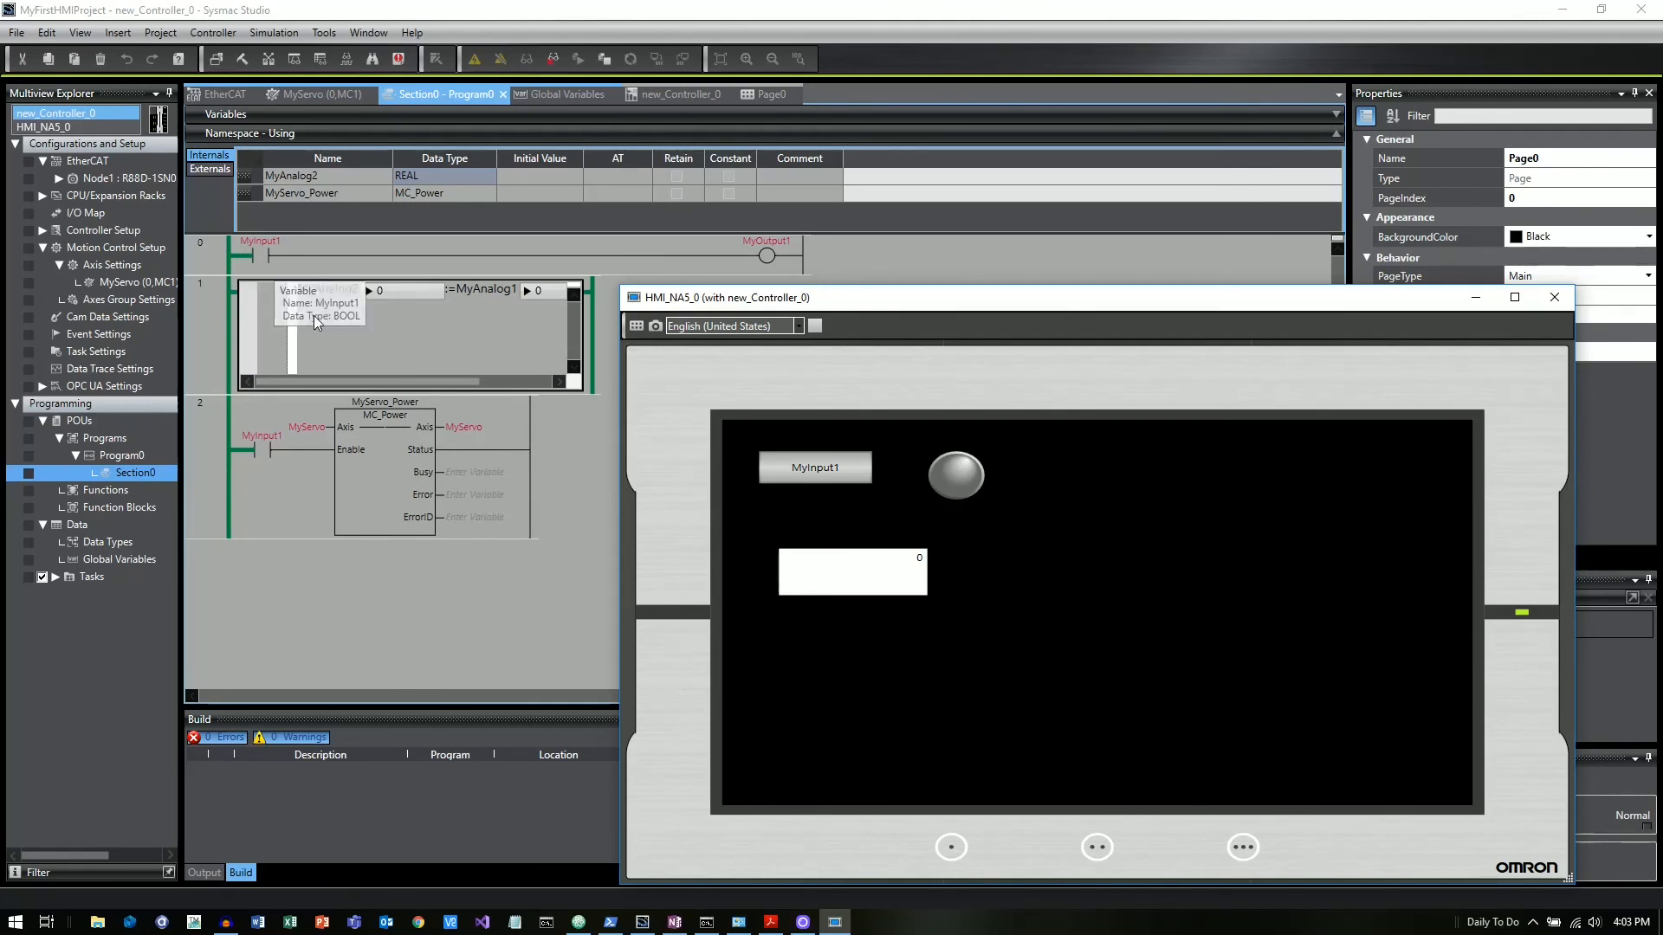
{"action": "mouse_move", "coordinate": [816, 467]}
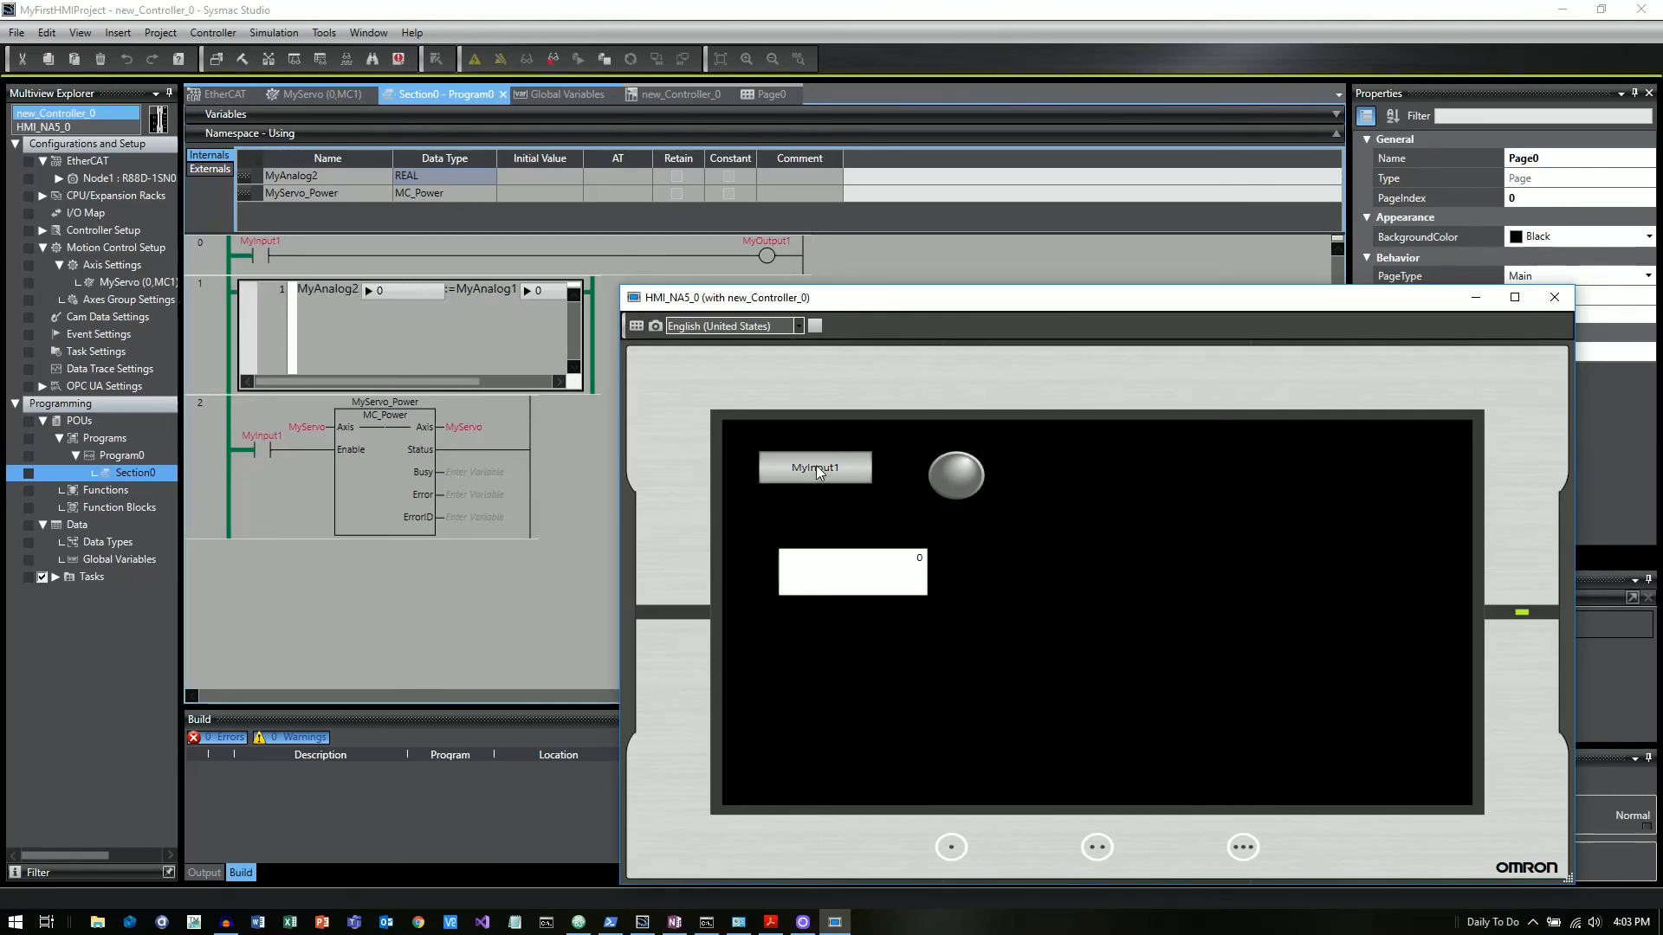
{"action": "left_click", "coordinate": [814, 467]}
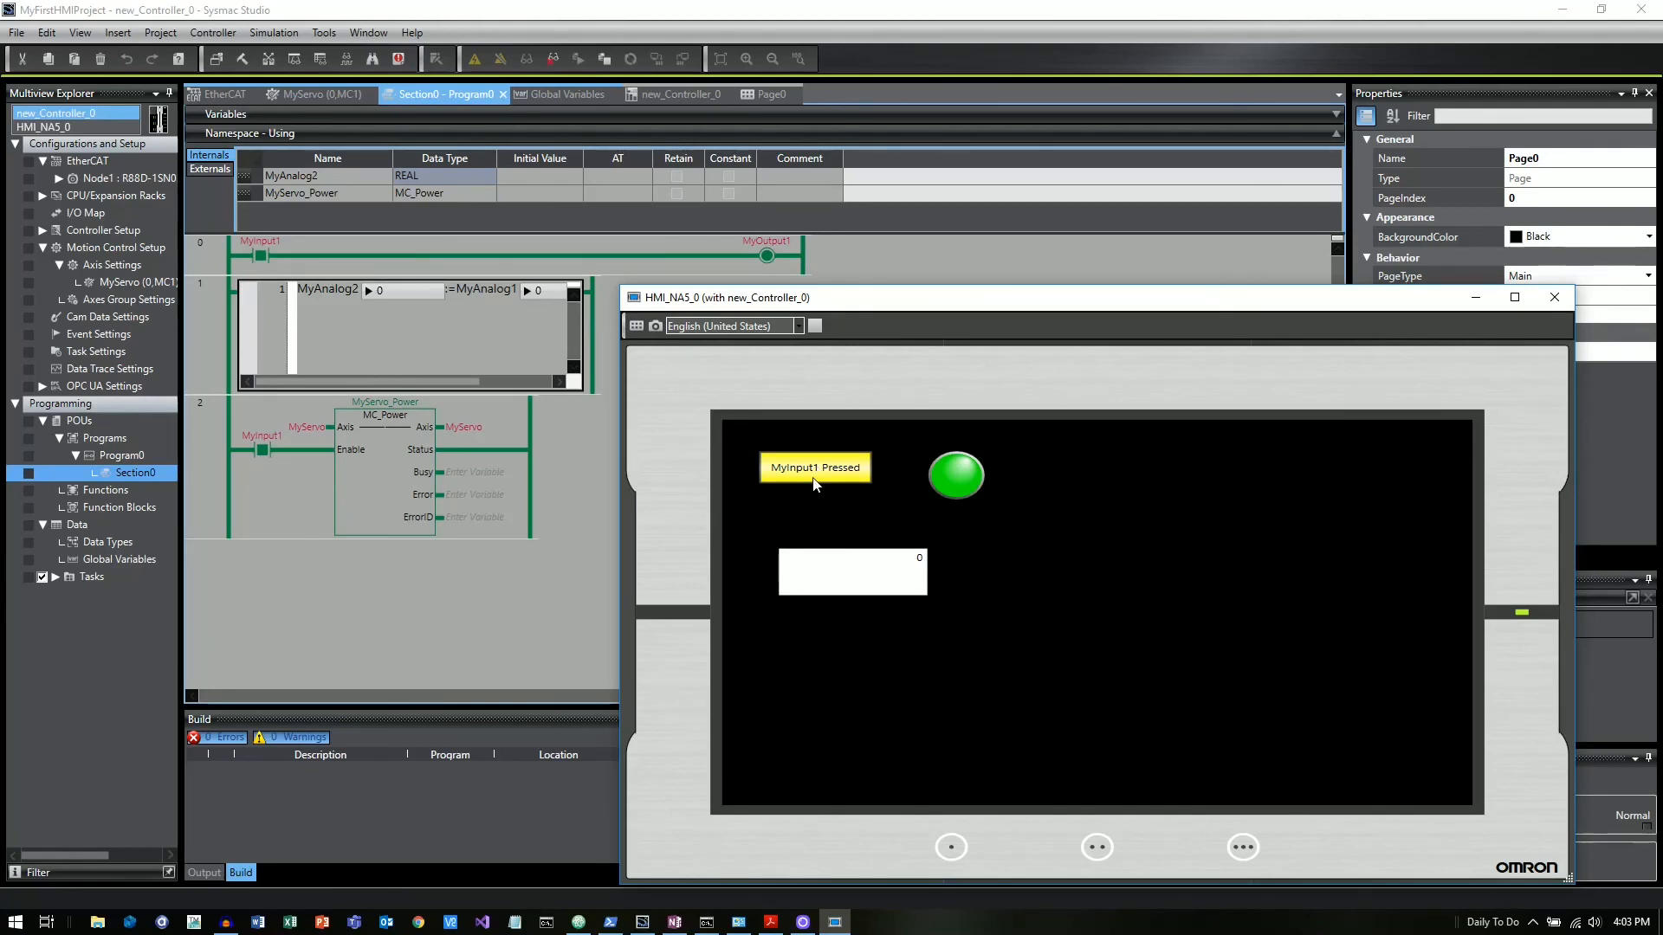
{"action": "left_click", "coordinate": [814, 467]}
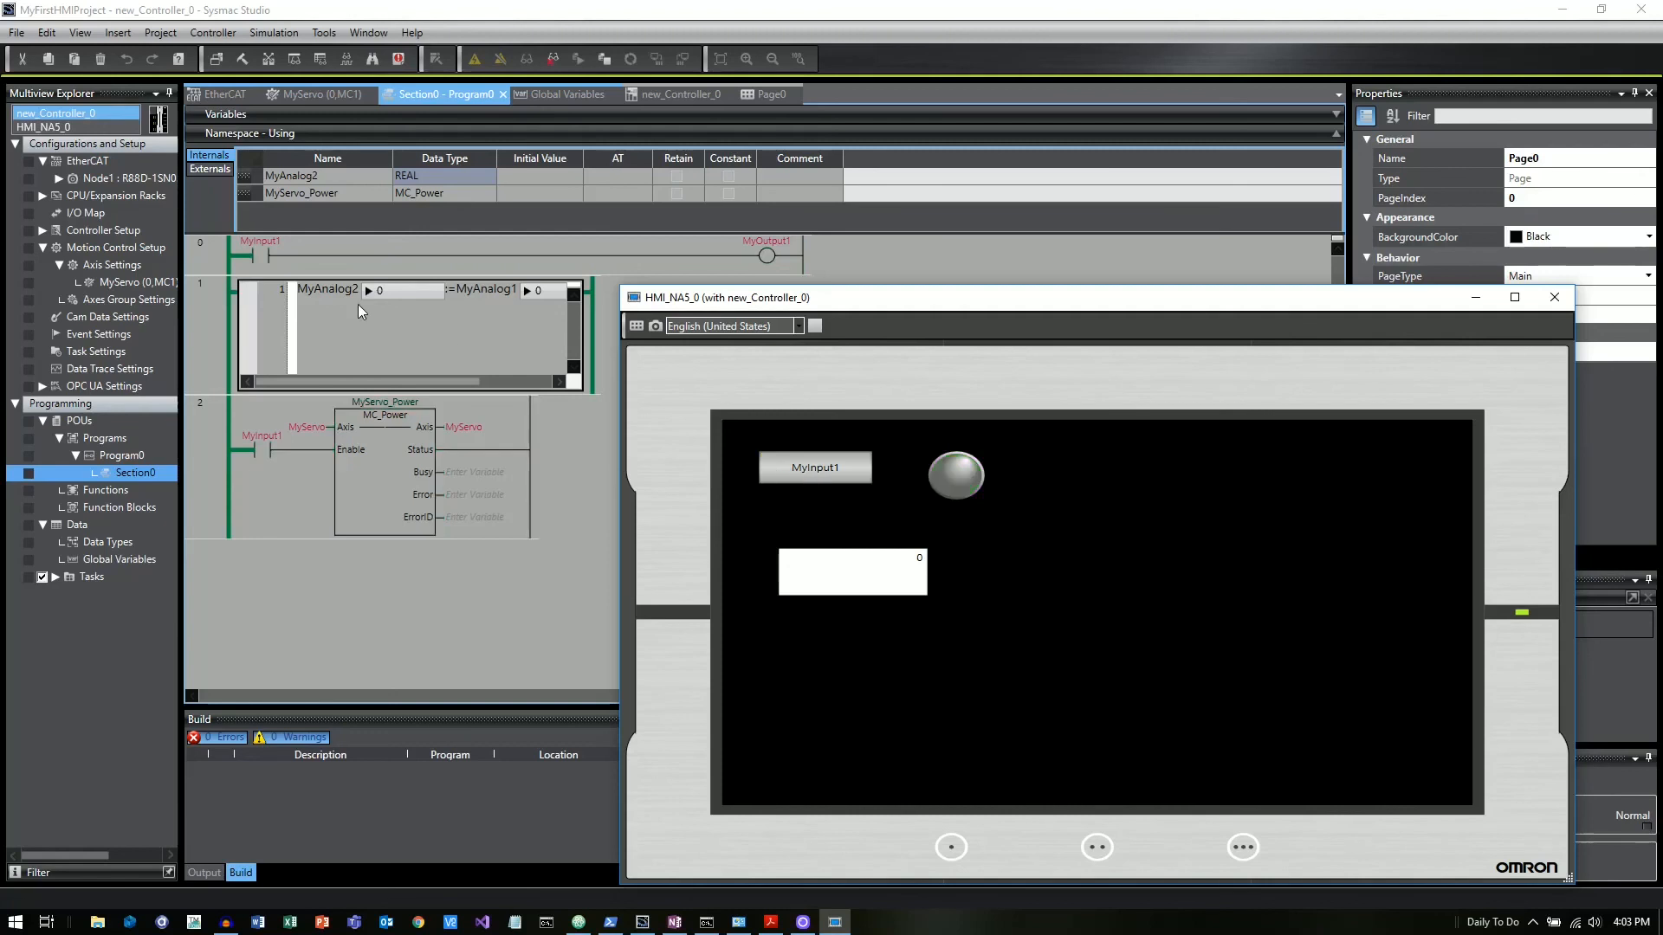
{"action": "left_click", "coordinate": [816, 467]}
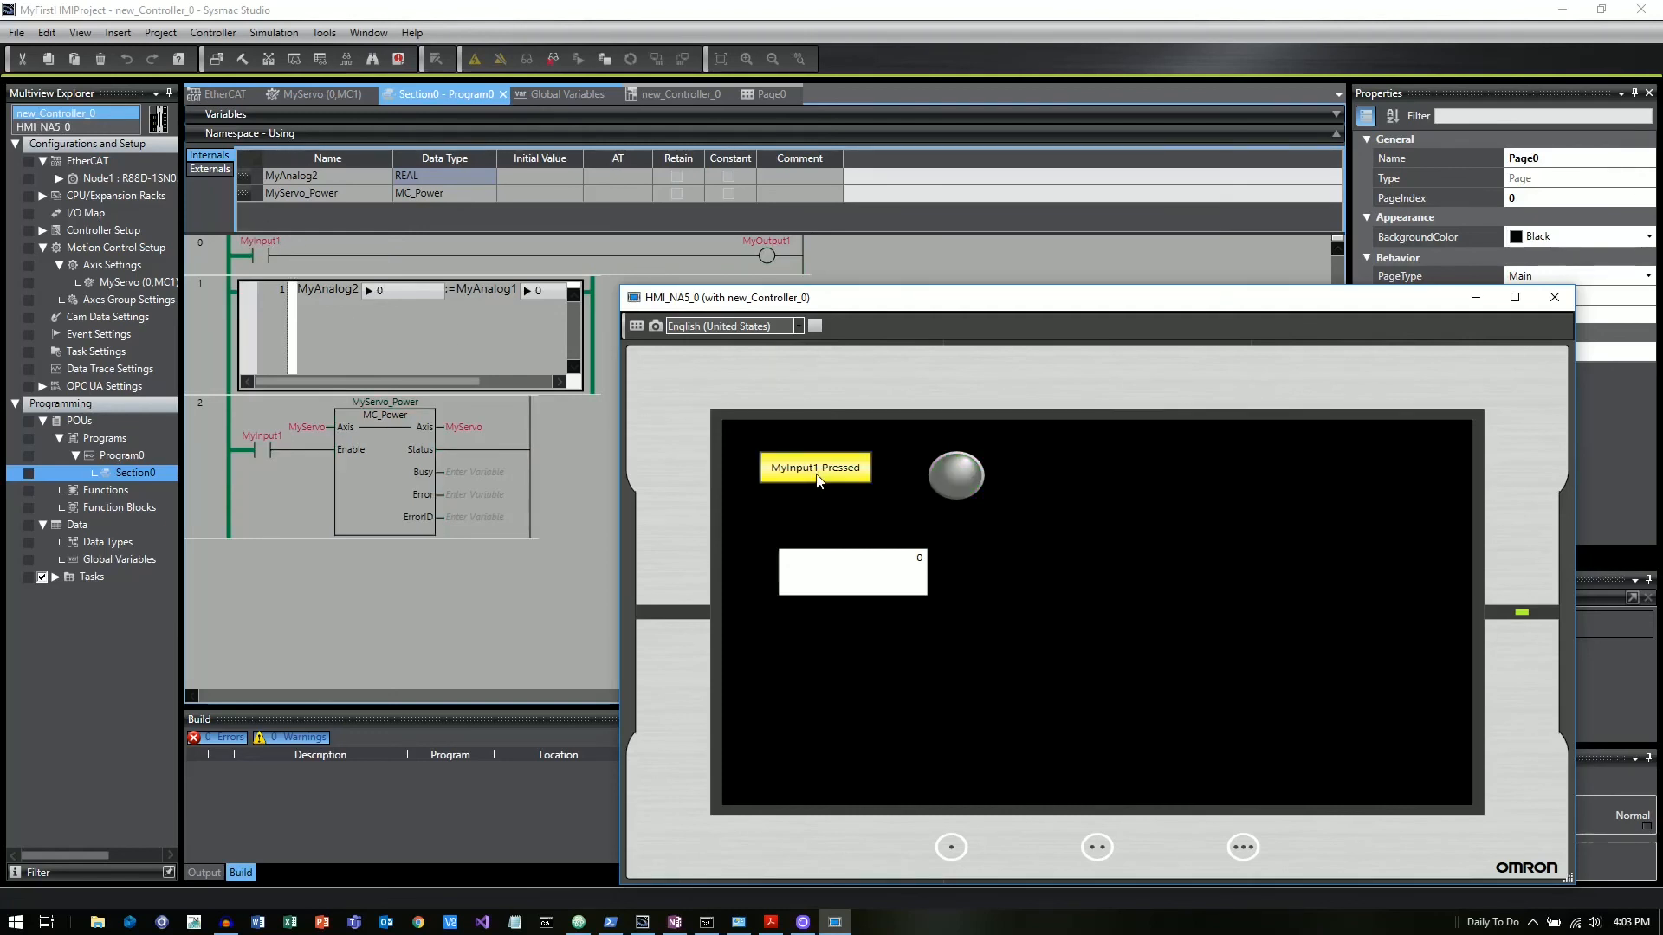
{"action": "left_click", "coordinate": [813, 467]}
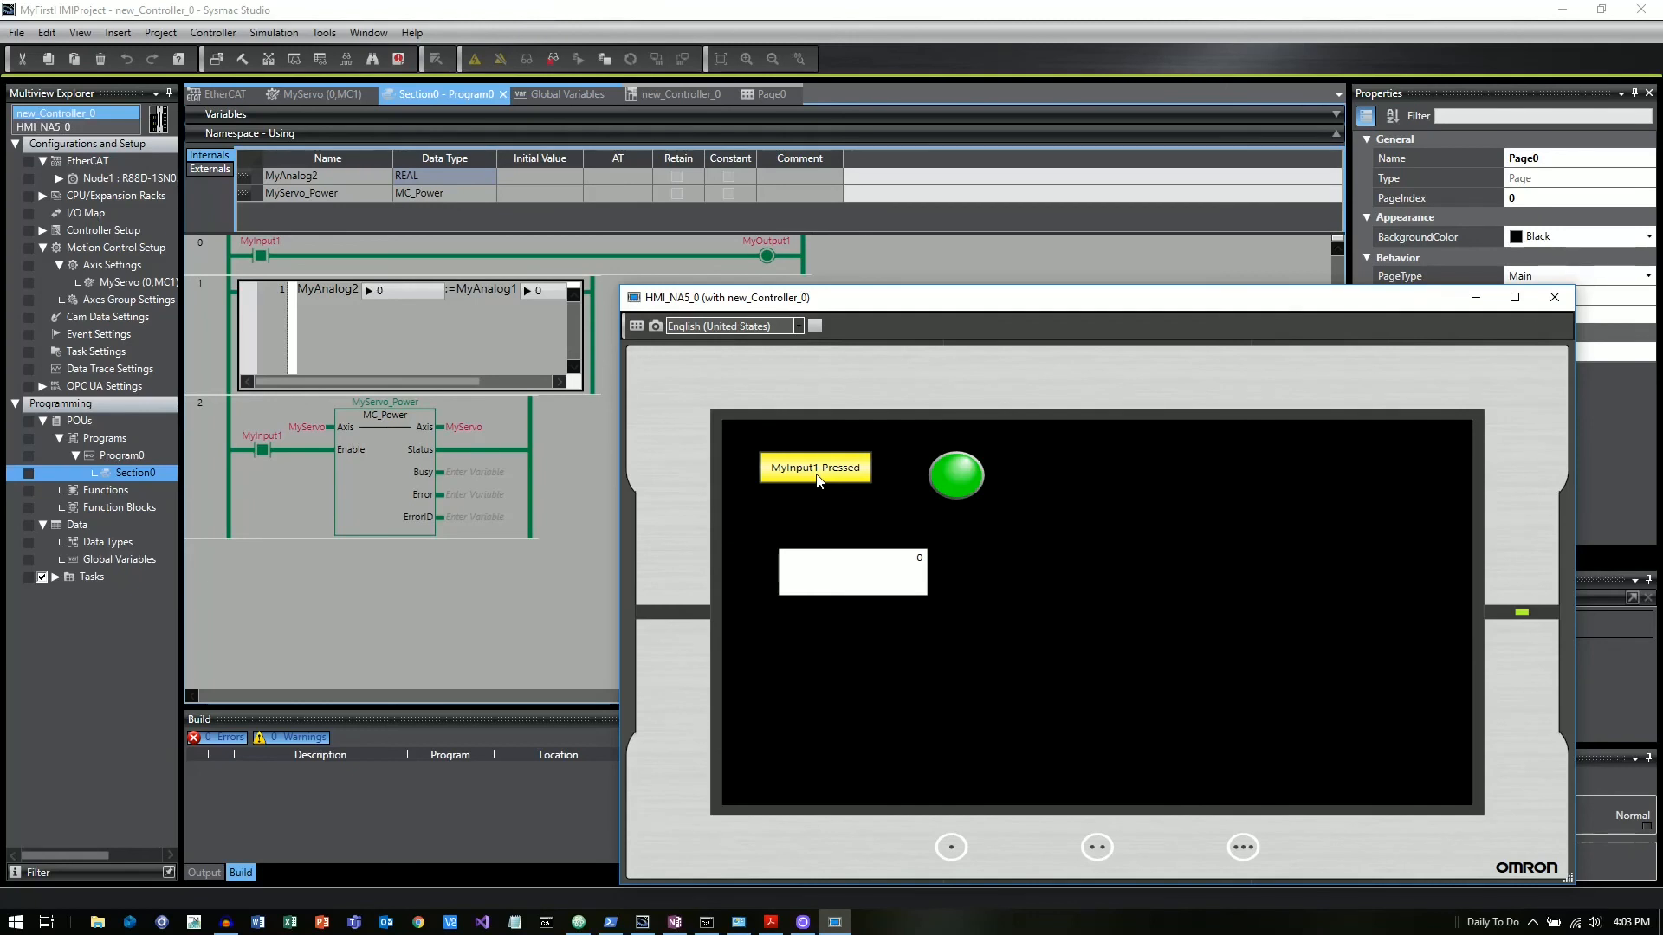
{"action": "left_click", "coordinate": [814, 468]}
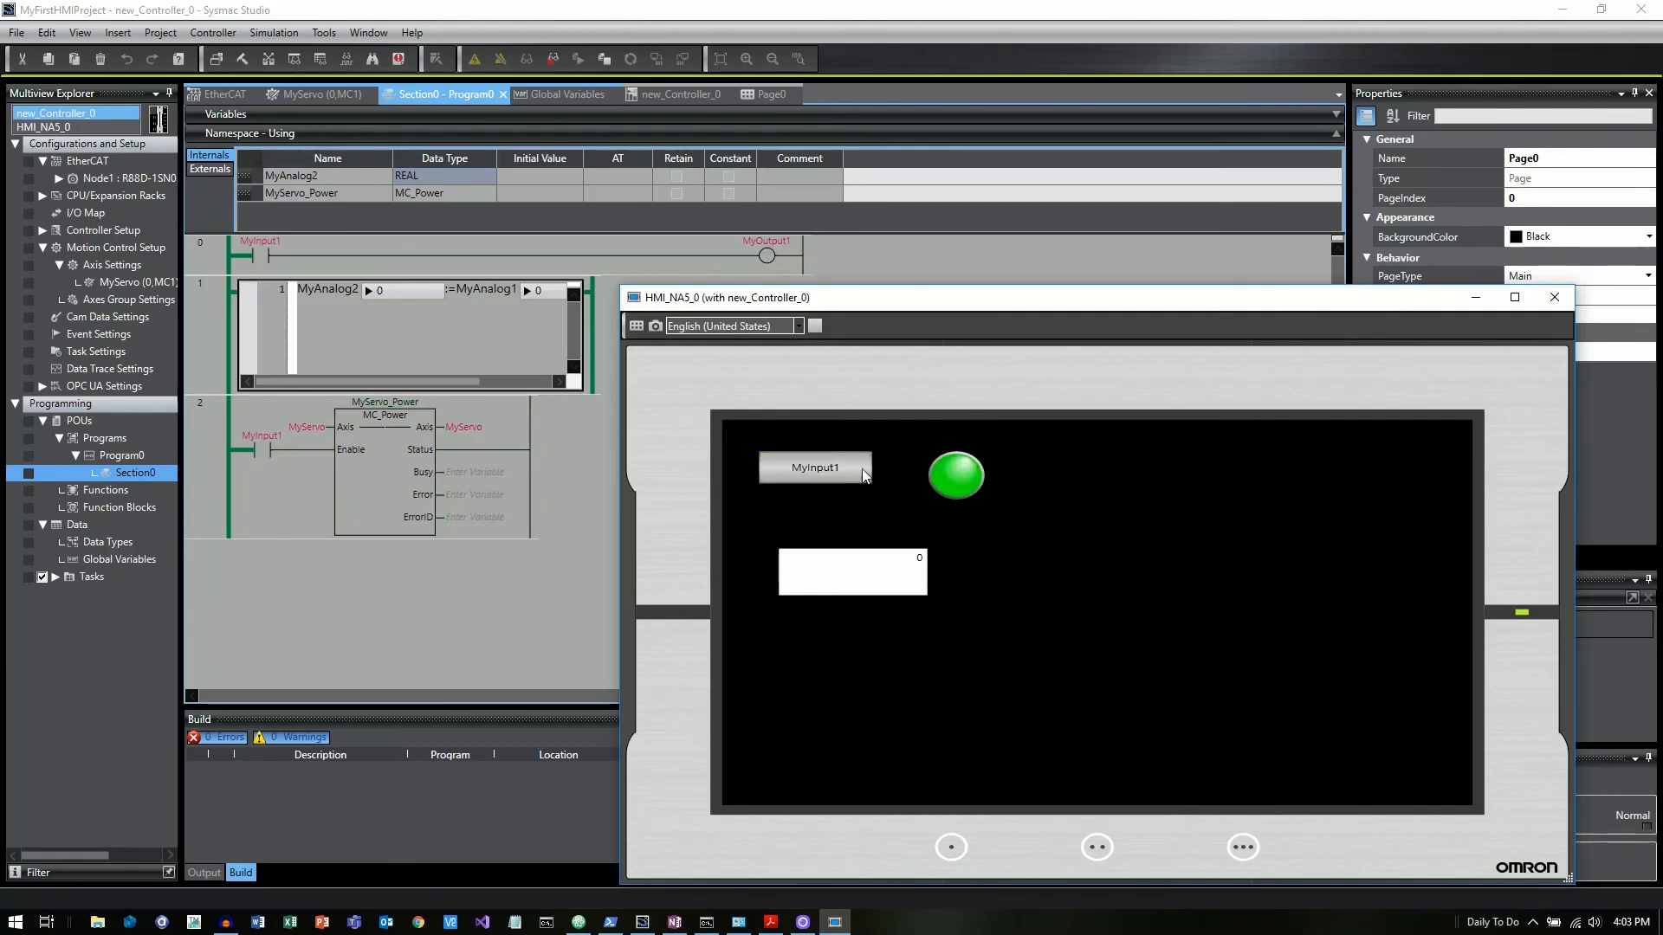
{"action": "left_click", "coordinate": [815, 467]}
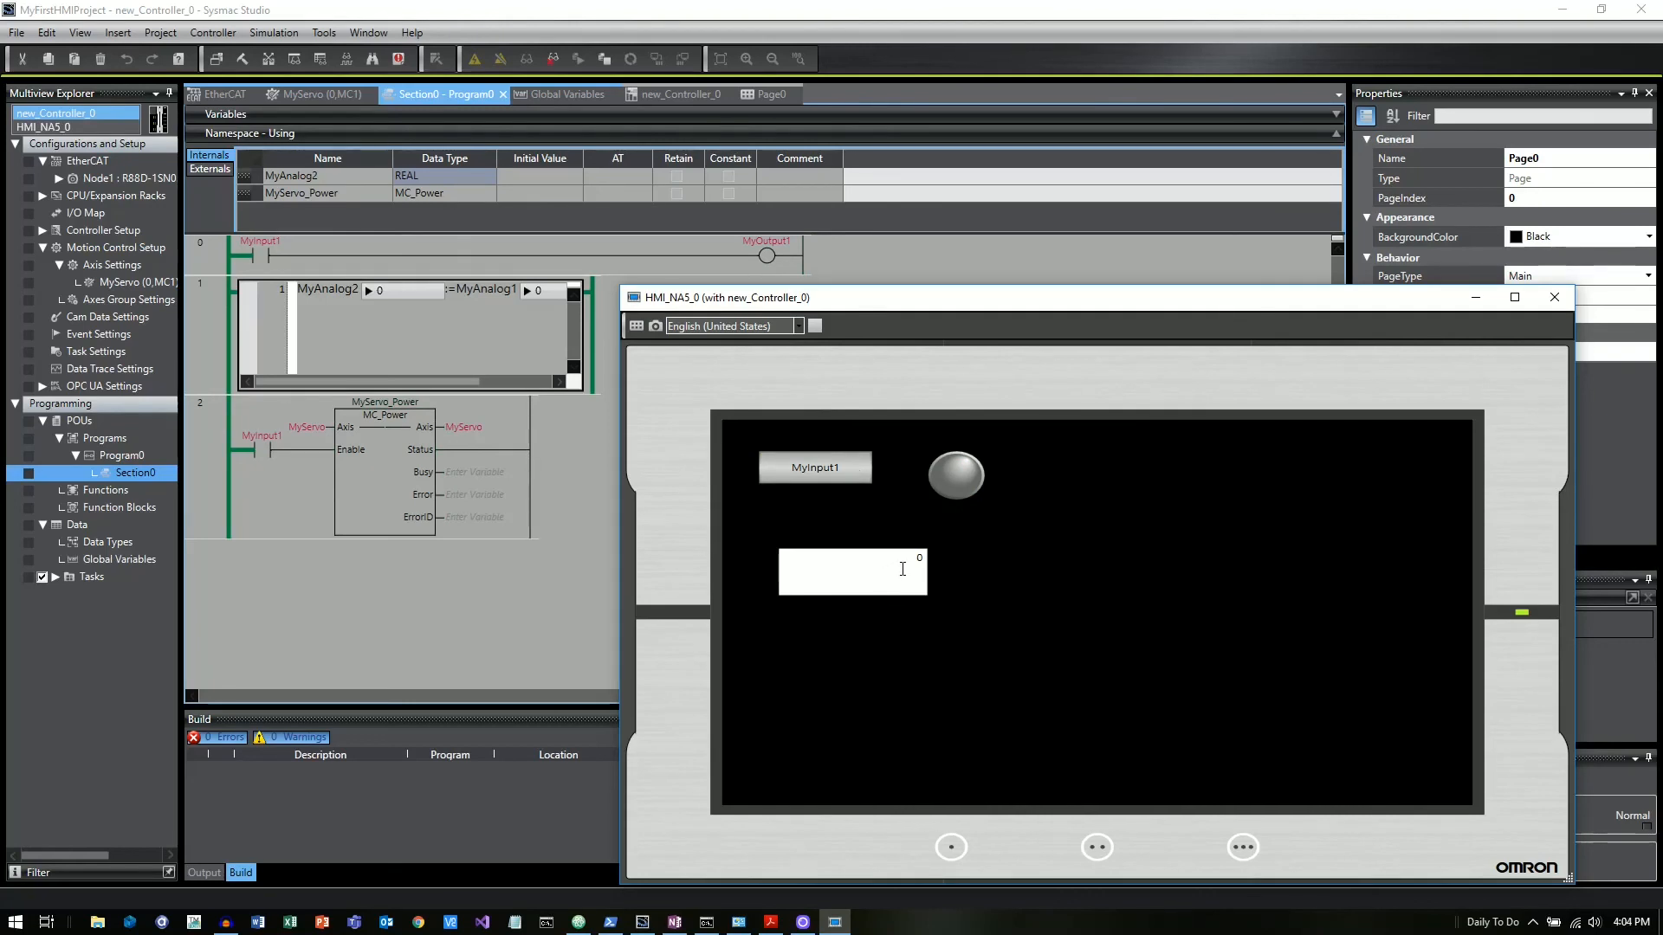
{"action": "mouse_move", "coordinate": [910, 559]}
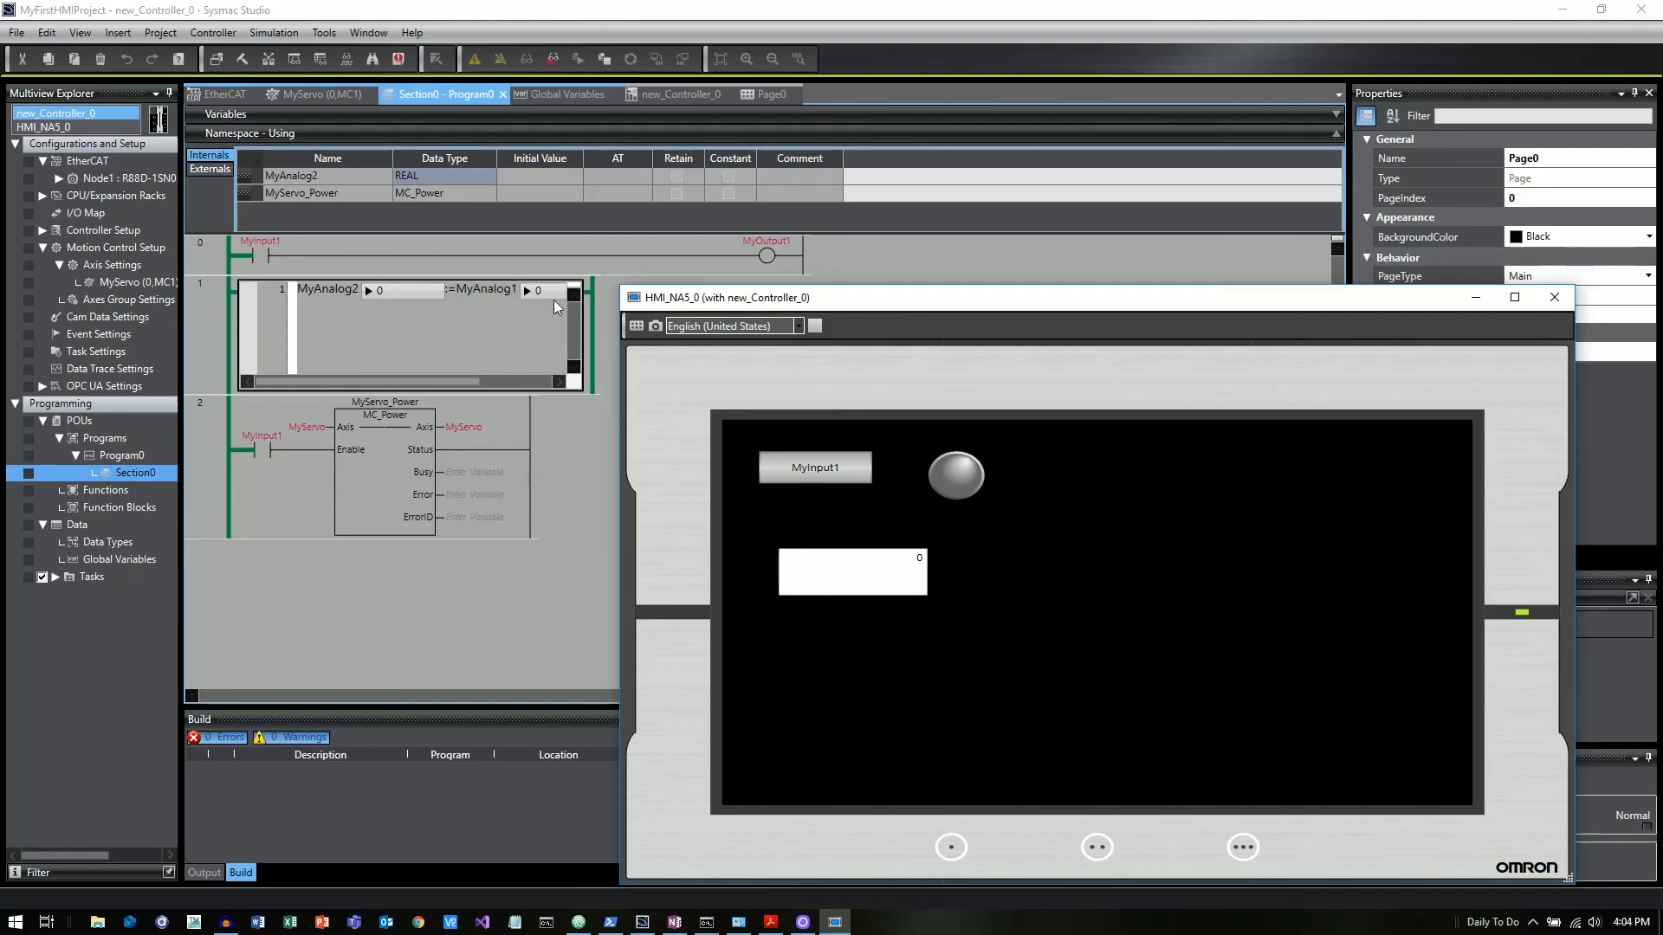
- Enter 50.2 into the simulated HMI data edit field using the keypad
{"action": "left_click", "coordinate": [851, 572]}
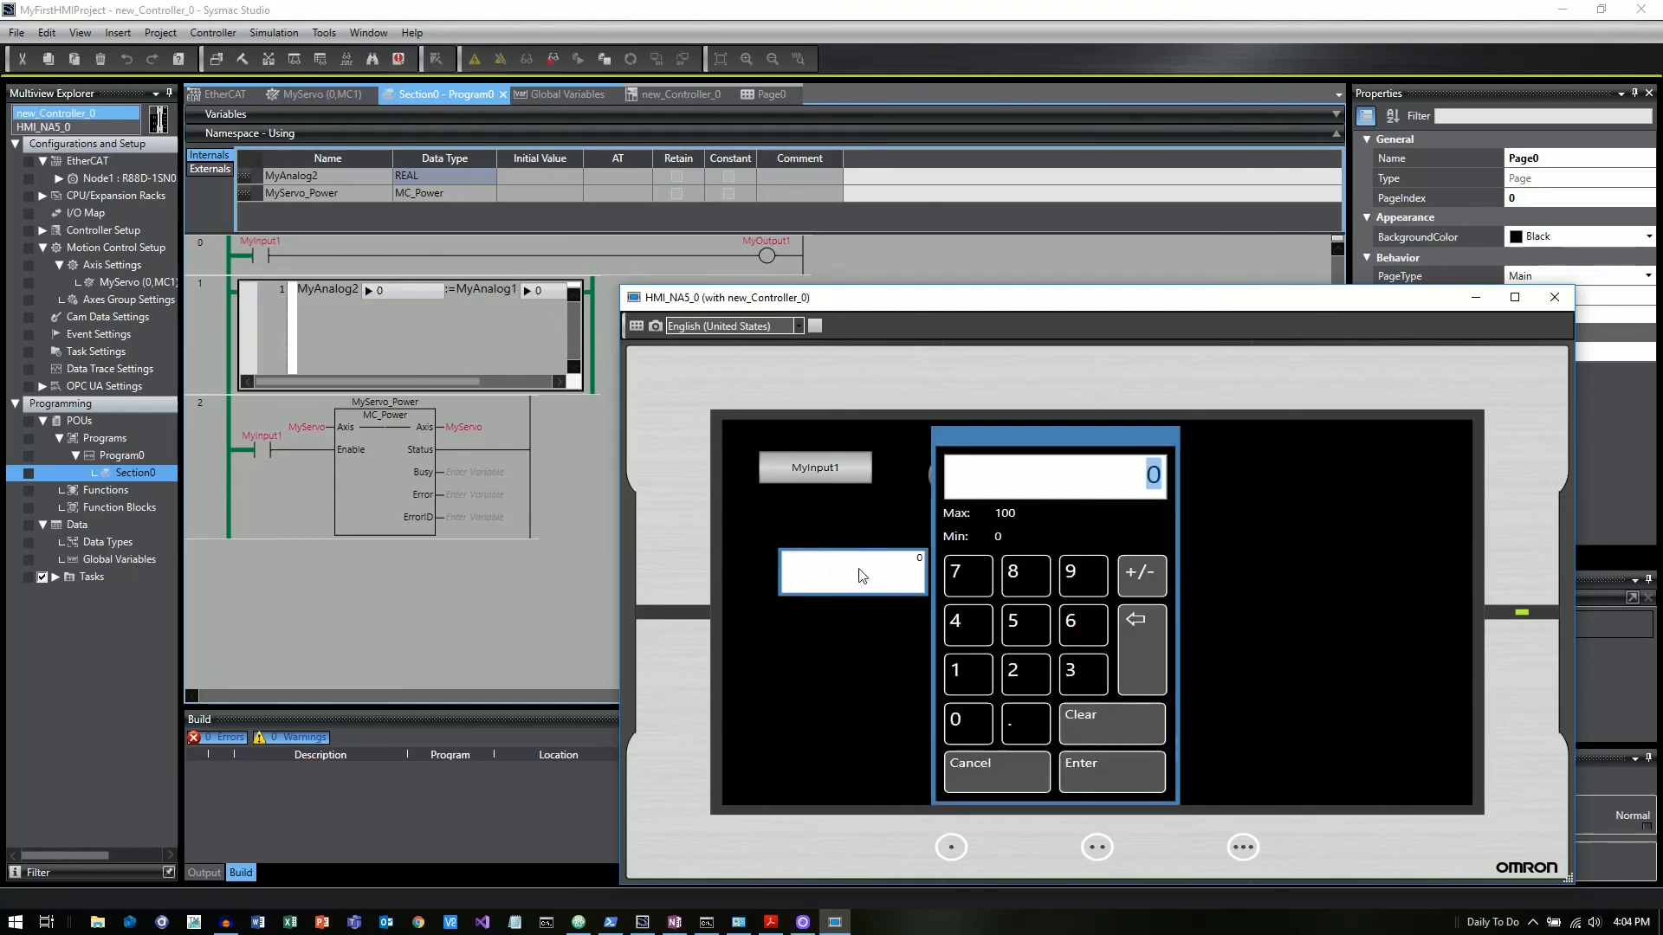
{"action": "left_click", "coordinate": [1024, 623]}
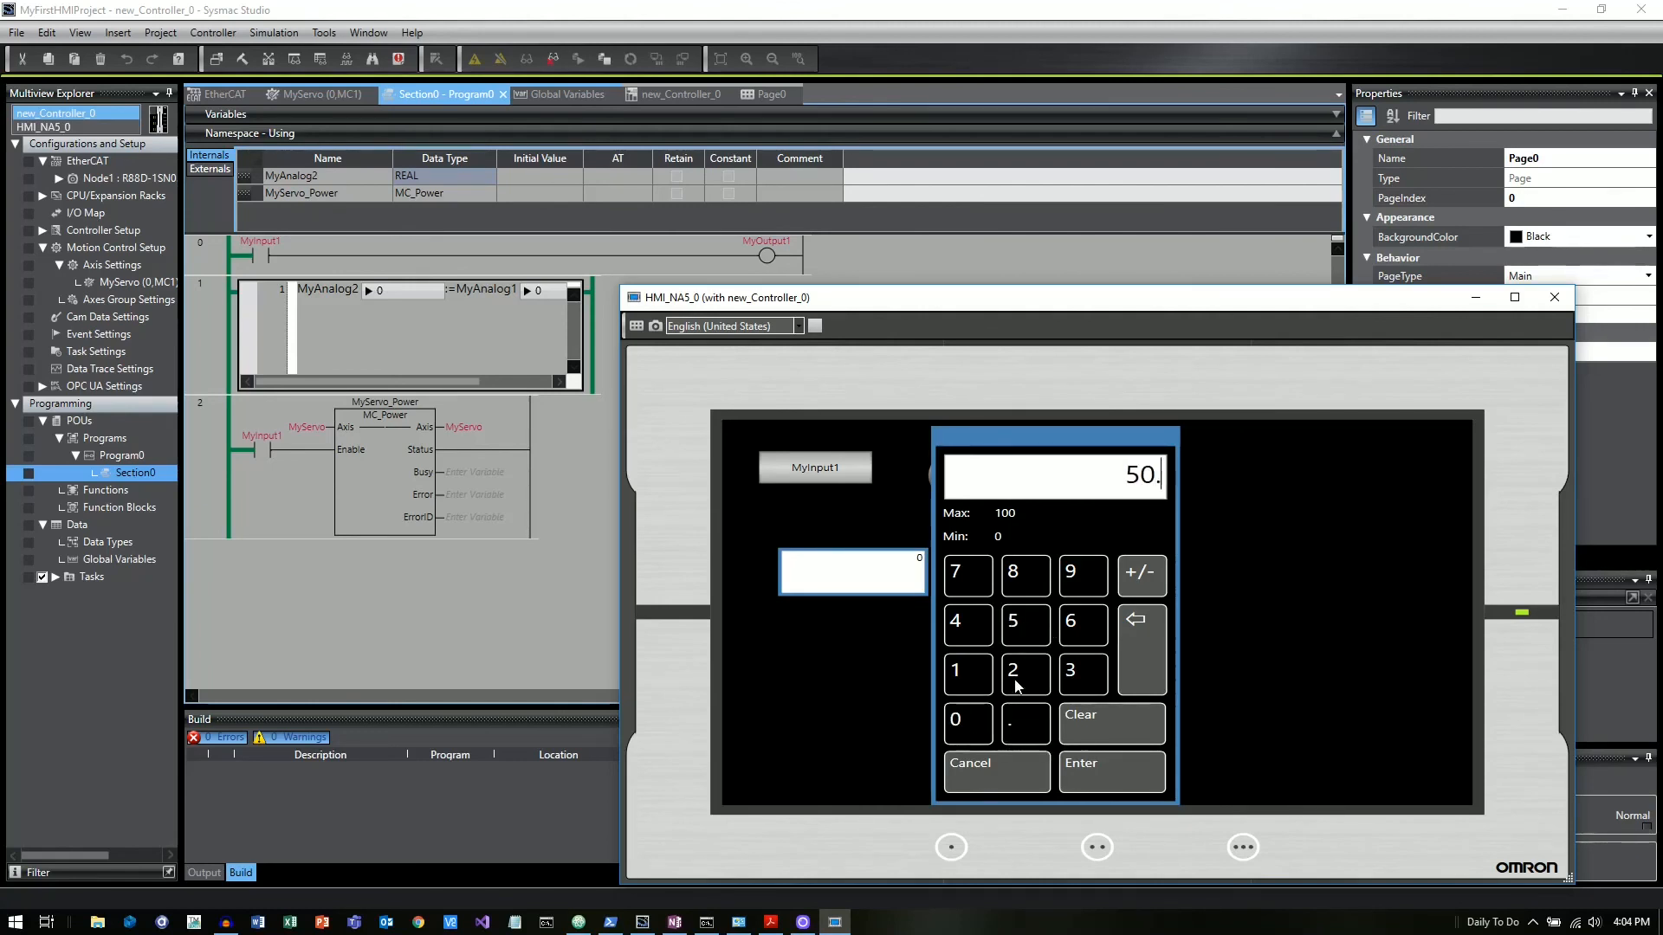
{"action": "left_click", "coordinate": [1015, 675]}
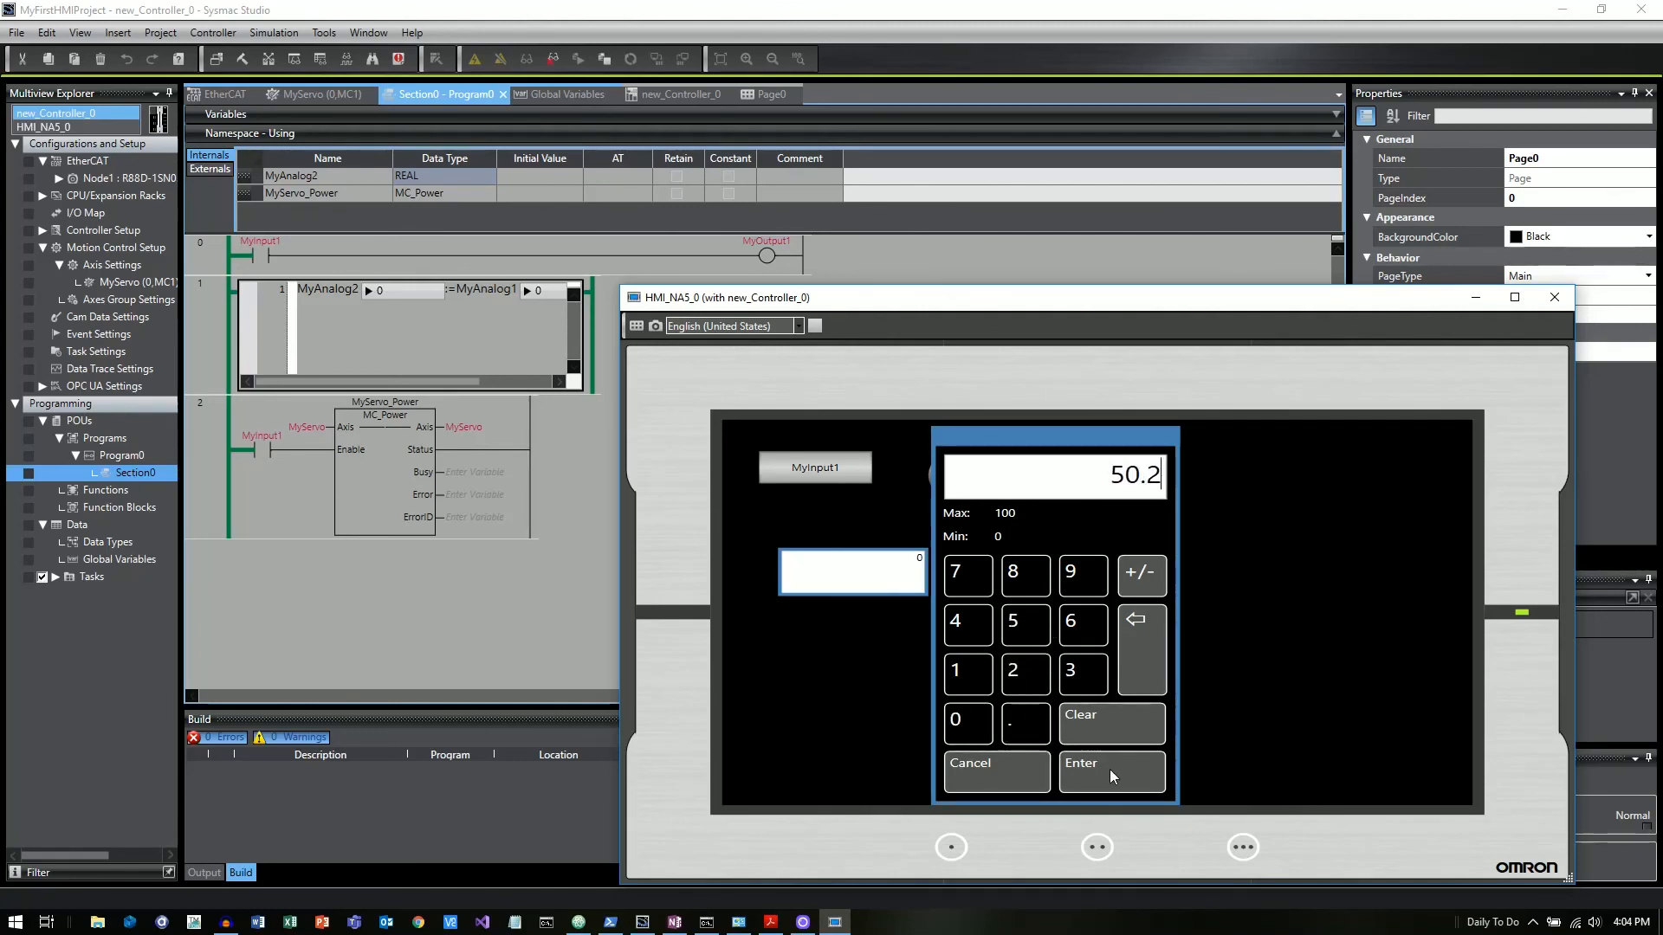
{"action": "left_click", "coordinate": [1111, 763]}
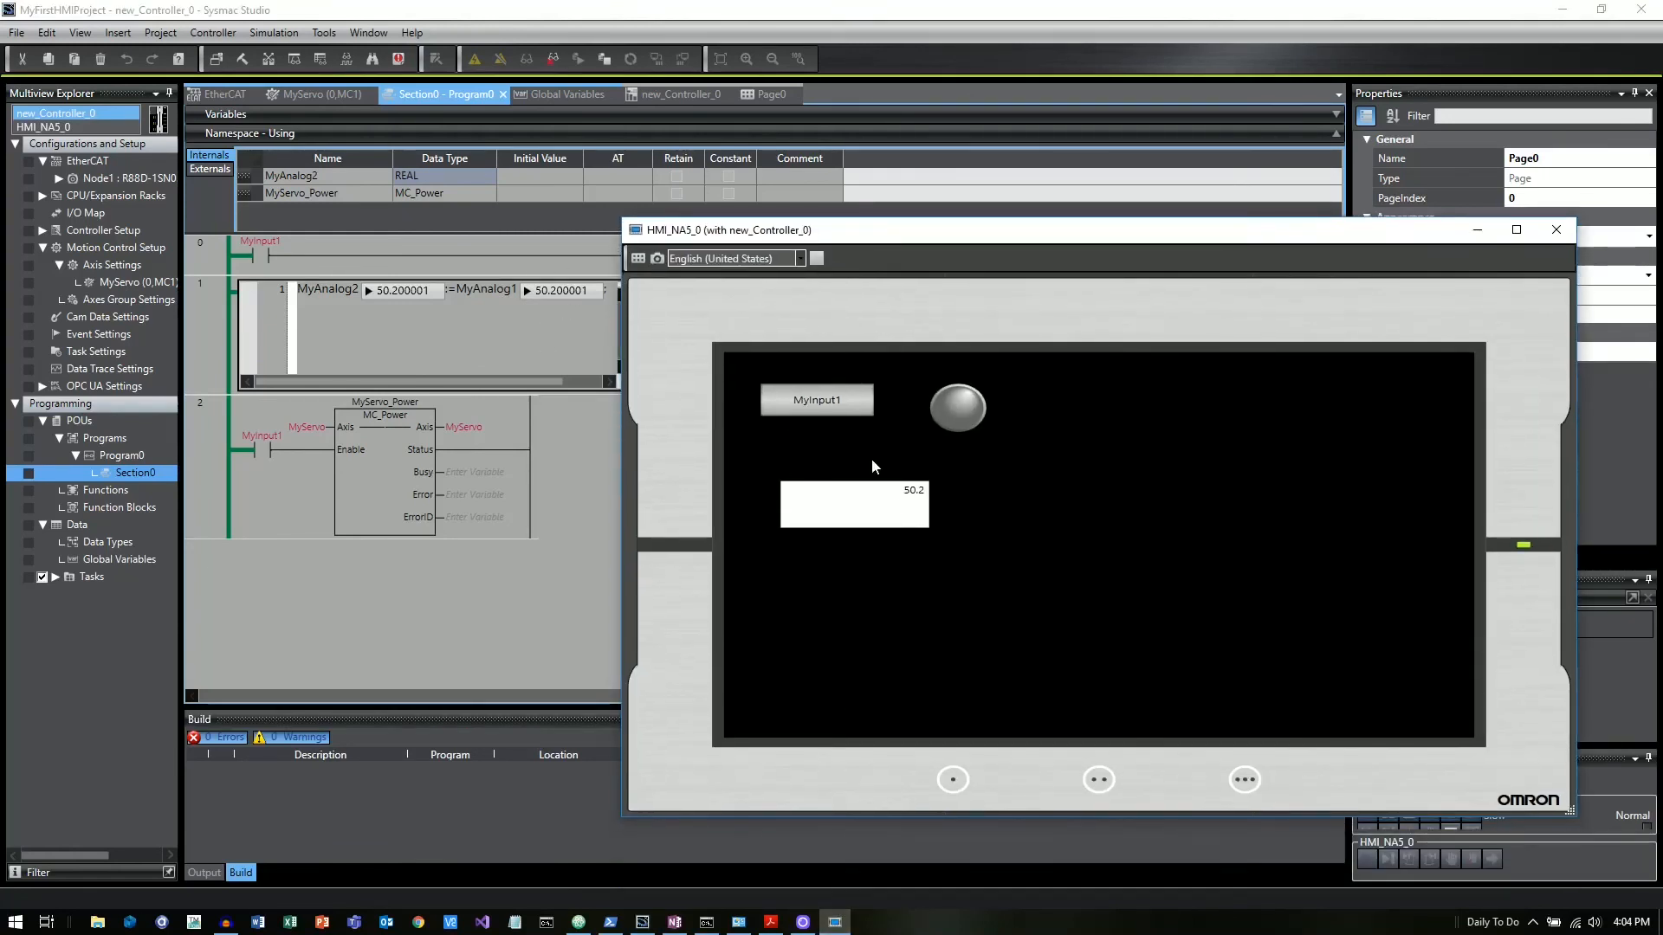
- Enter 75.65 into the data edit field so MyAnalog1 and MyAnalog2 read 75.650002
{"action": "left_click", "coordinate": [854, 505]}
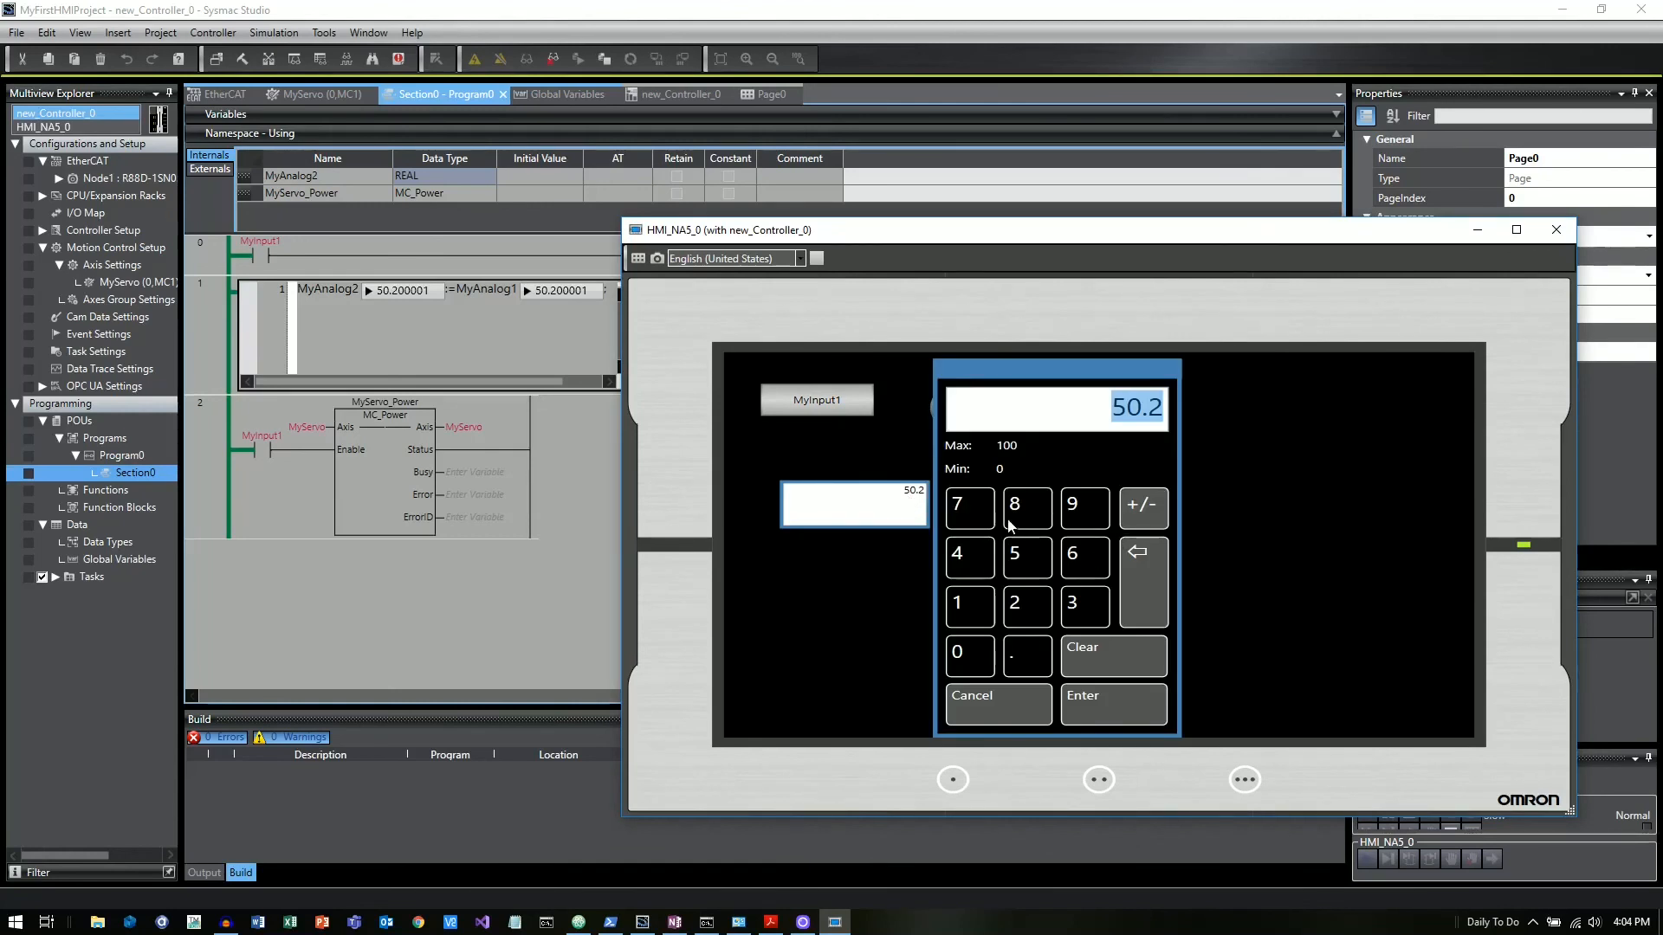
{"action": "left_click", "coordinate": [1083, 556]}
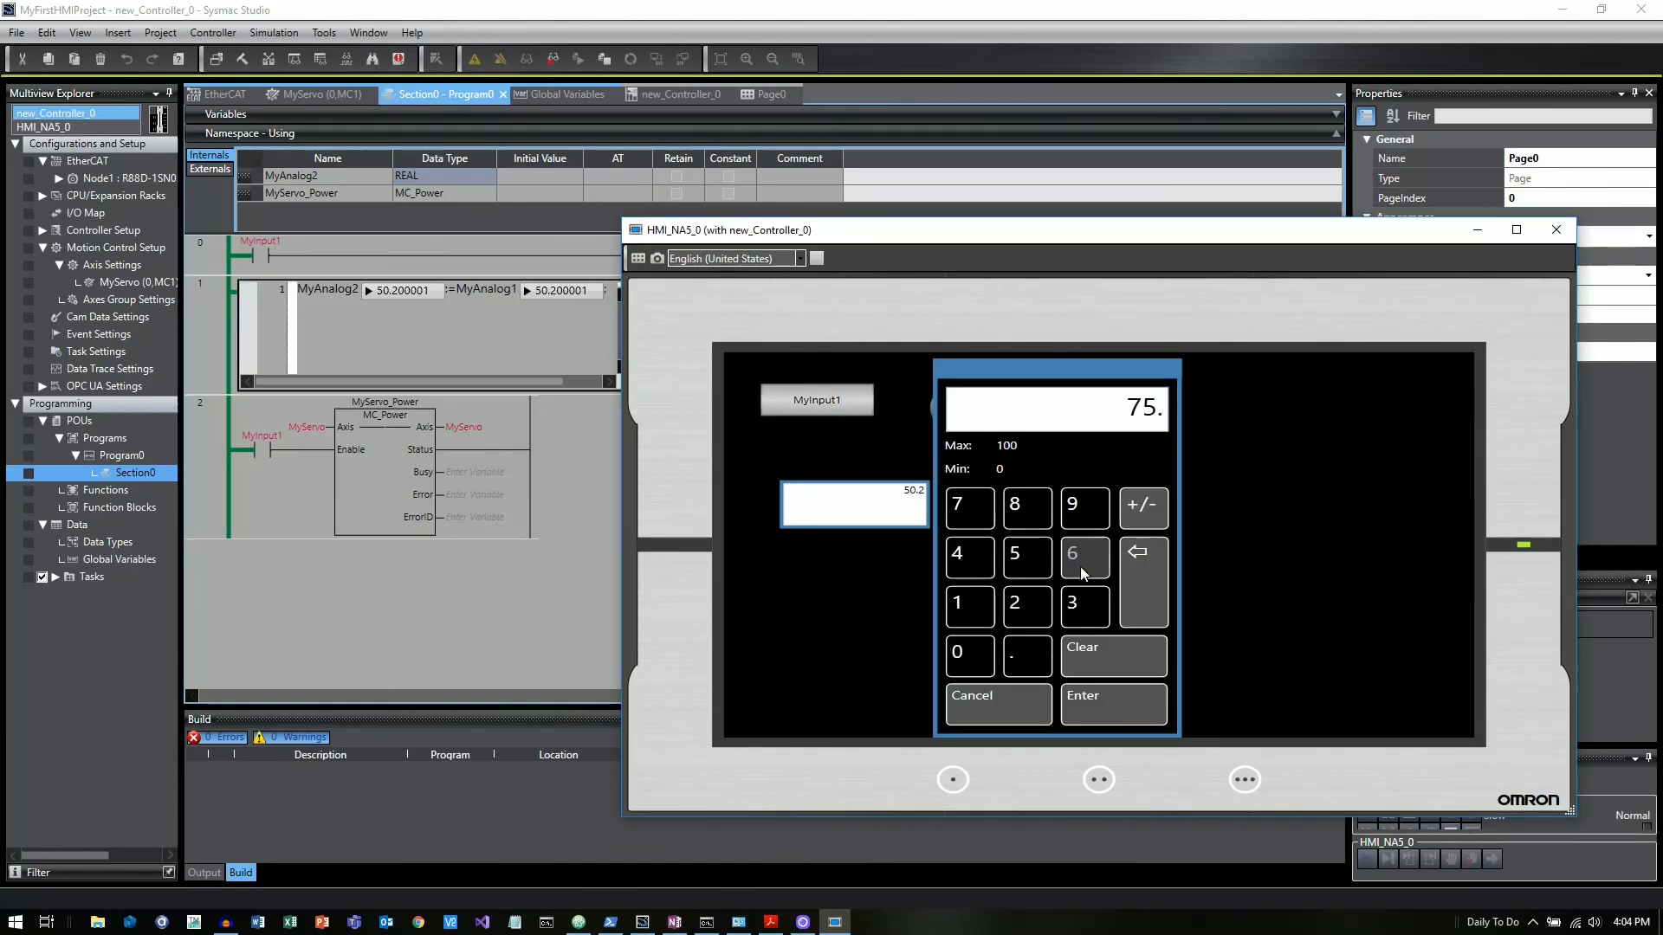
{"action": "left_click", "coordinate": [1112, 703]}
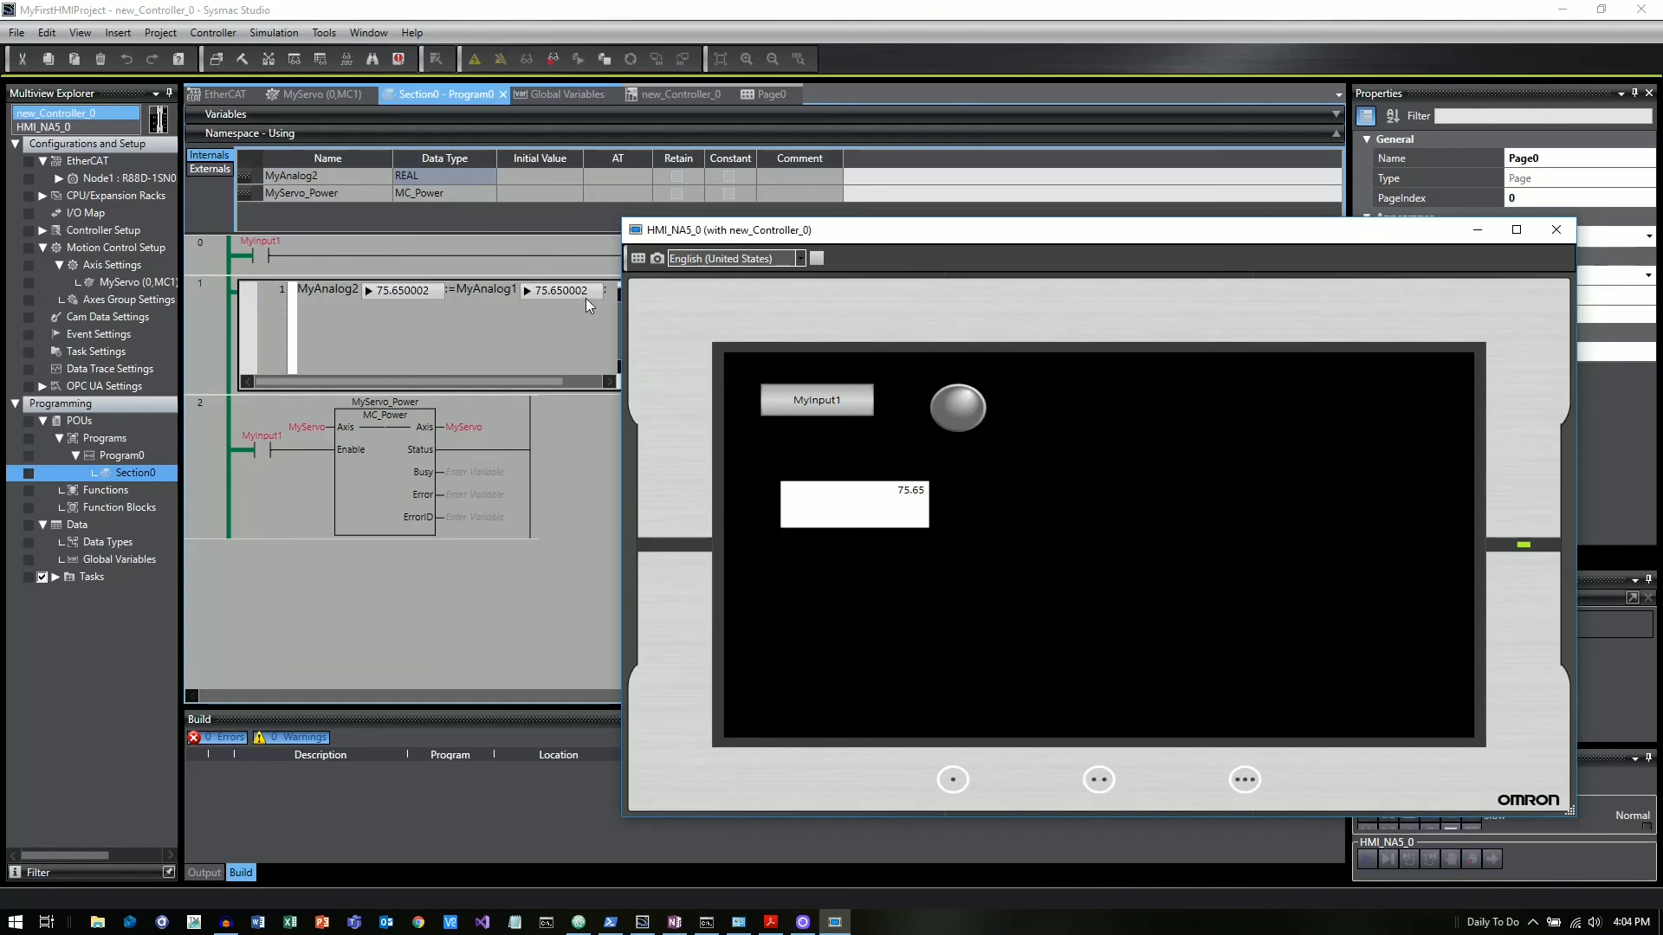
{"action": "mouse_move", "coordinate": [578, 321]}
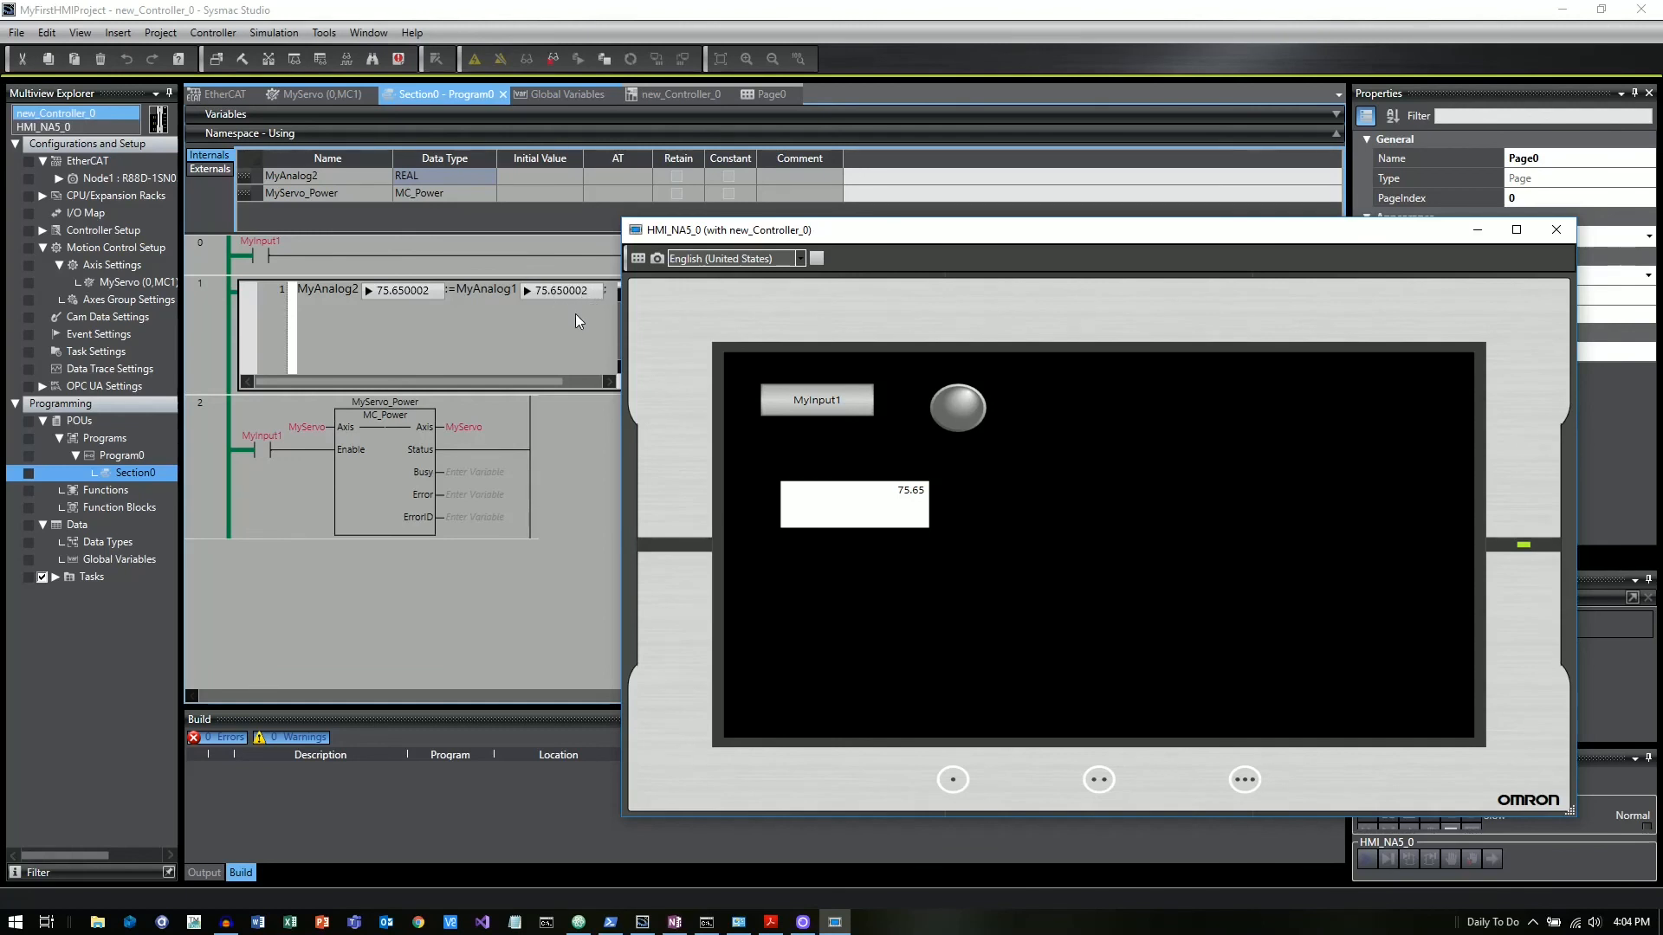
{"action": "mouse_move", "coordinate": [562, 297]}
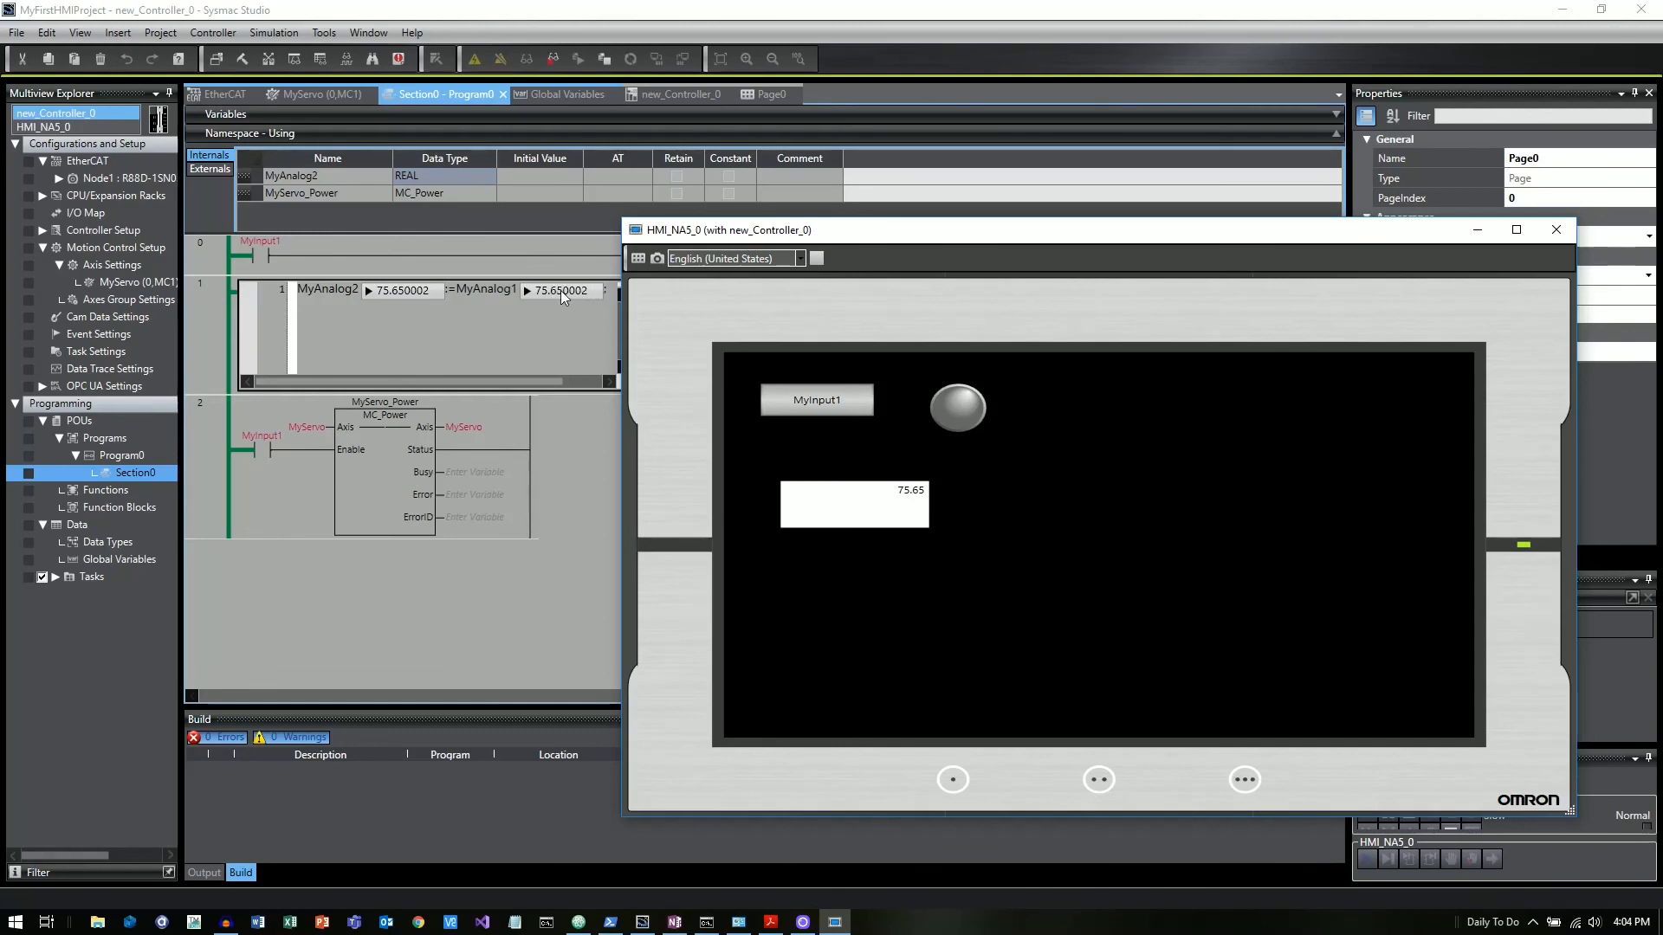